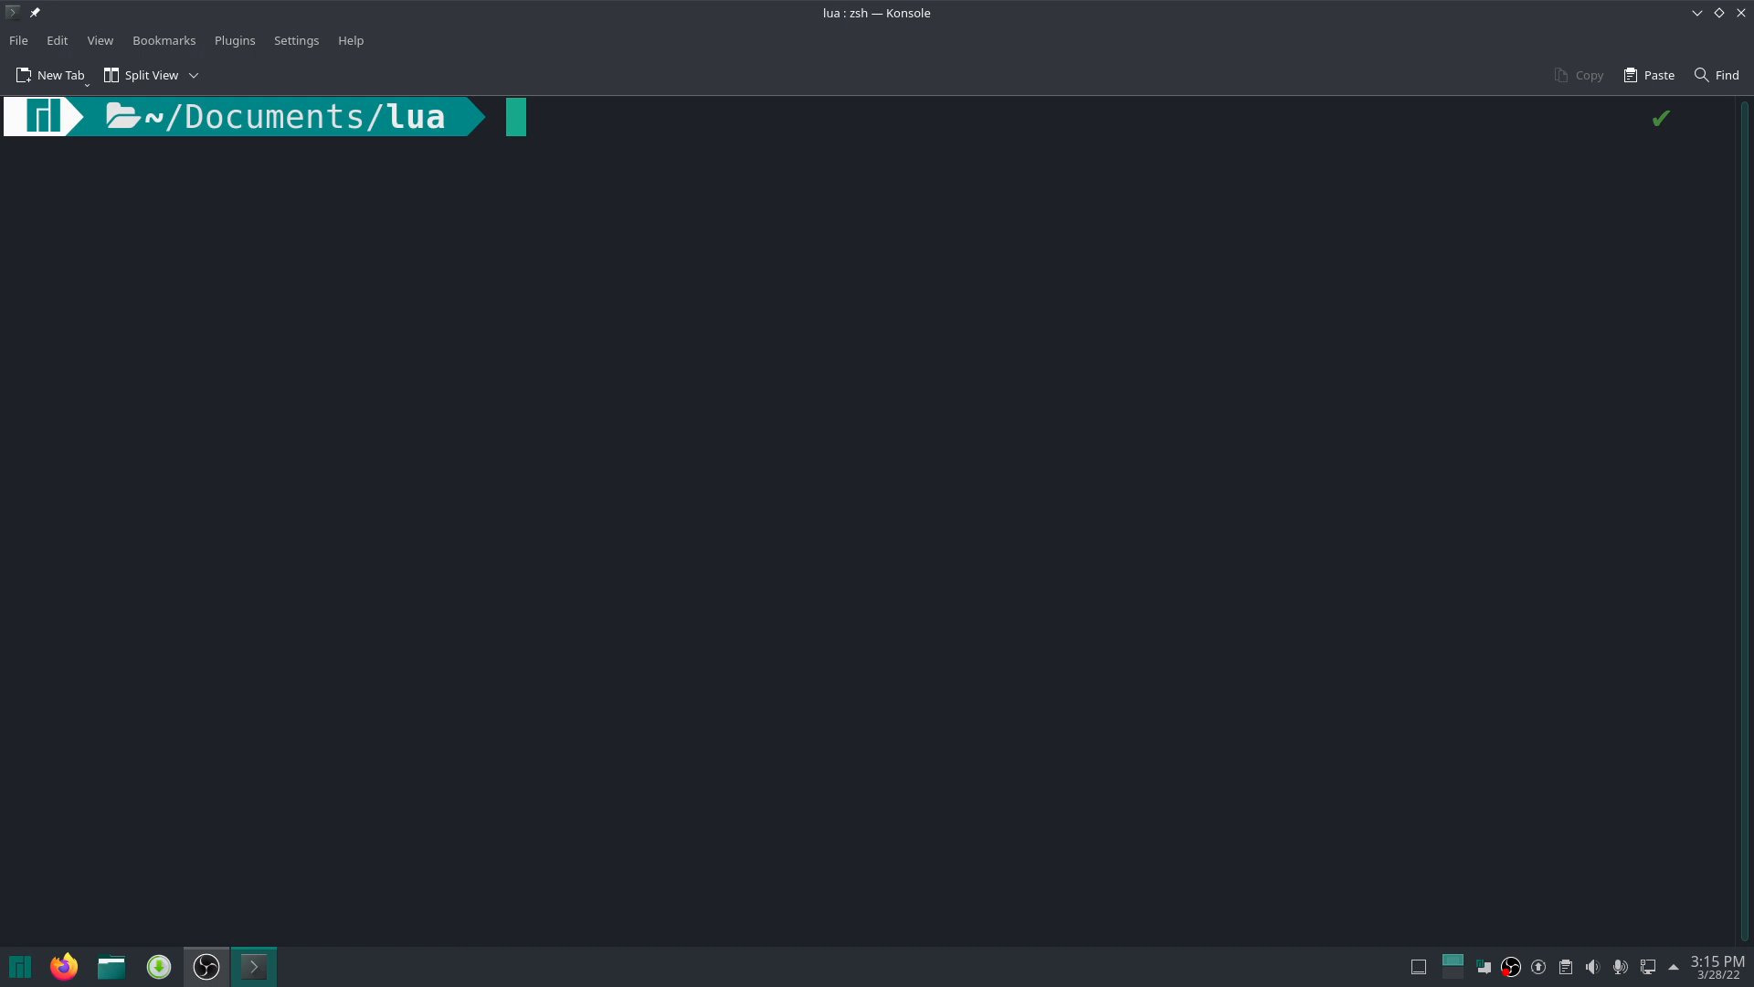
mouse_move(629, 96)
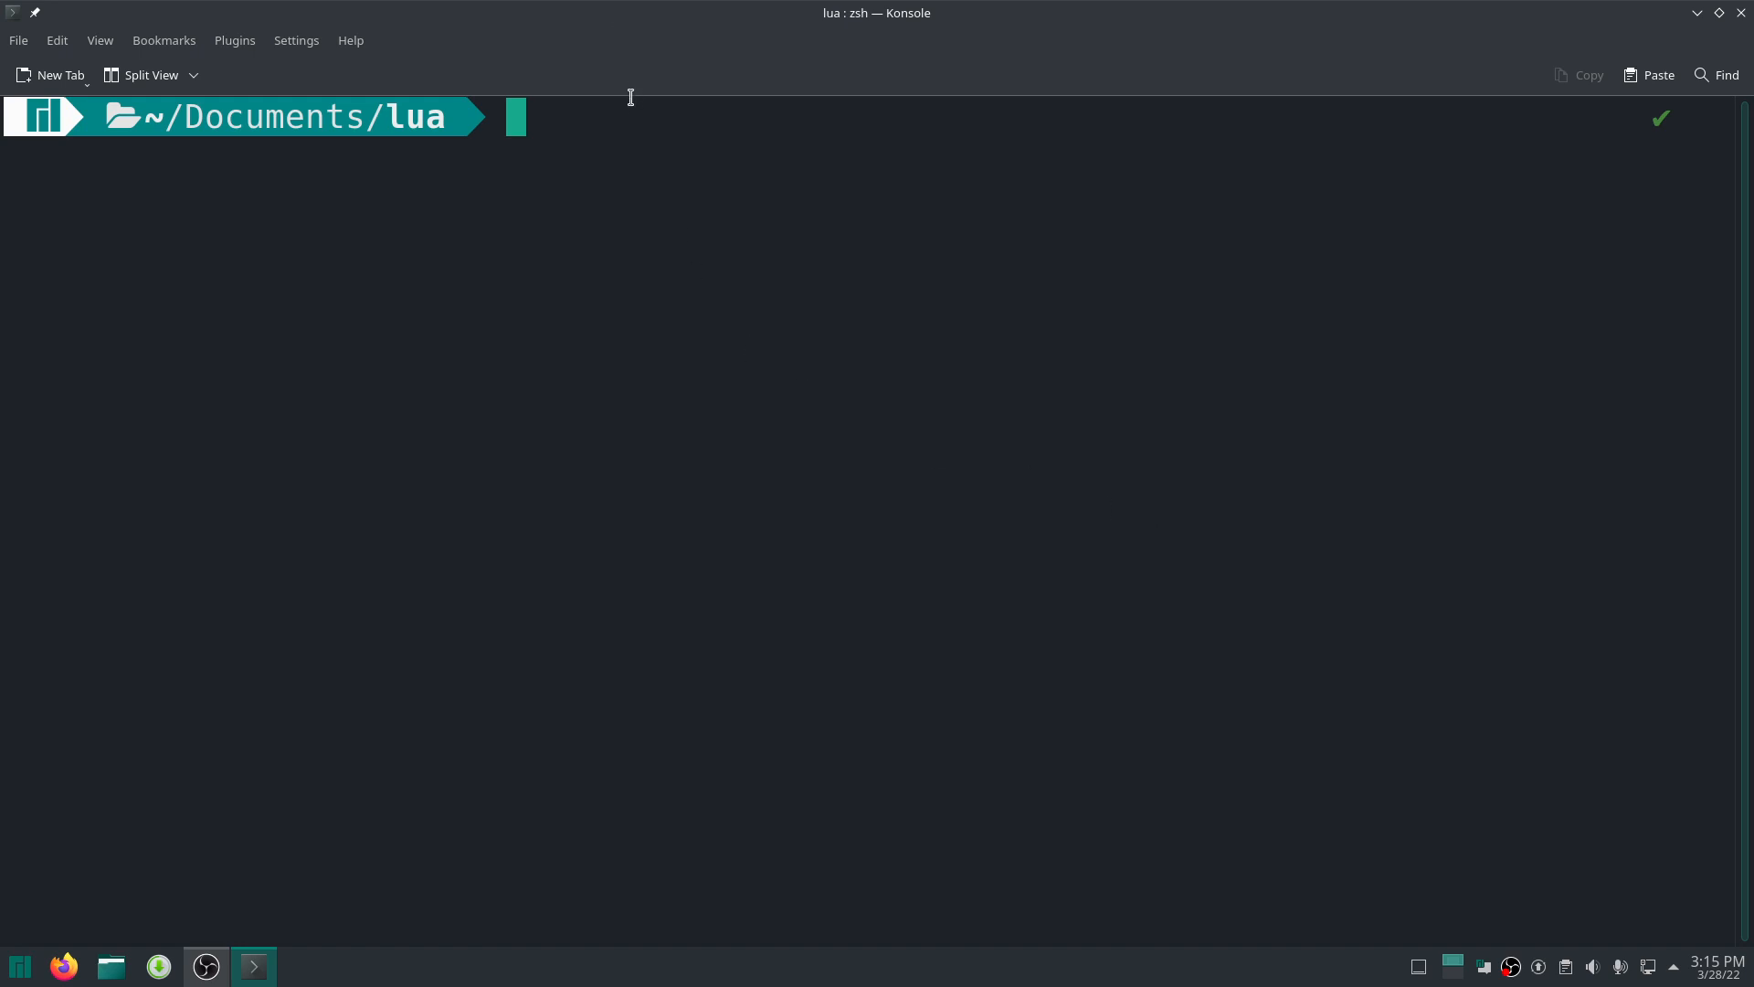
mouse_move(627, 132)
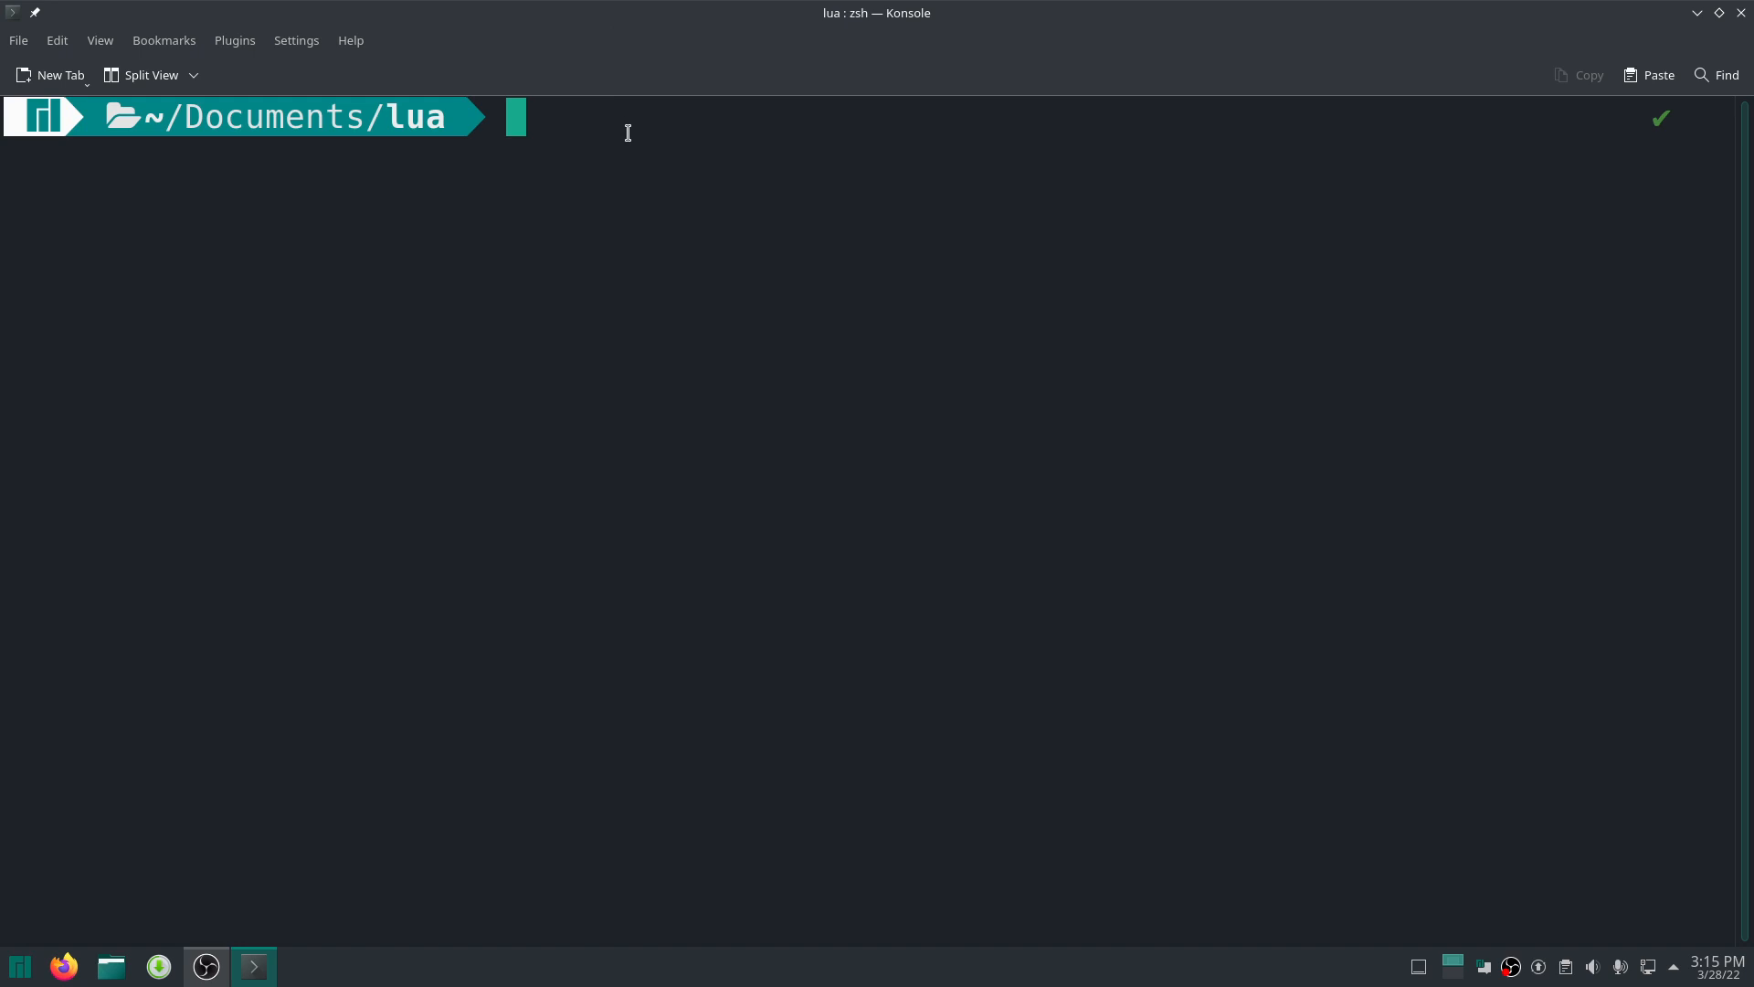
mouse_move(615, 384)
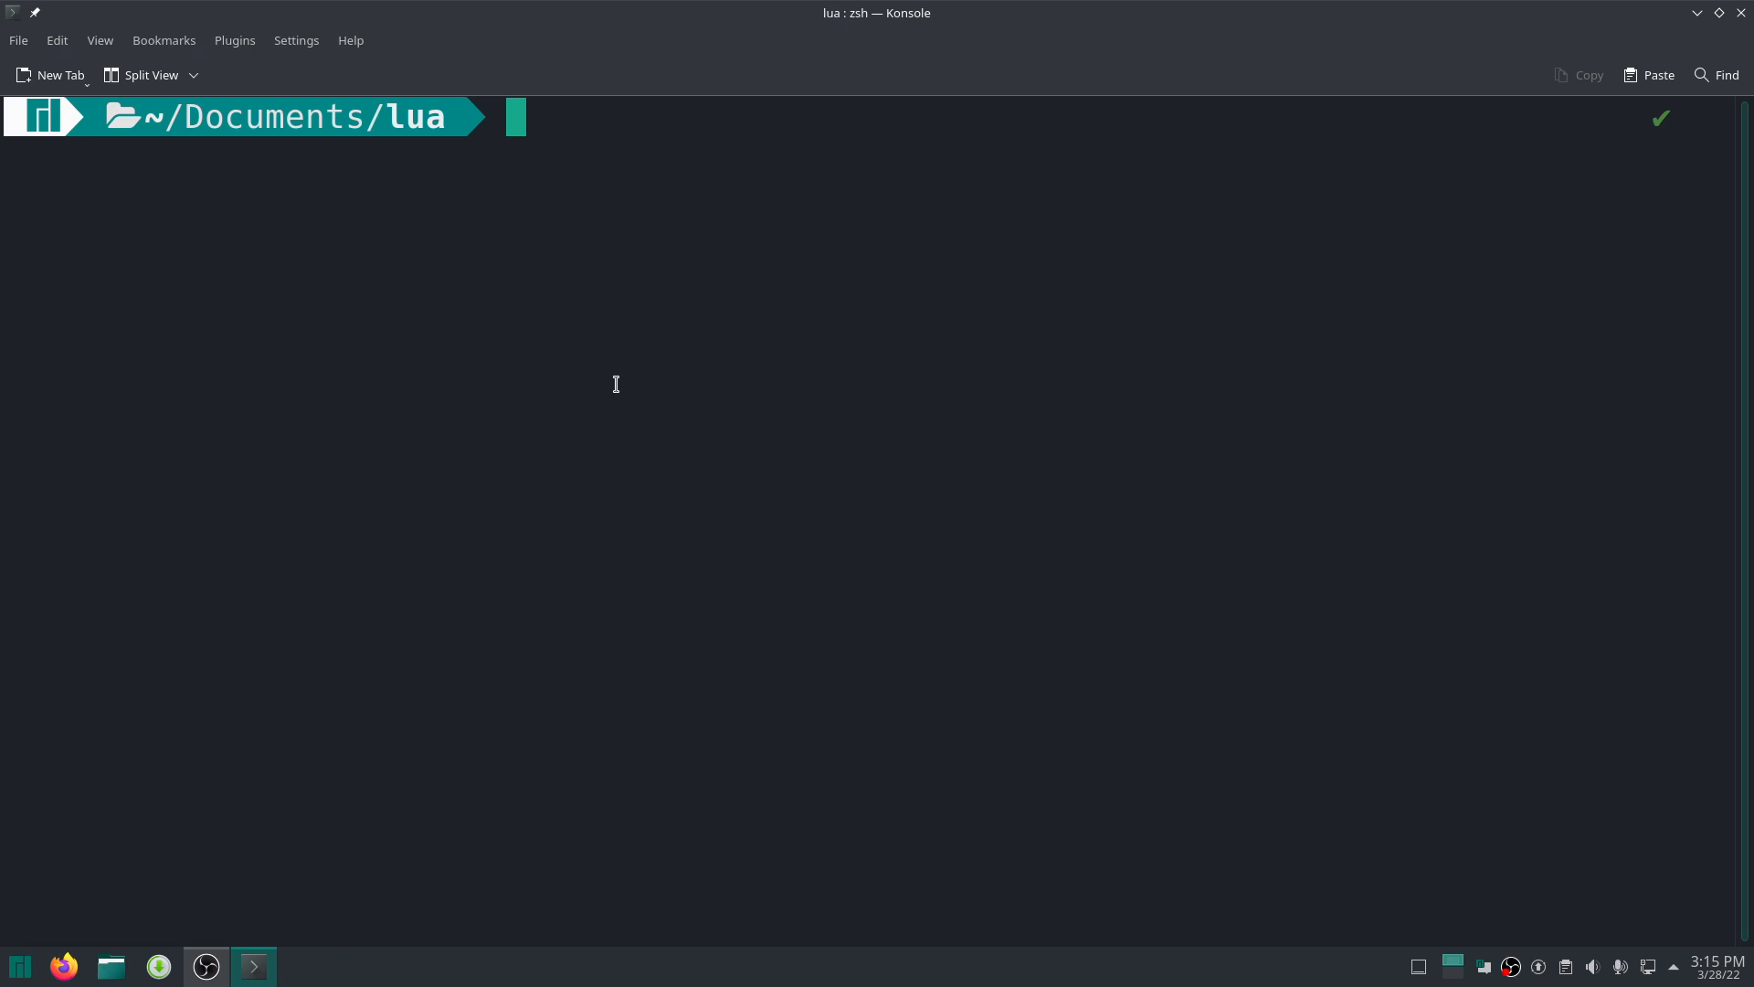
Run luajit script.lua on "1234" with the "." delimiter.
type("luajit script.lua \"1234\" \".\"")
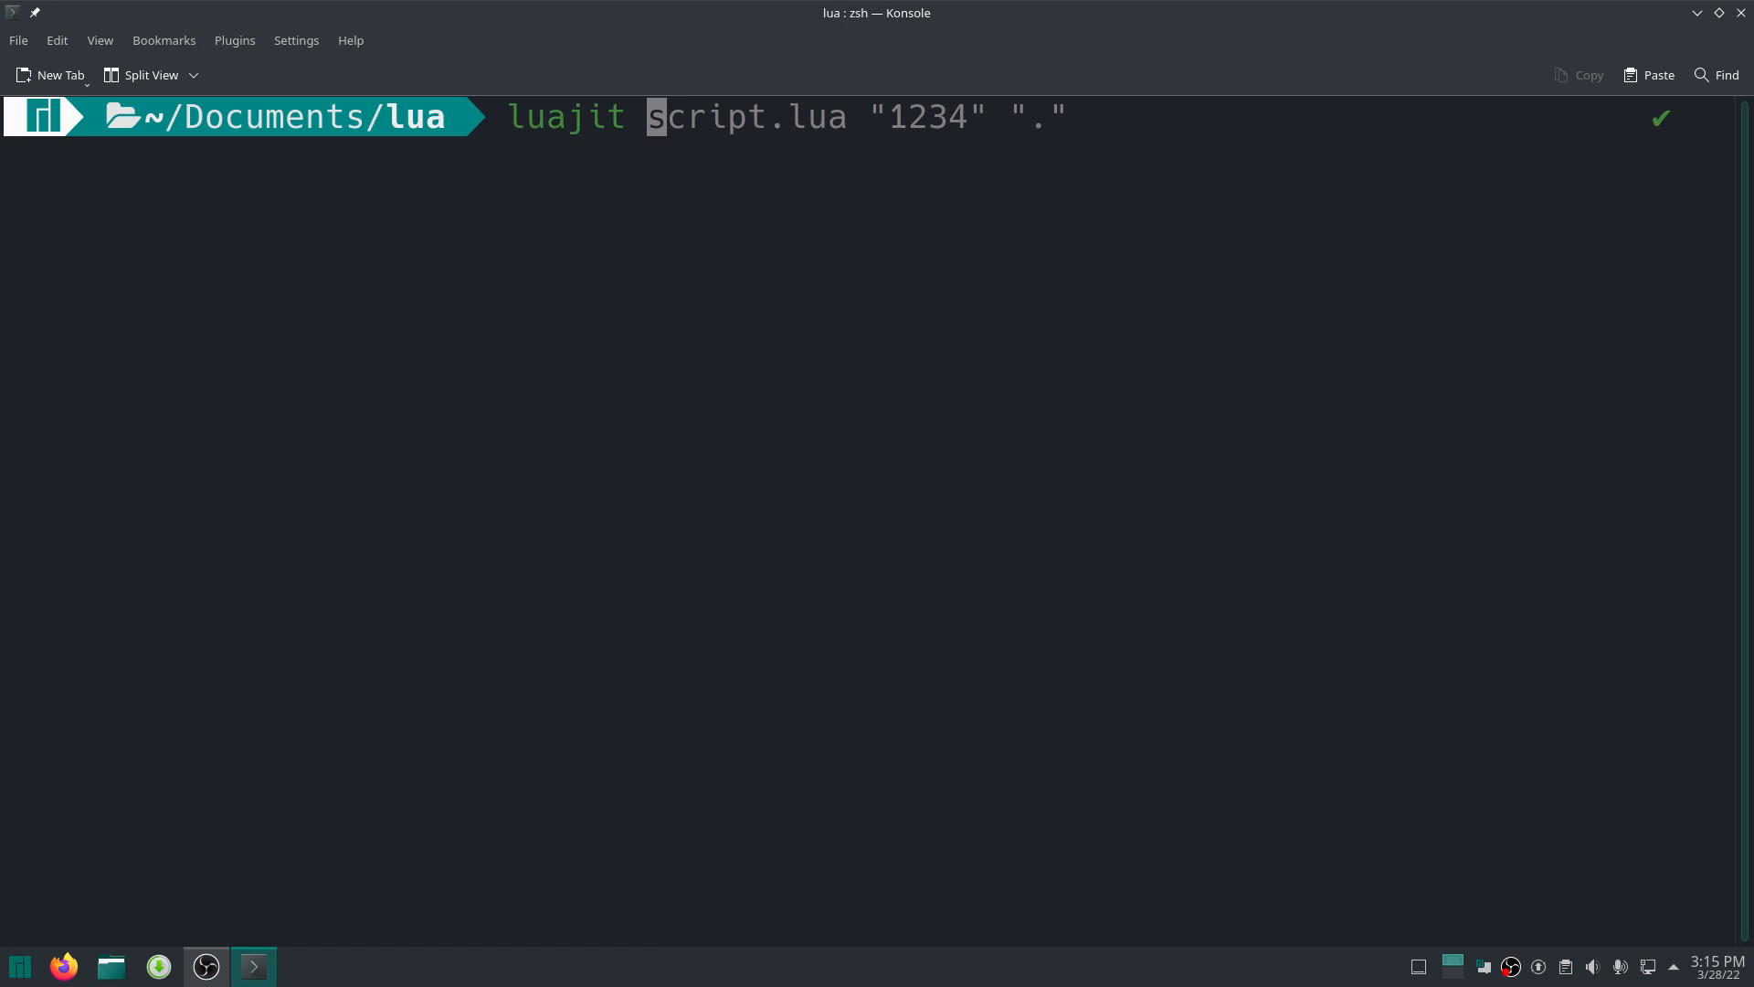
key("End")
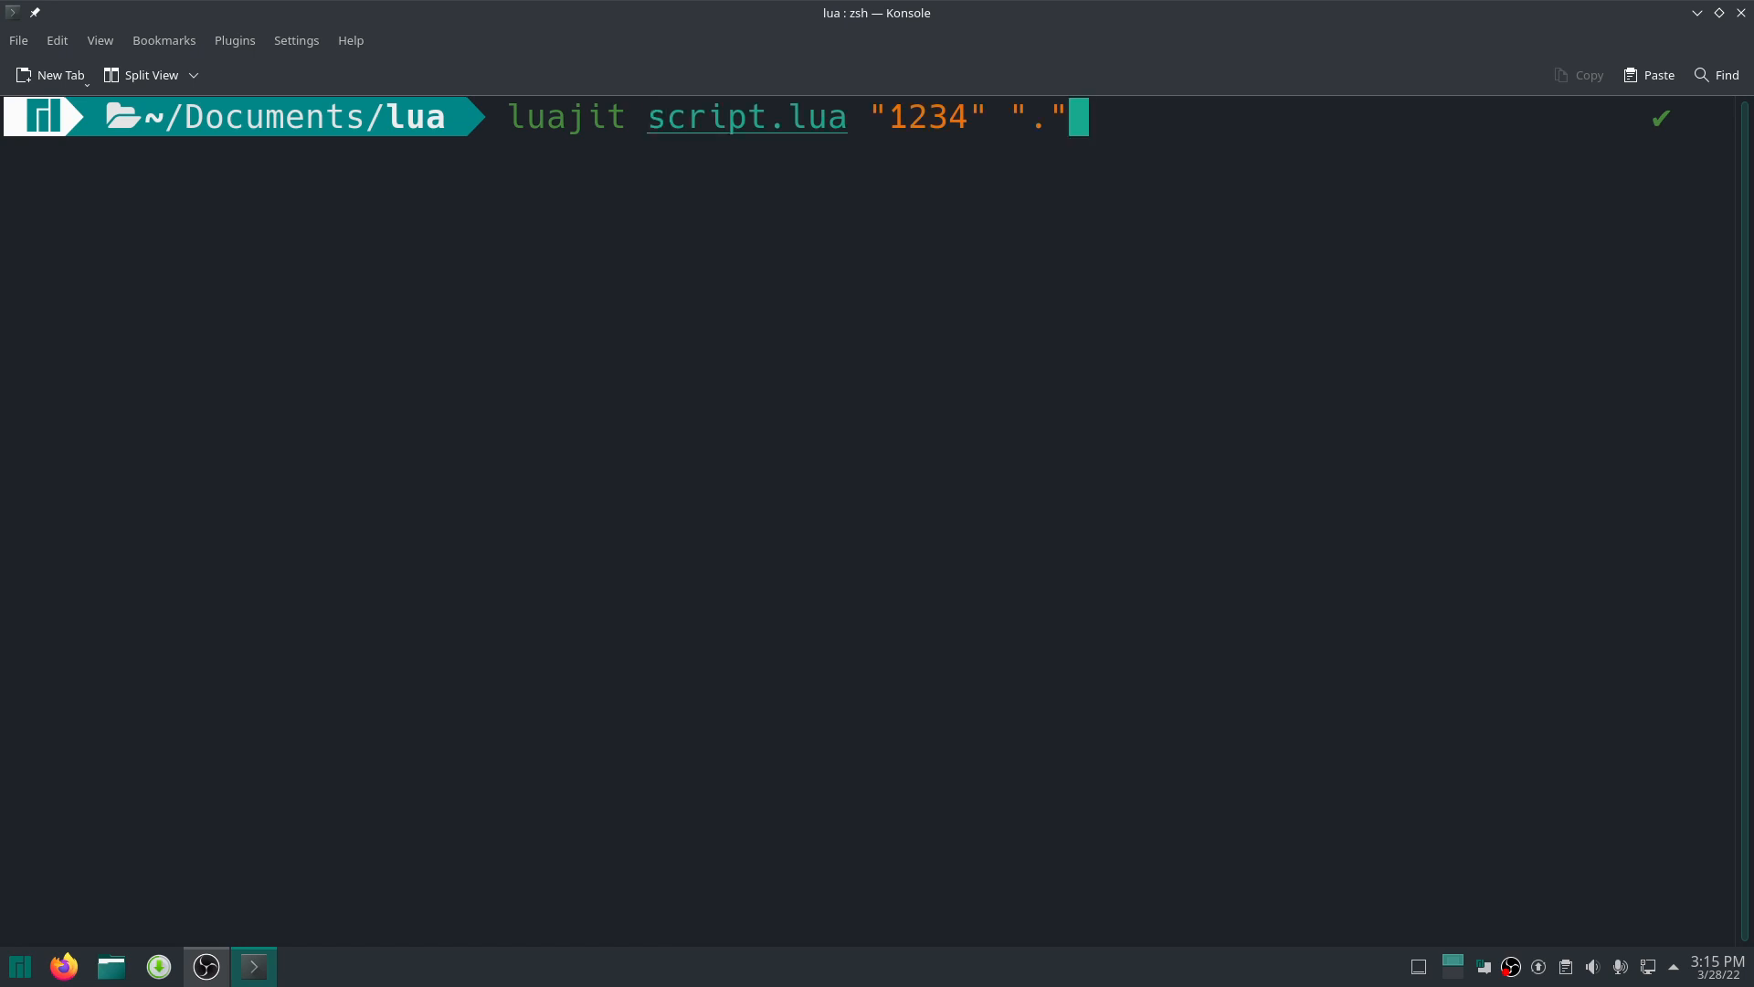
key("Left")
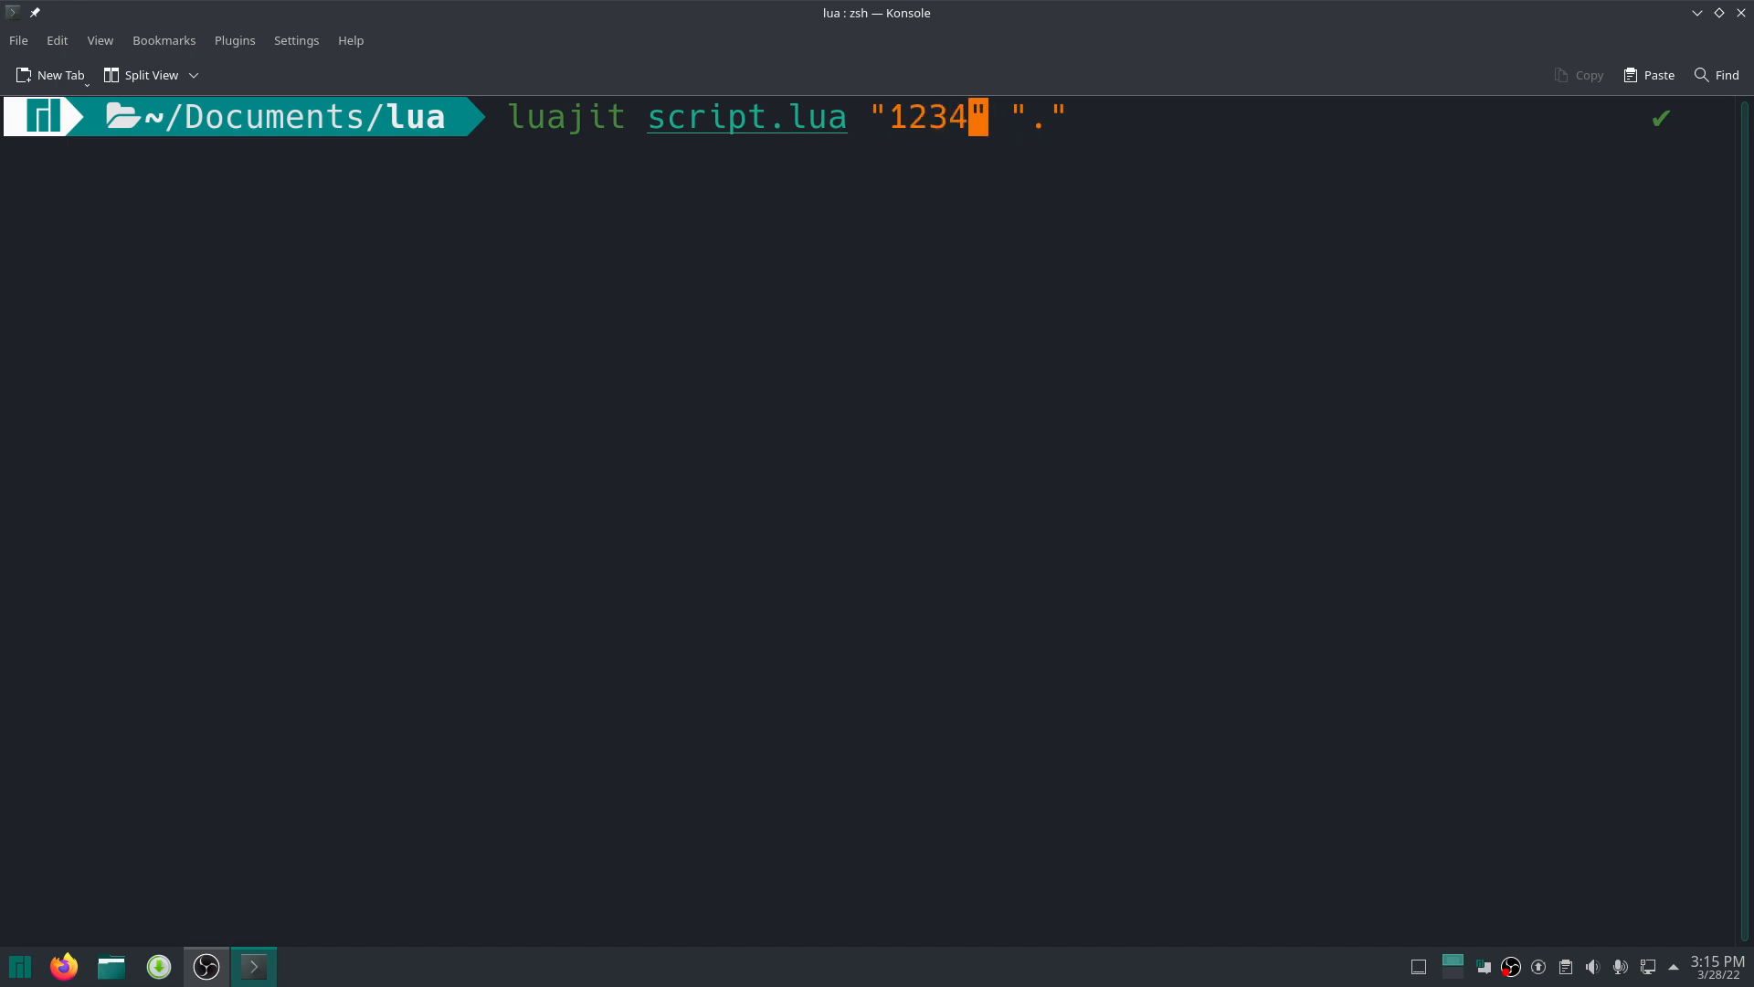
key("Return")
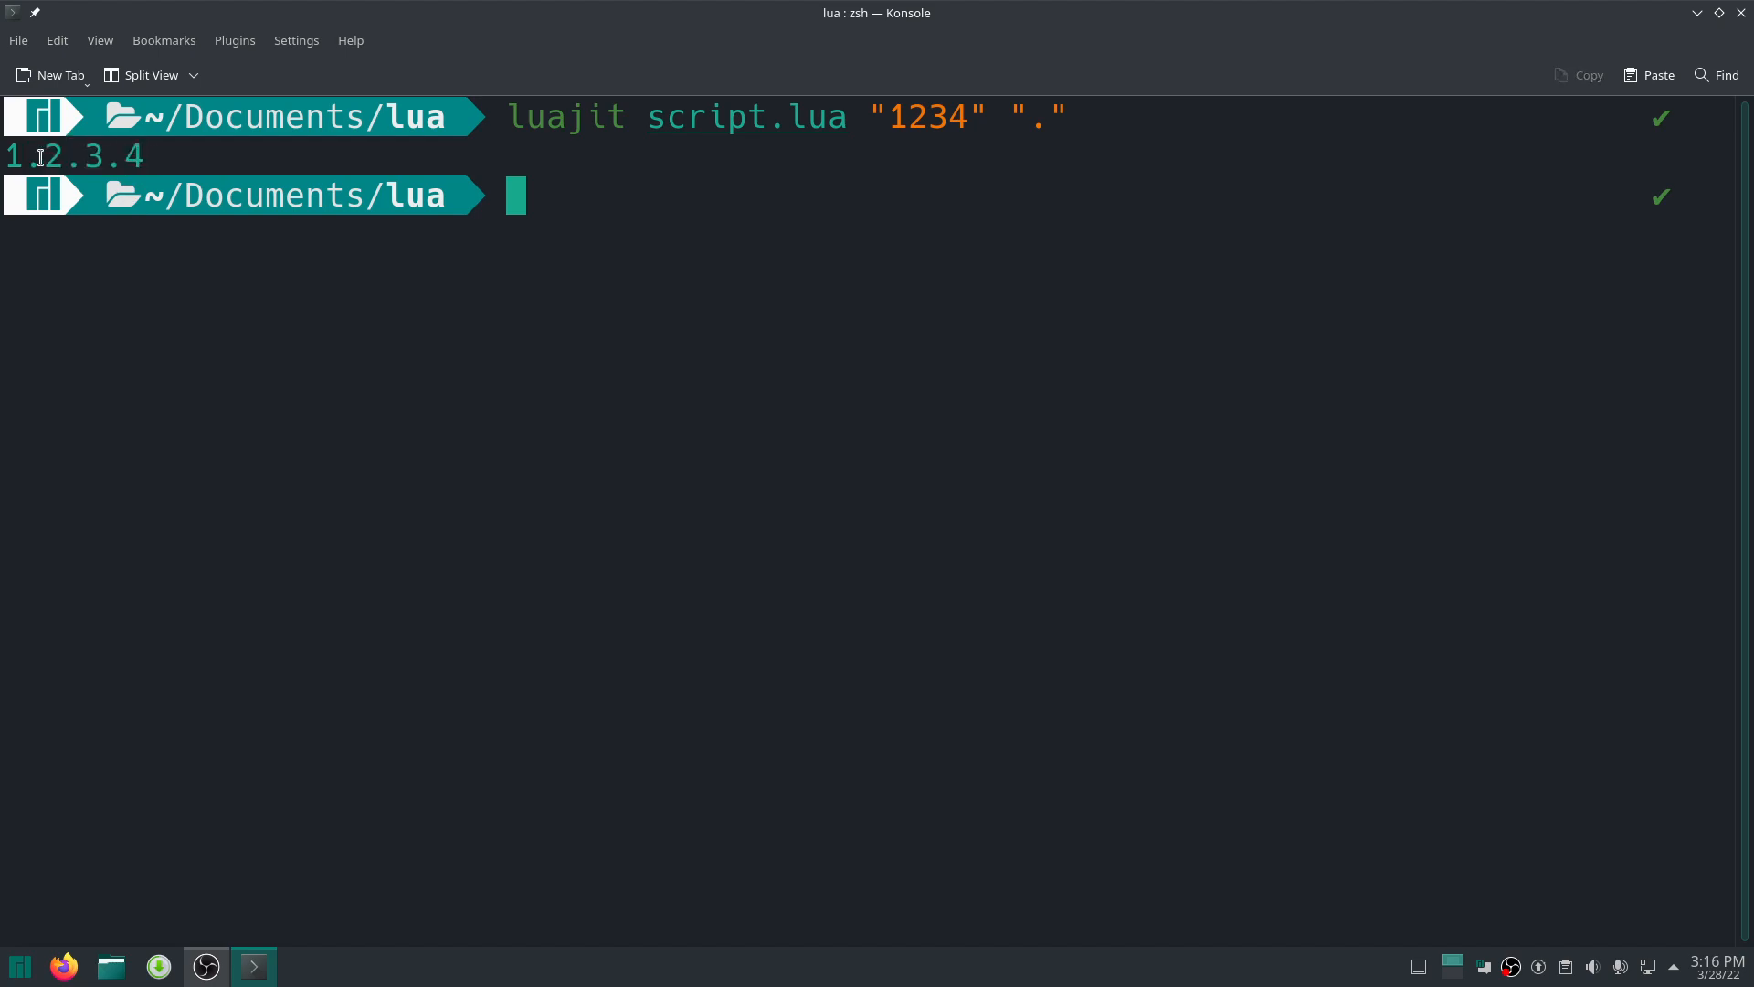
Rerun with ",", ", ", "|" and " | " delimiters, then clear the terminal.
double_click(1037, 116)
type("luajit script.lua \"1234\" \".\"")
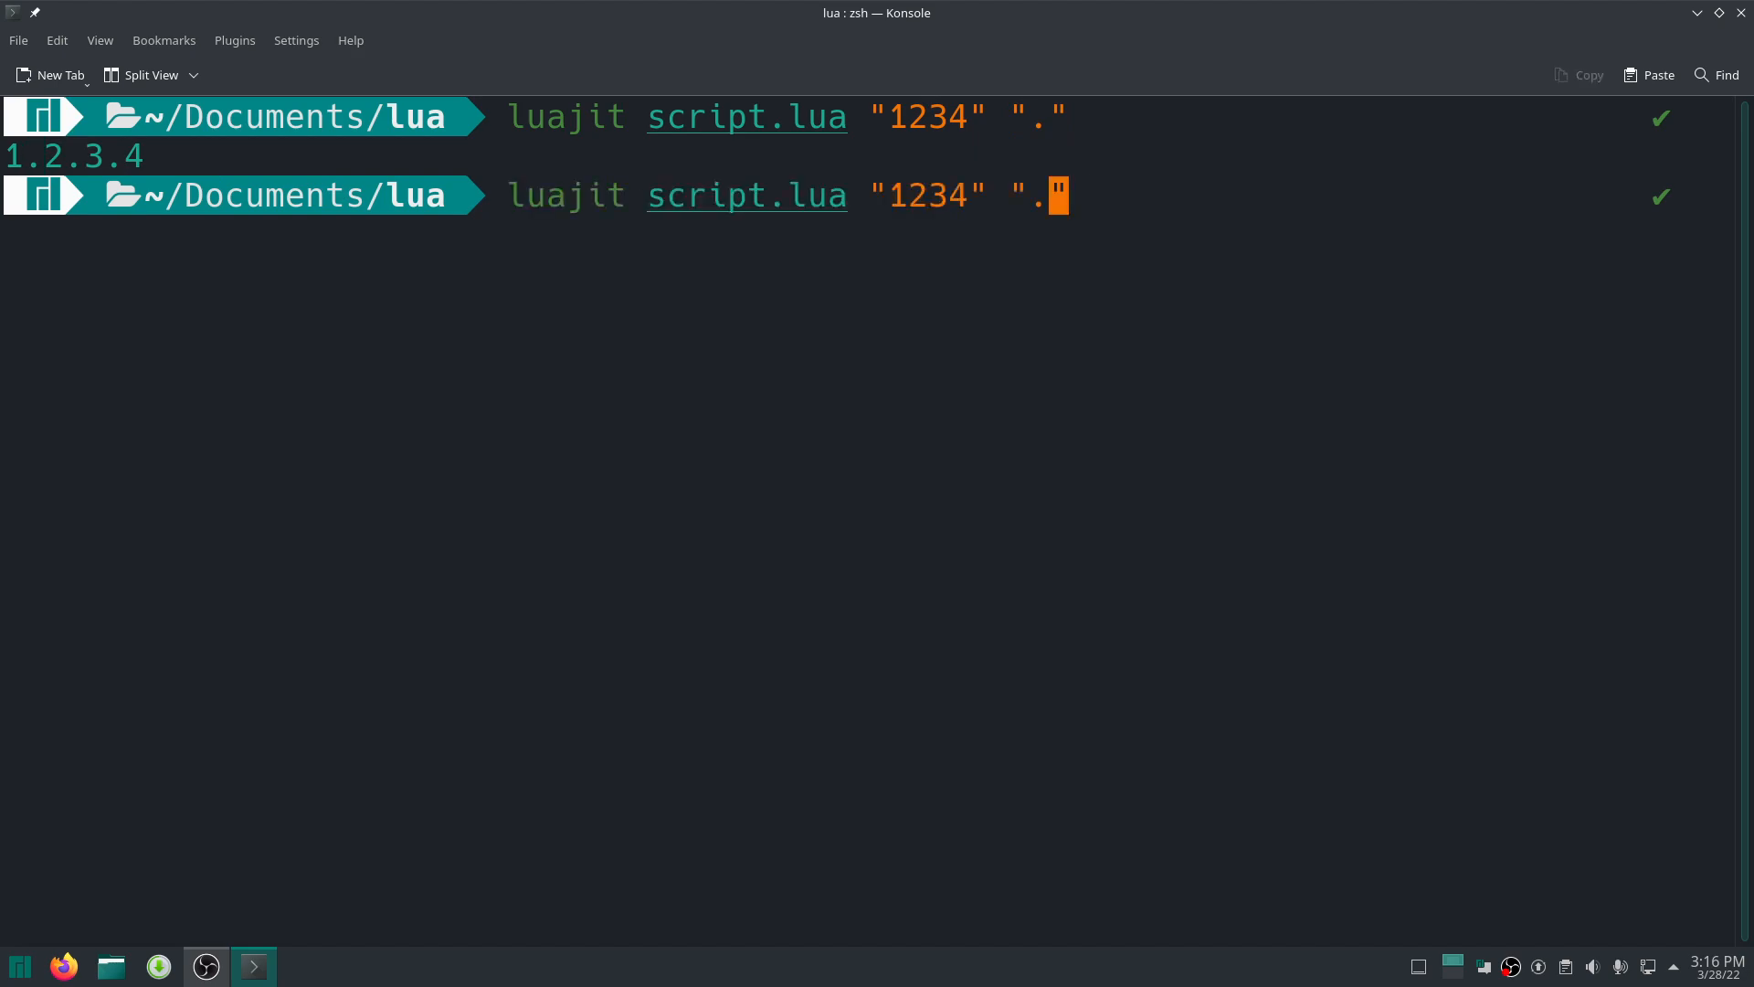
type(",")
key("Return")
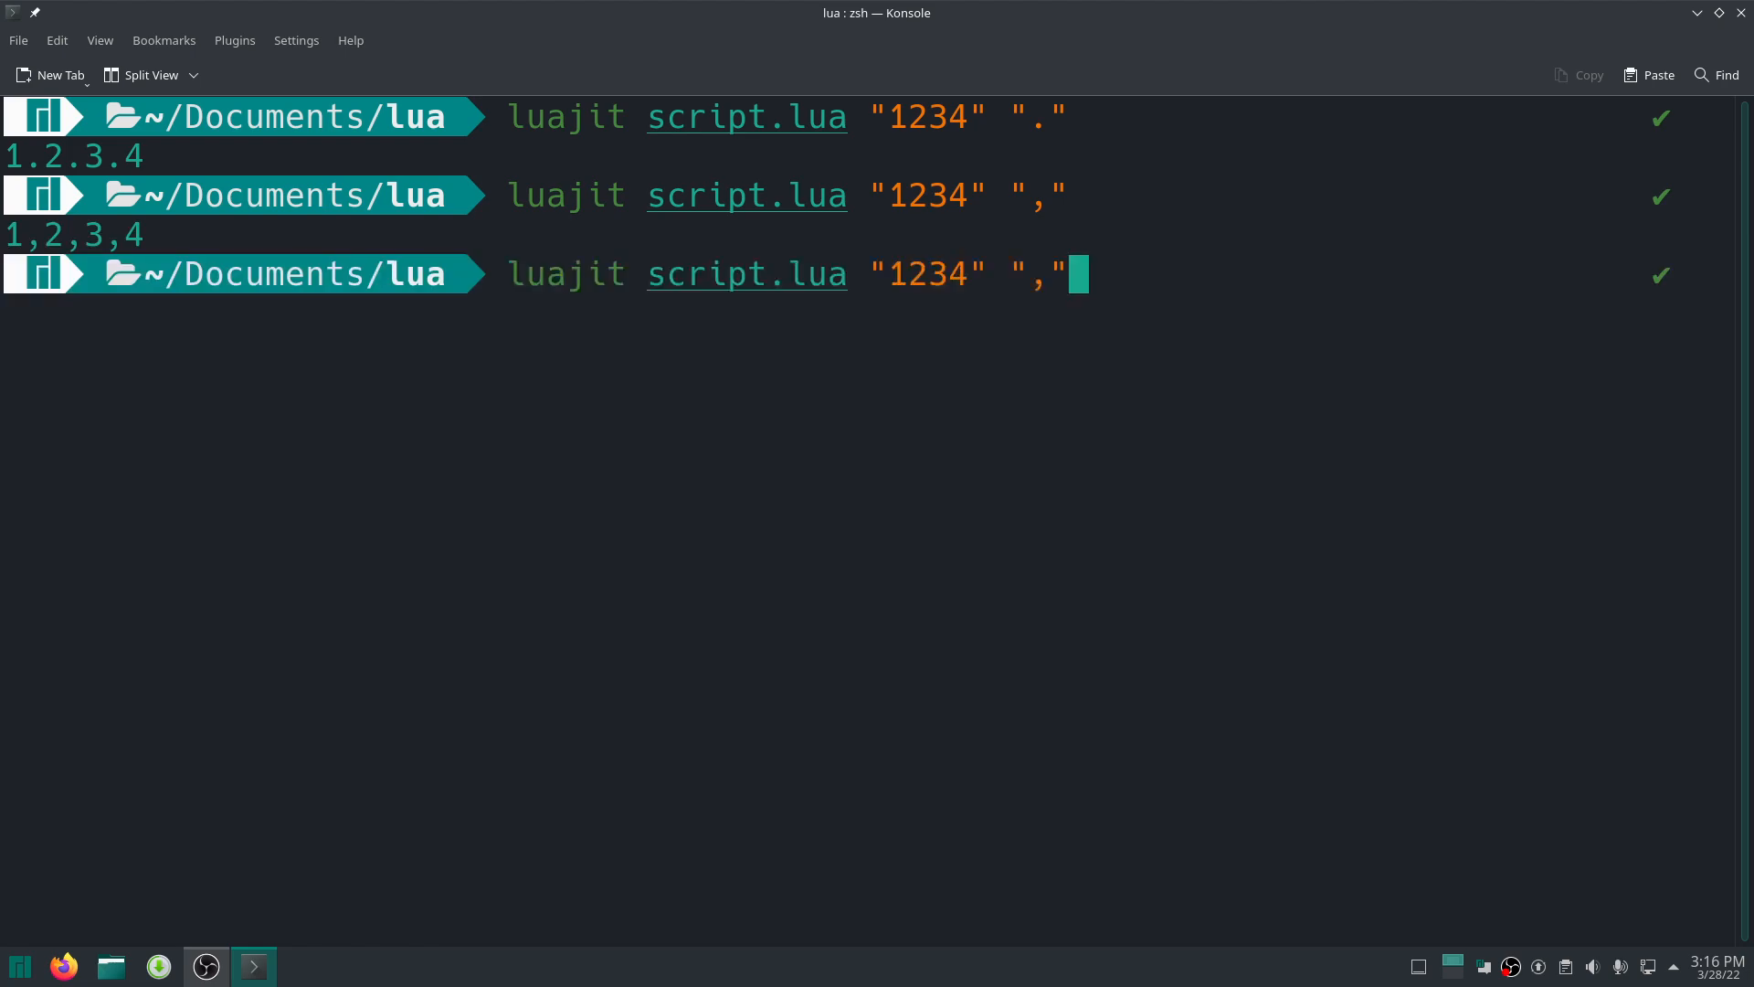
key("Return")
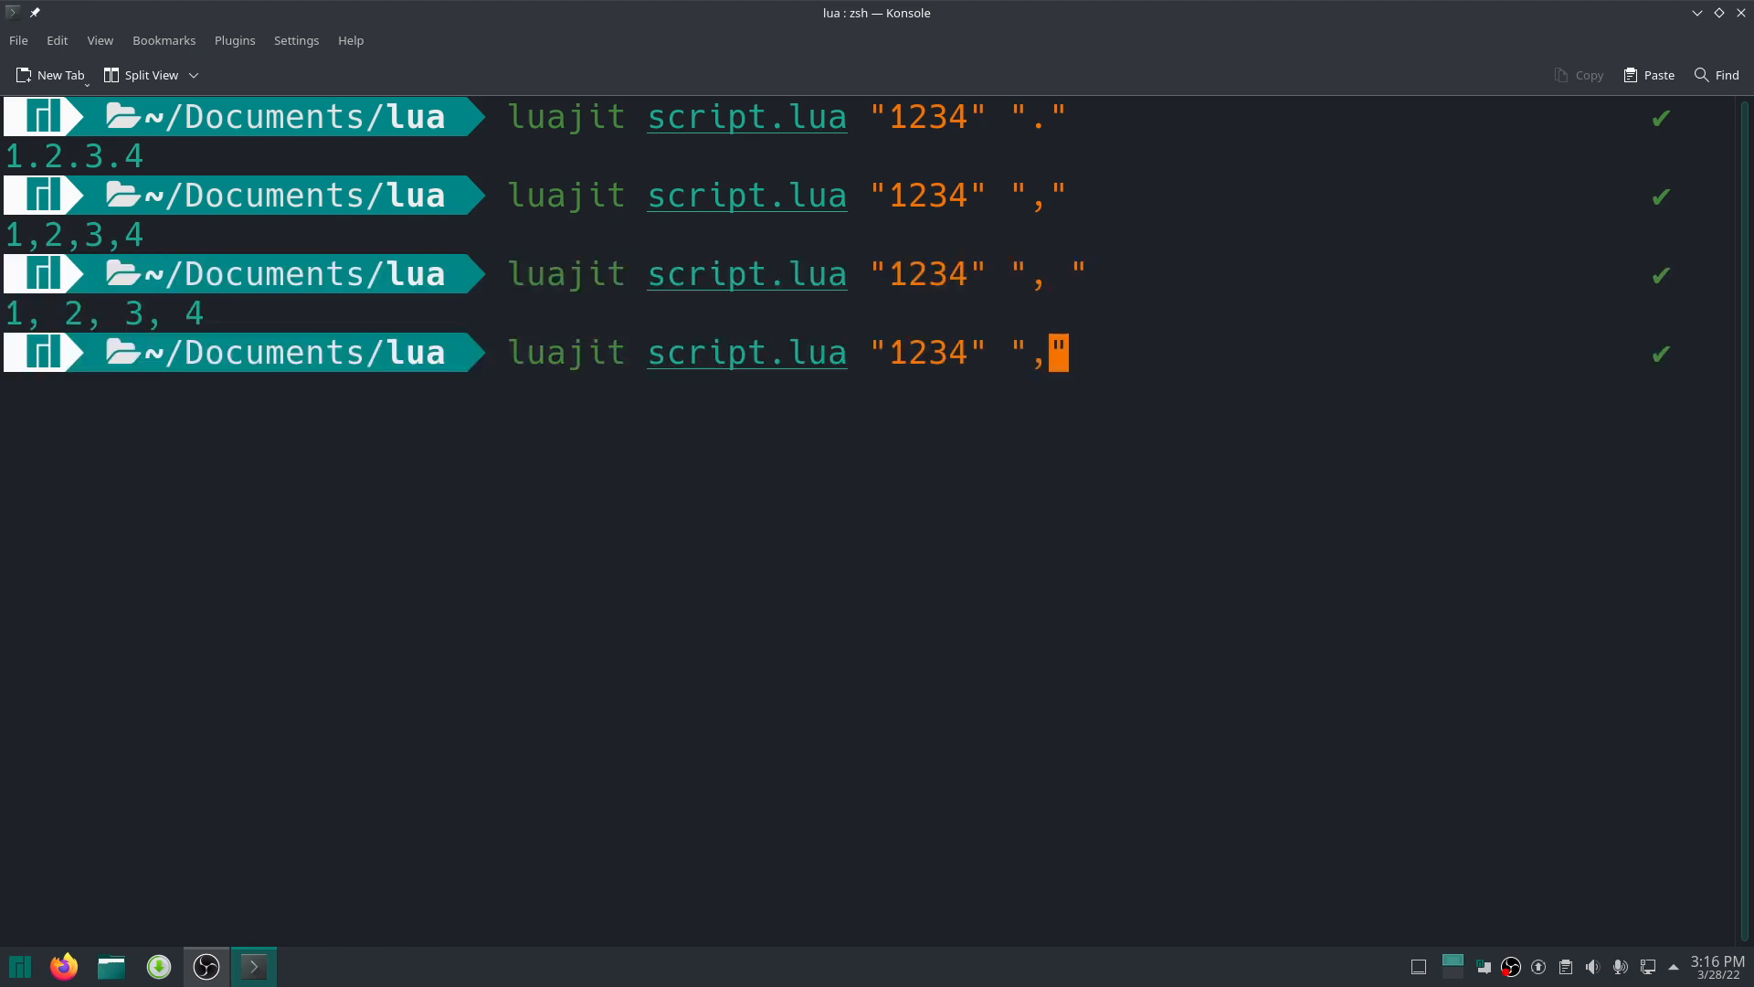
key("Return")
type("luajit script.lua \"1234\" \"| \"")
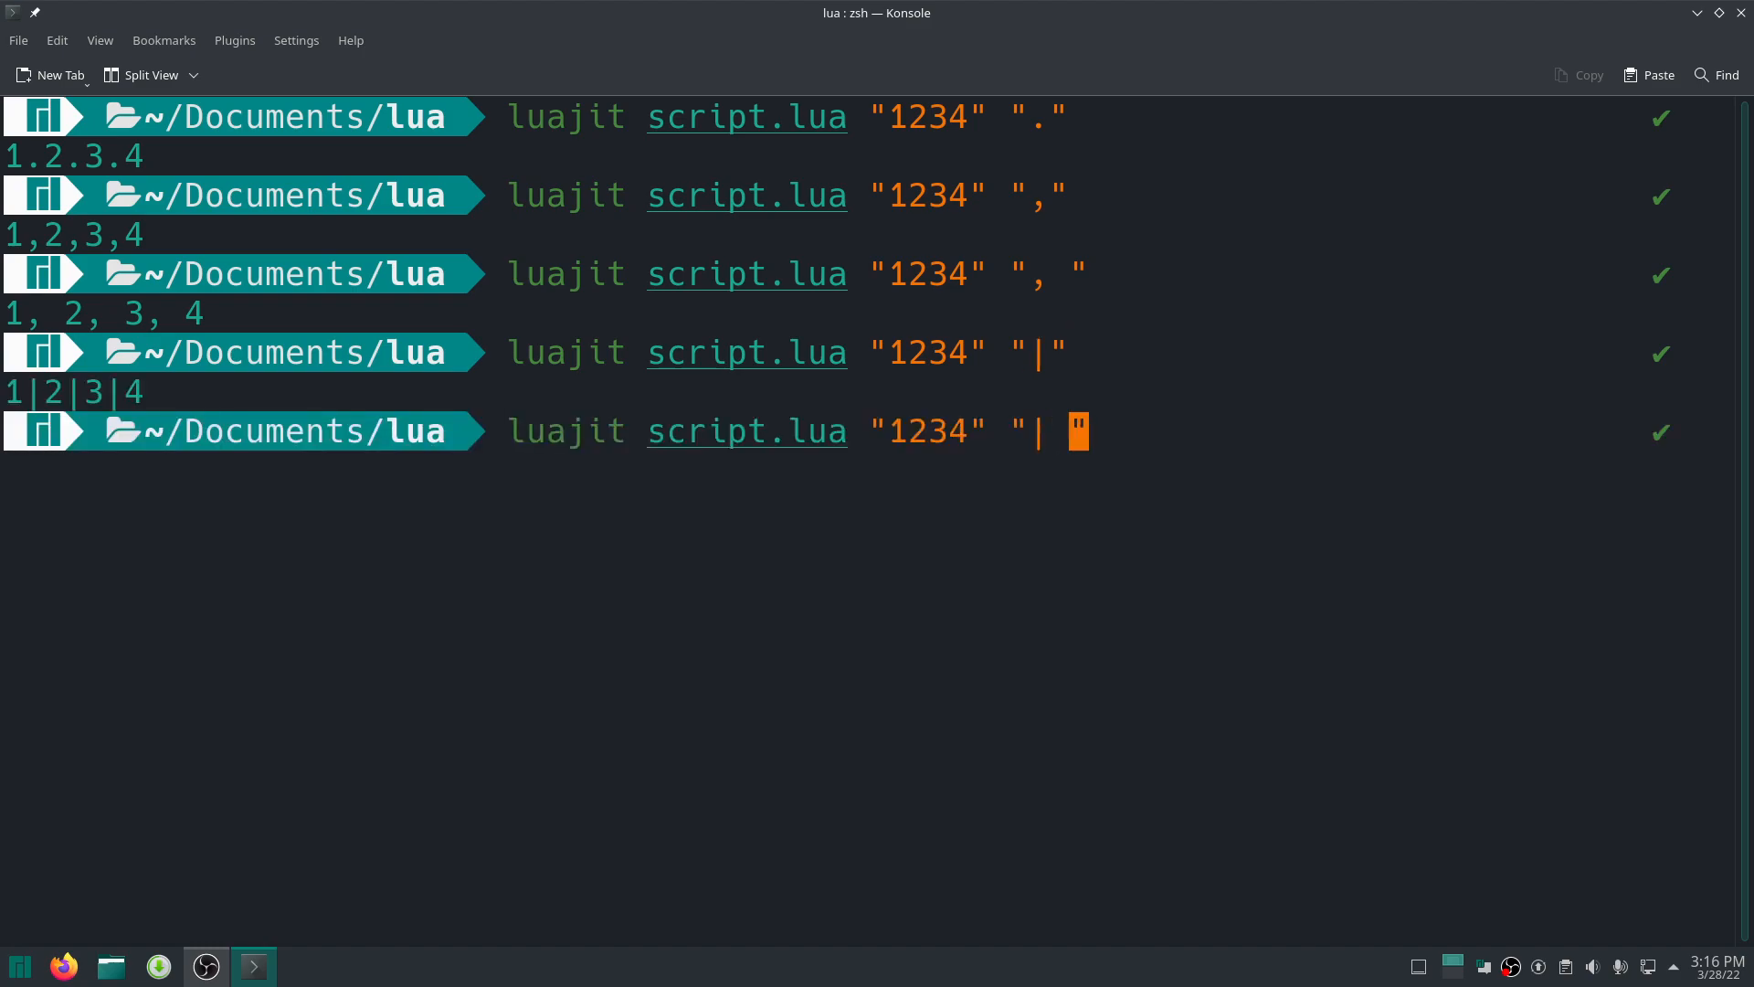
key("Return")
type("luajit")
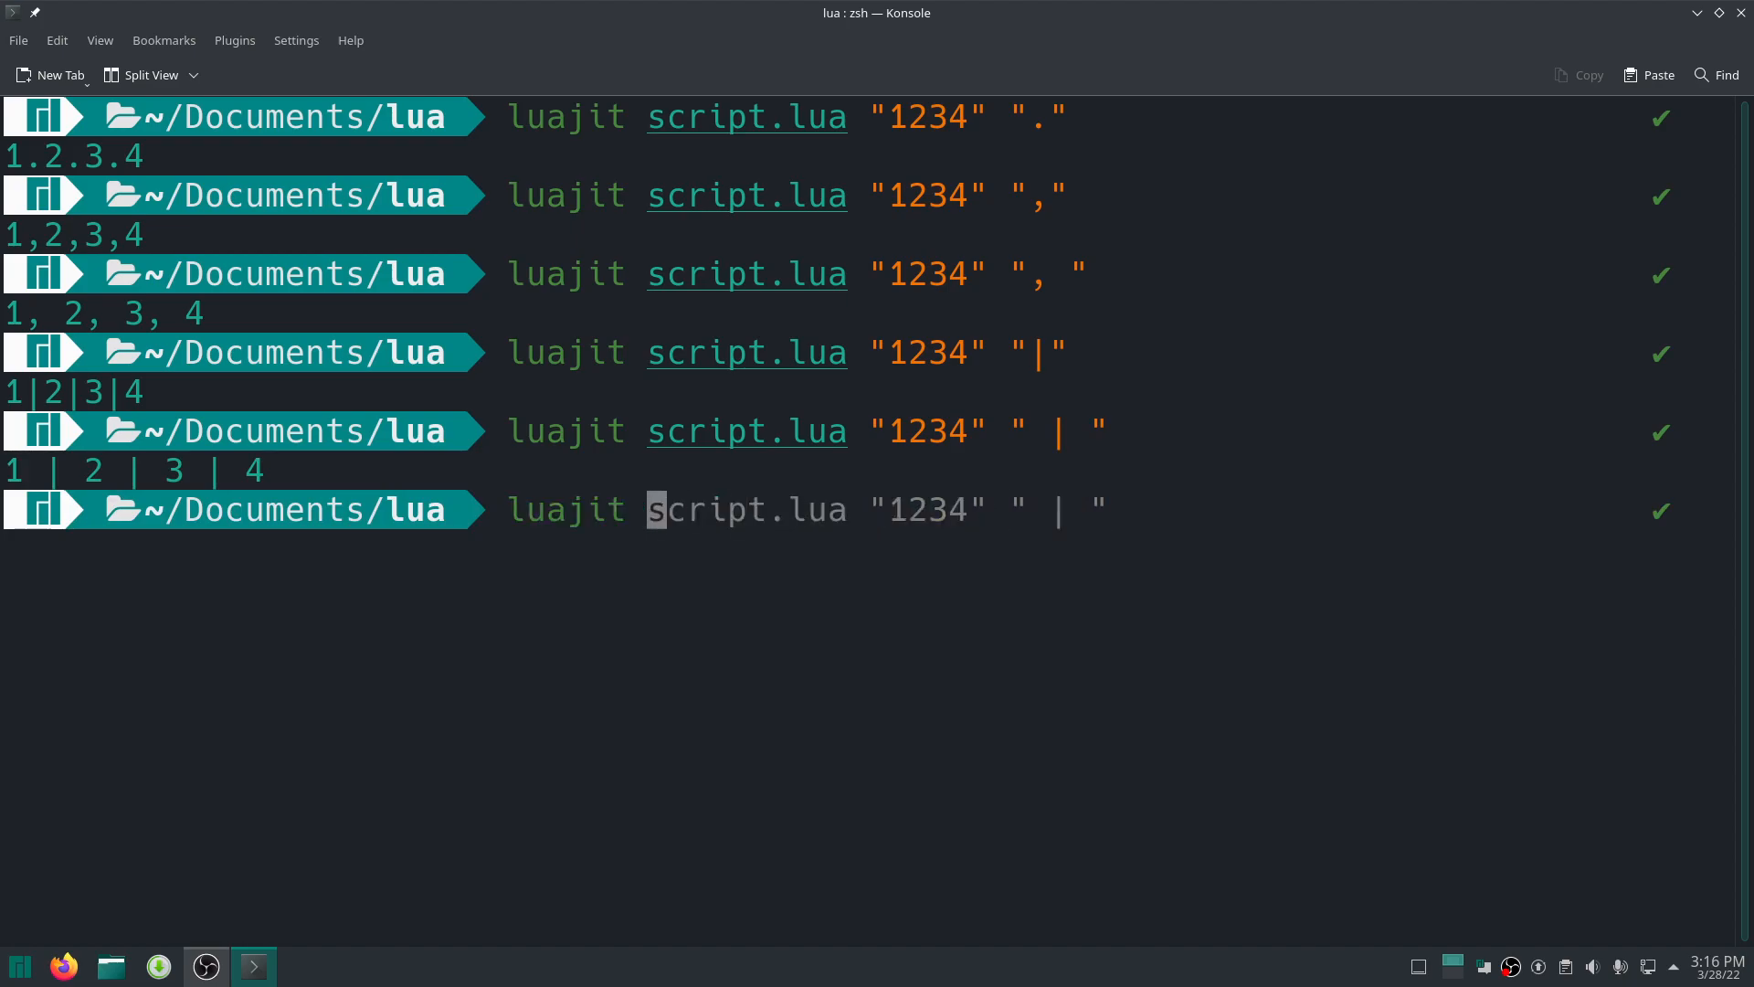
type("clear")
type("rm script.lua")
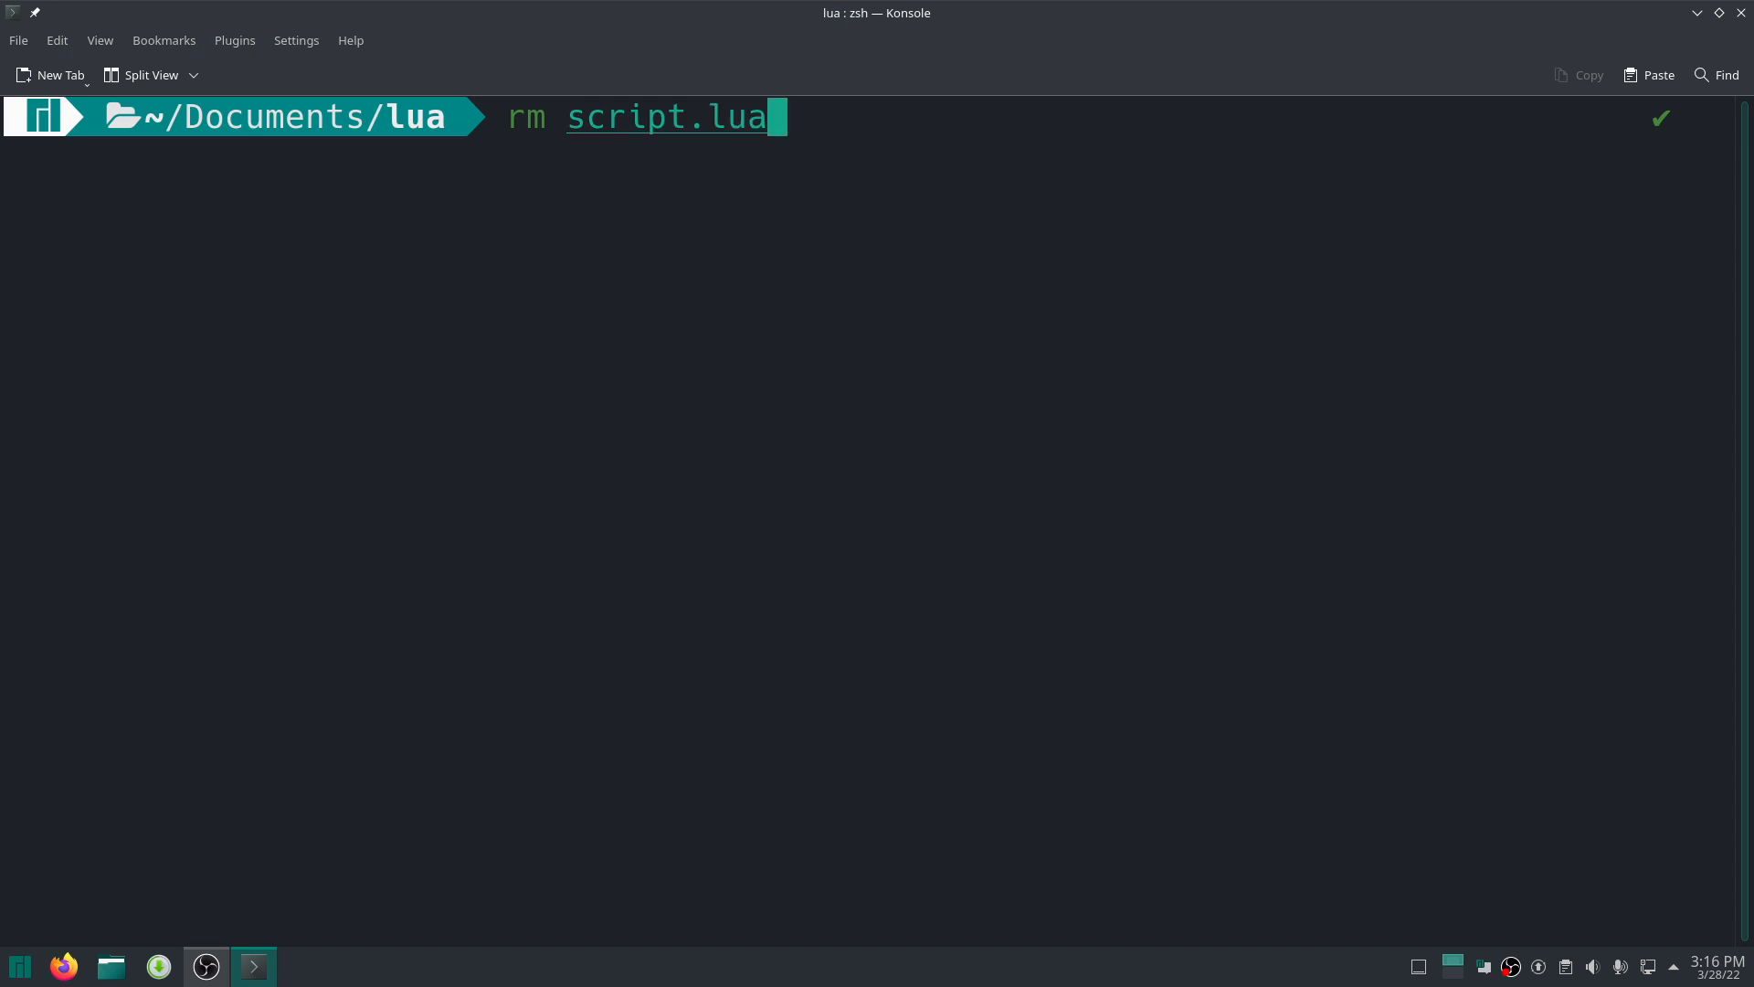
Delete script.lua and enter the nvim script.lua command at the prompt.
key("Return")
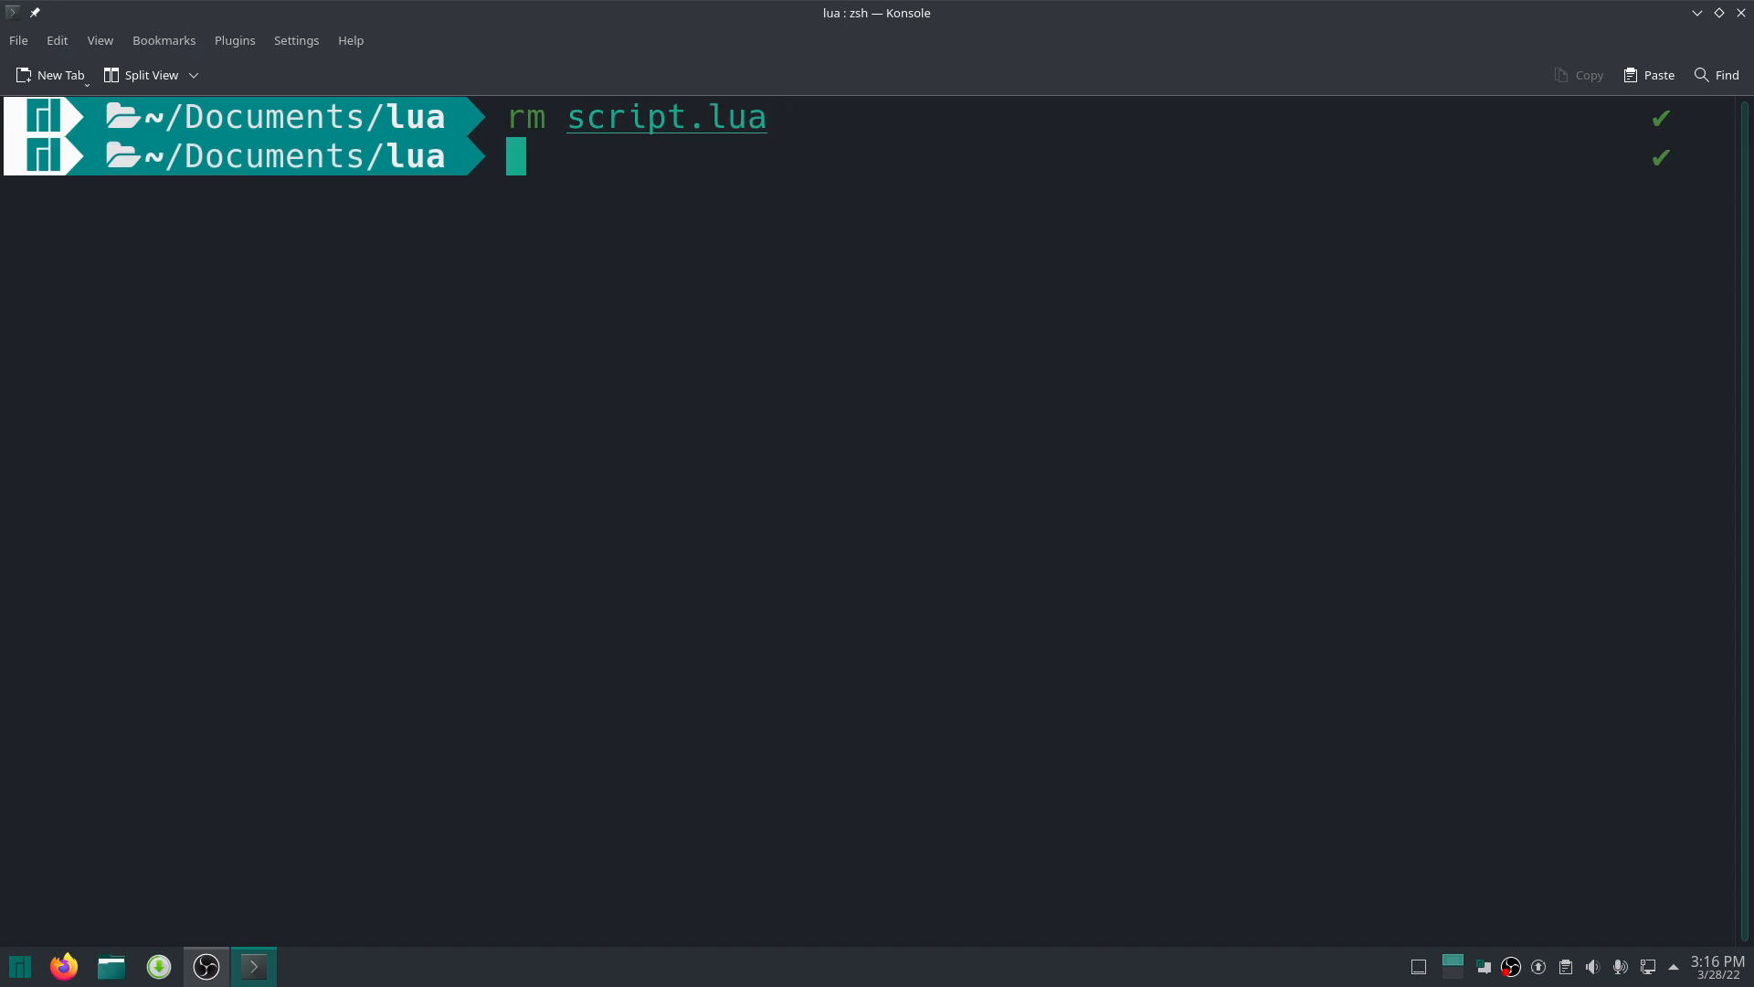
type("luajit script.lua \"1234\" \" | \"")
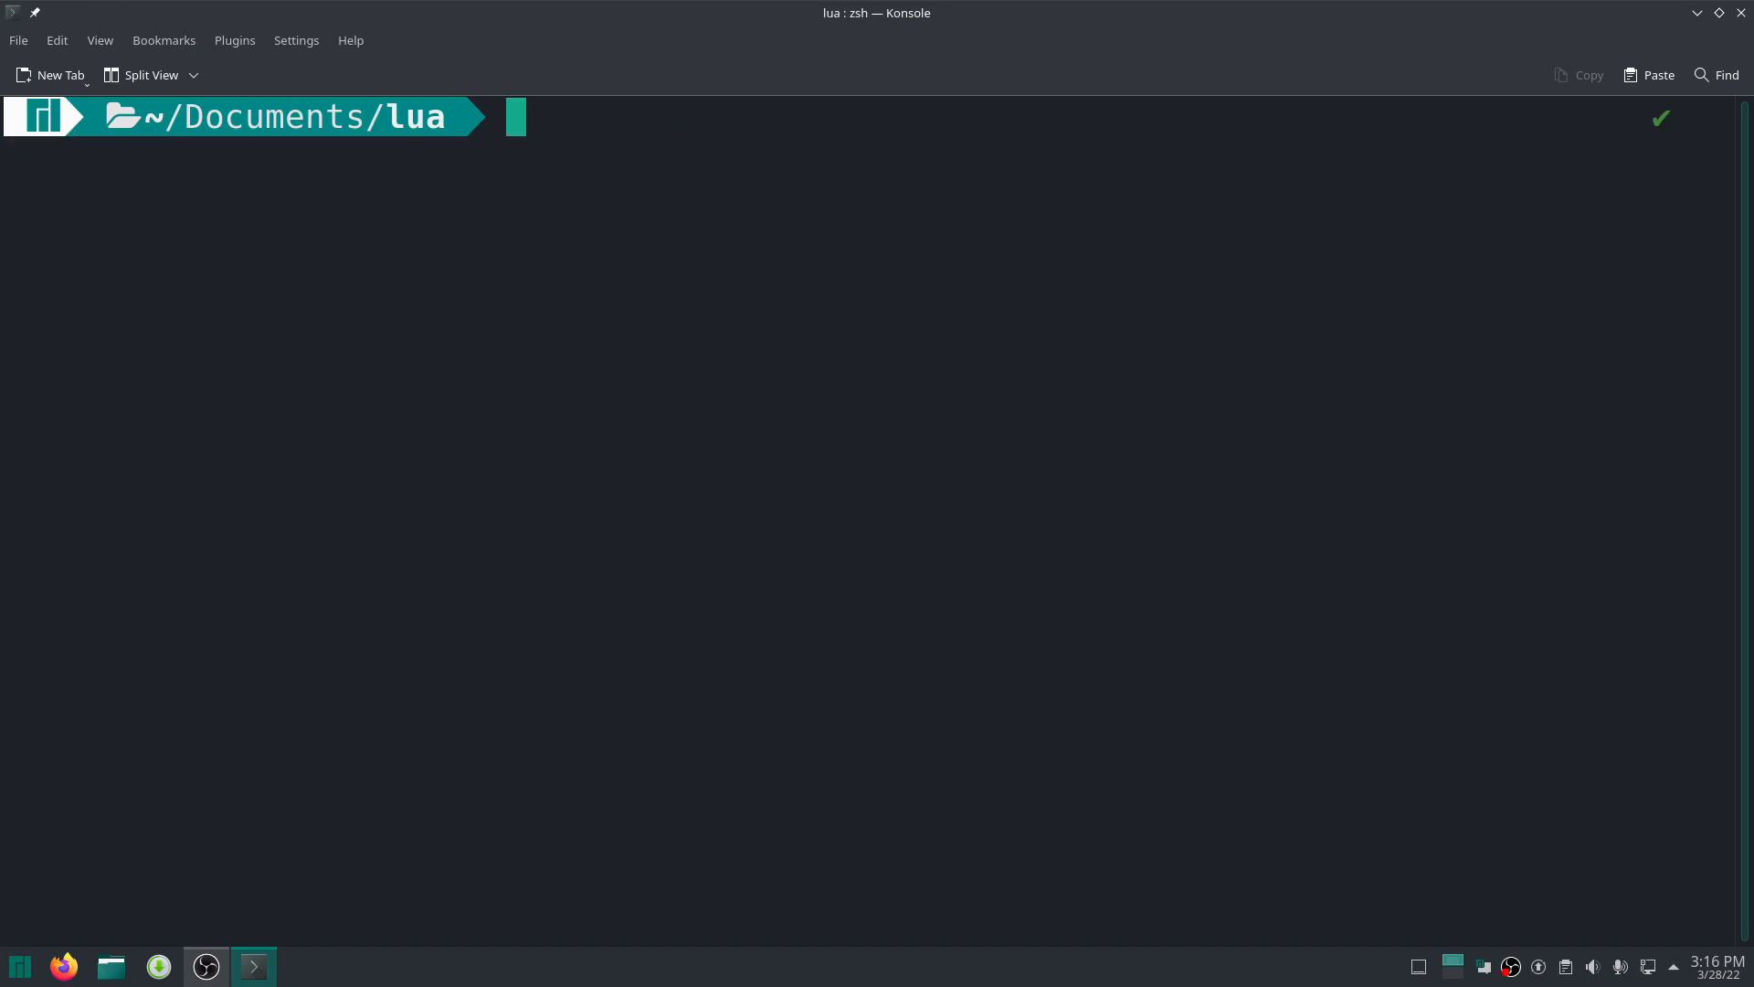
type("nvim script.lua")
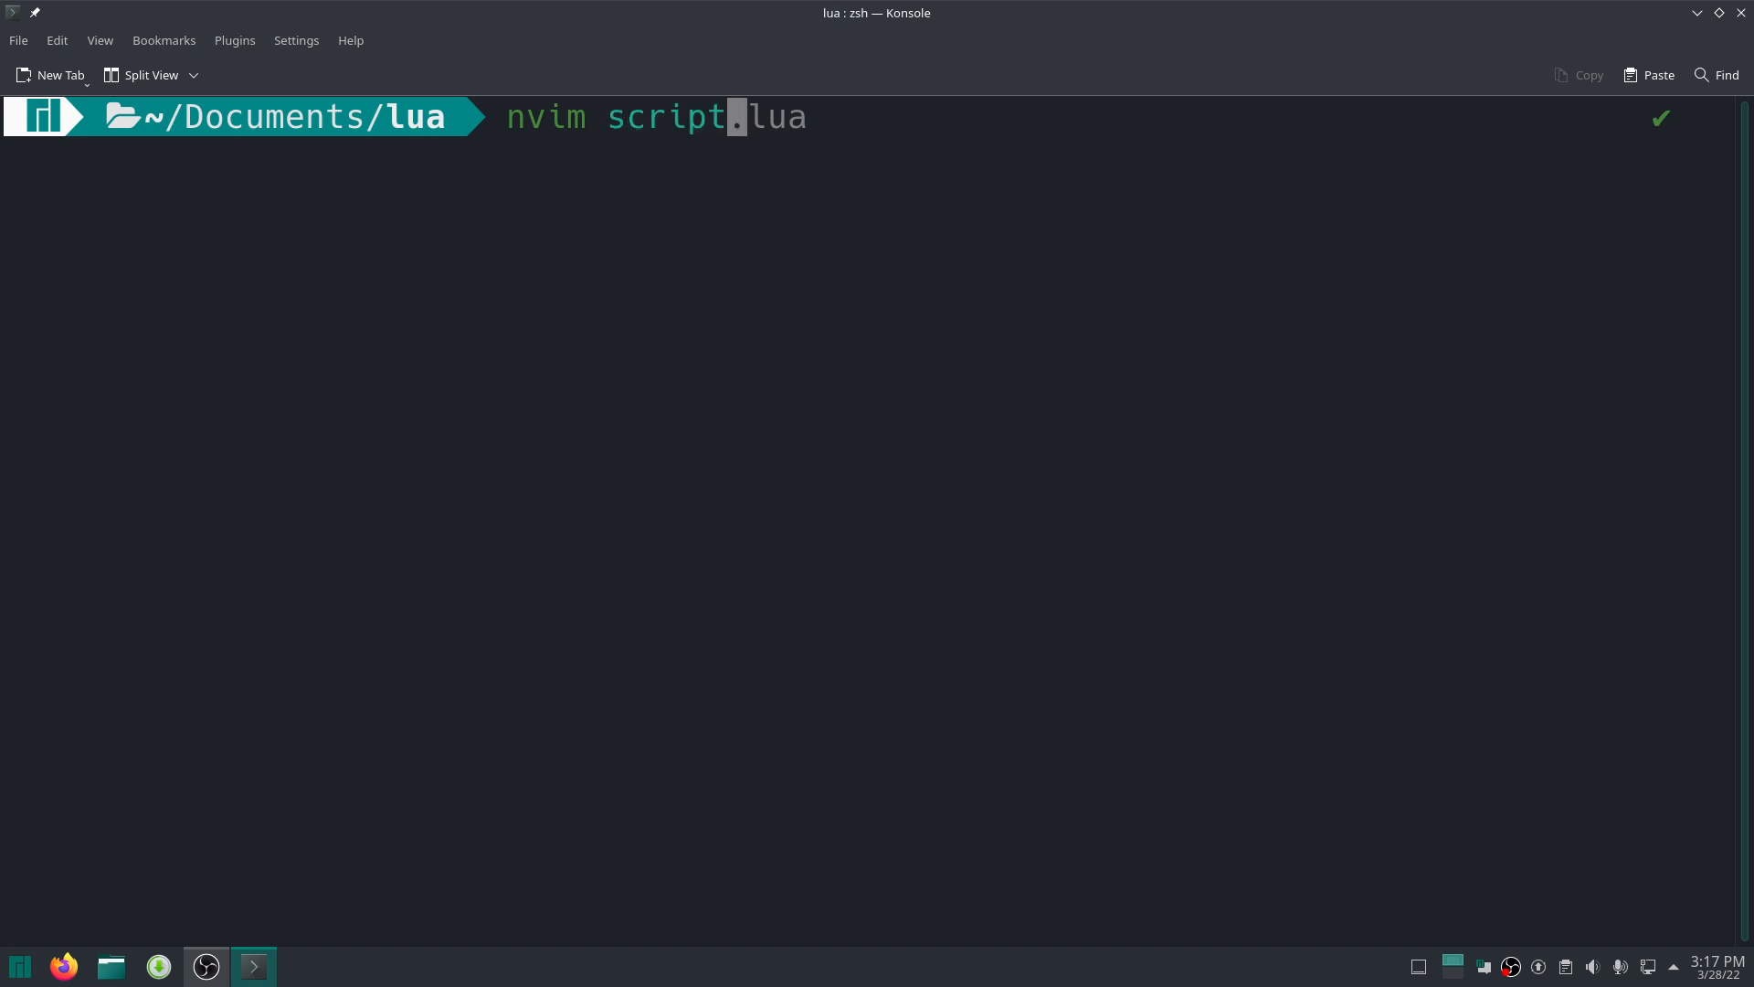
Launch Neovim on script.lua and enable line numbers with :set number.
key("Return")
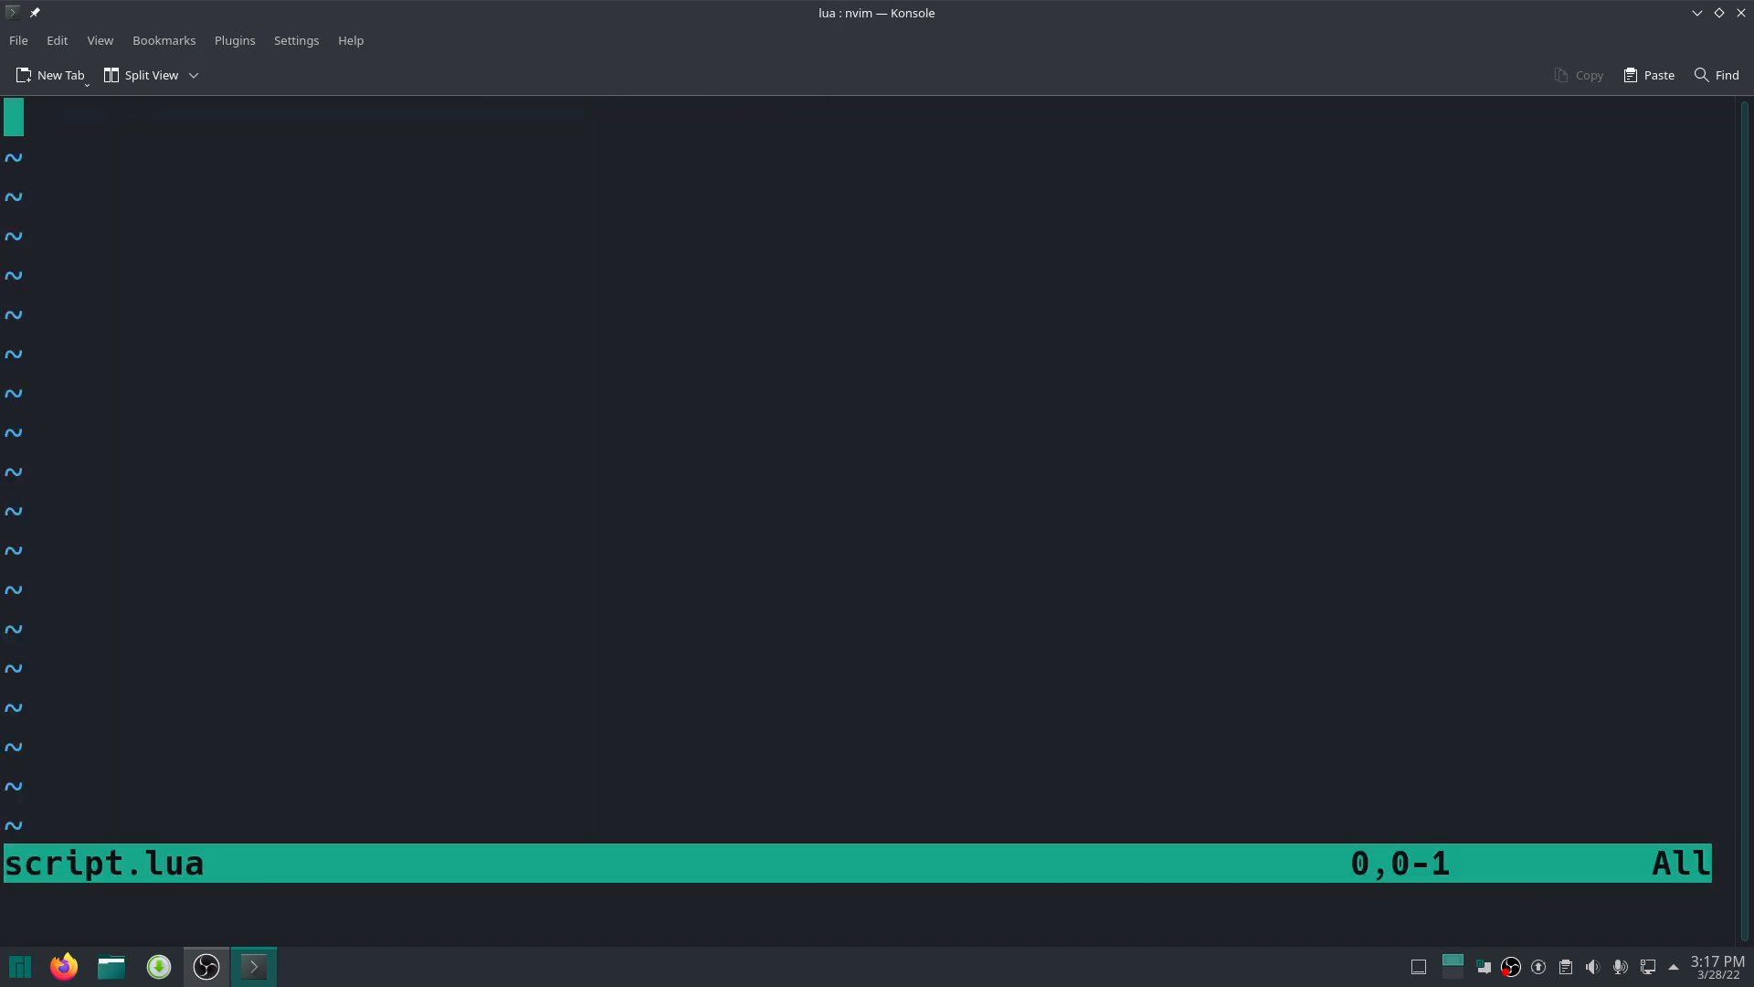
type(":set")
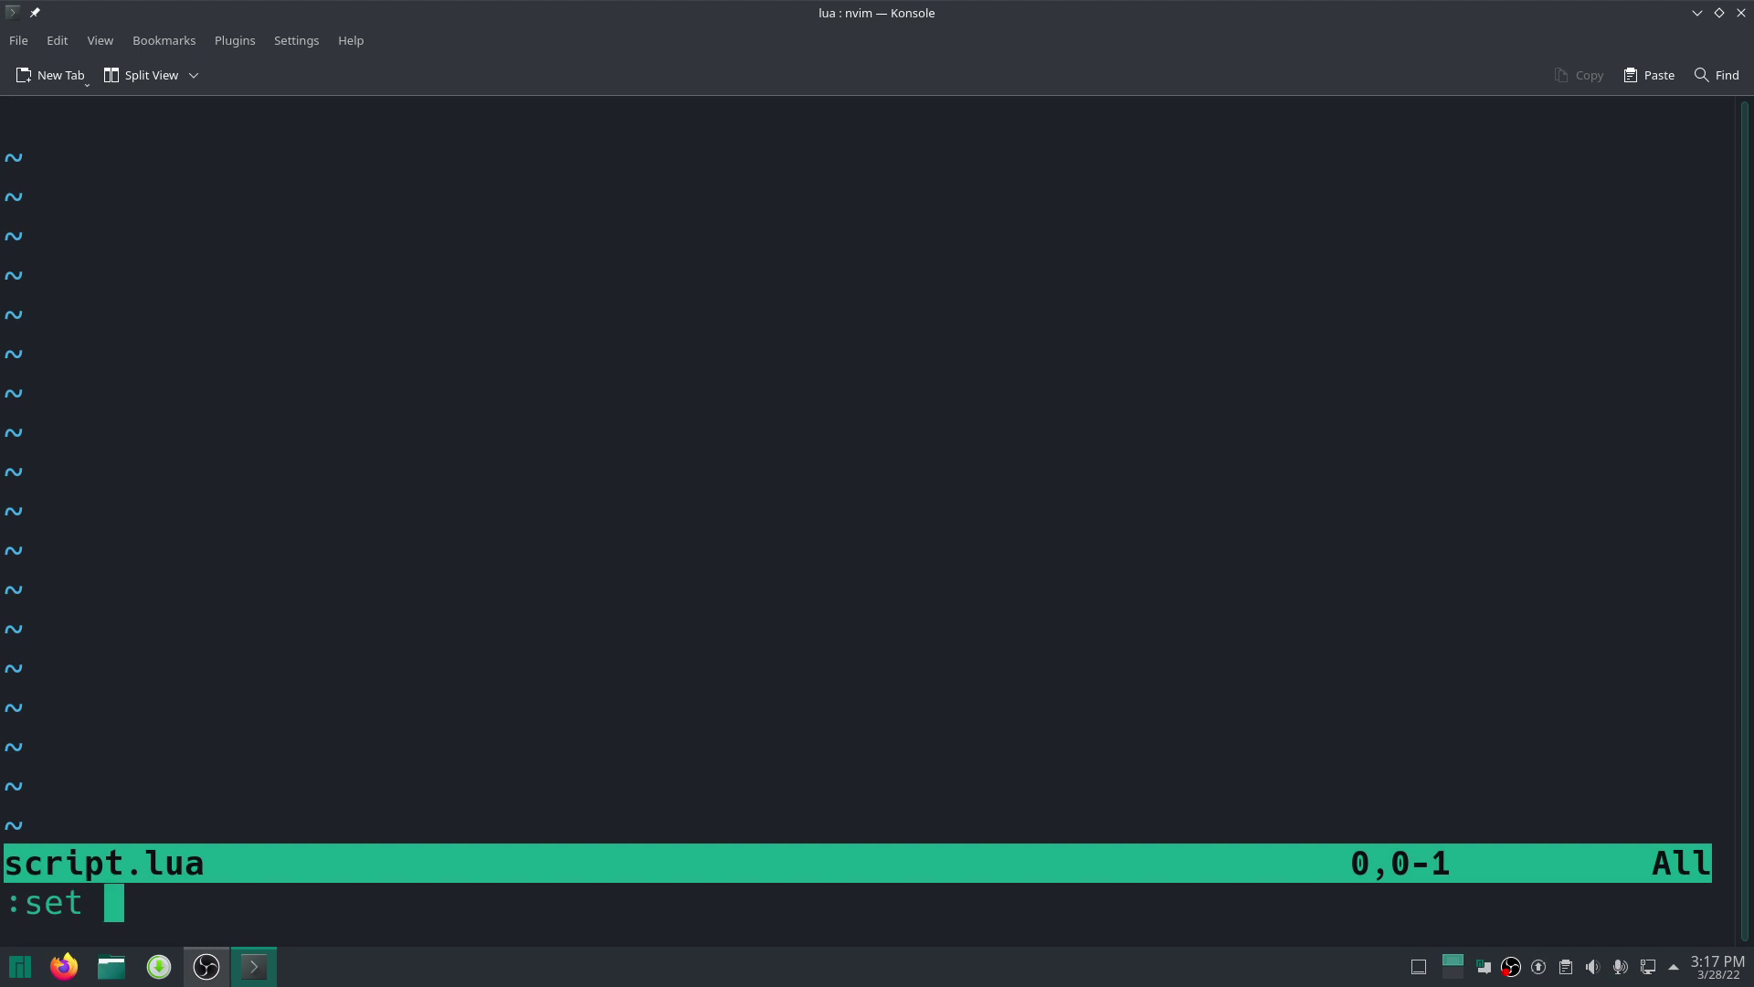
type("number")
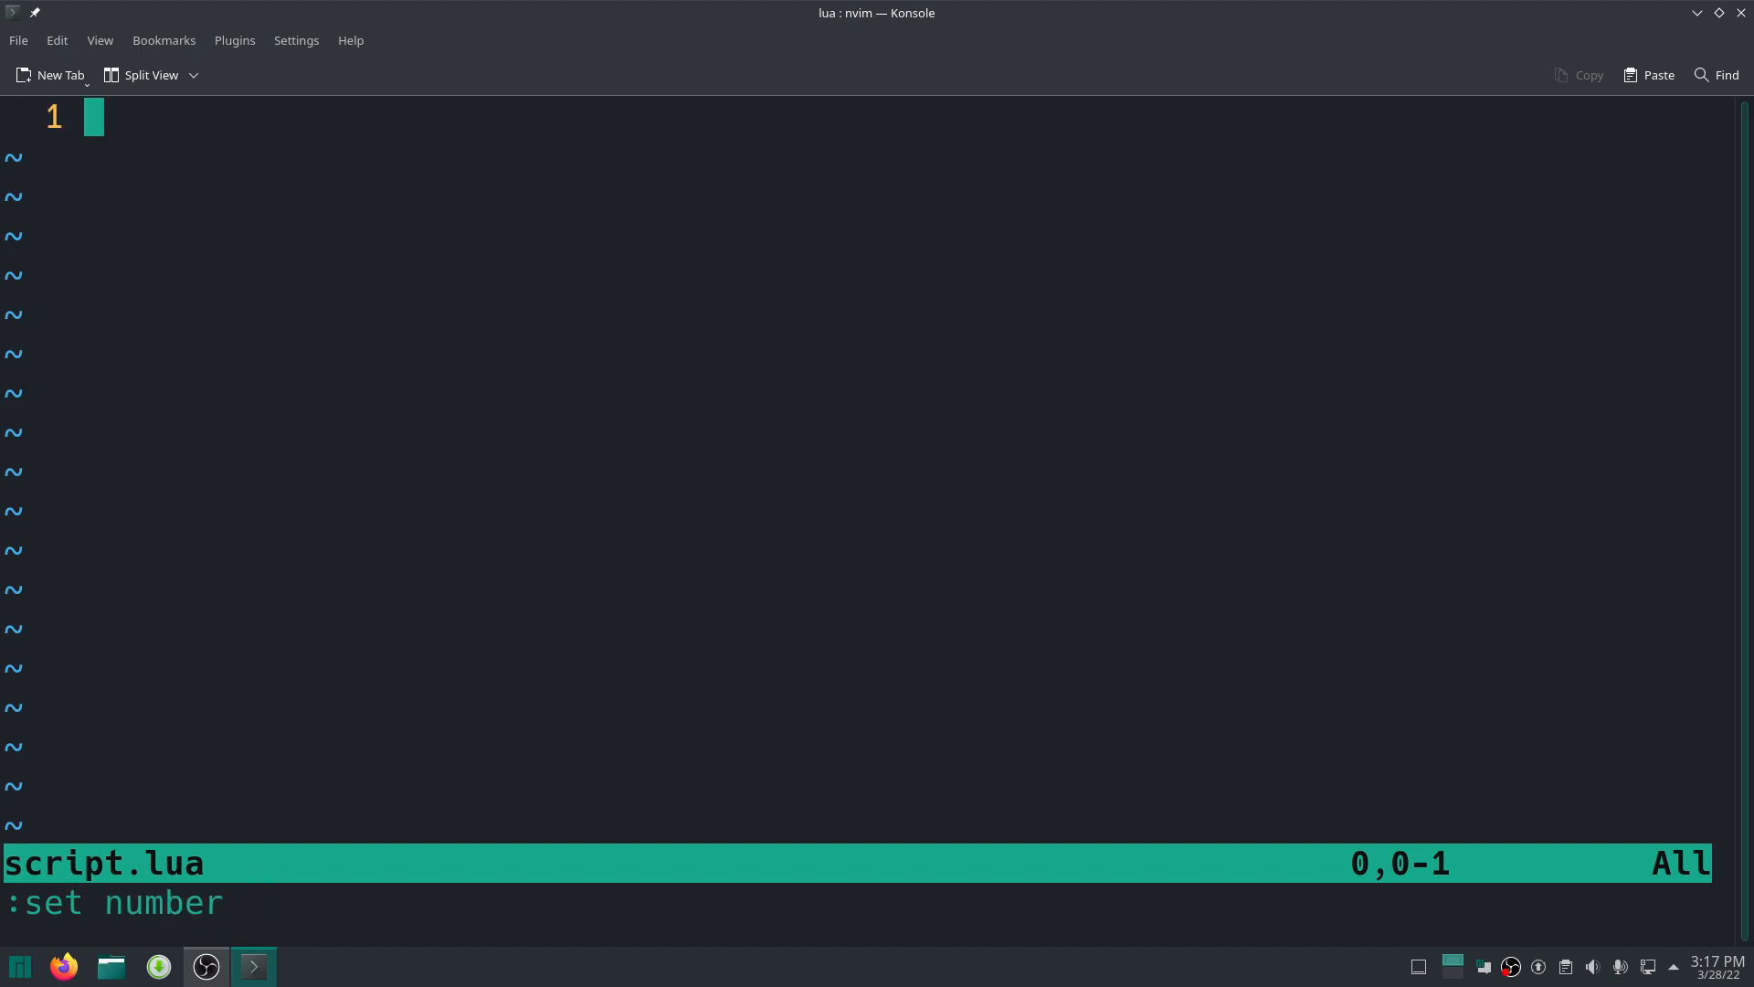
key("Return")
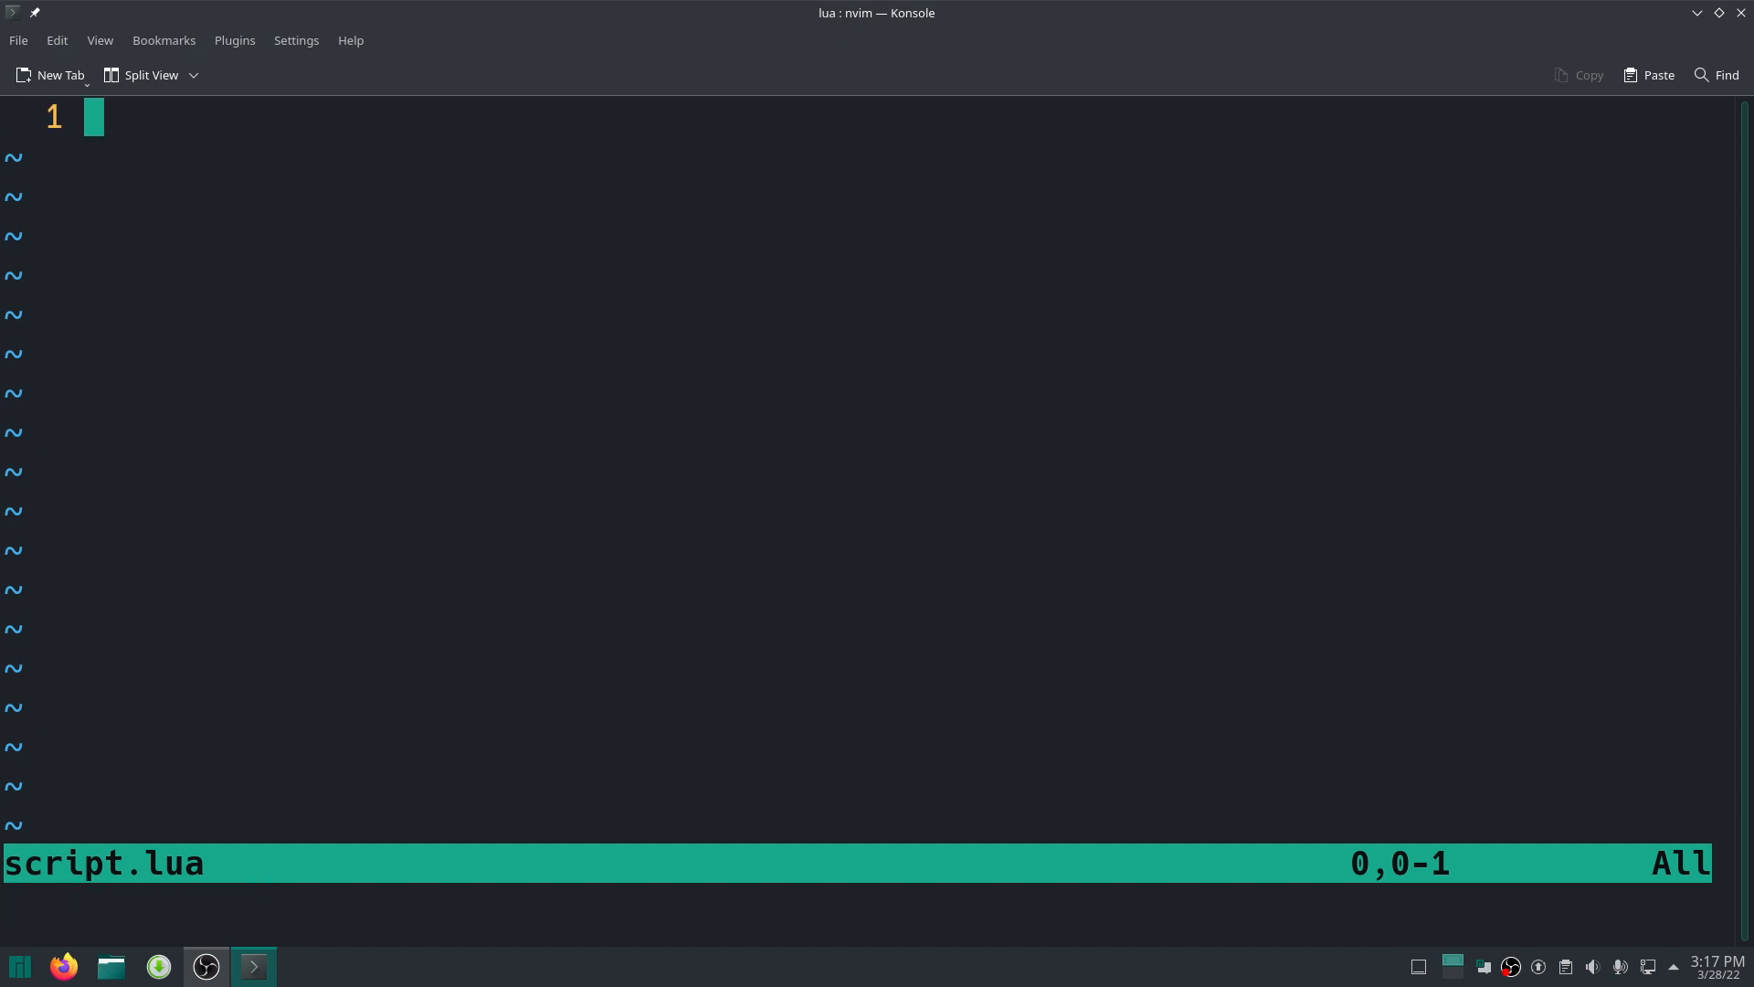
Type a local split(text) function that creates table t = {} and returns t.
key("i")
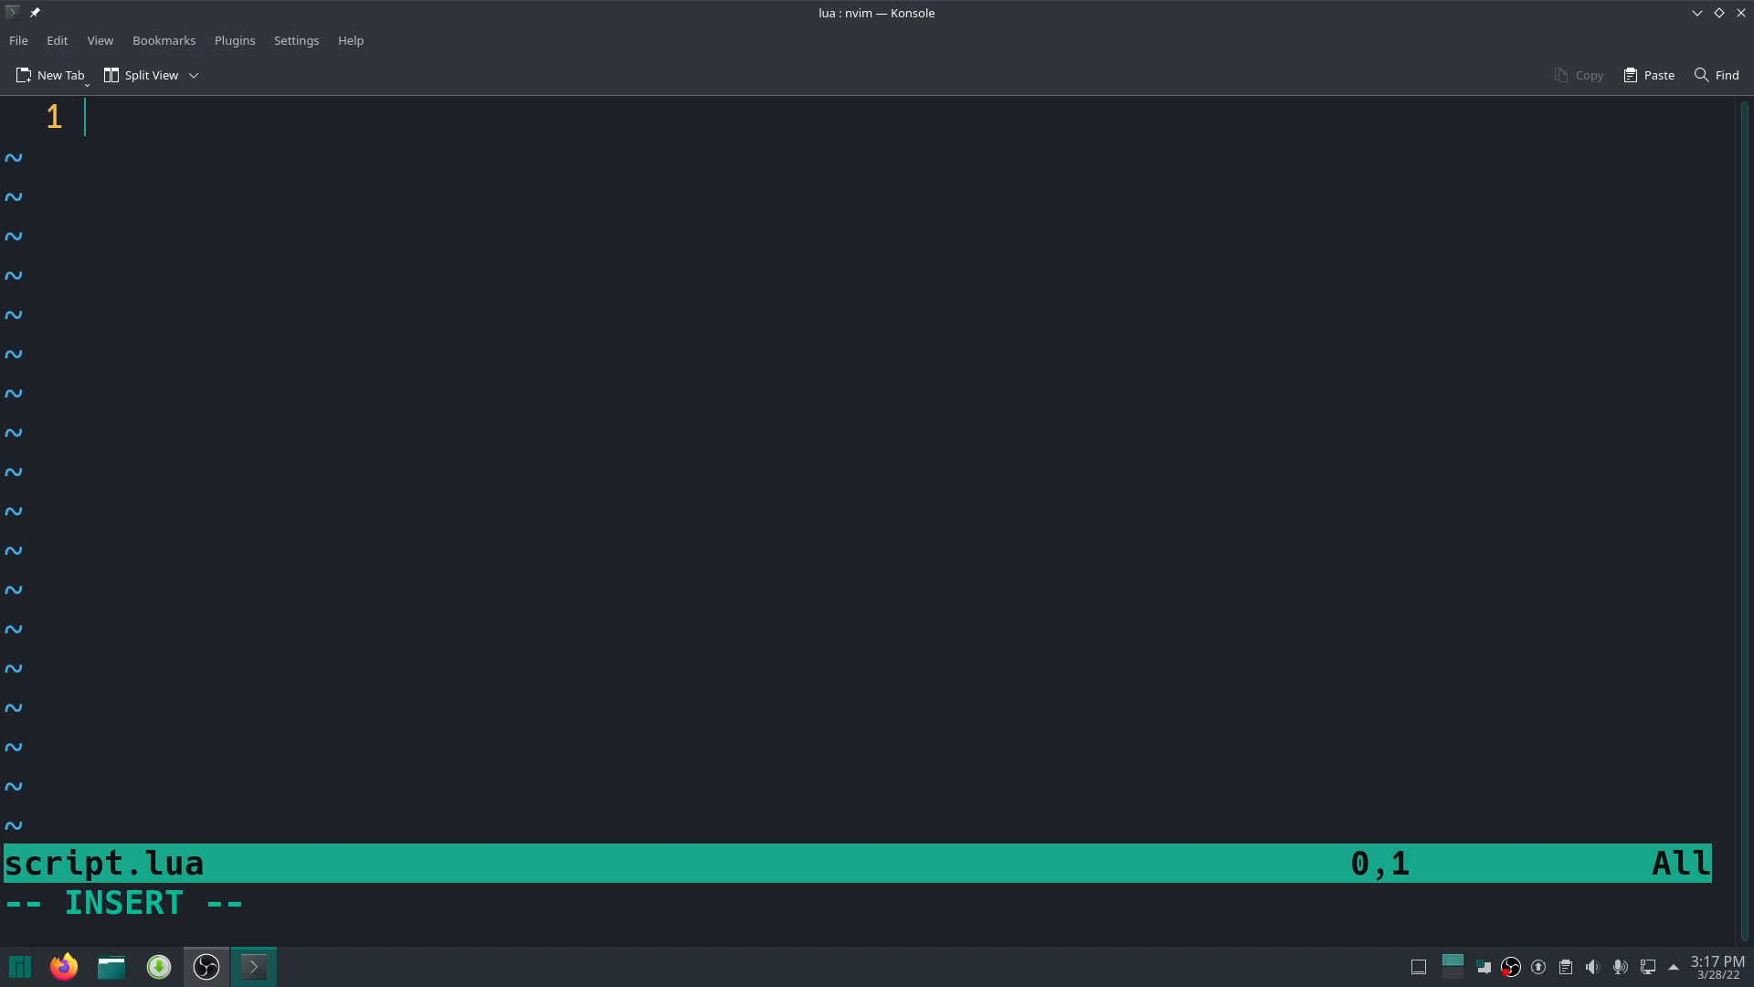
type("local func")
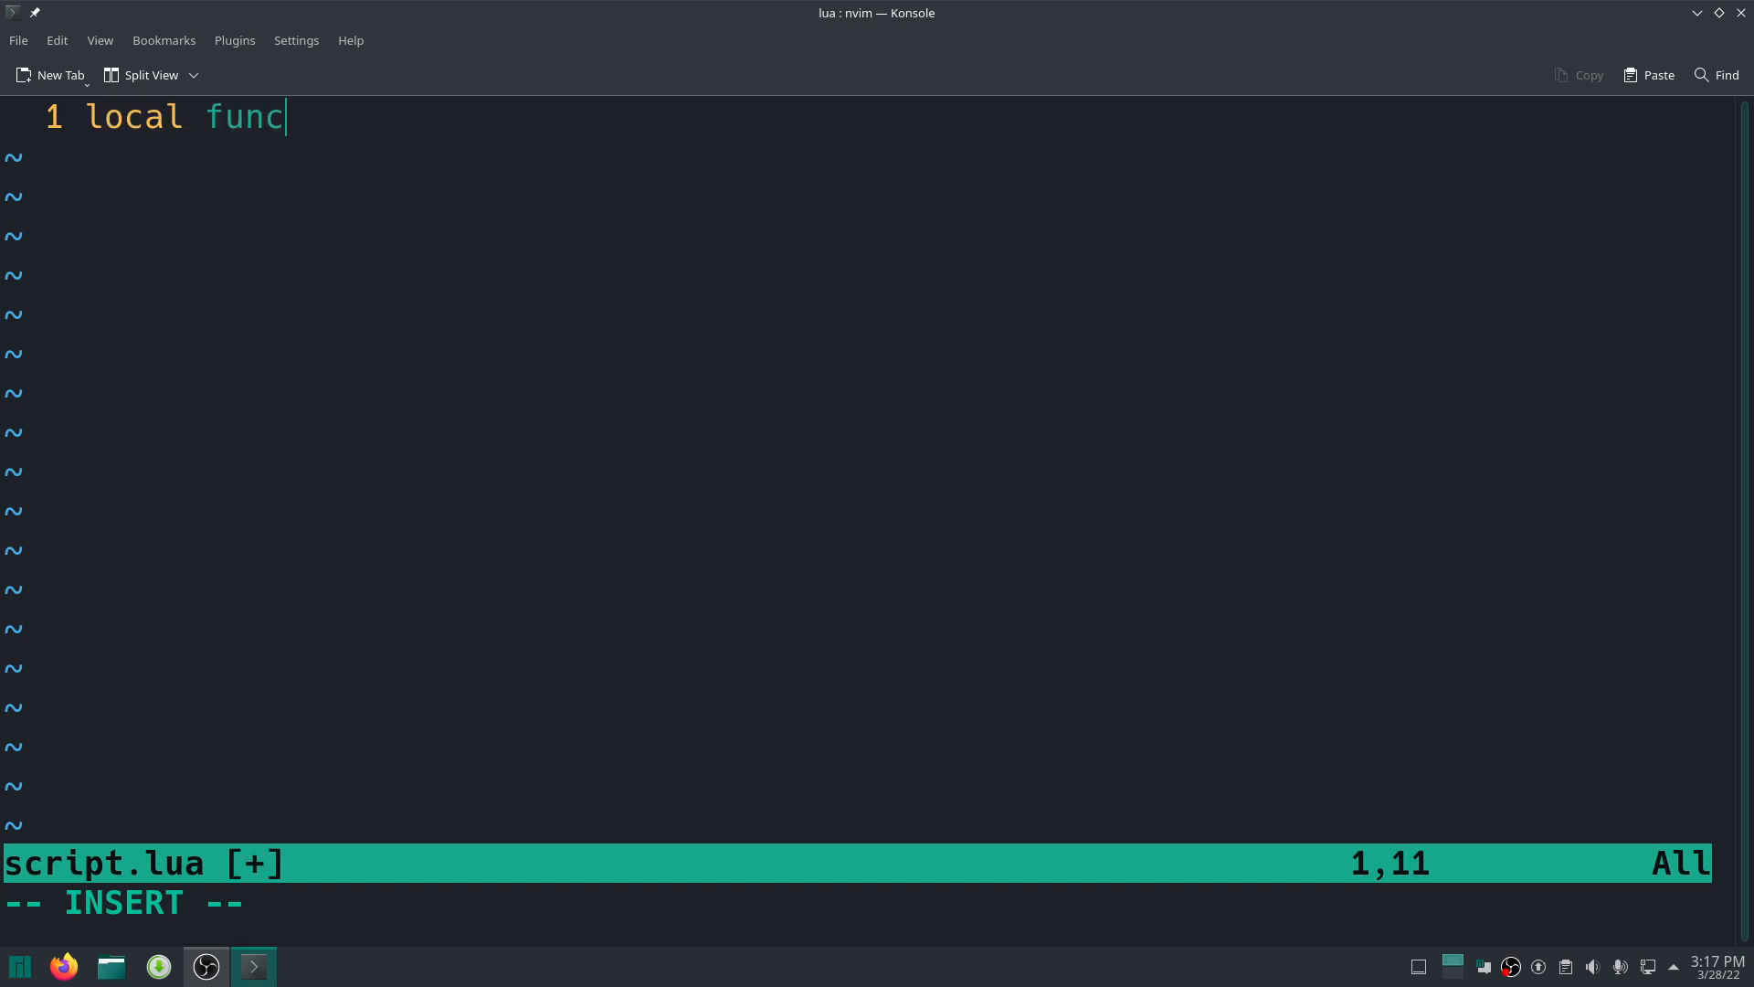
type("tion s")
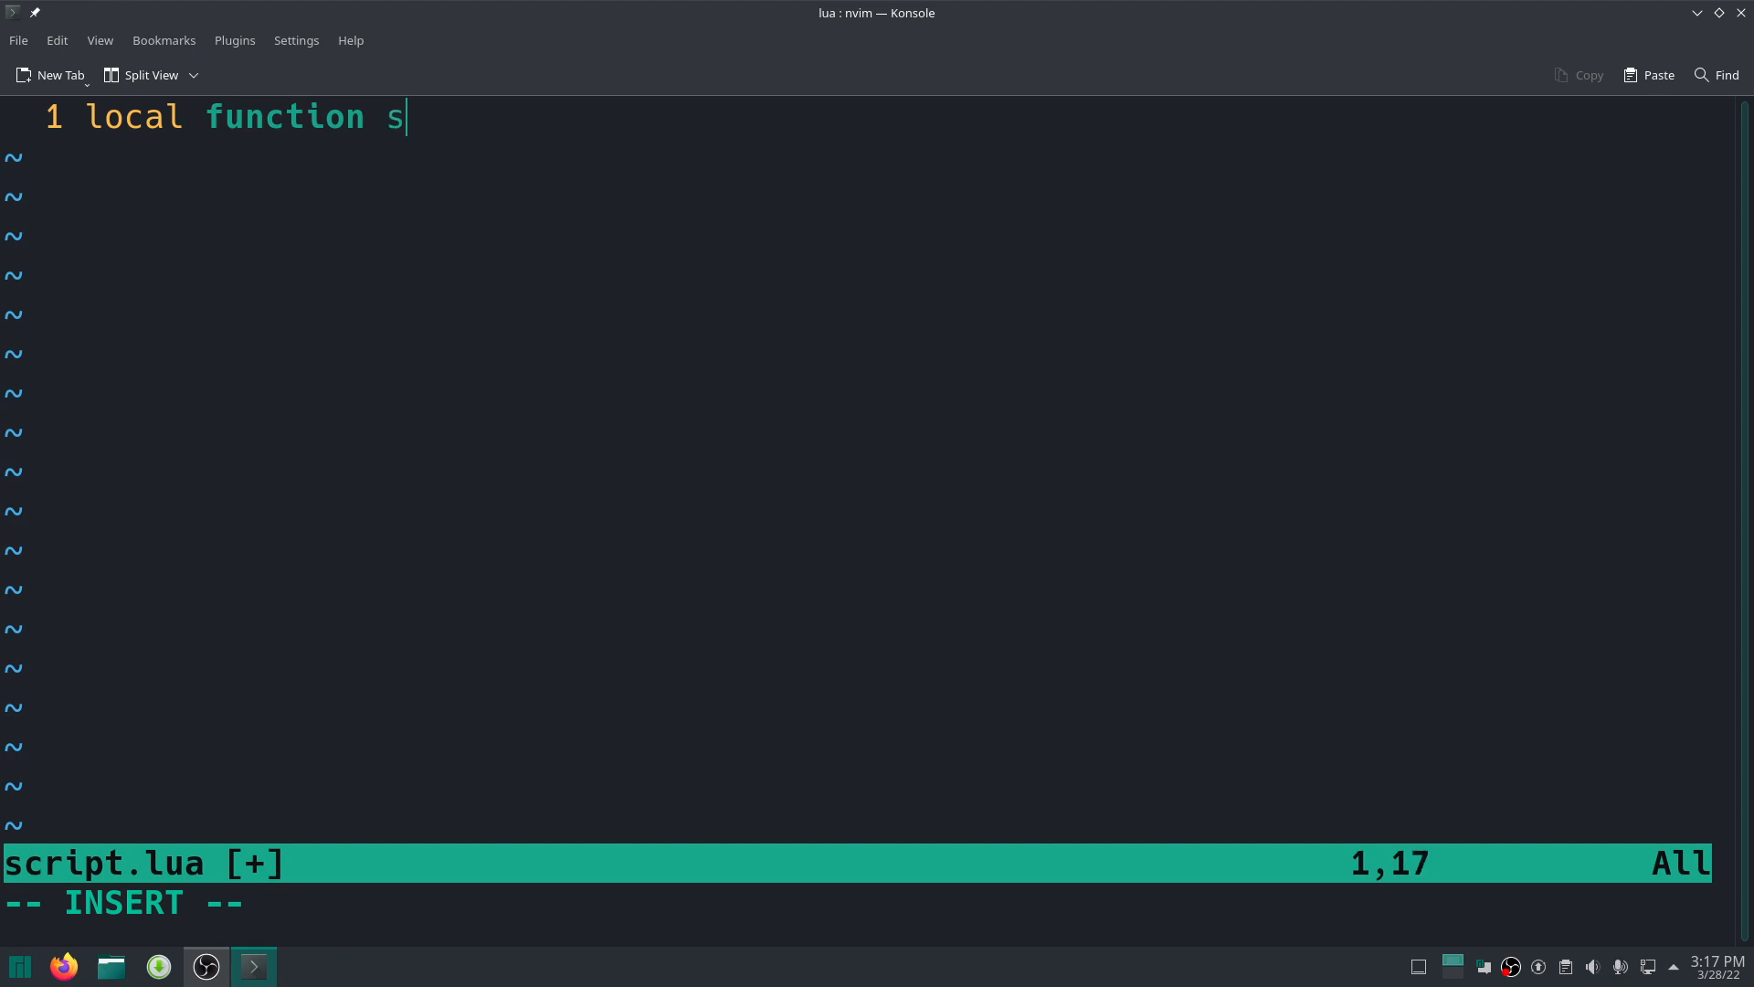
type("tr_to")
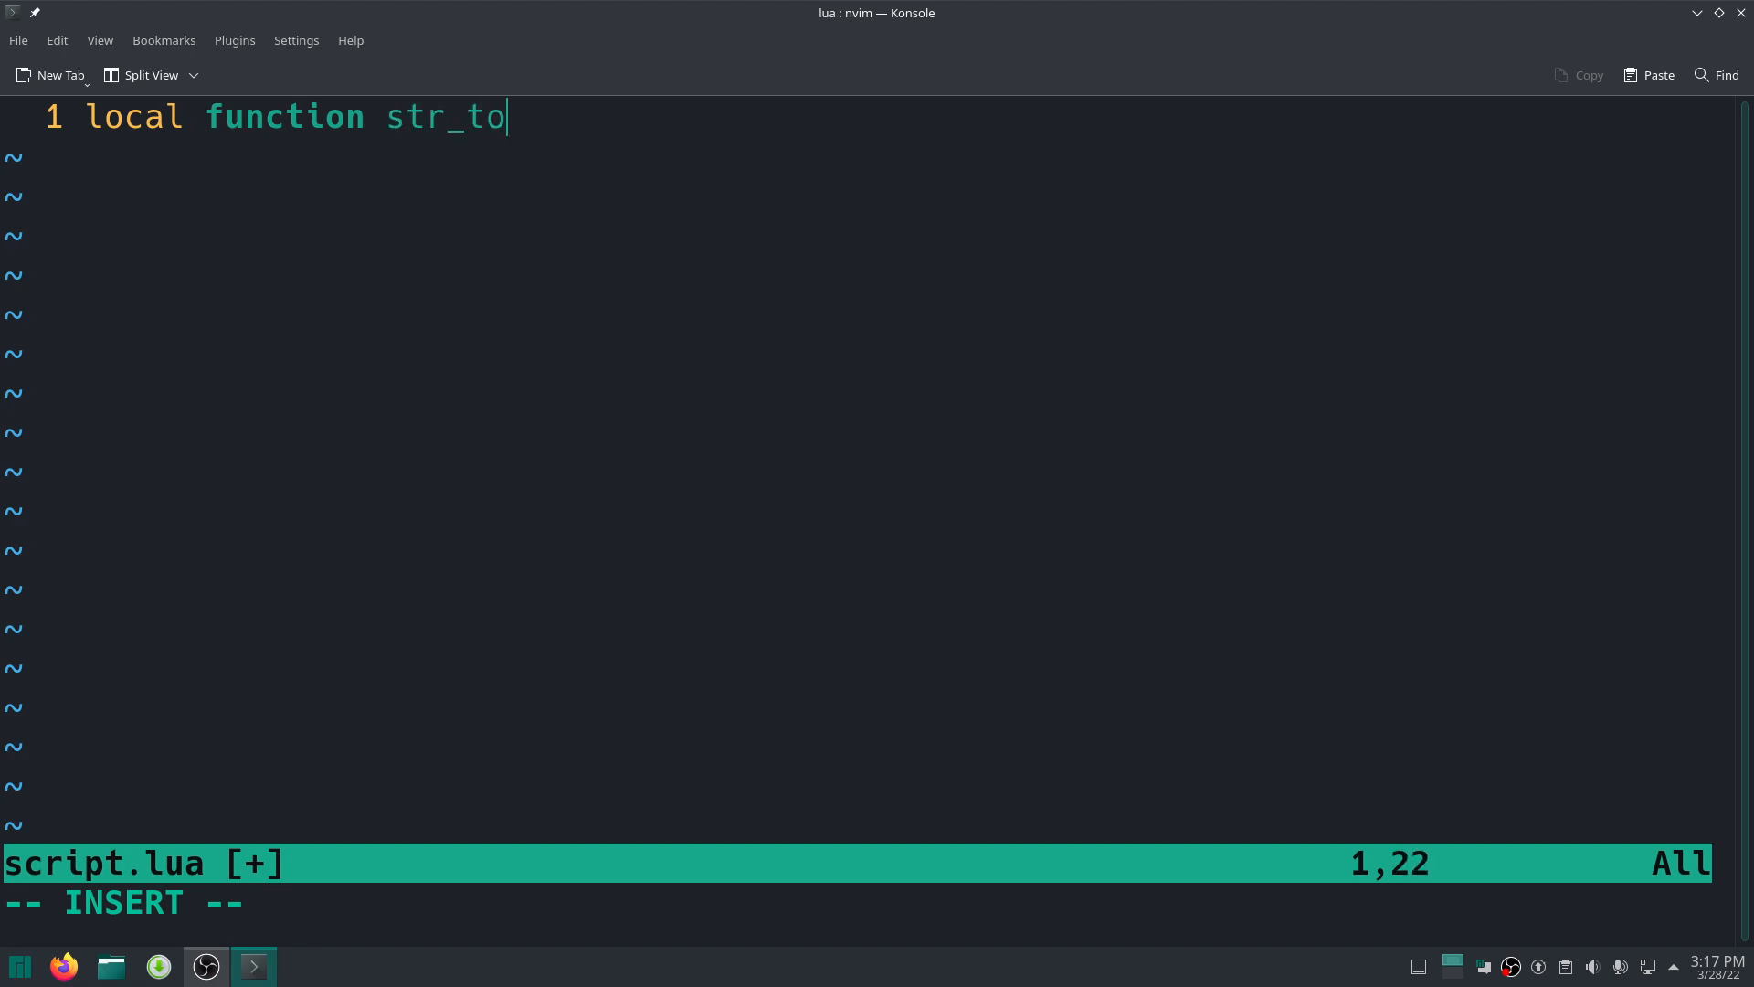
type("_c")
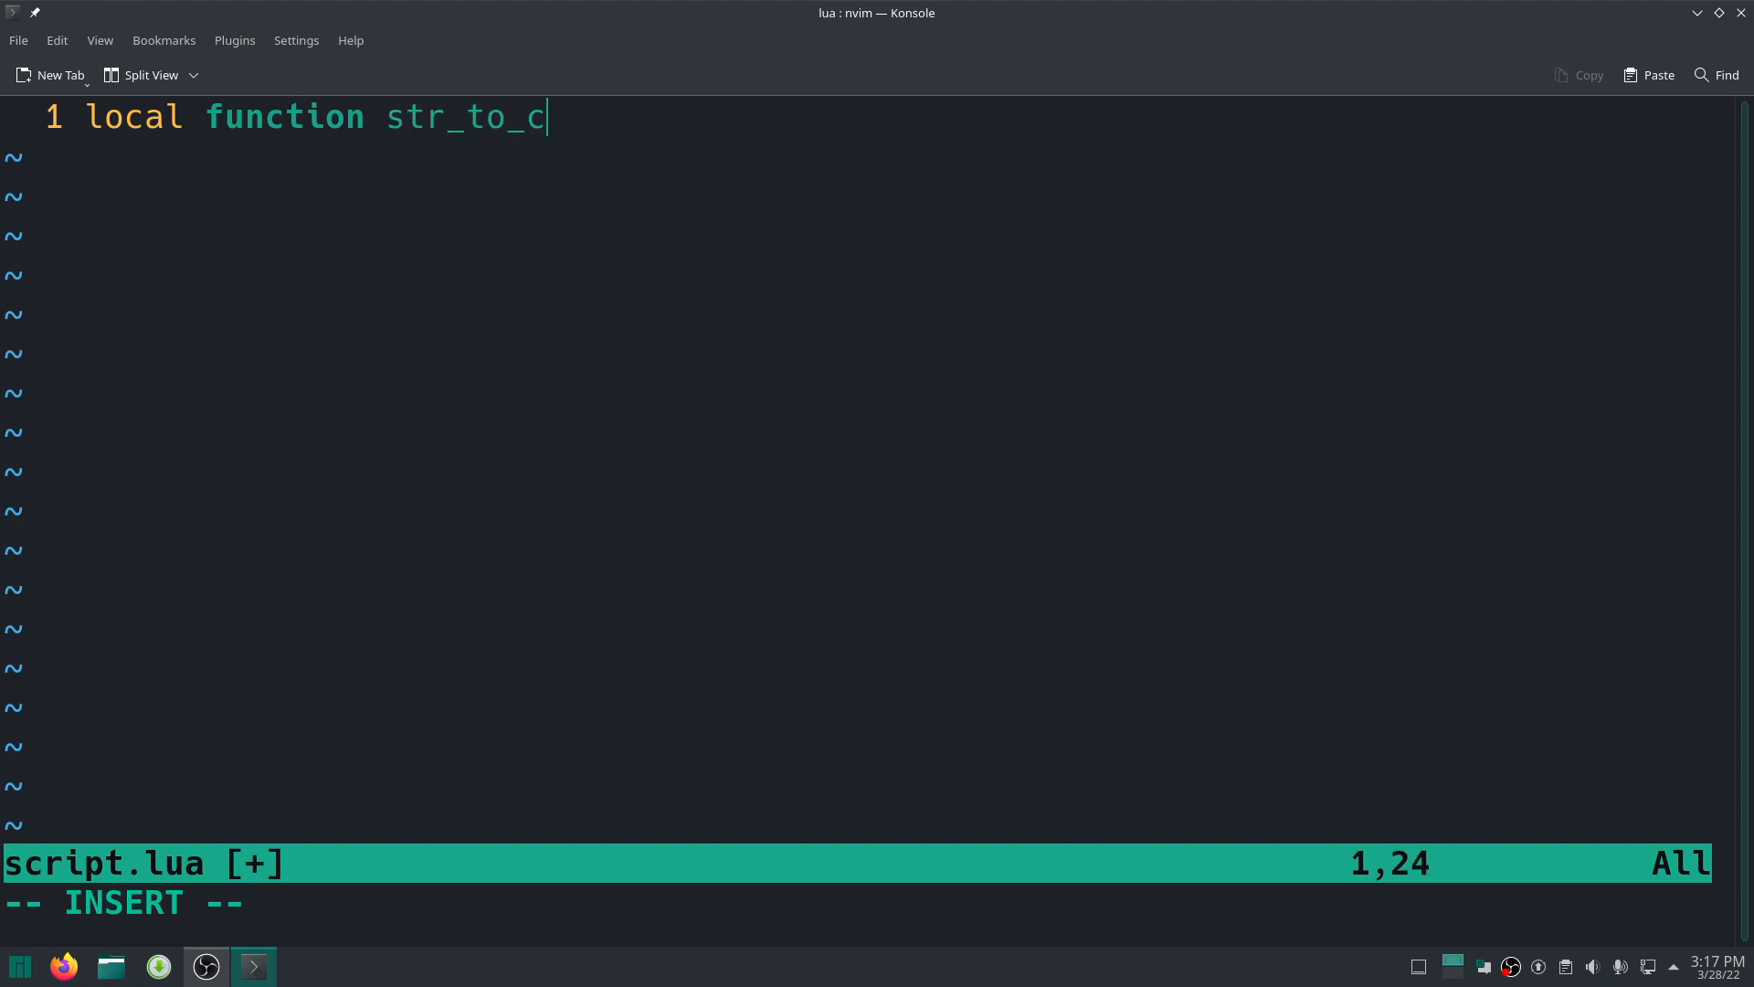
key("BackSpace")
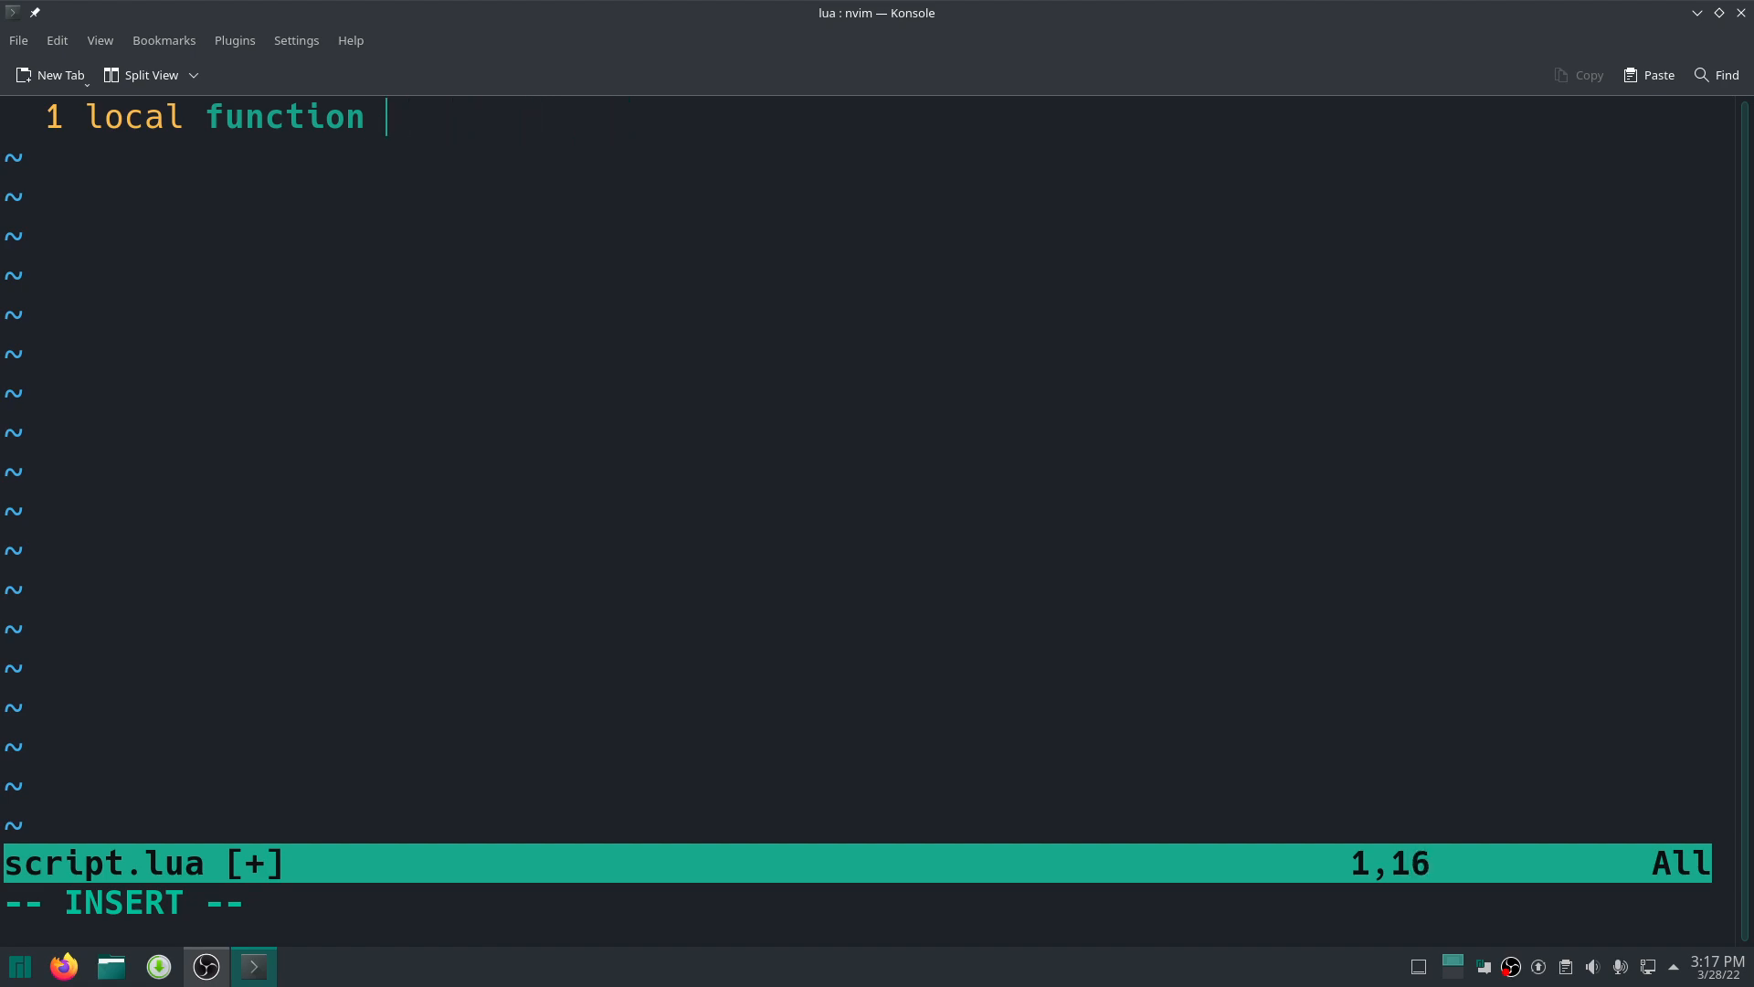
type("split(")
type("en")
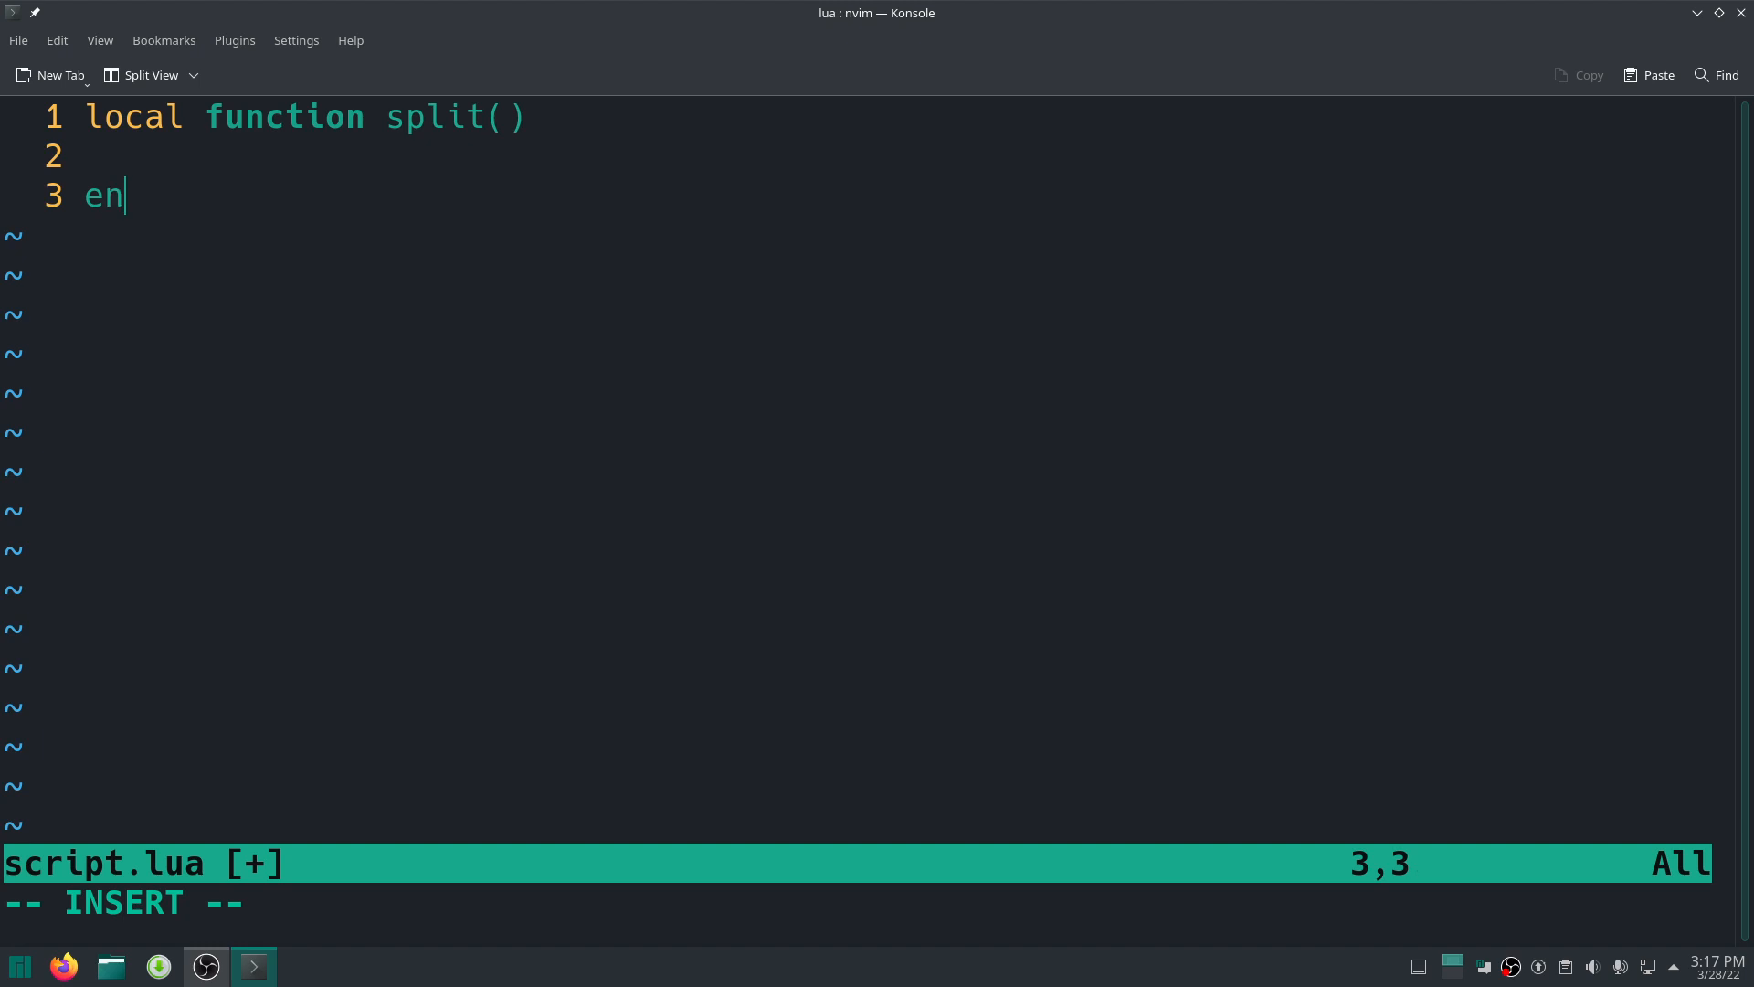
type("local")
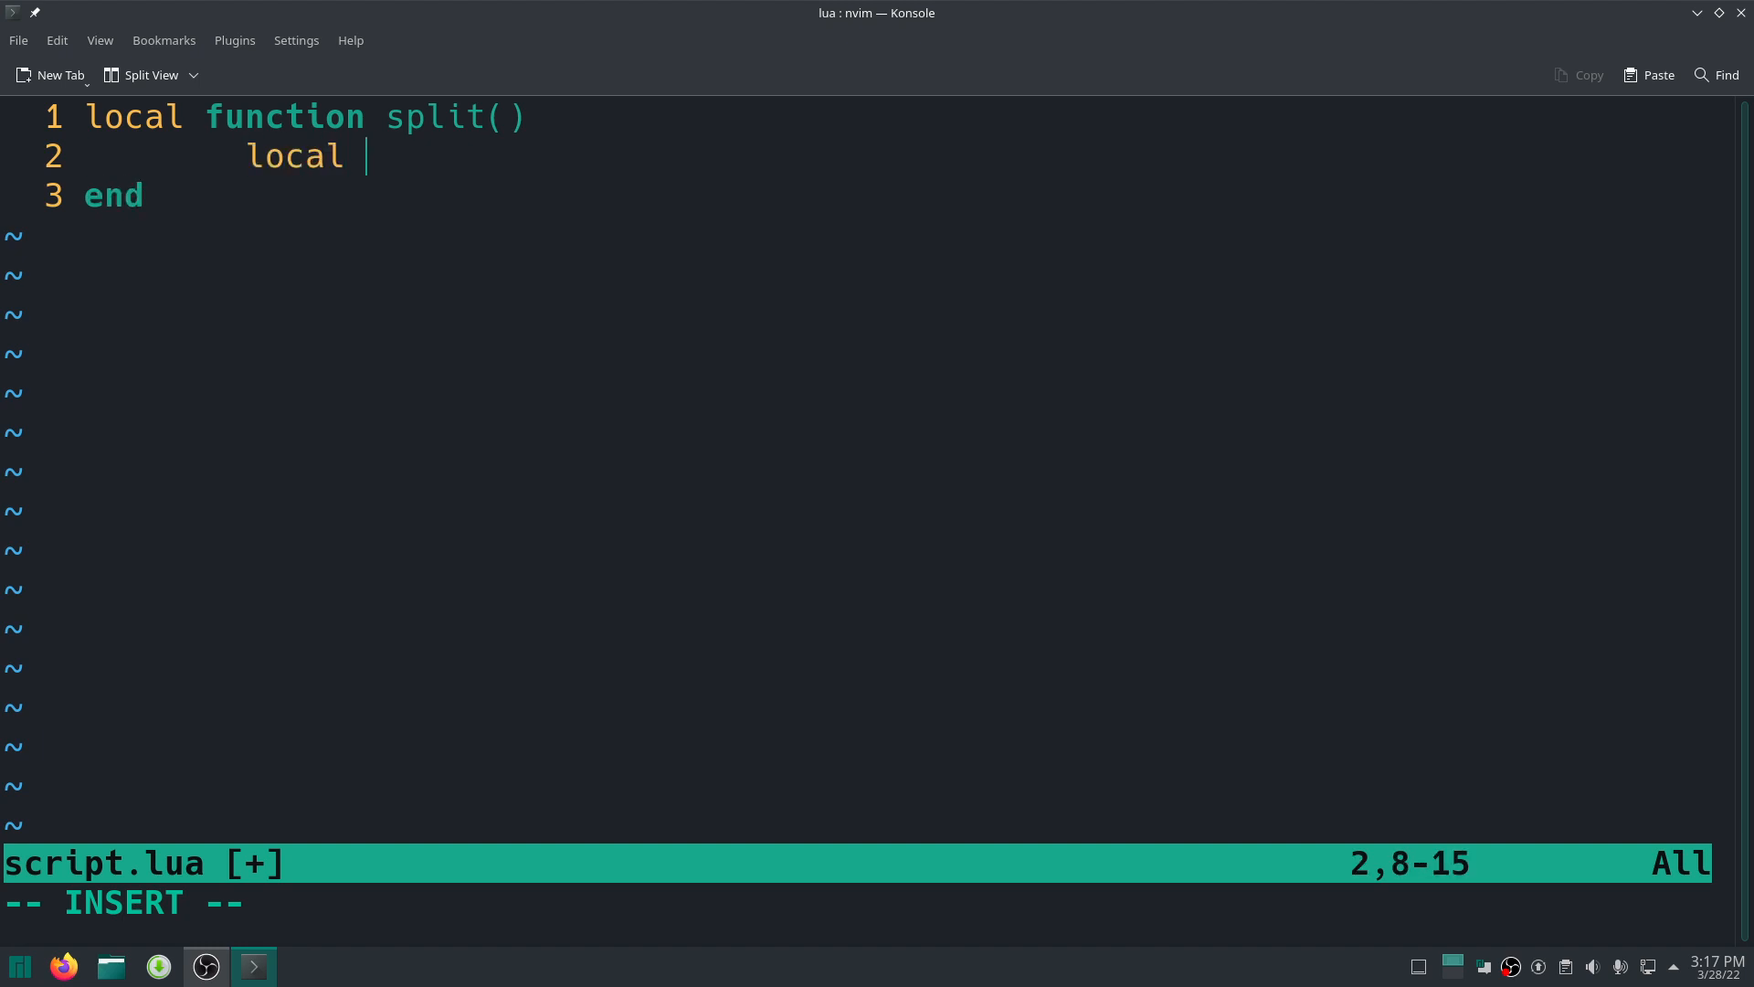
type("t = {}")
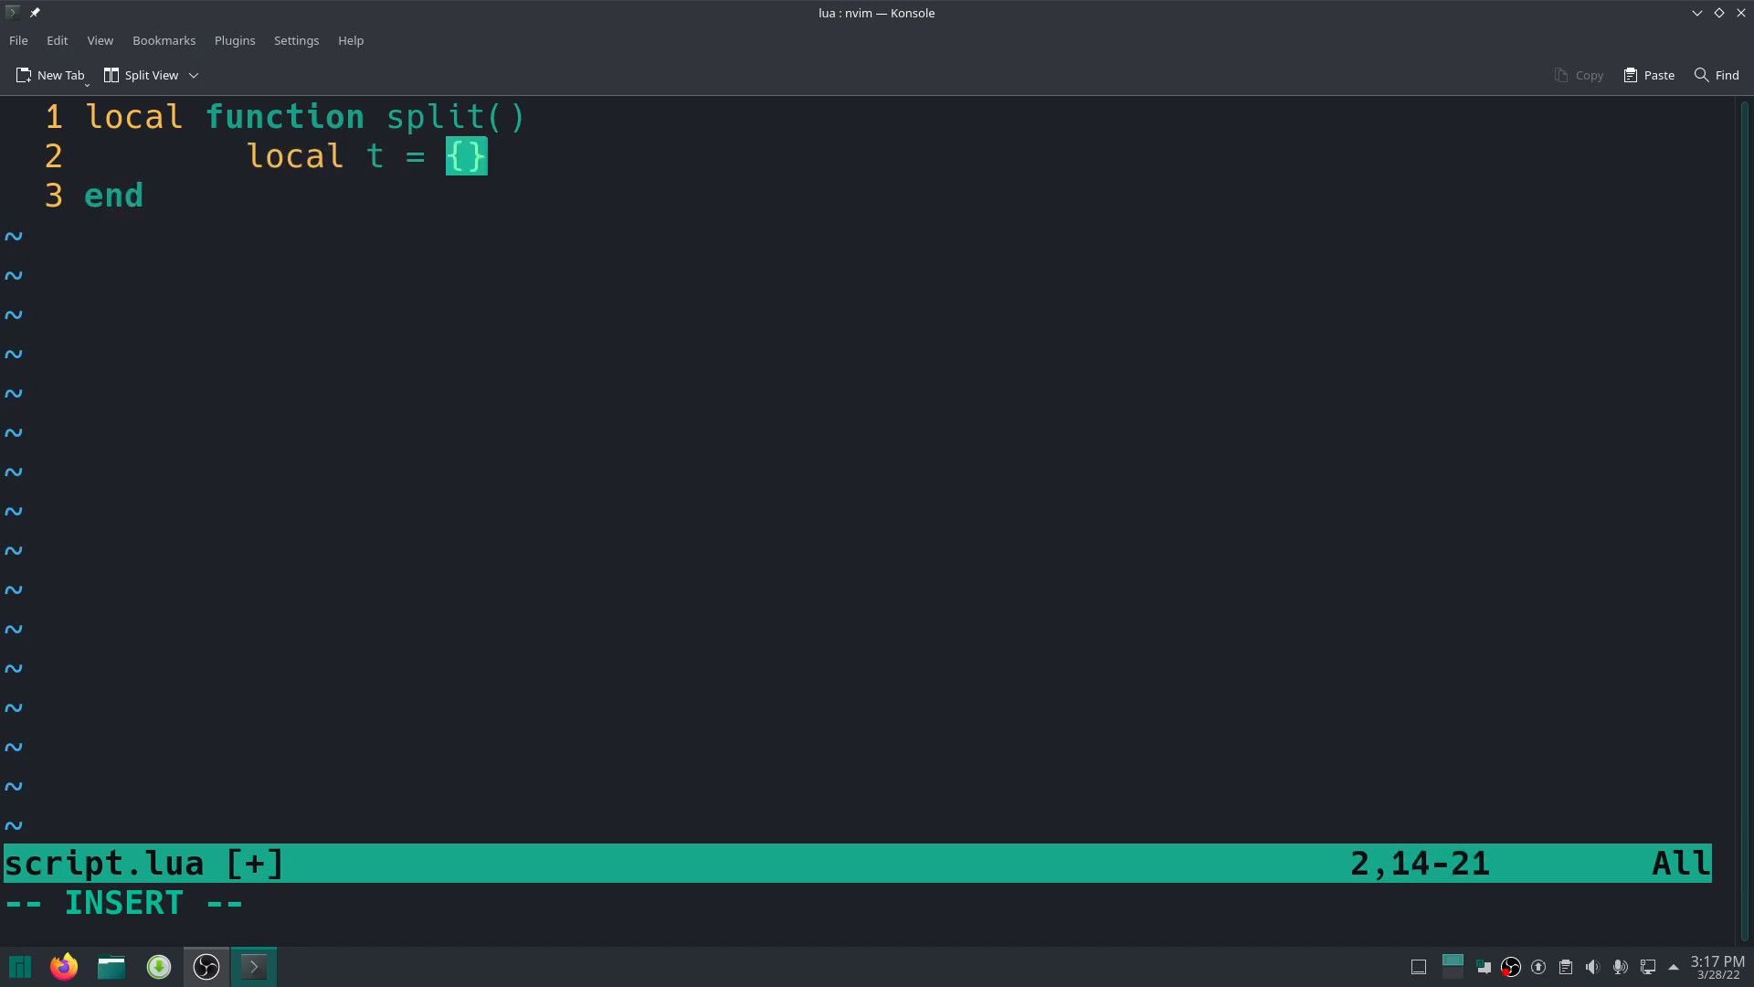
type("text")
type("retu")
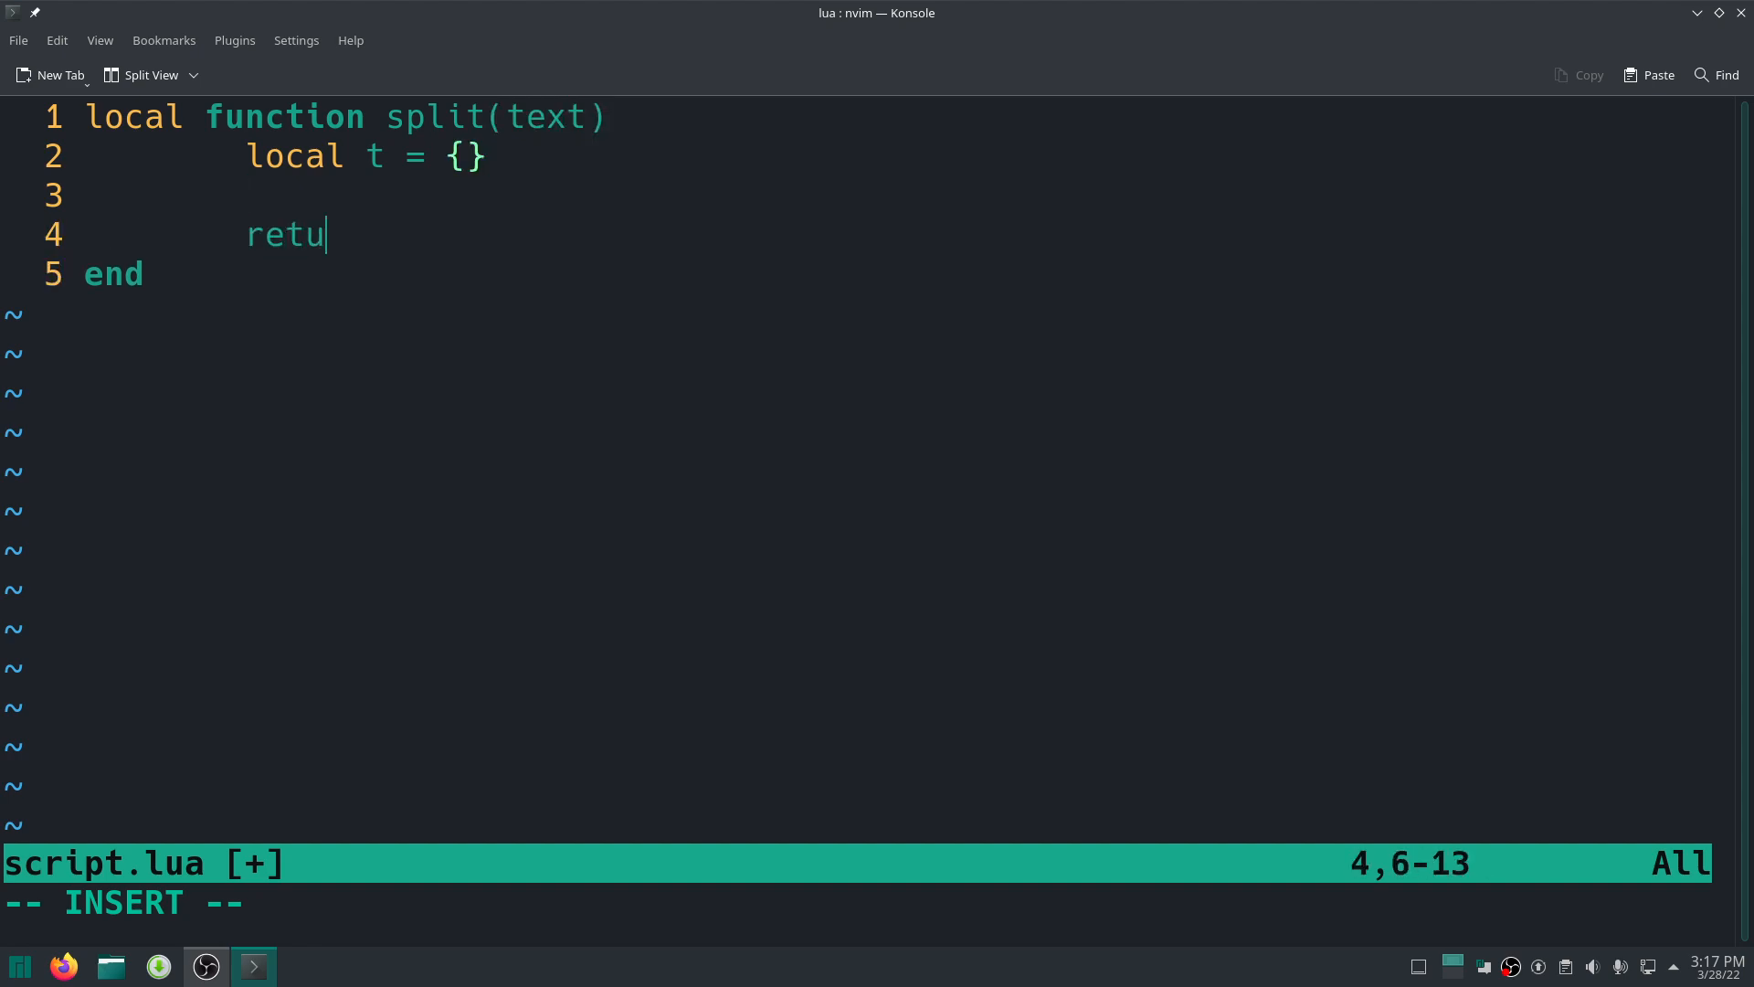
type("rn t")
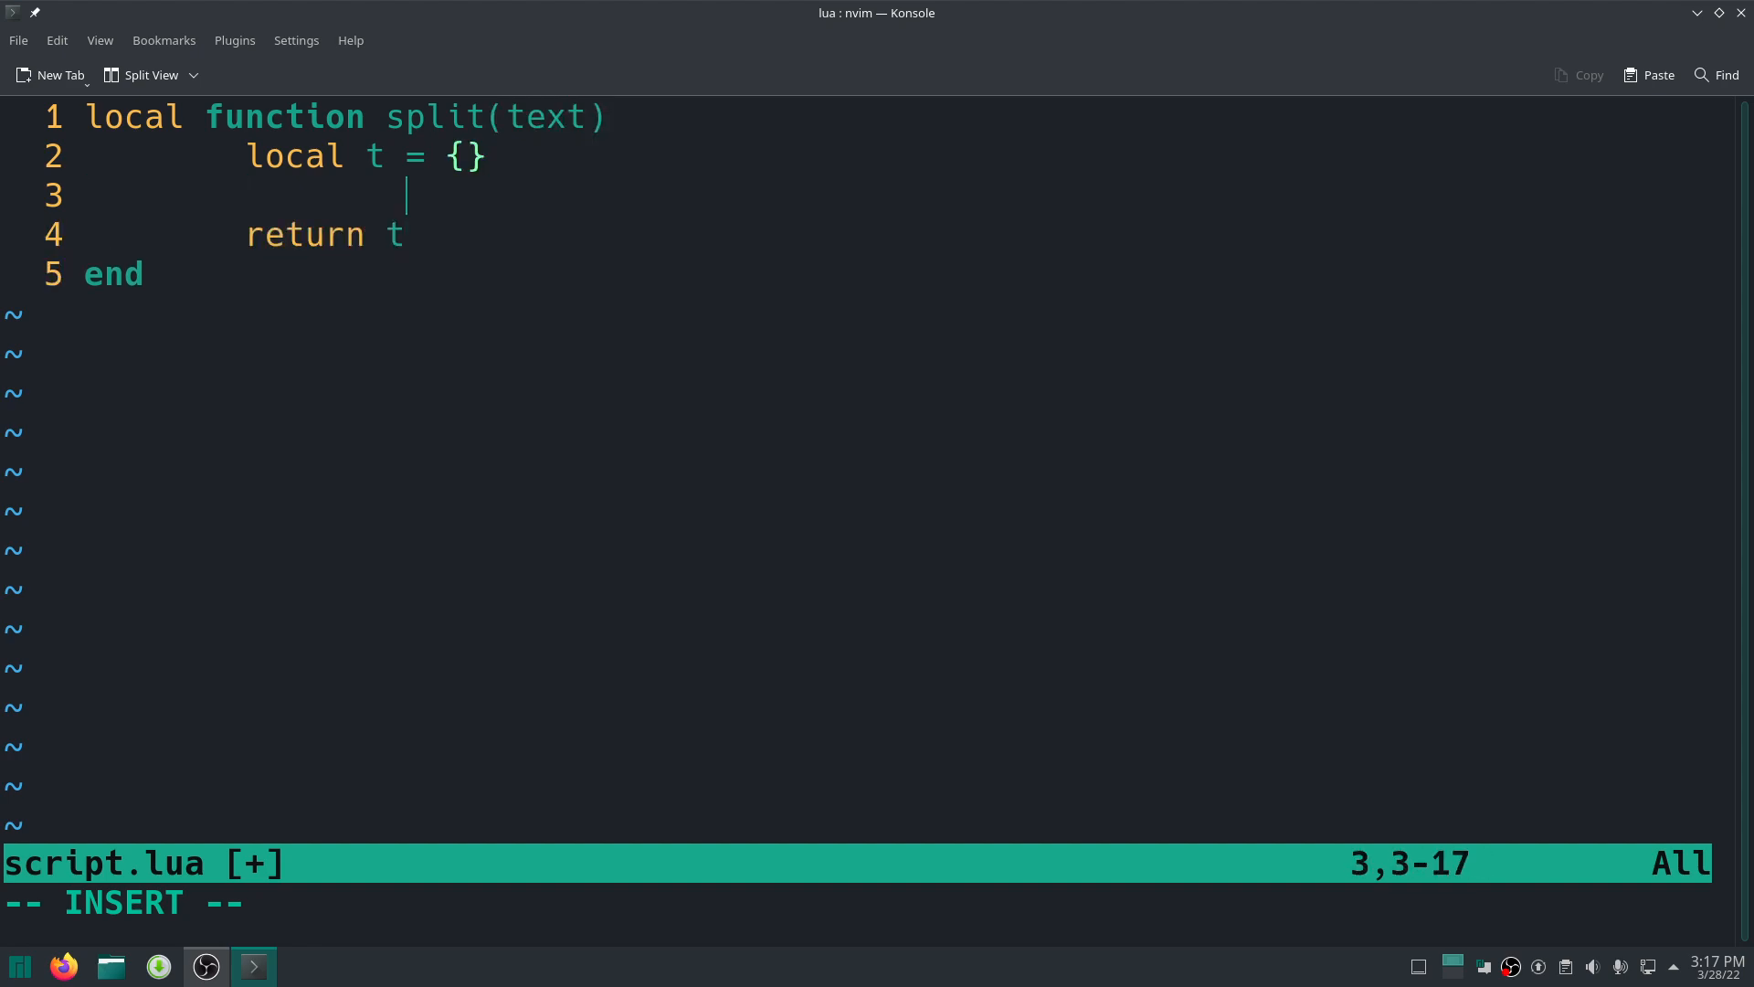
Write the loop header 'for i = 1, #text do' inside split().
type("f")
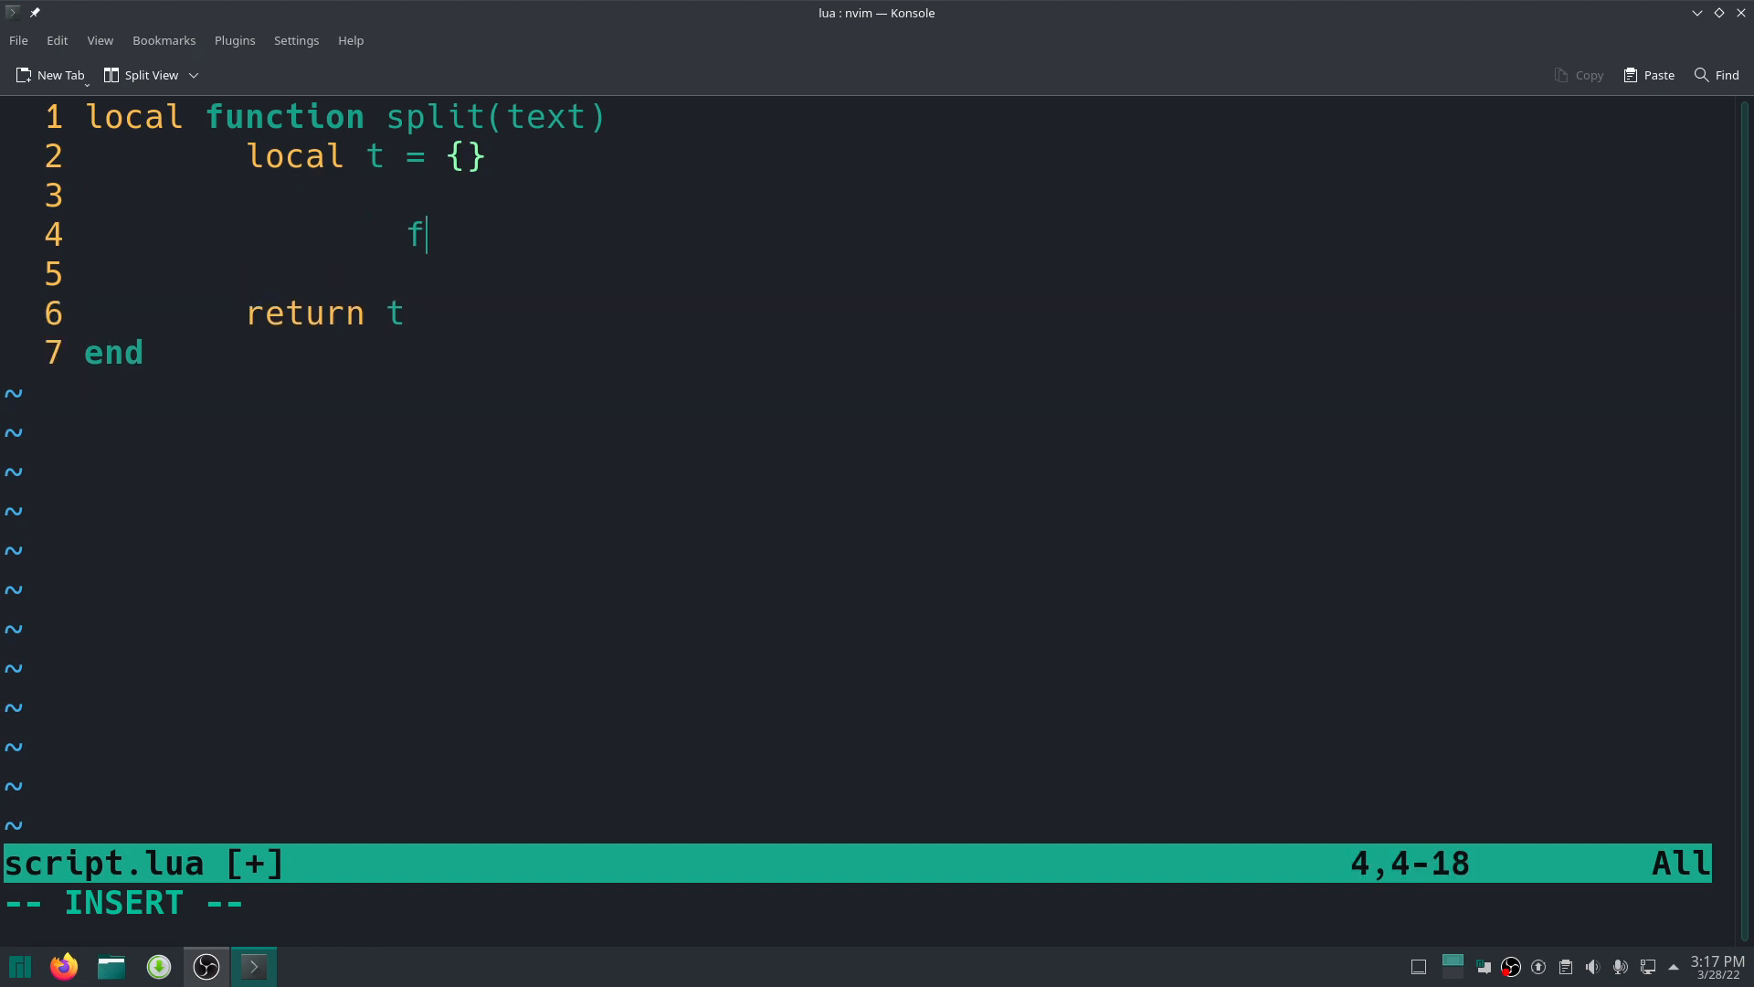
type("or")
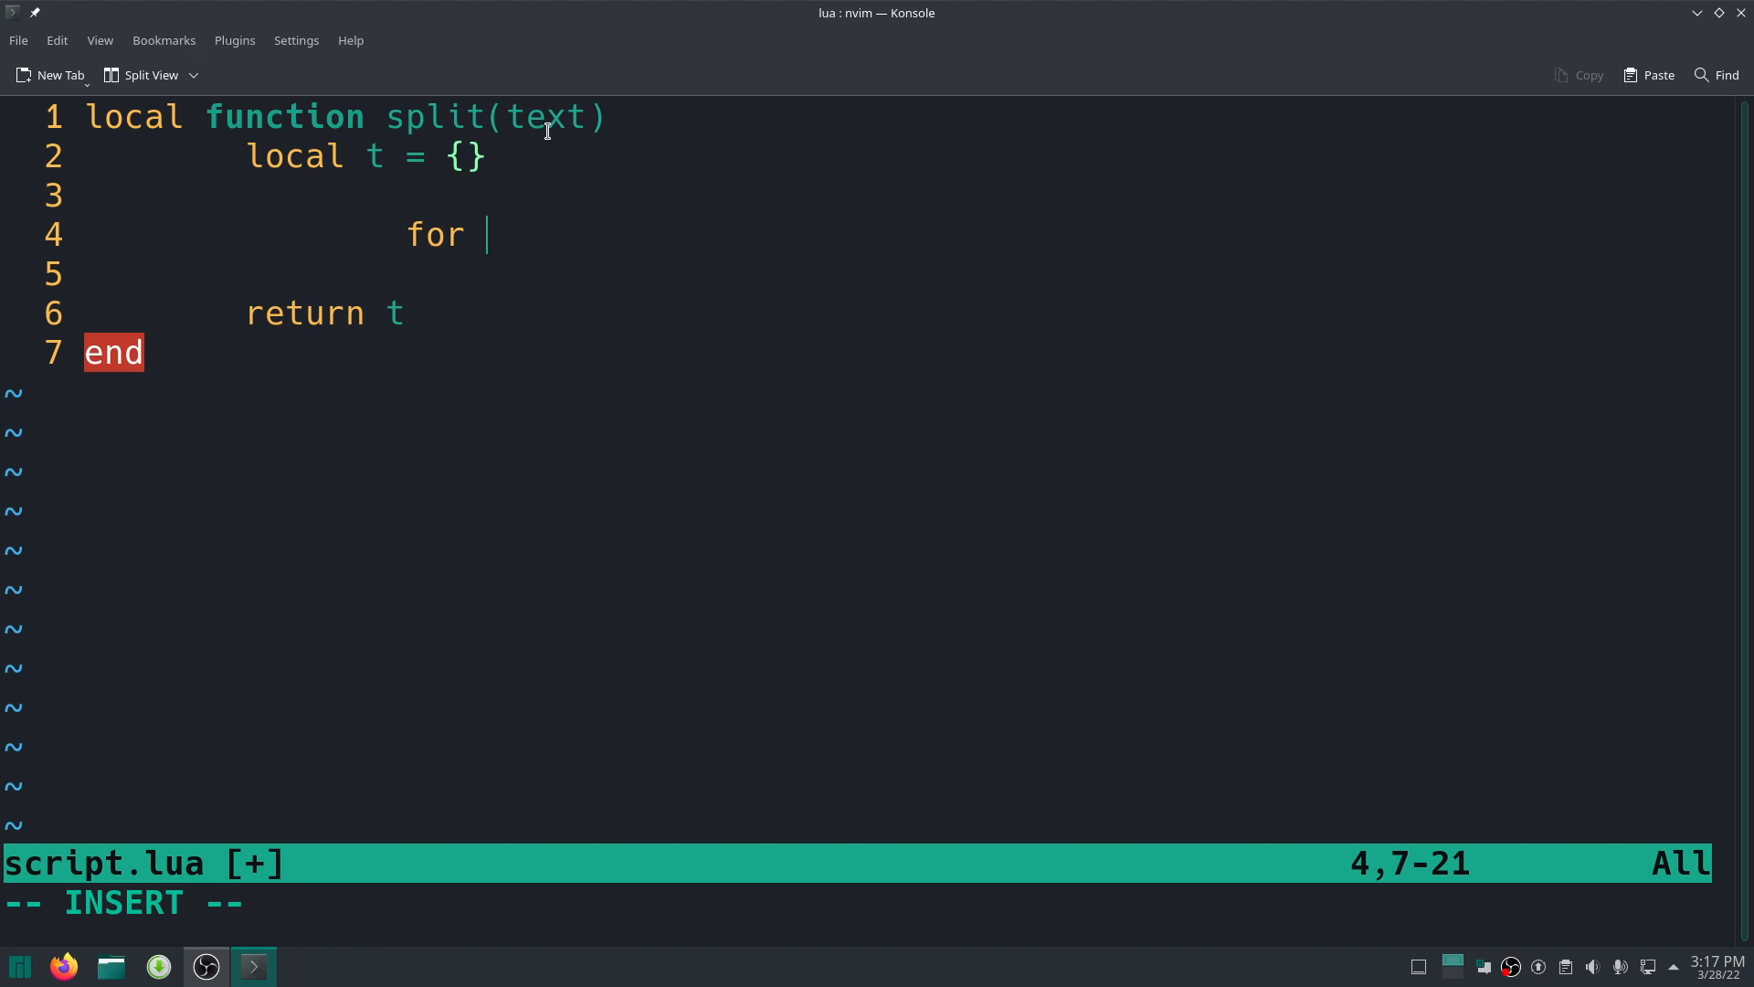
type("i")
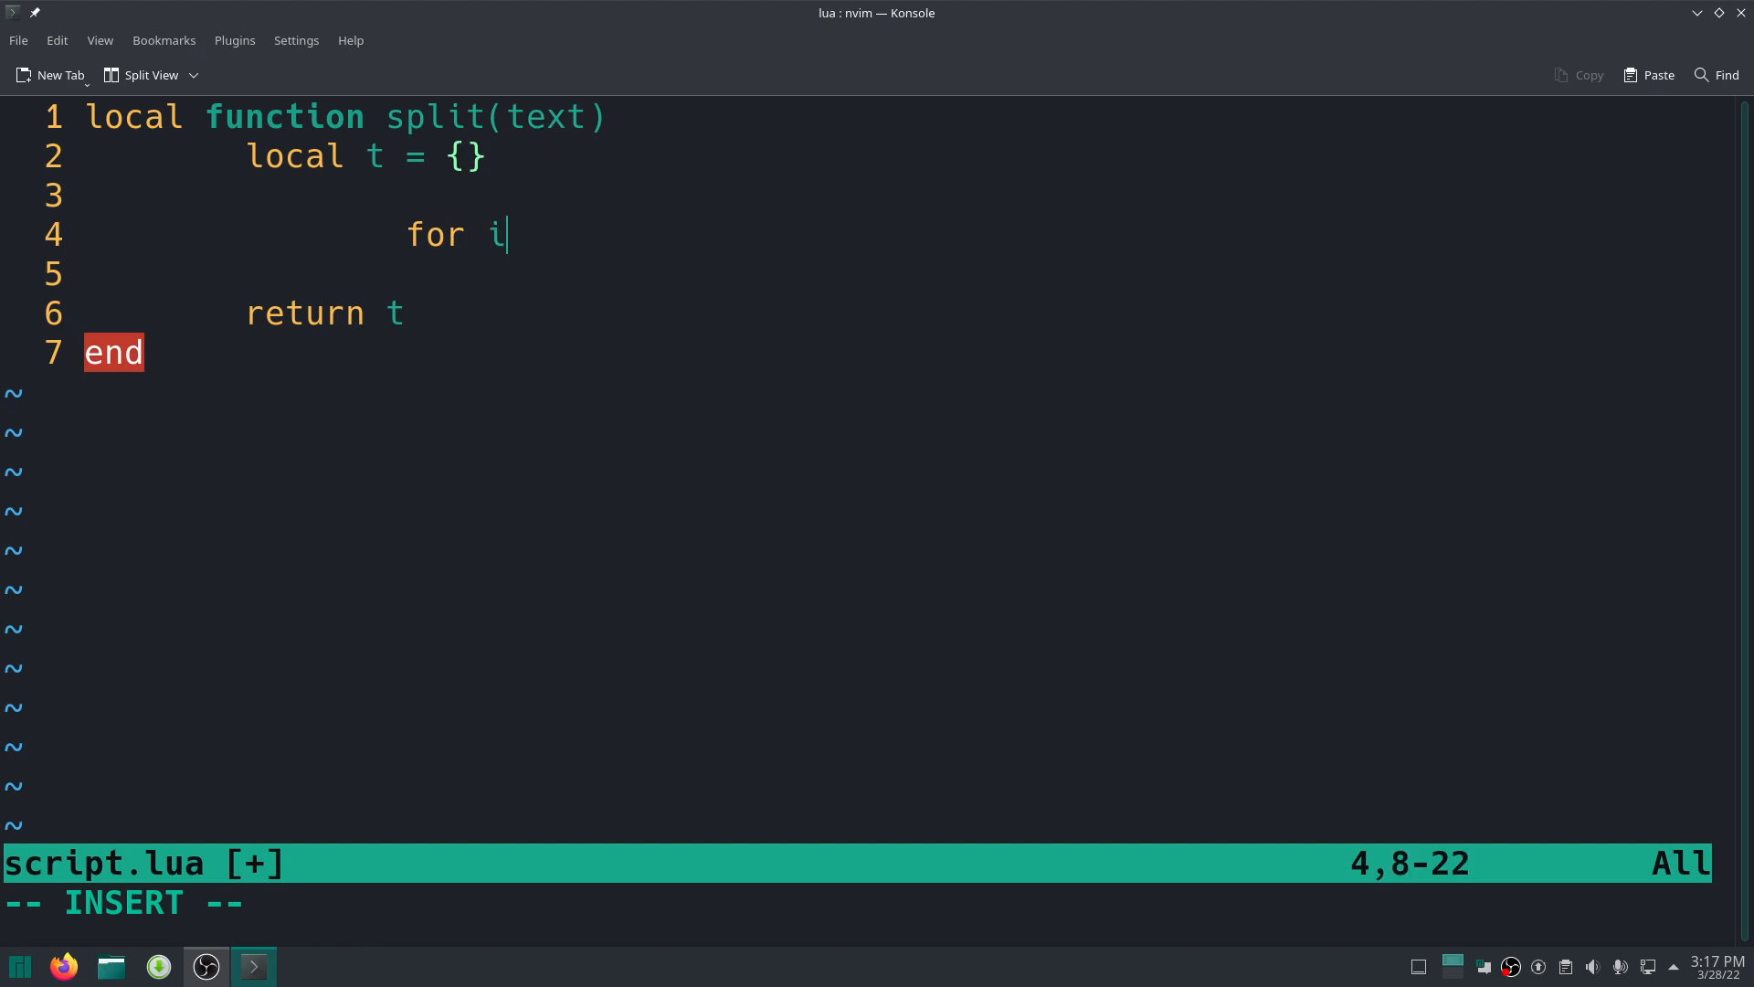
type("= 1,")
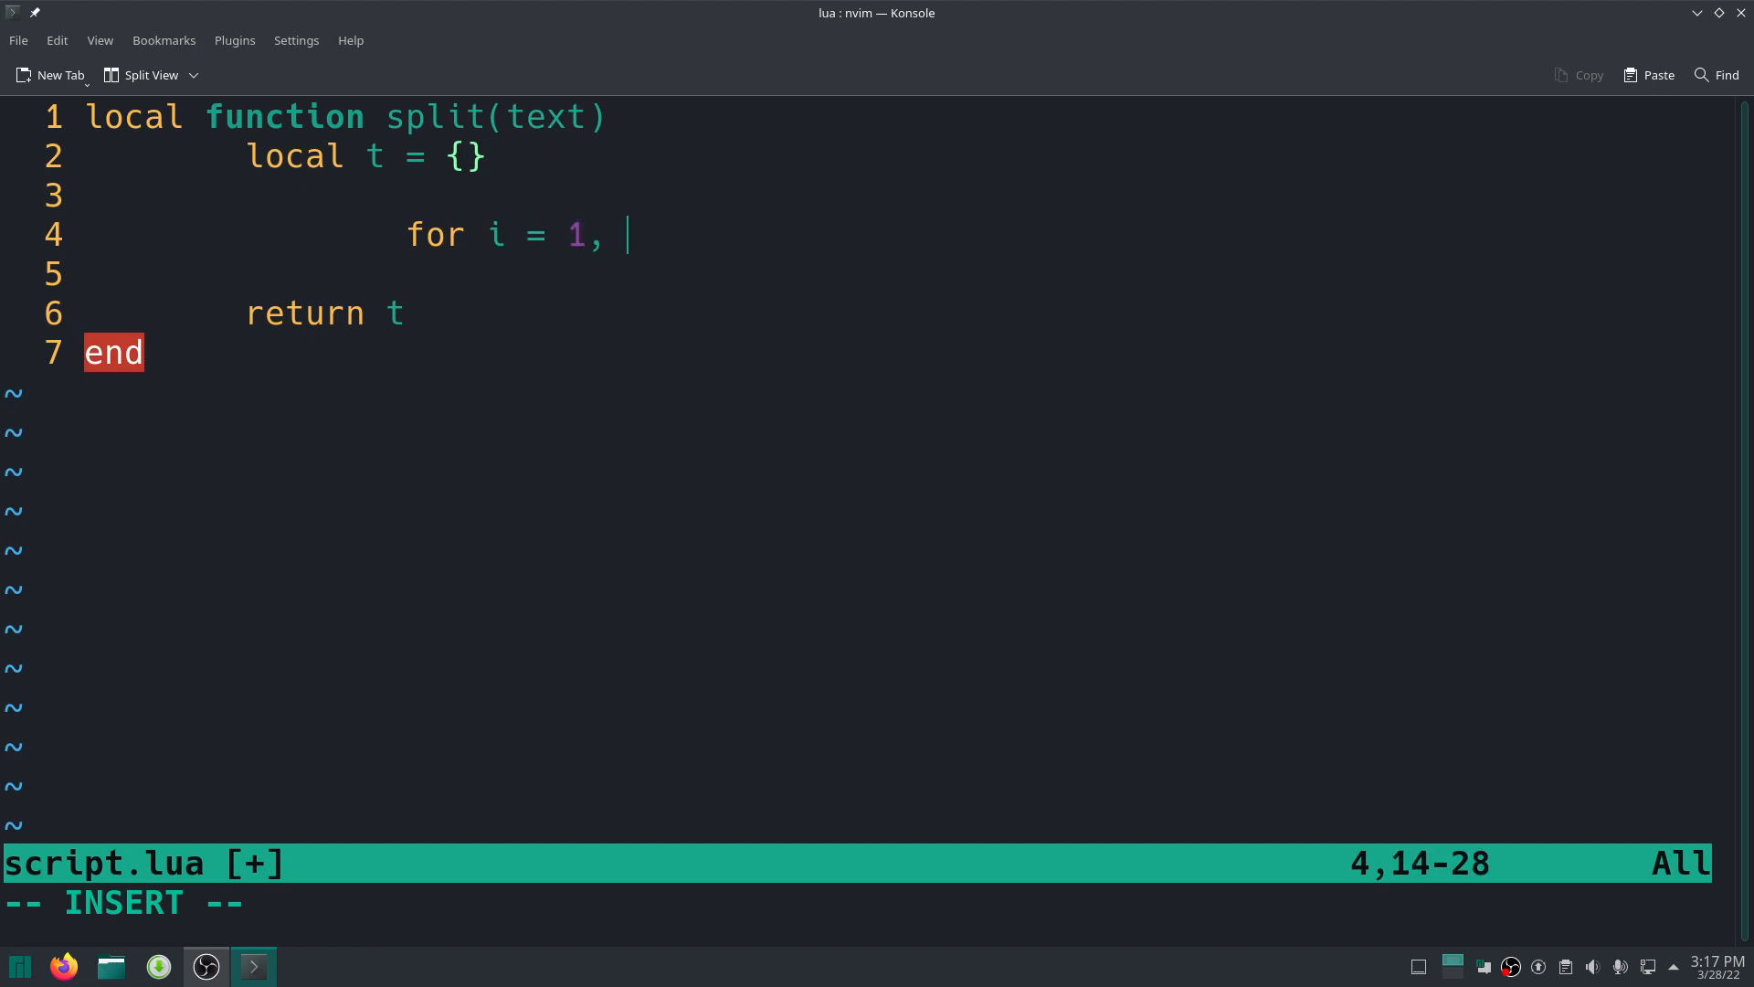
type("#text")
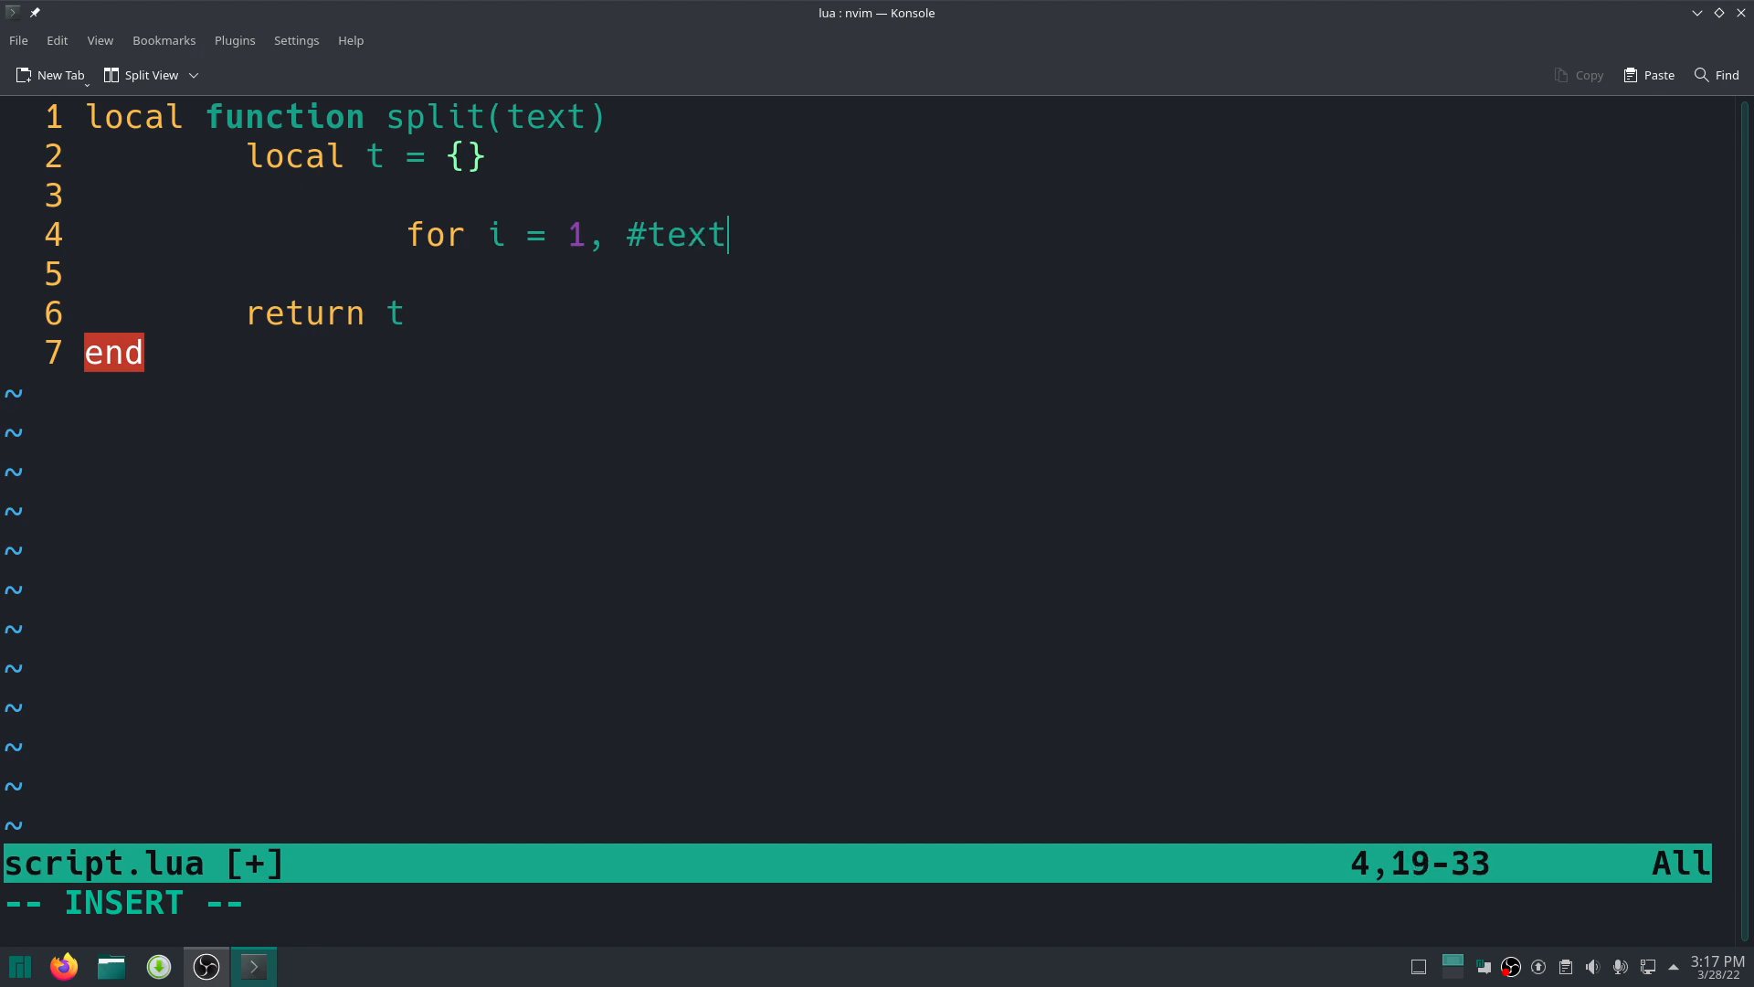
key("Left")
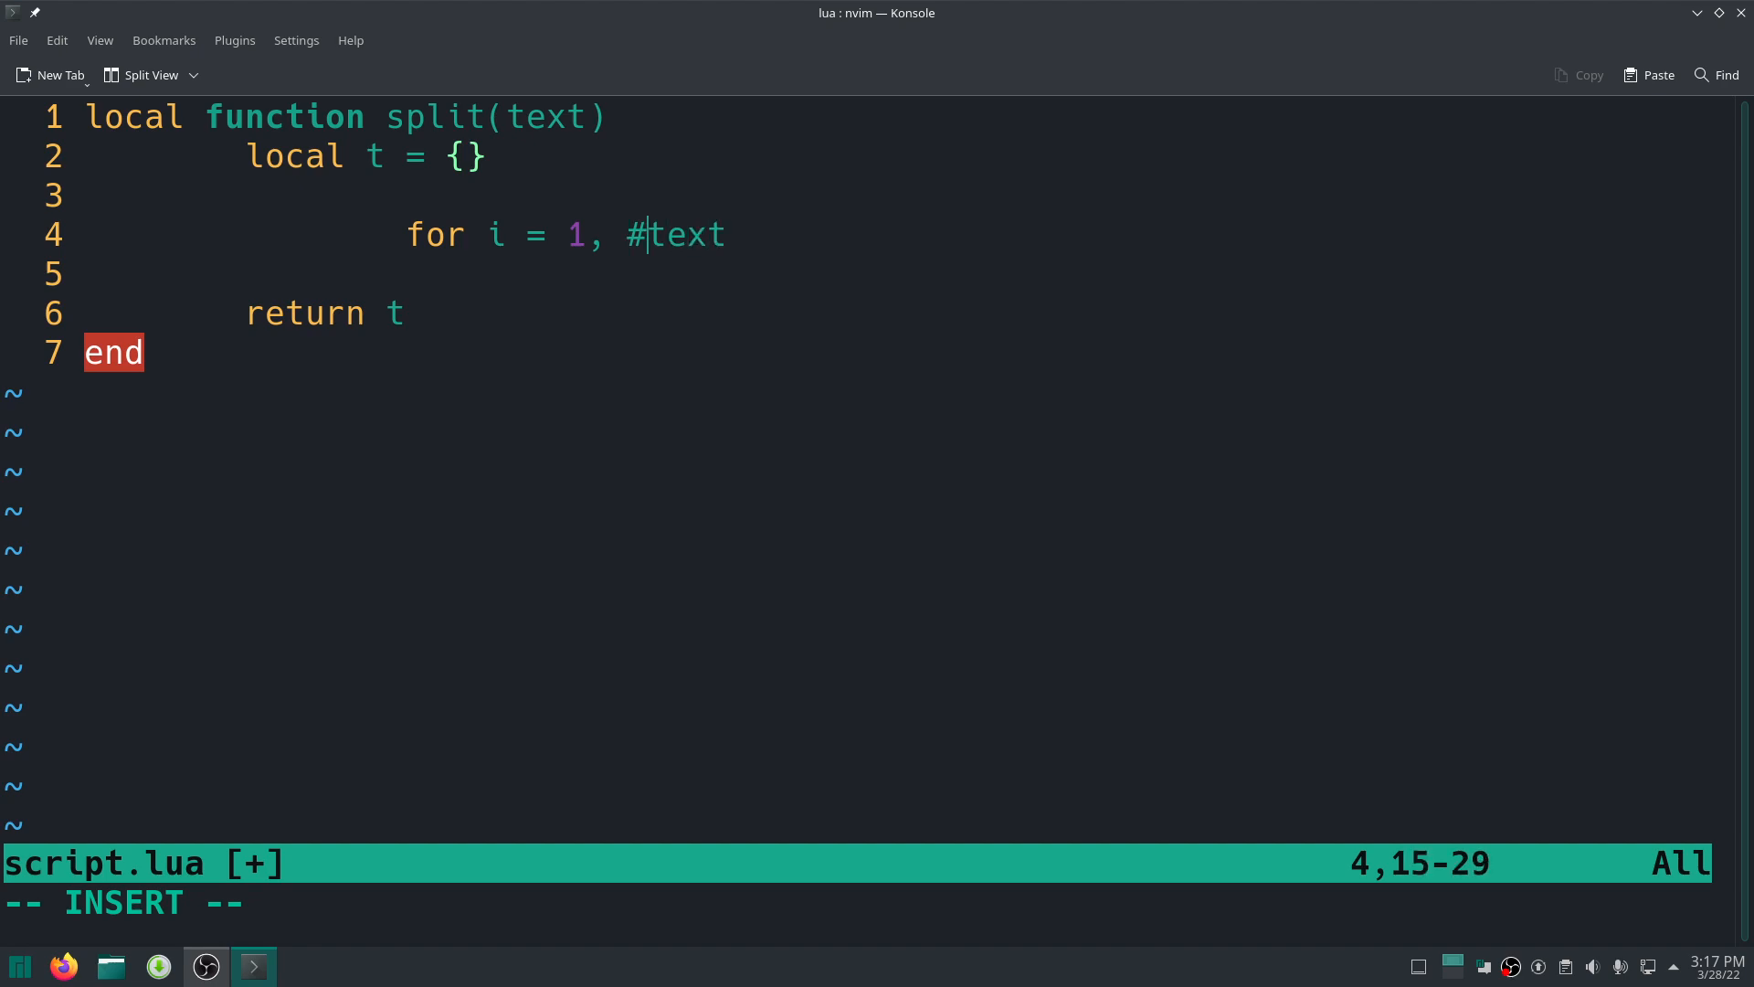
type(",")
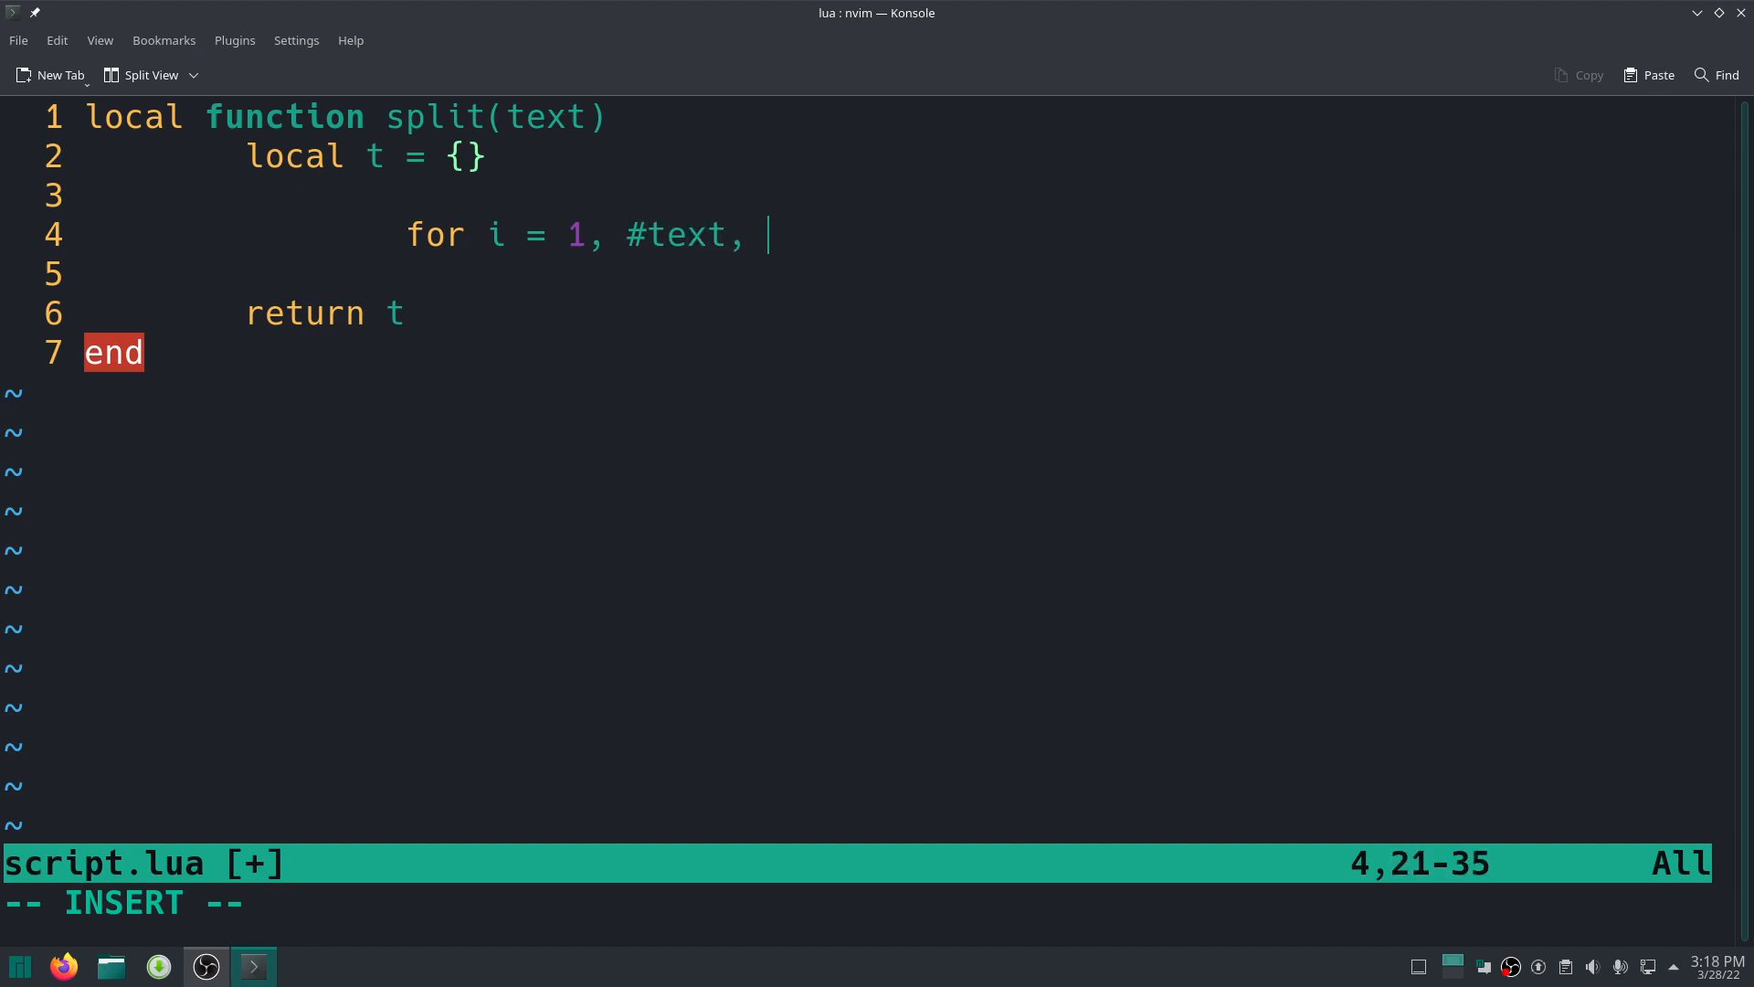
type("do")
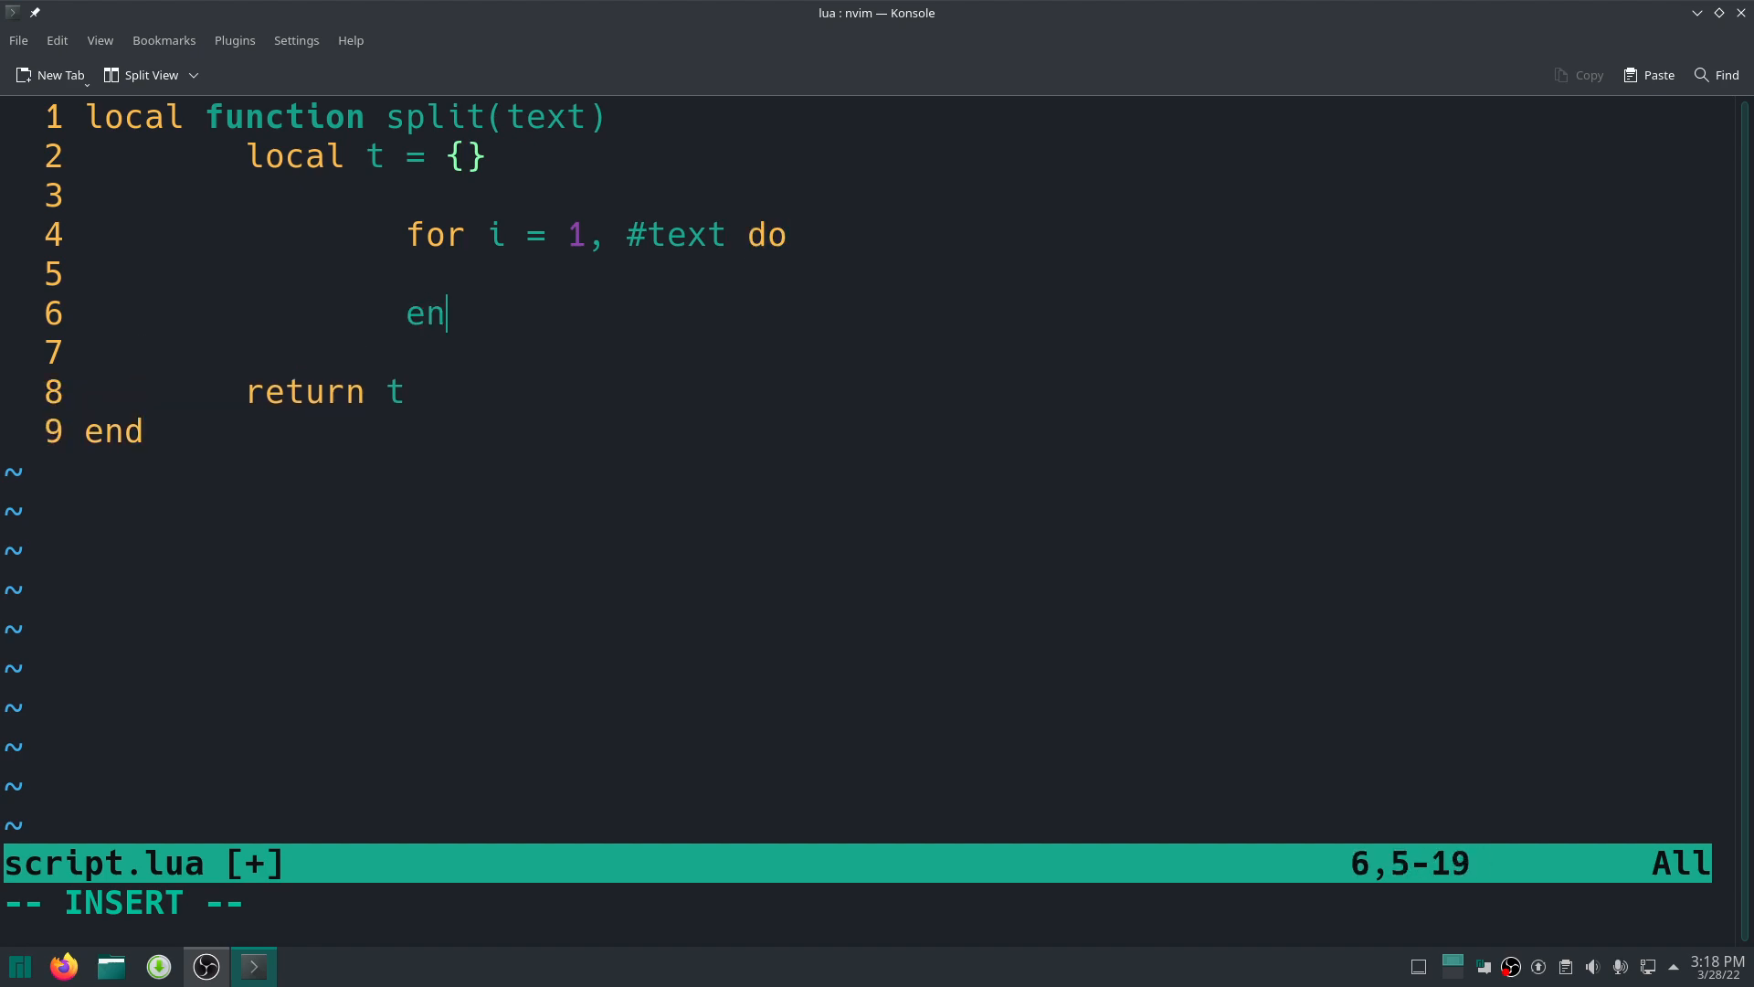
Fill the loop body with t[i] = string.sub(text, i, i).
type("d")
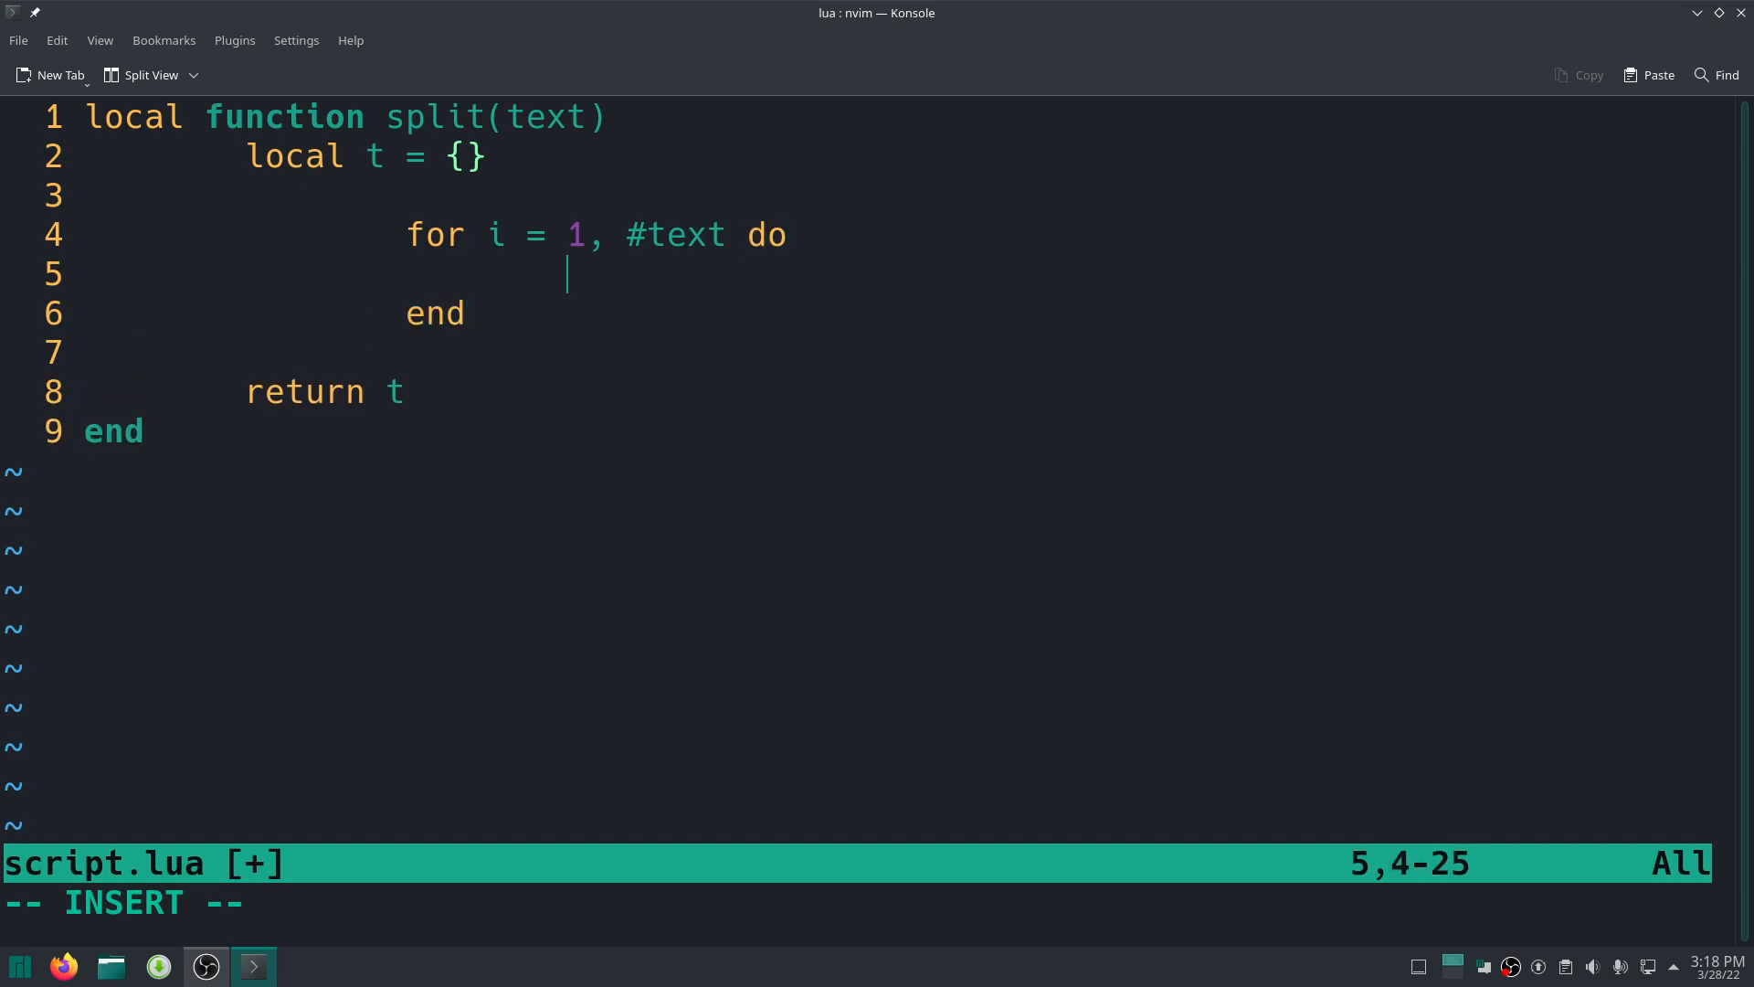
type("t[")
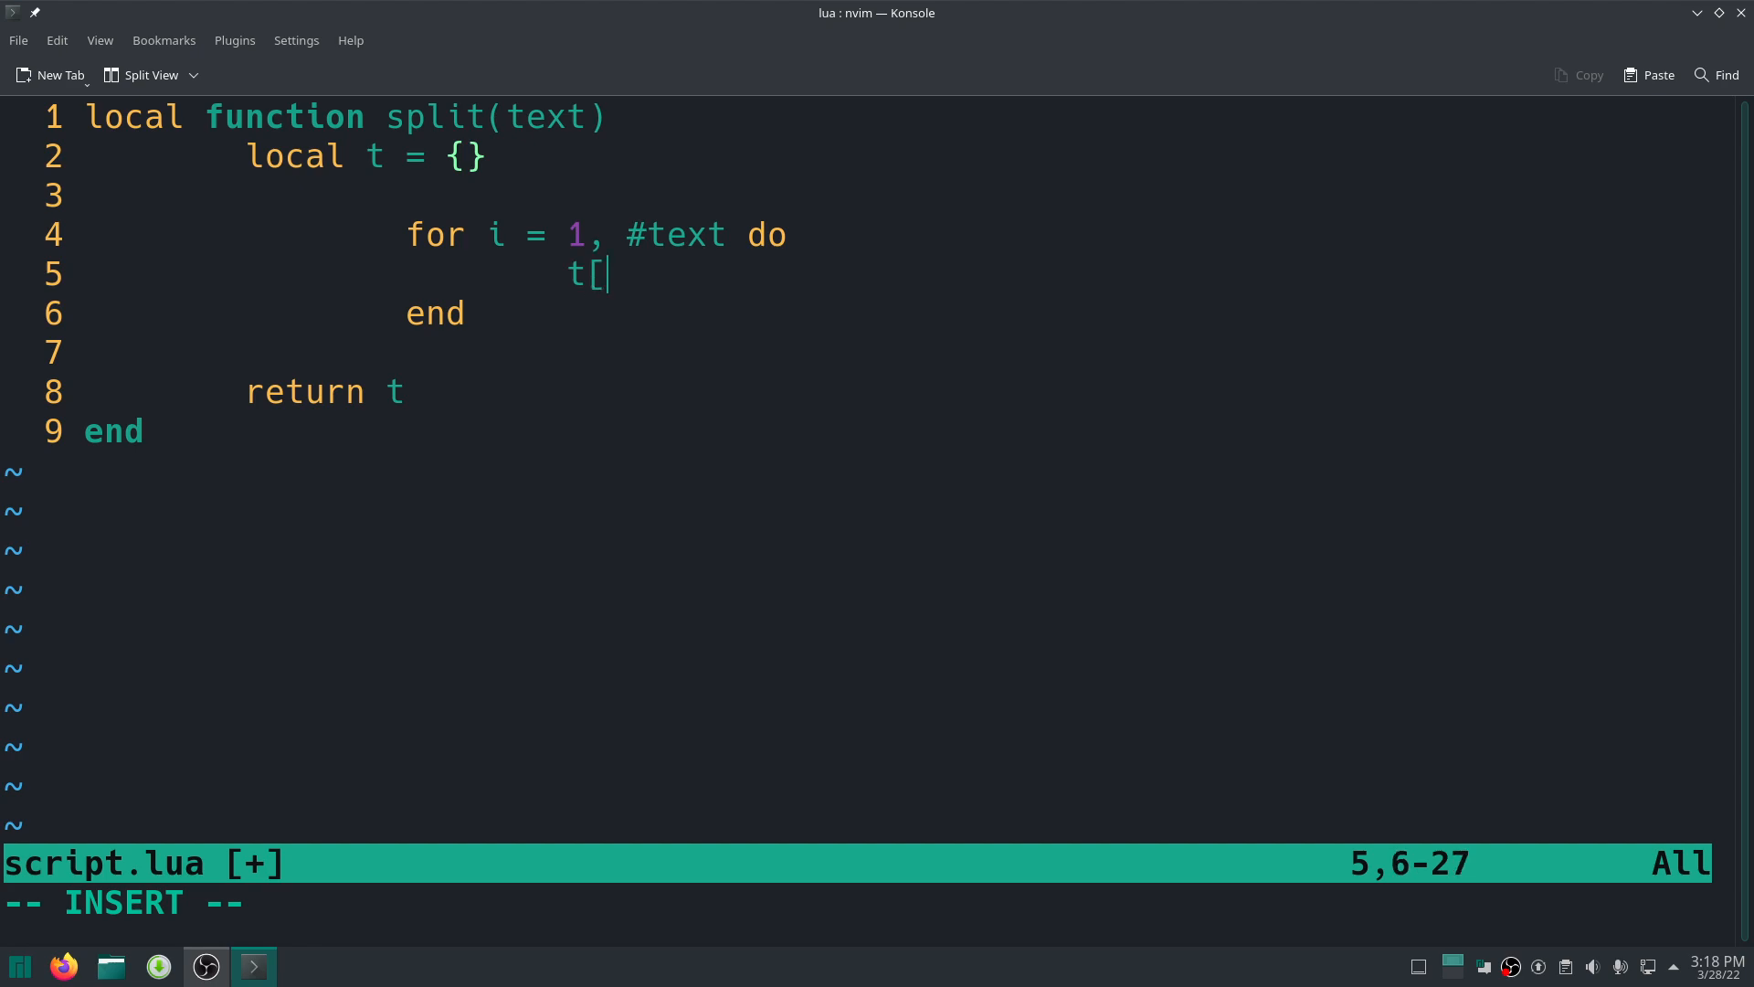
type("i] =")
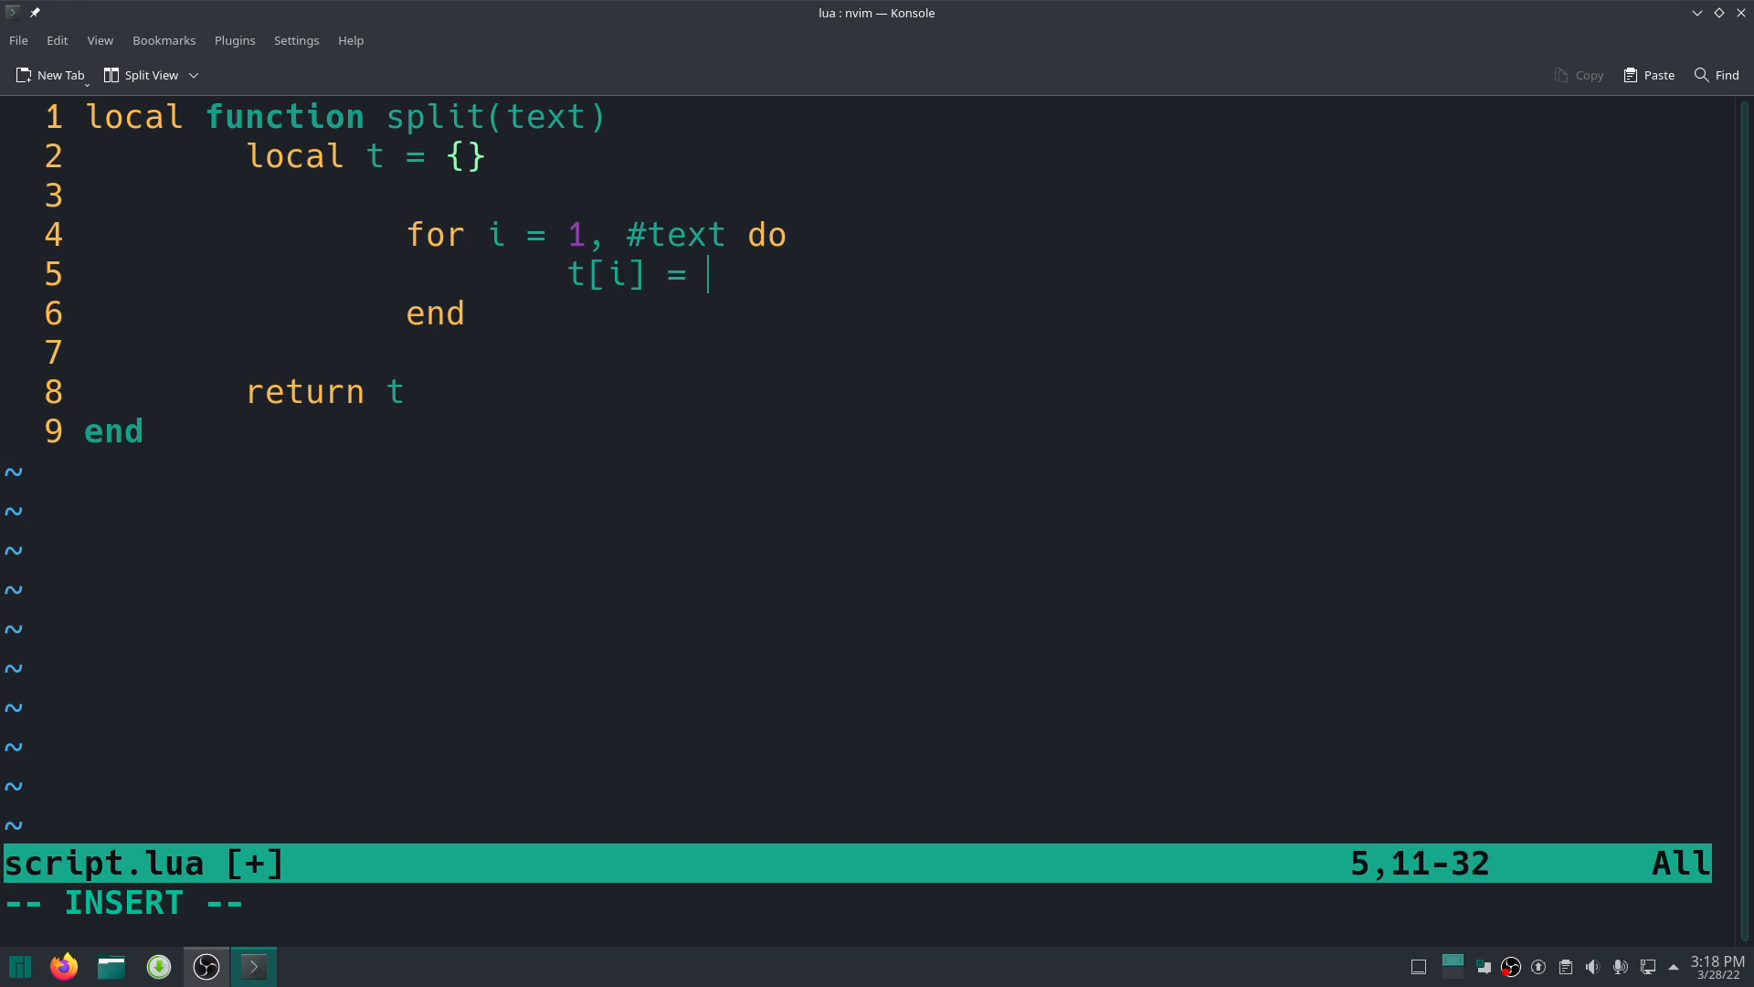
type("string.sub(")
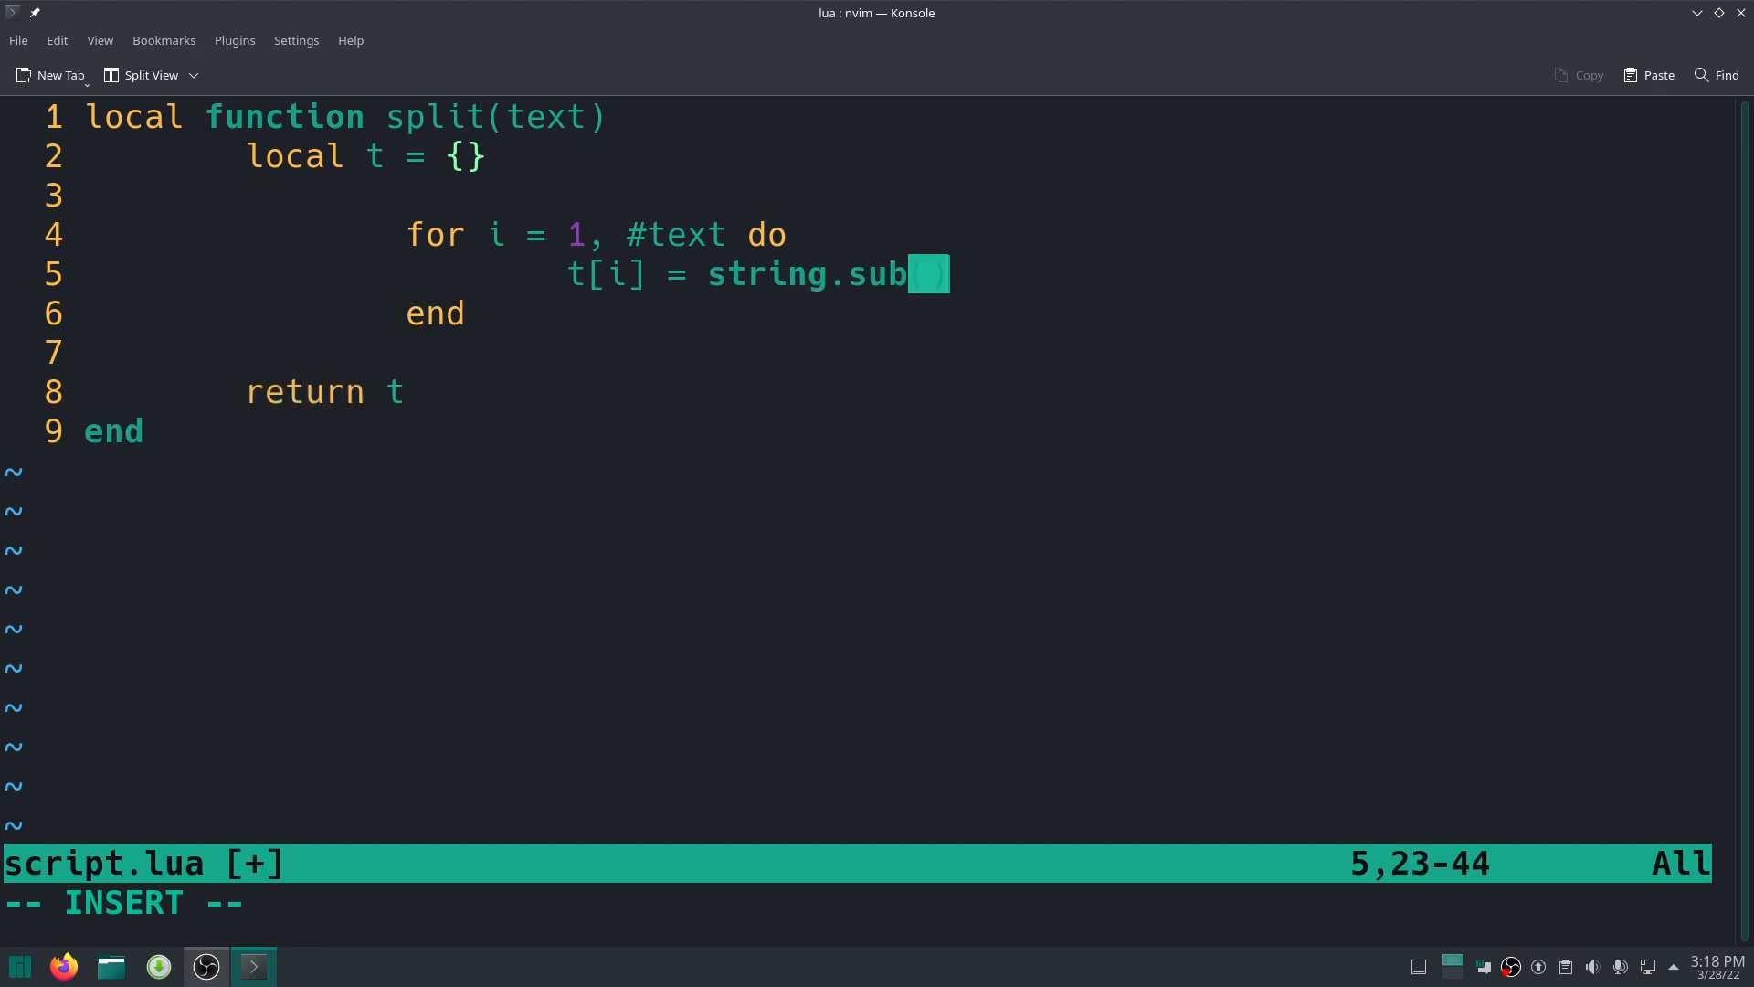
key("Left")
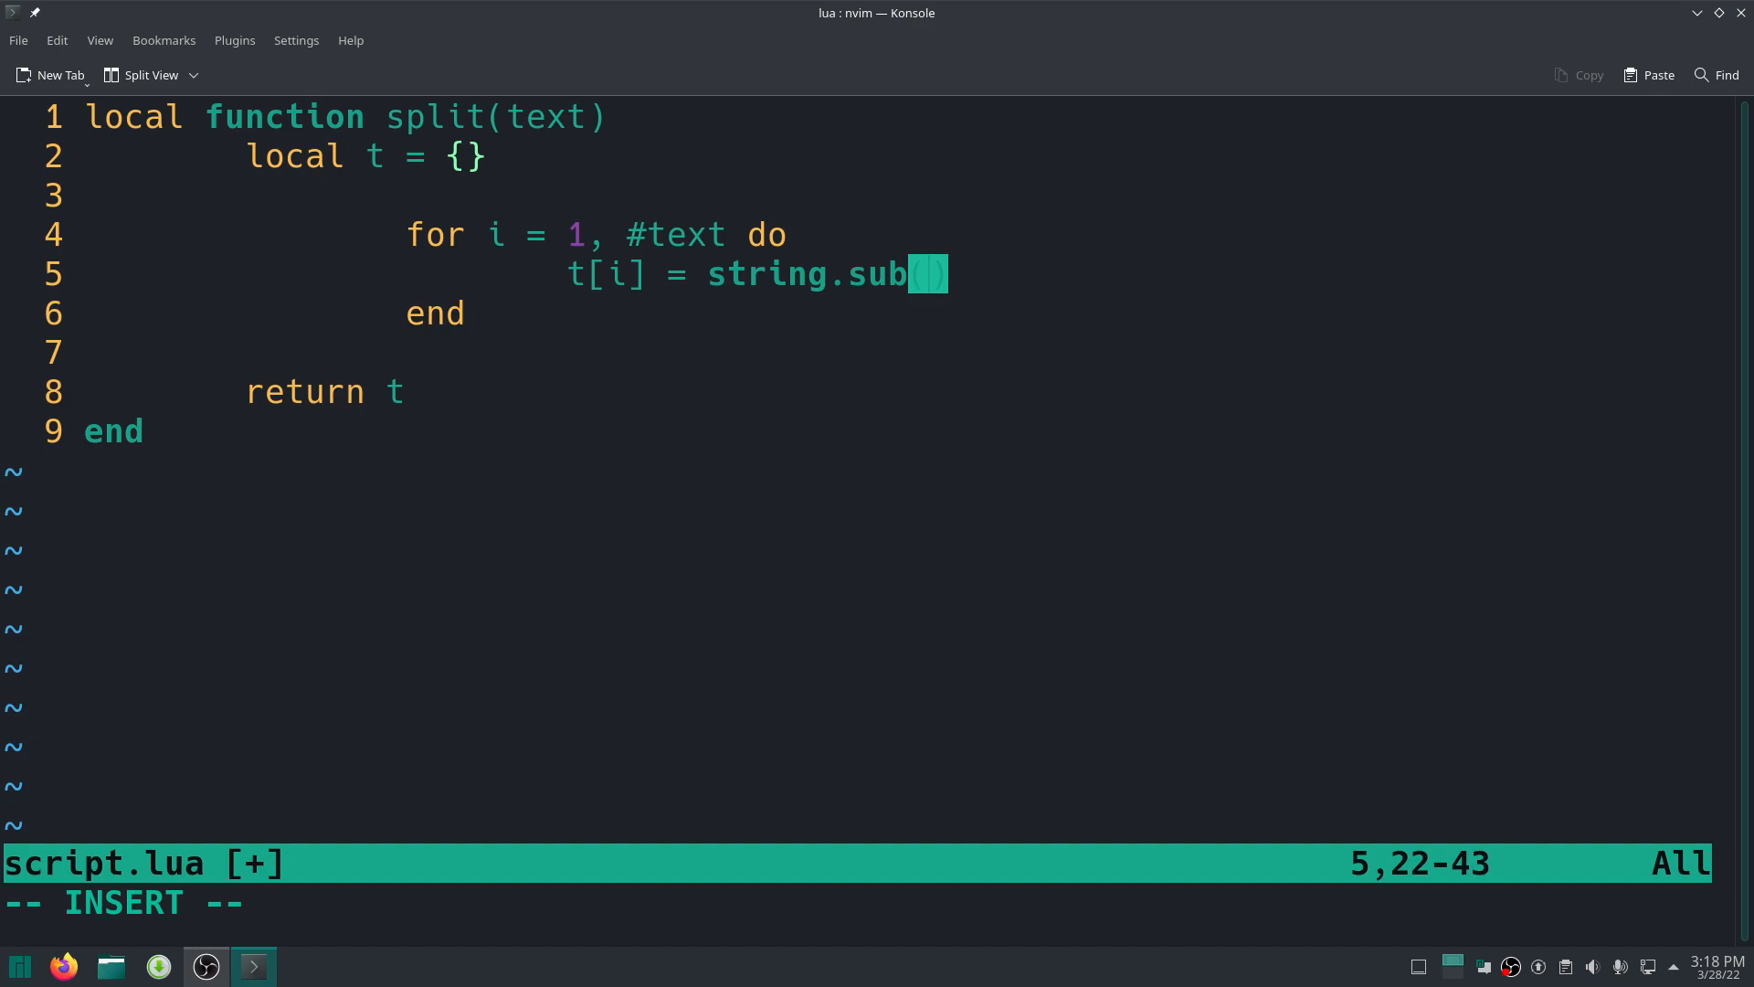
type("text")
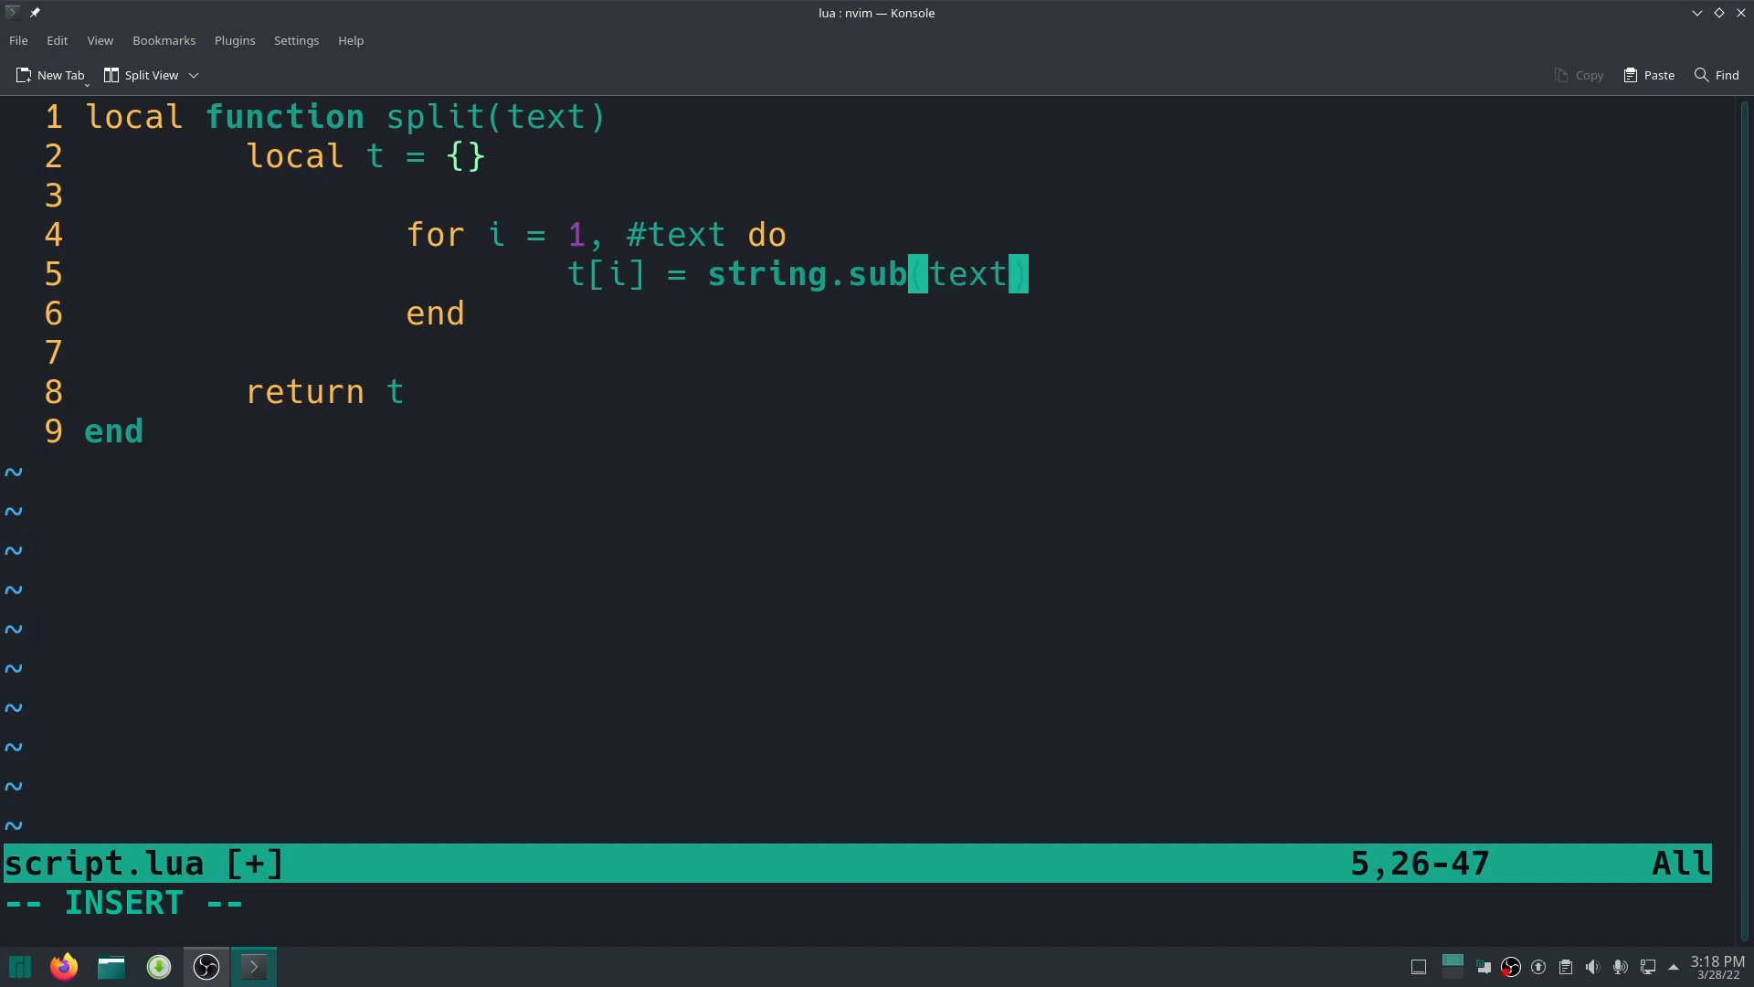
type(",")
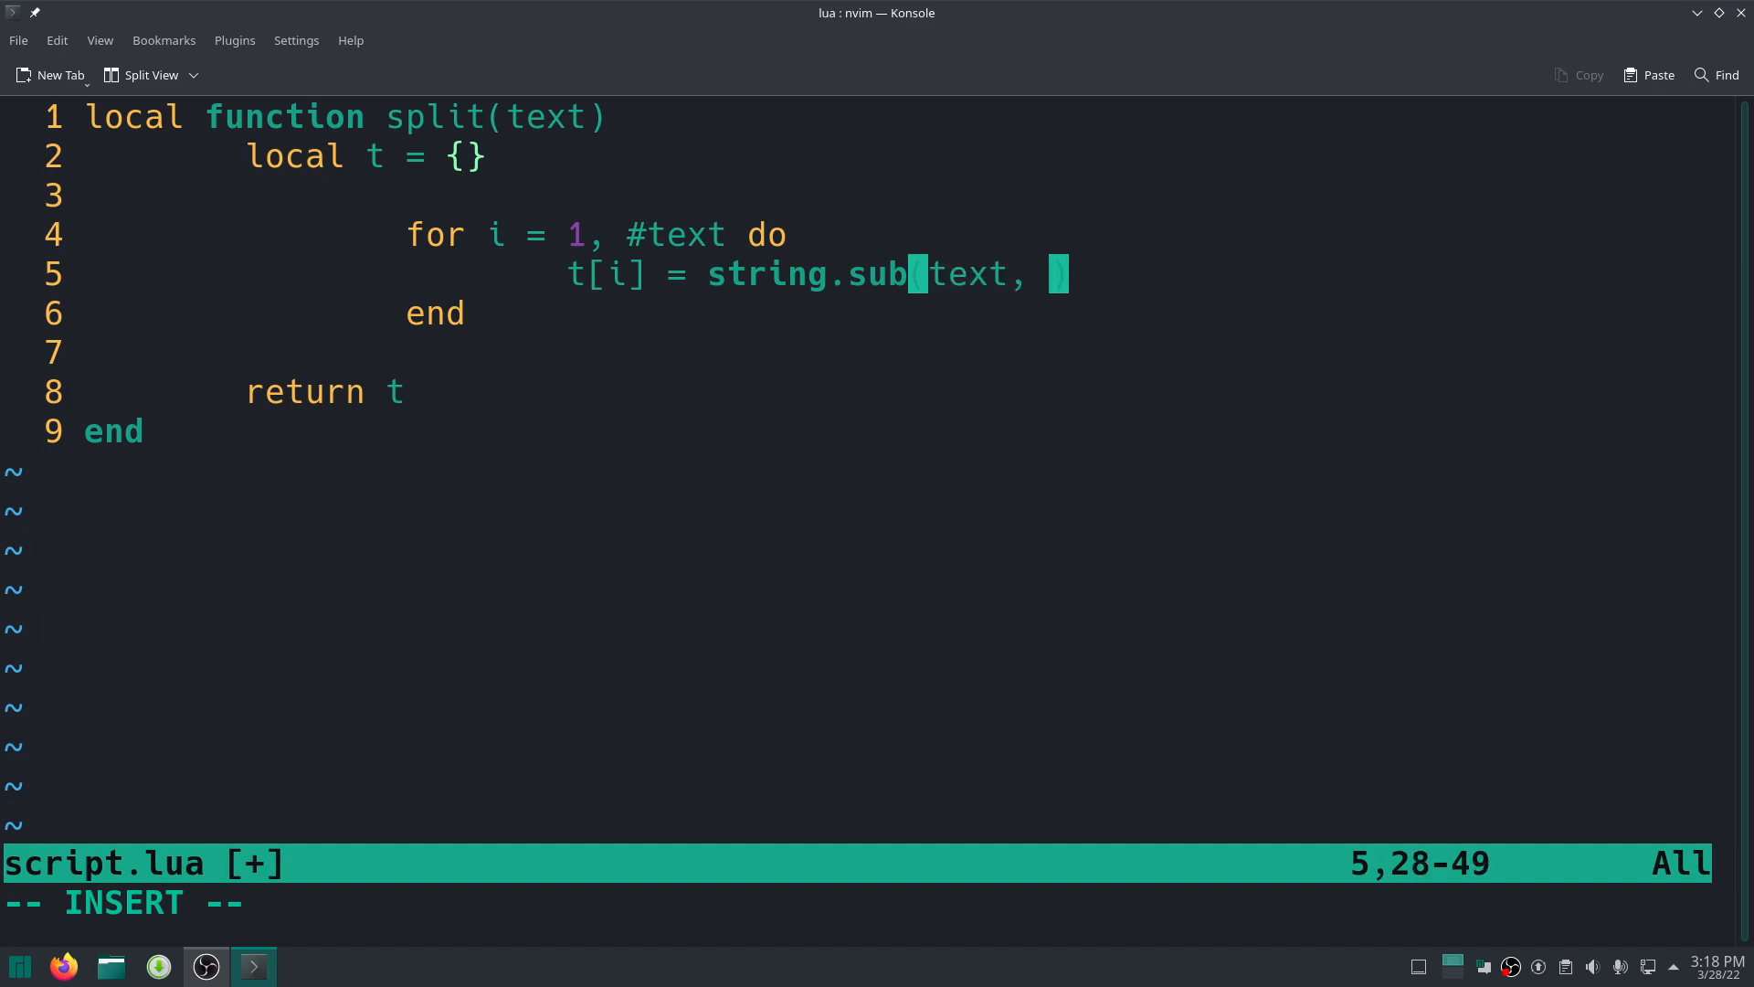
type("i, i")
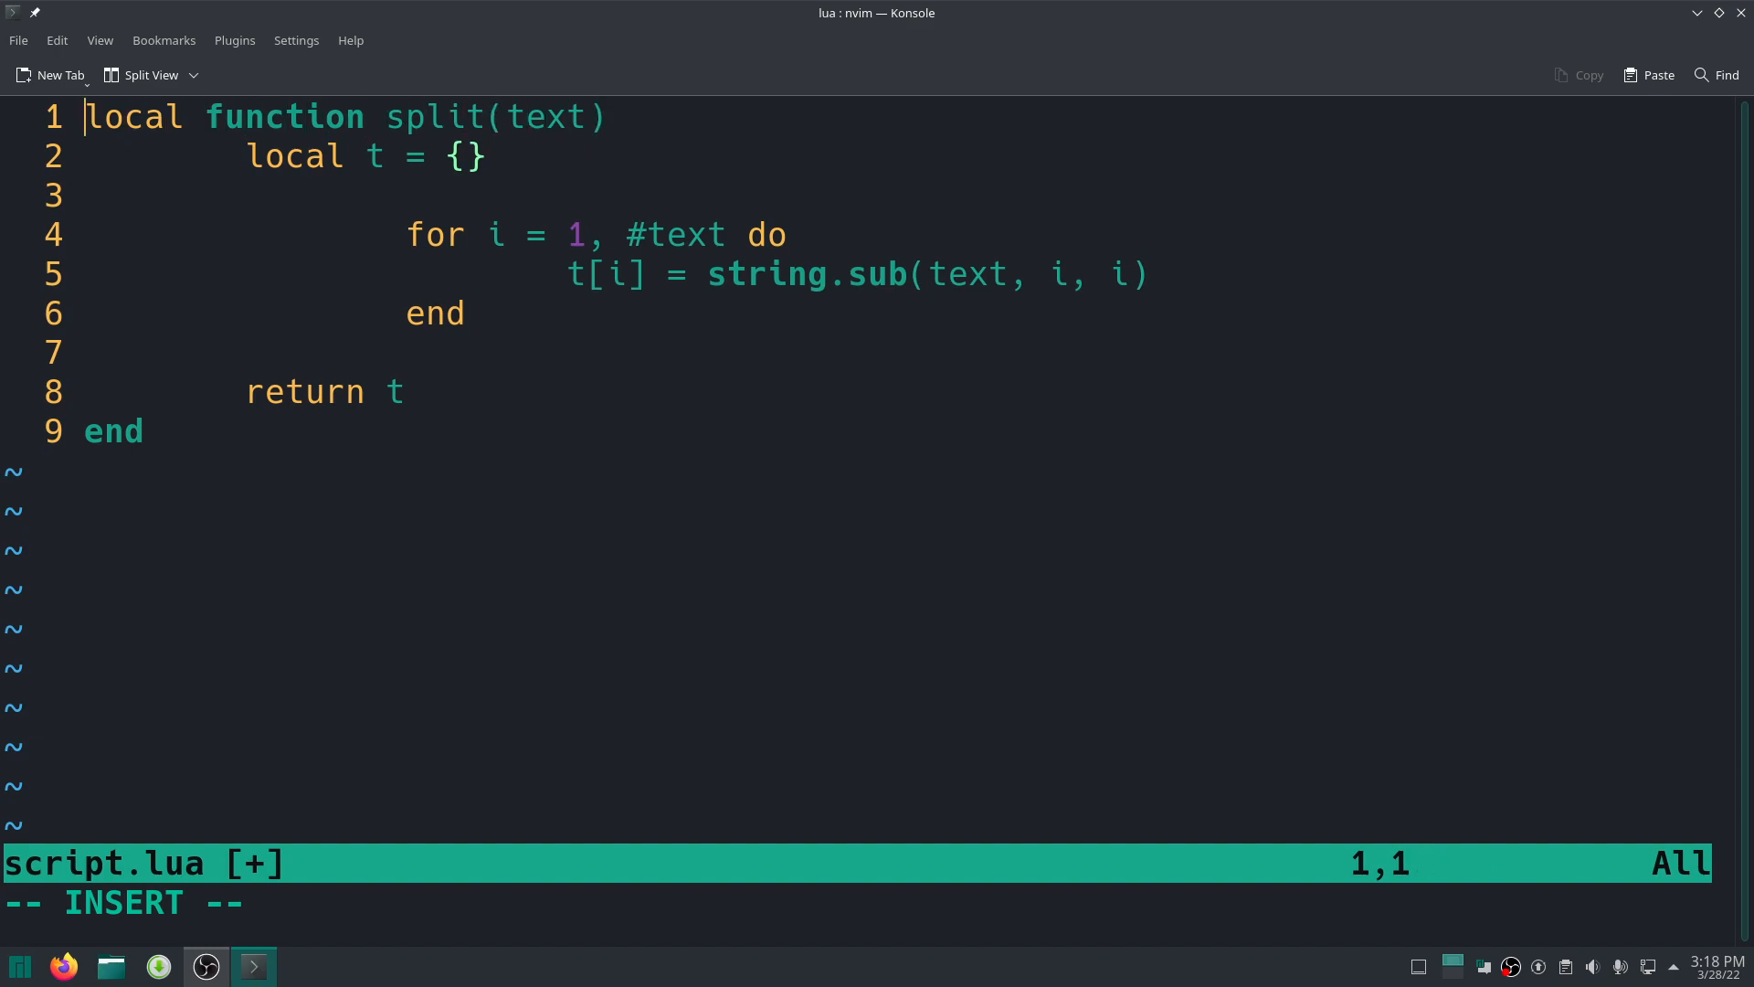
Add 'local sub = string.sub' on line 1.
type("loca")
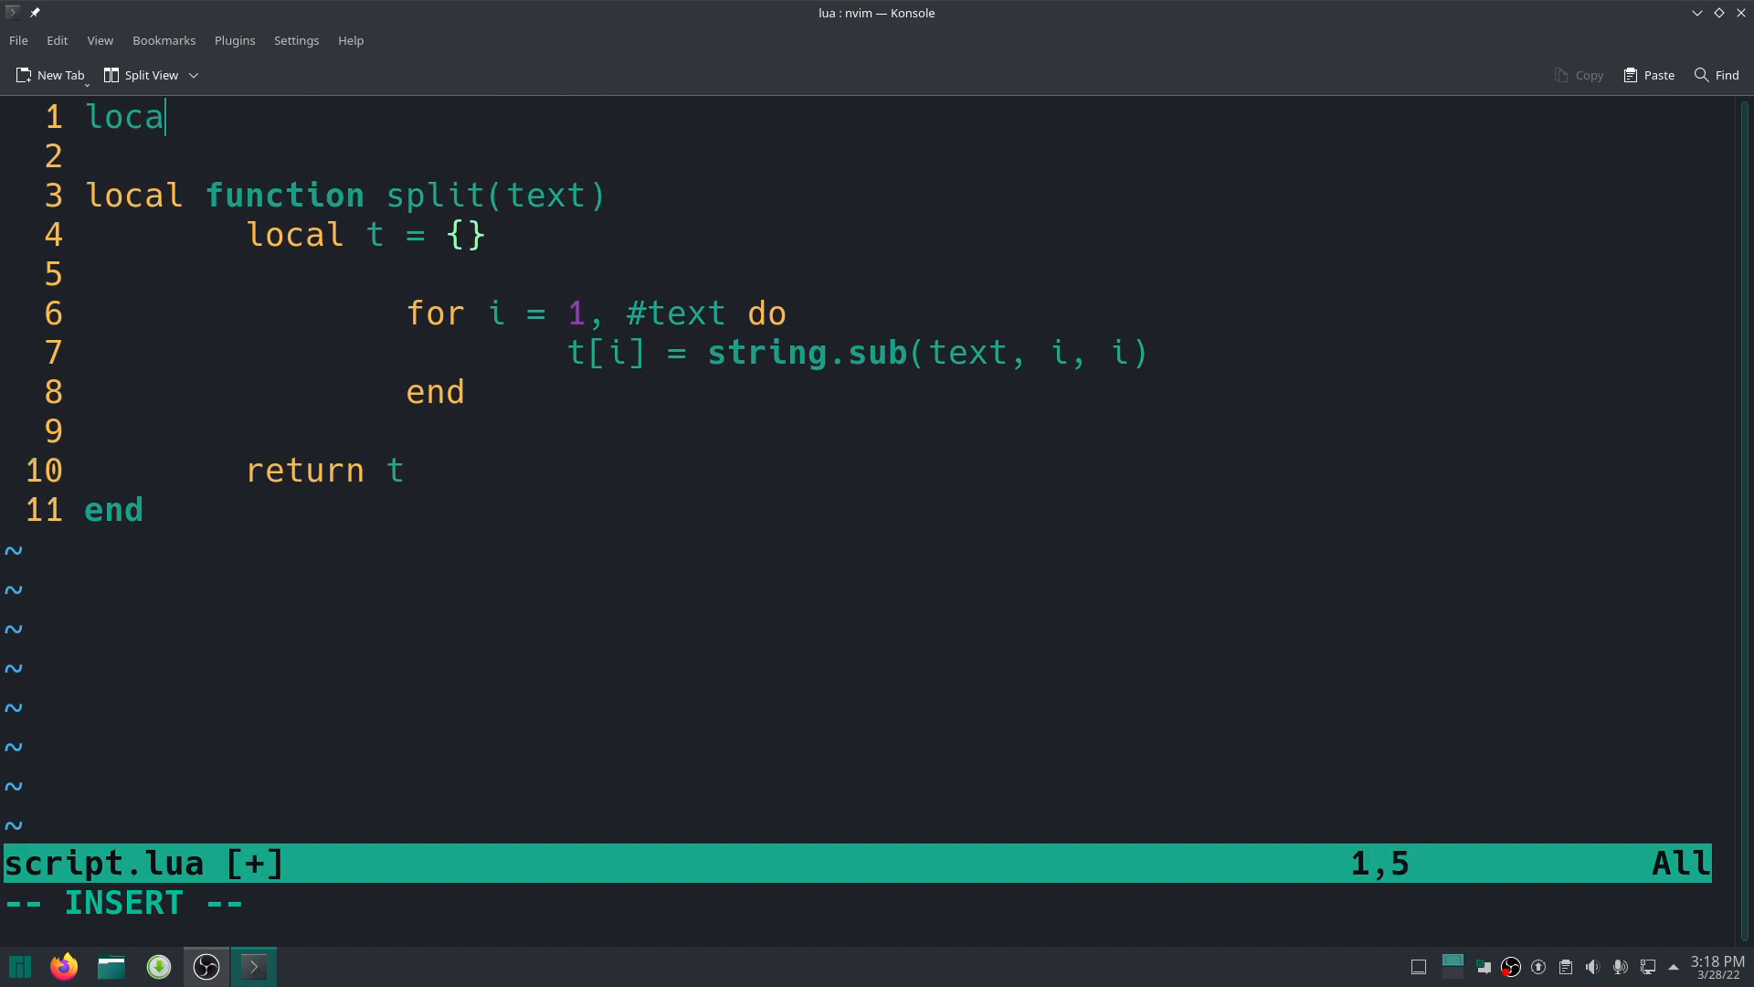
type("l")
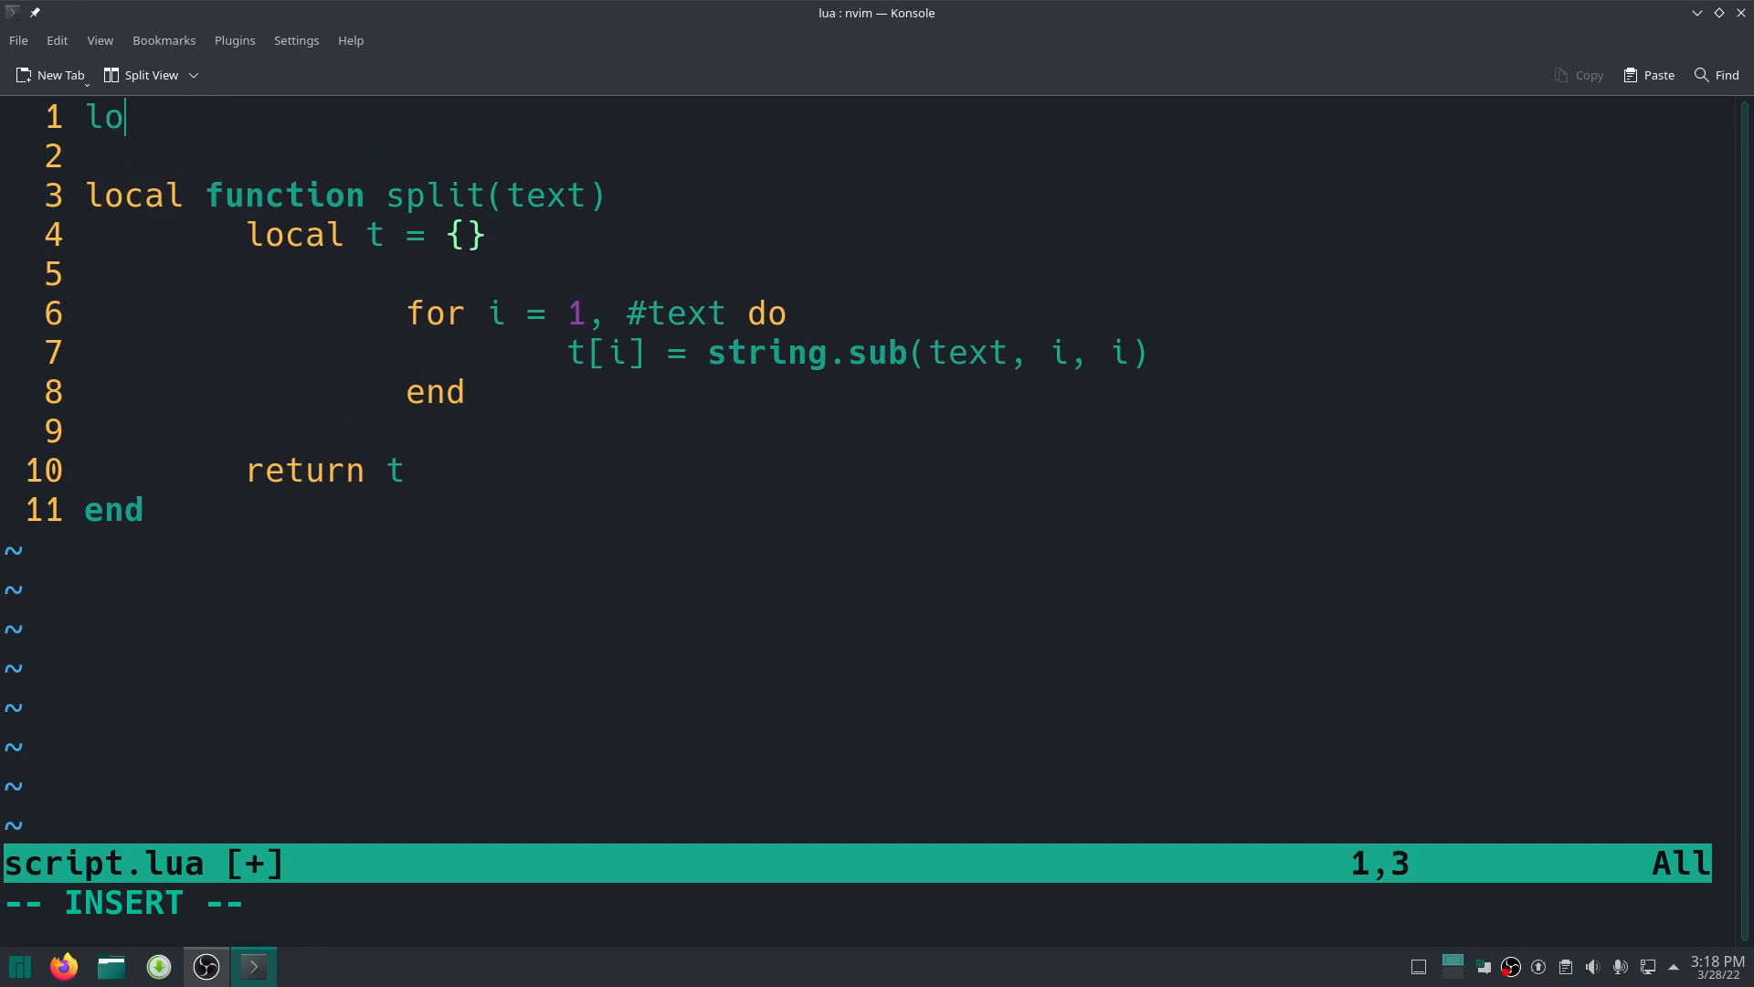
type("cal")
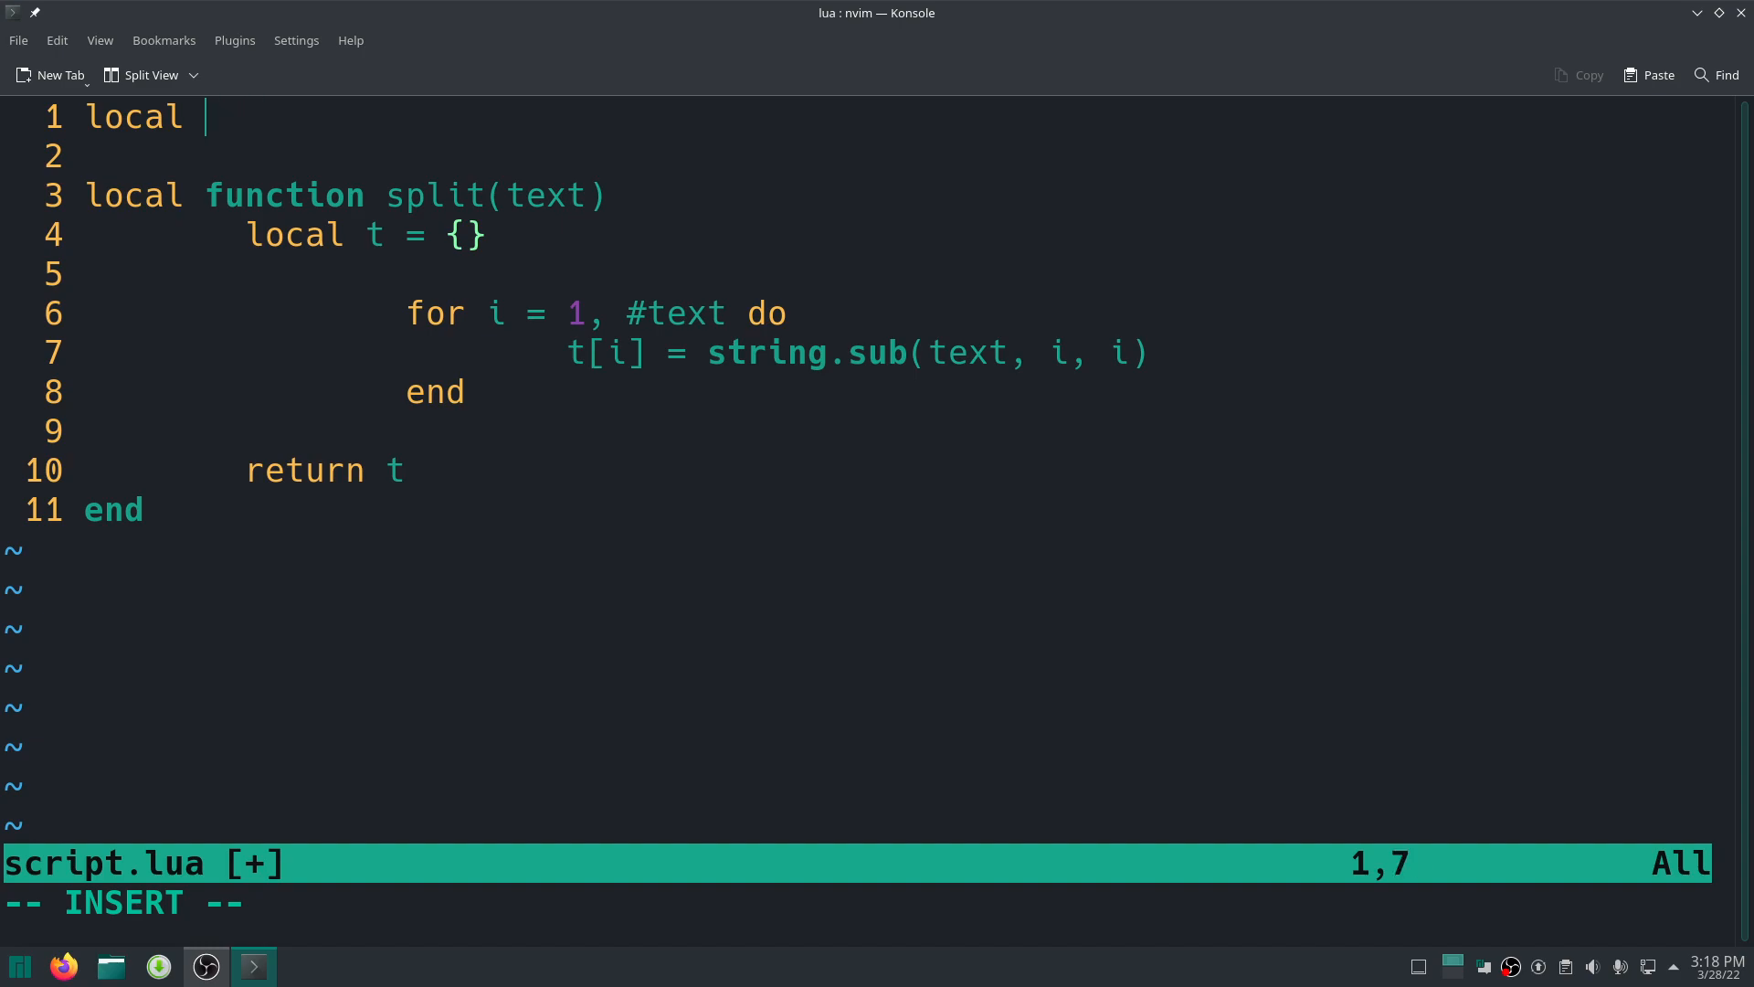
type("sub = string.sub")
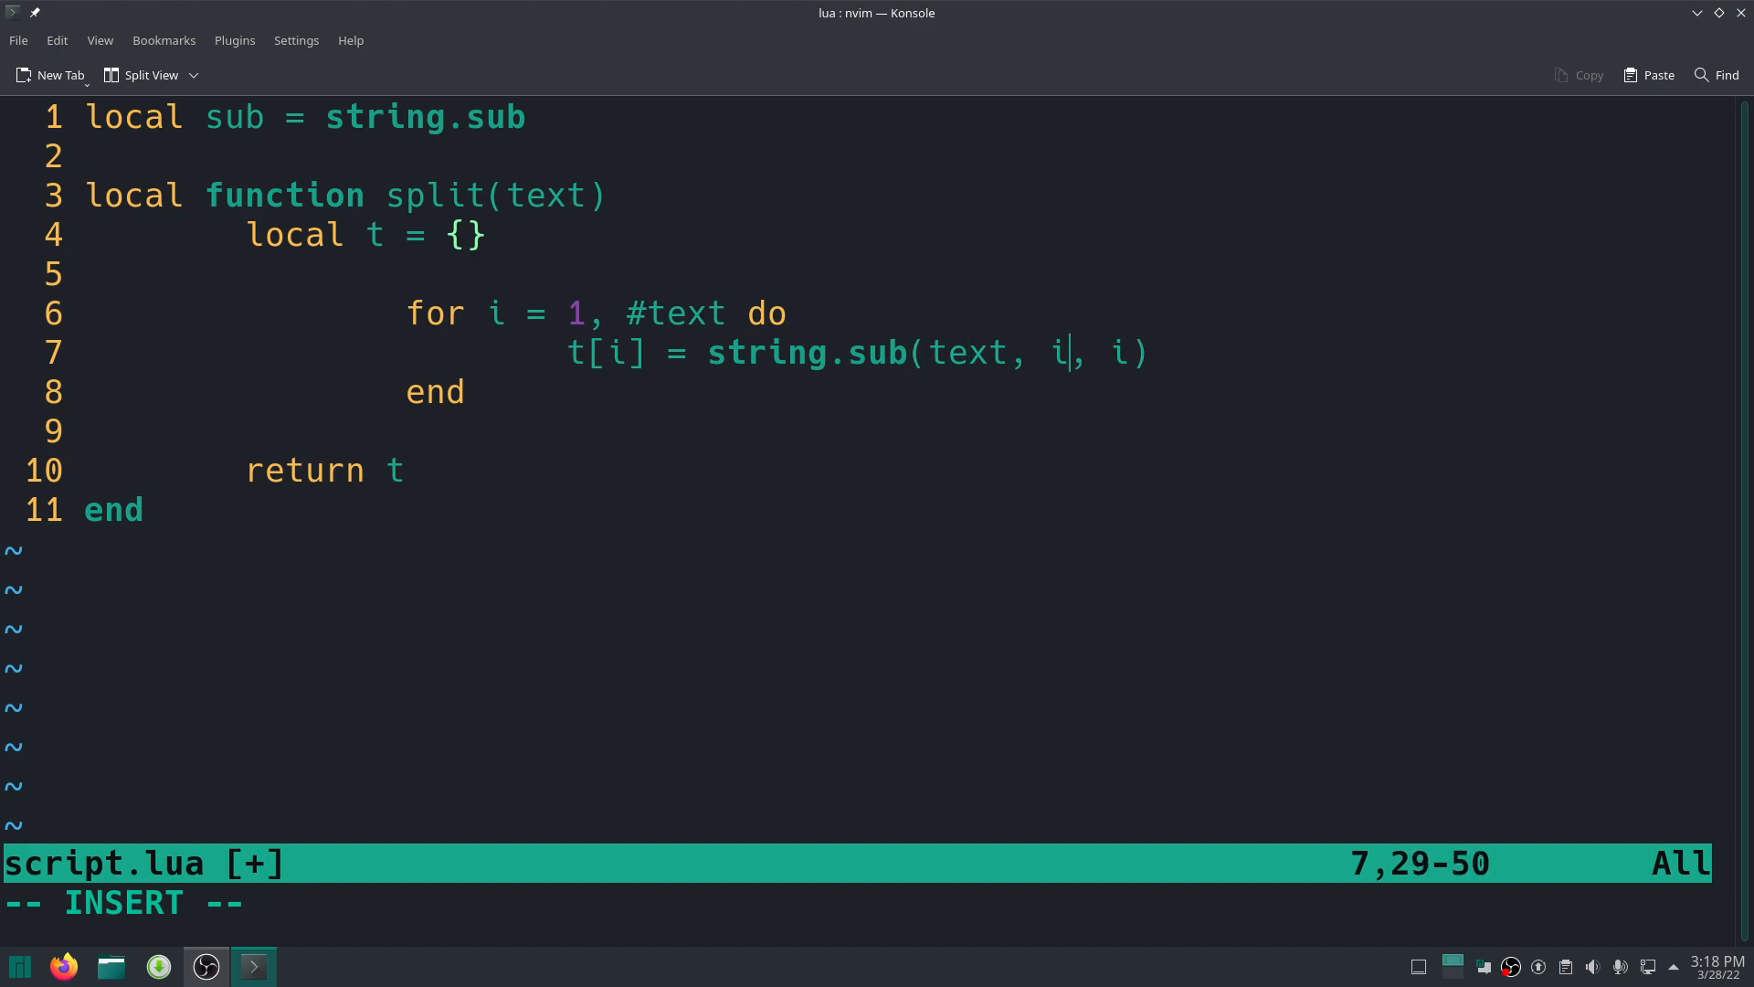
Change the loop's string.sub call to sub and remove the function's blank lines.
key("Left")
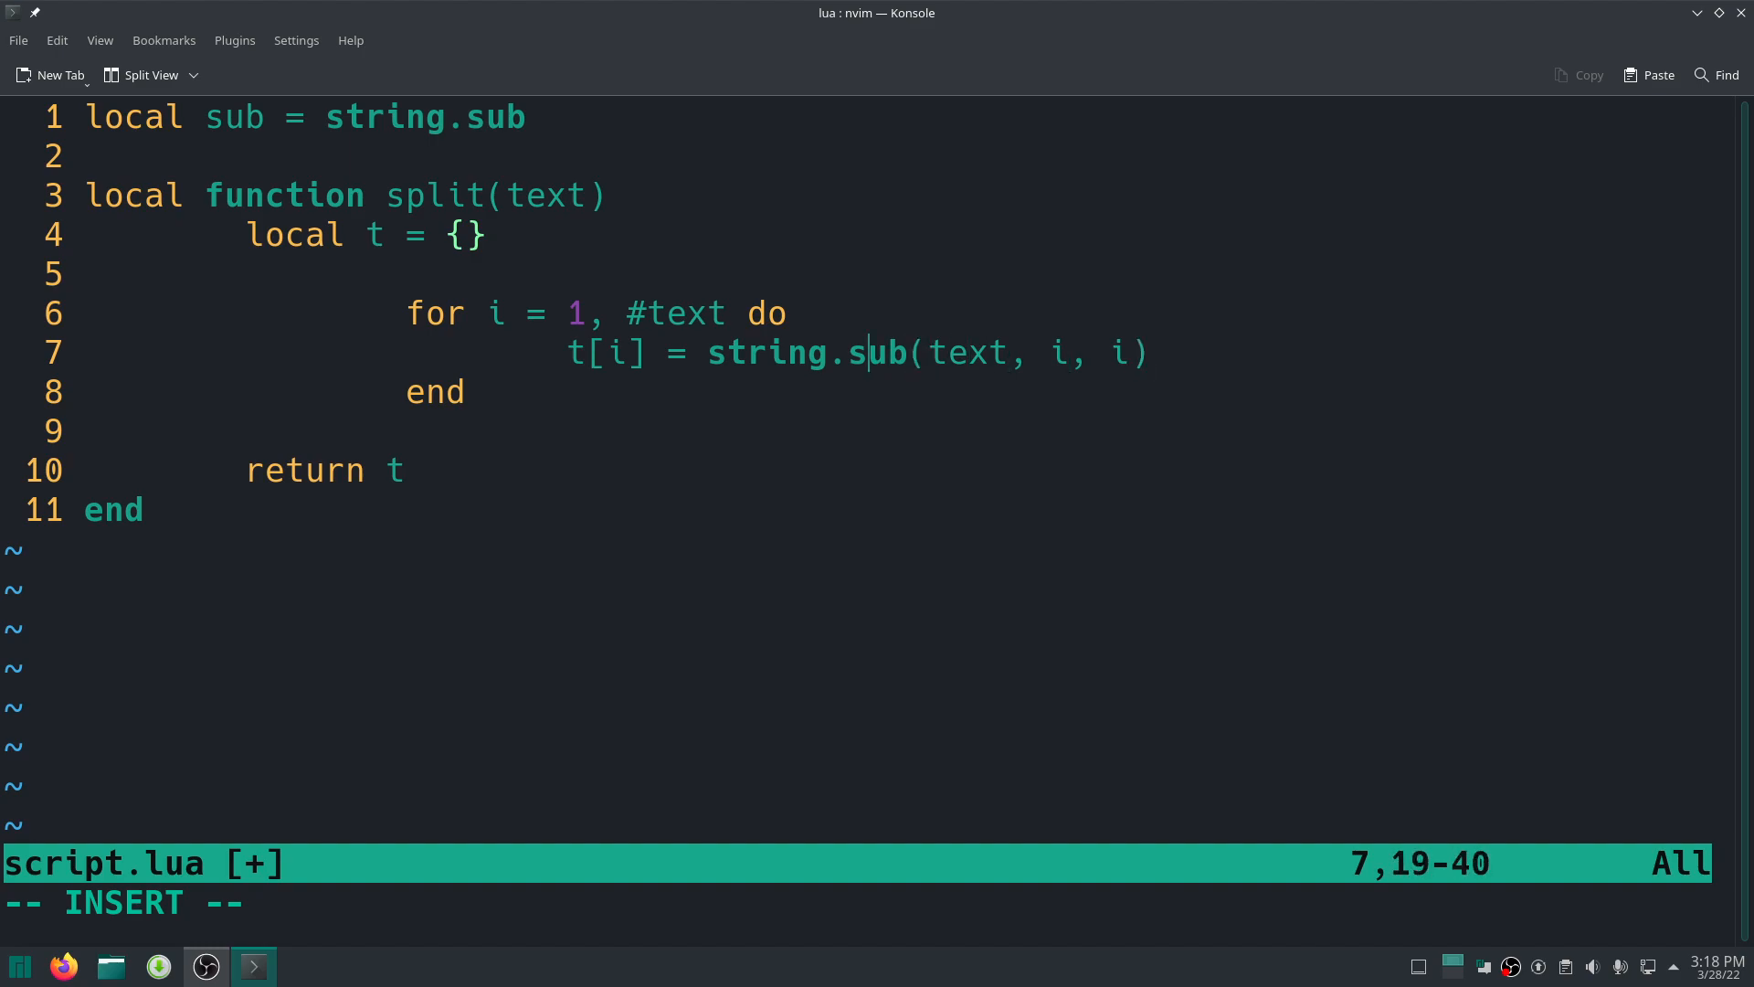
key("Left")
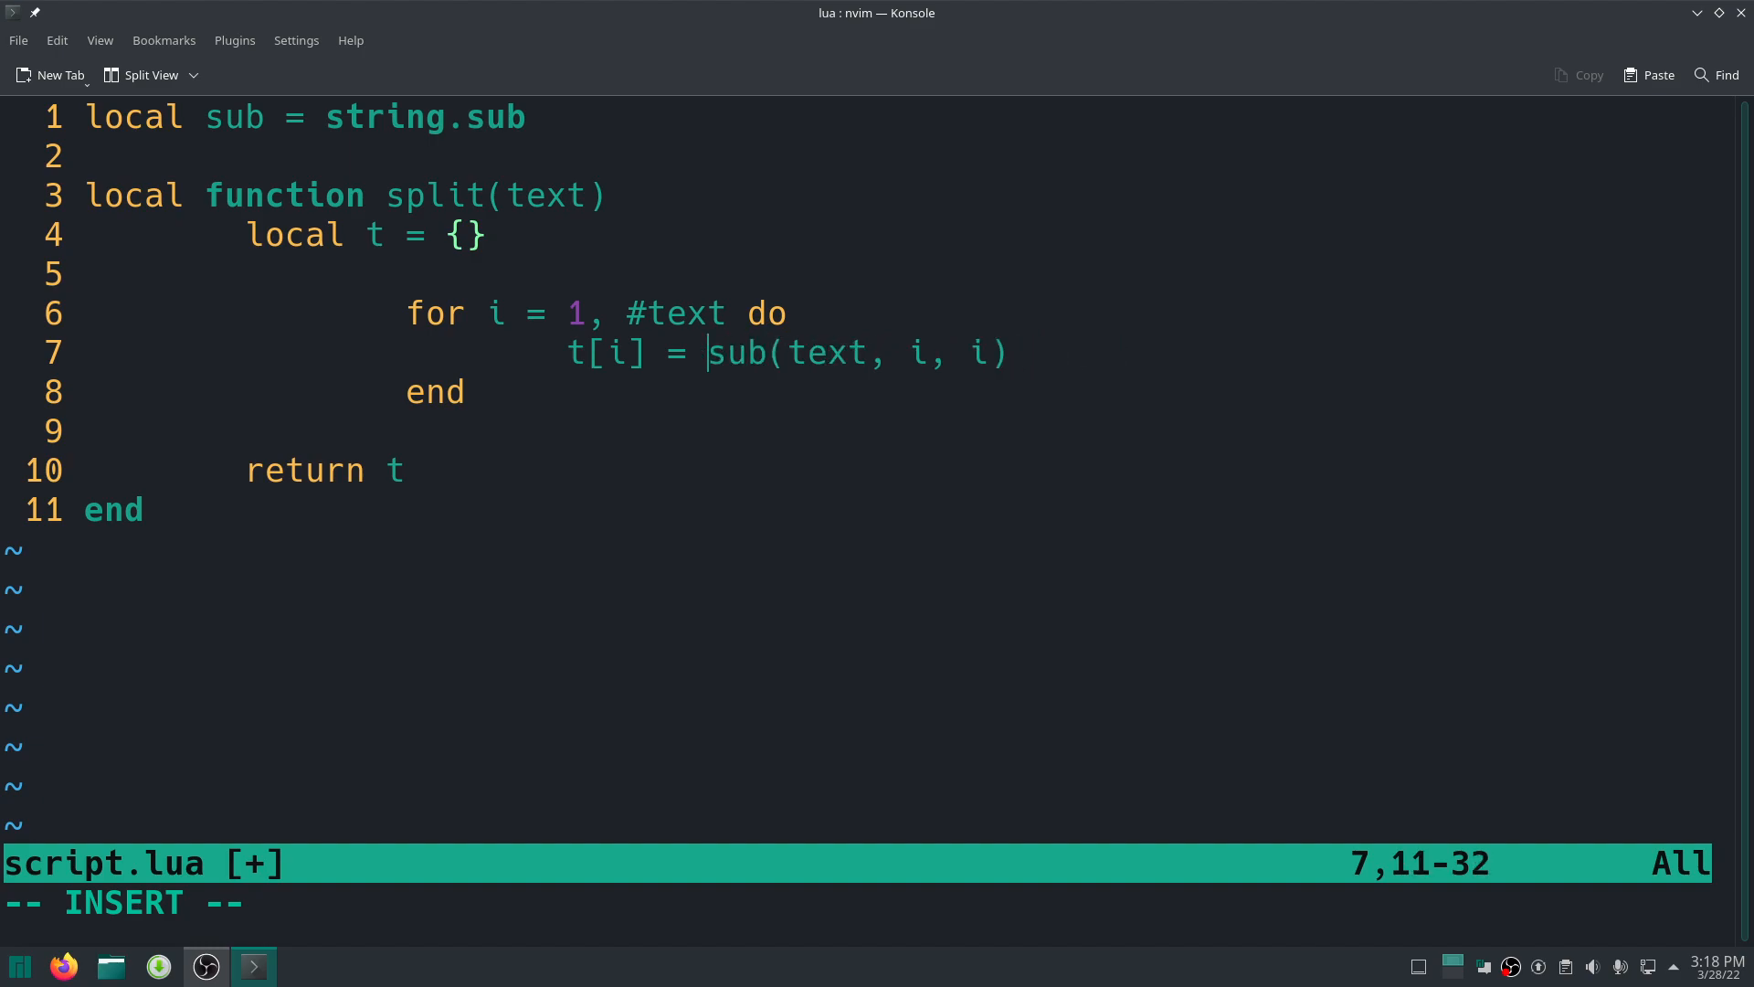
key("Down")
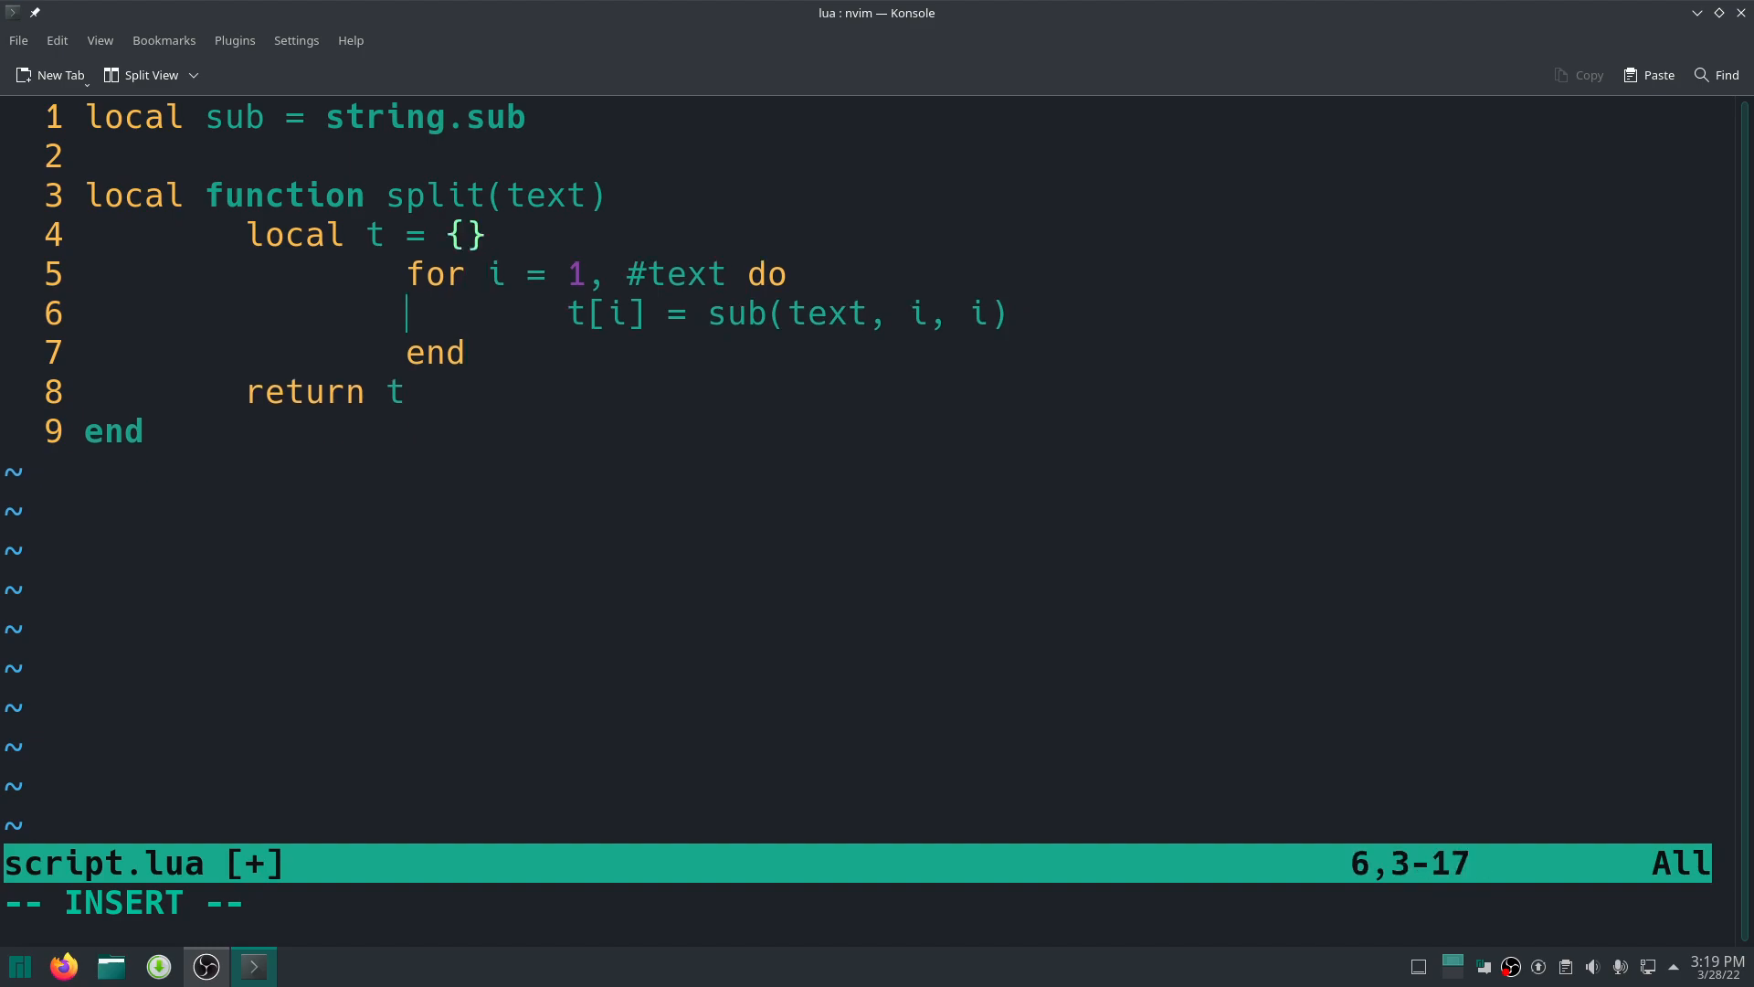
key("Enter")
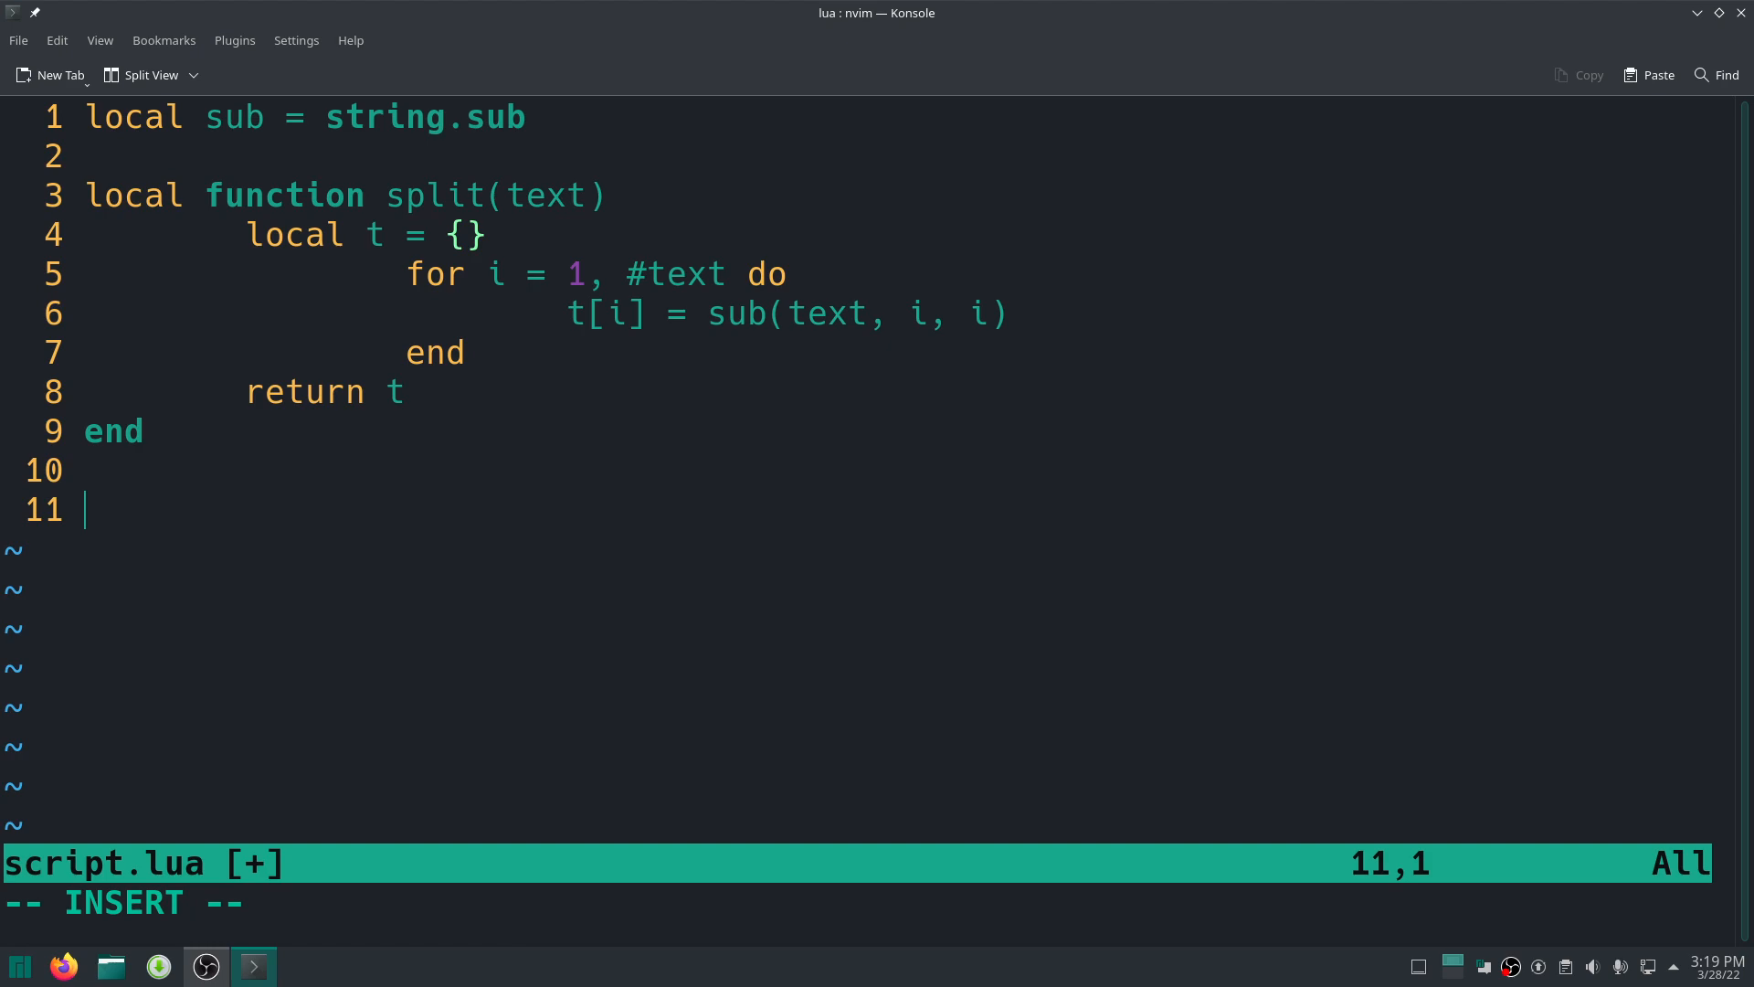
Add local str = "Hello world" and local chars = split(str) below the function.
type("arg")
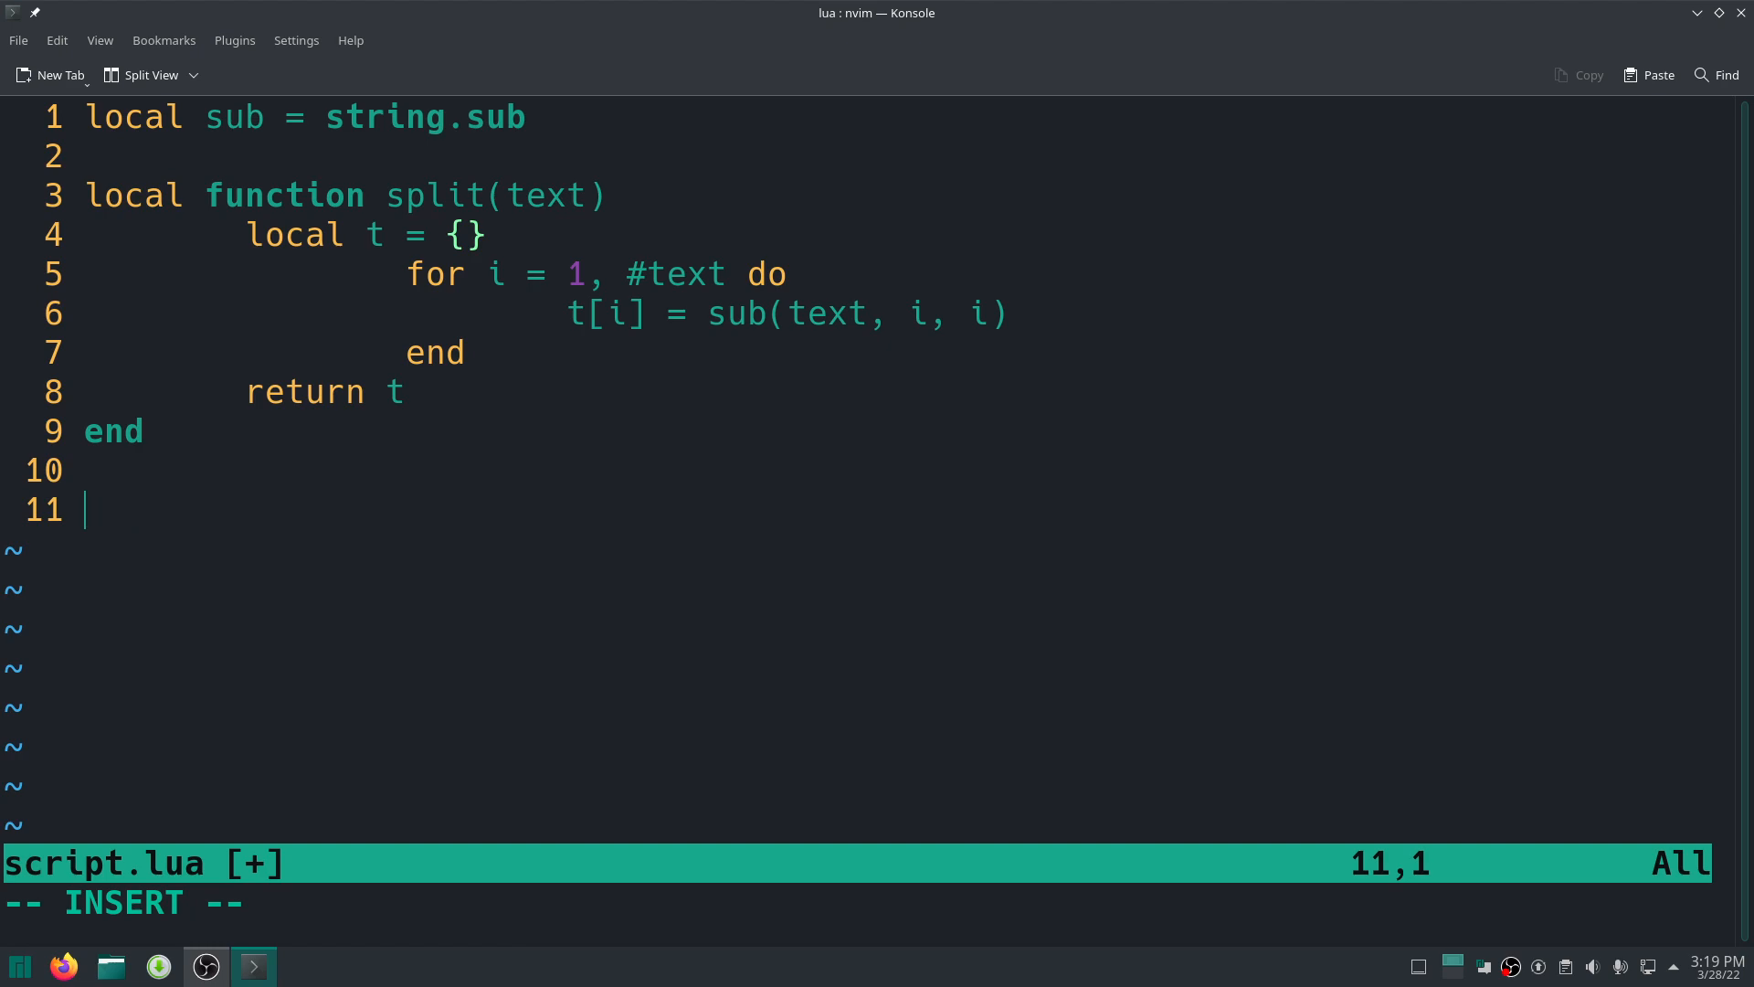
type("local str =")
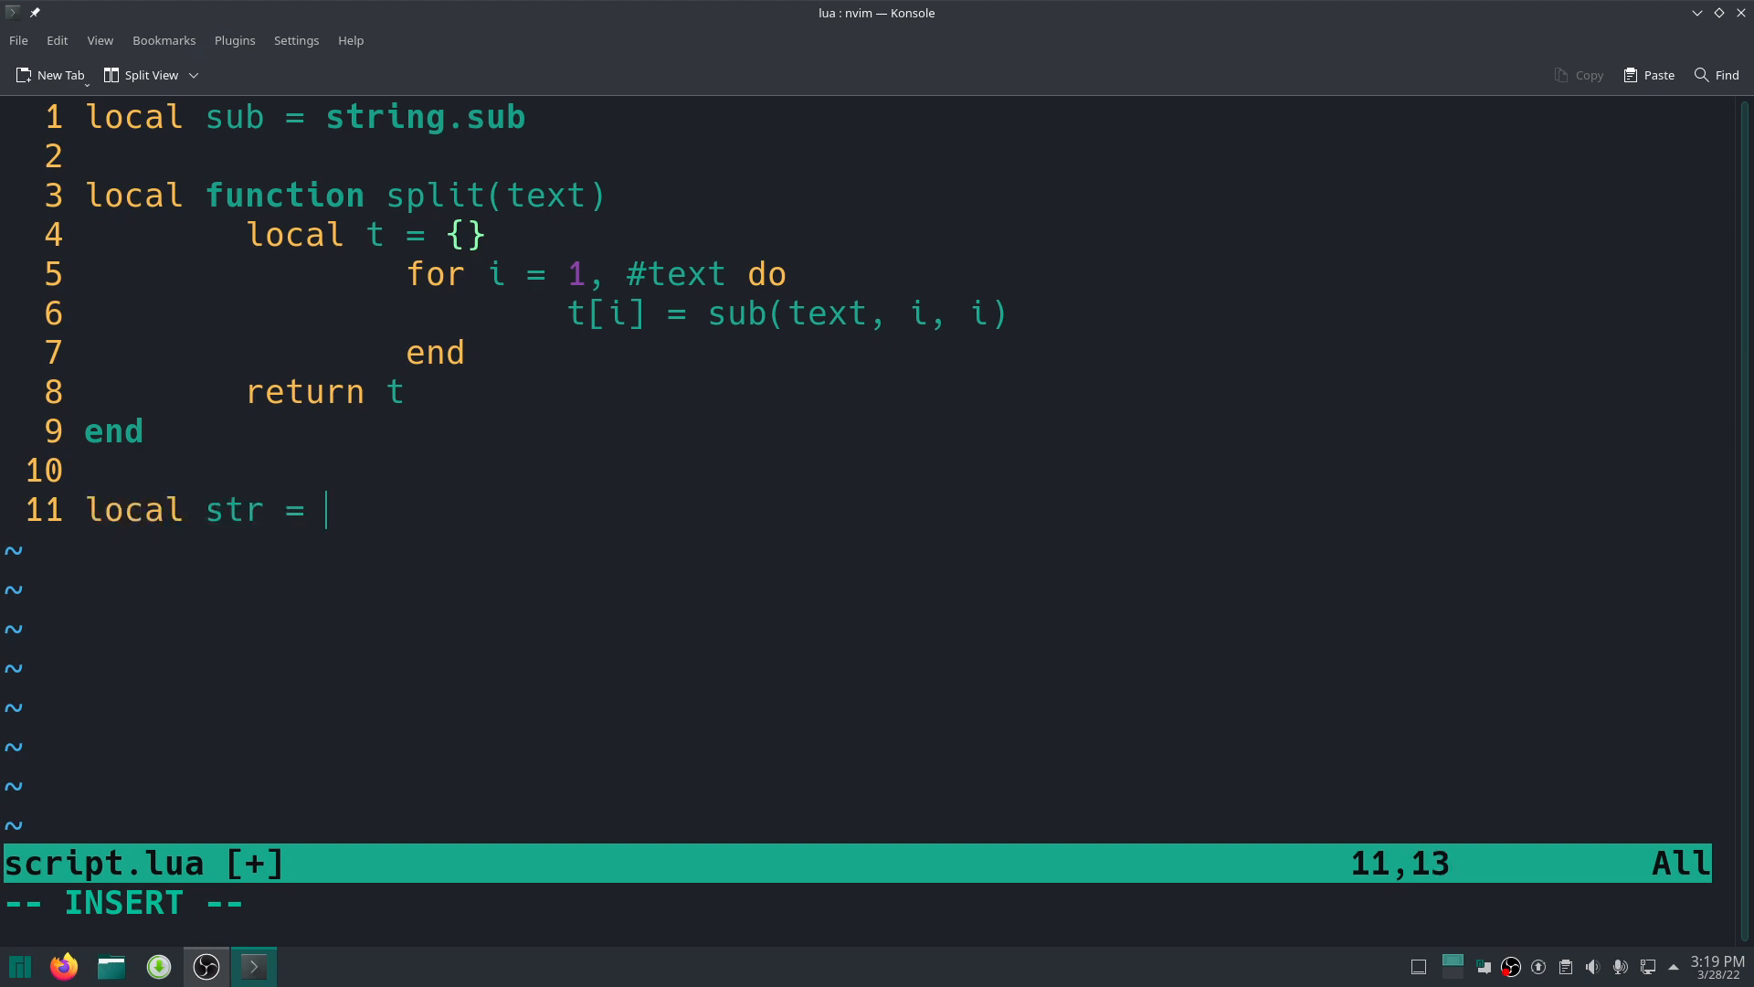
type("\"Hell\"")
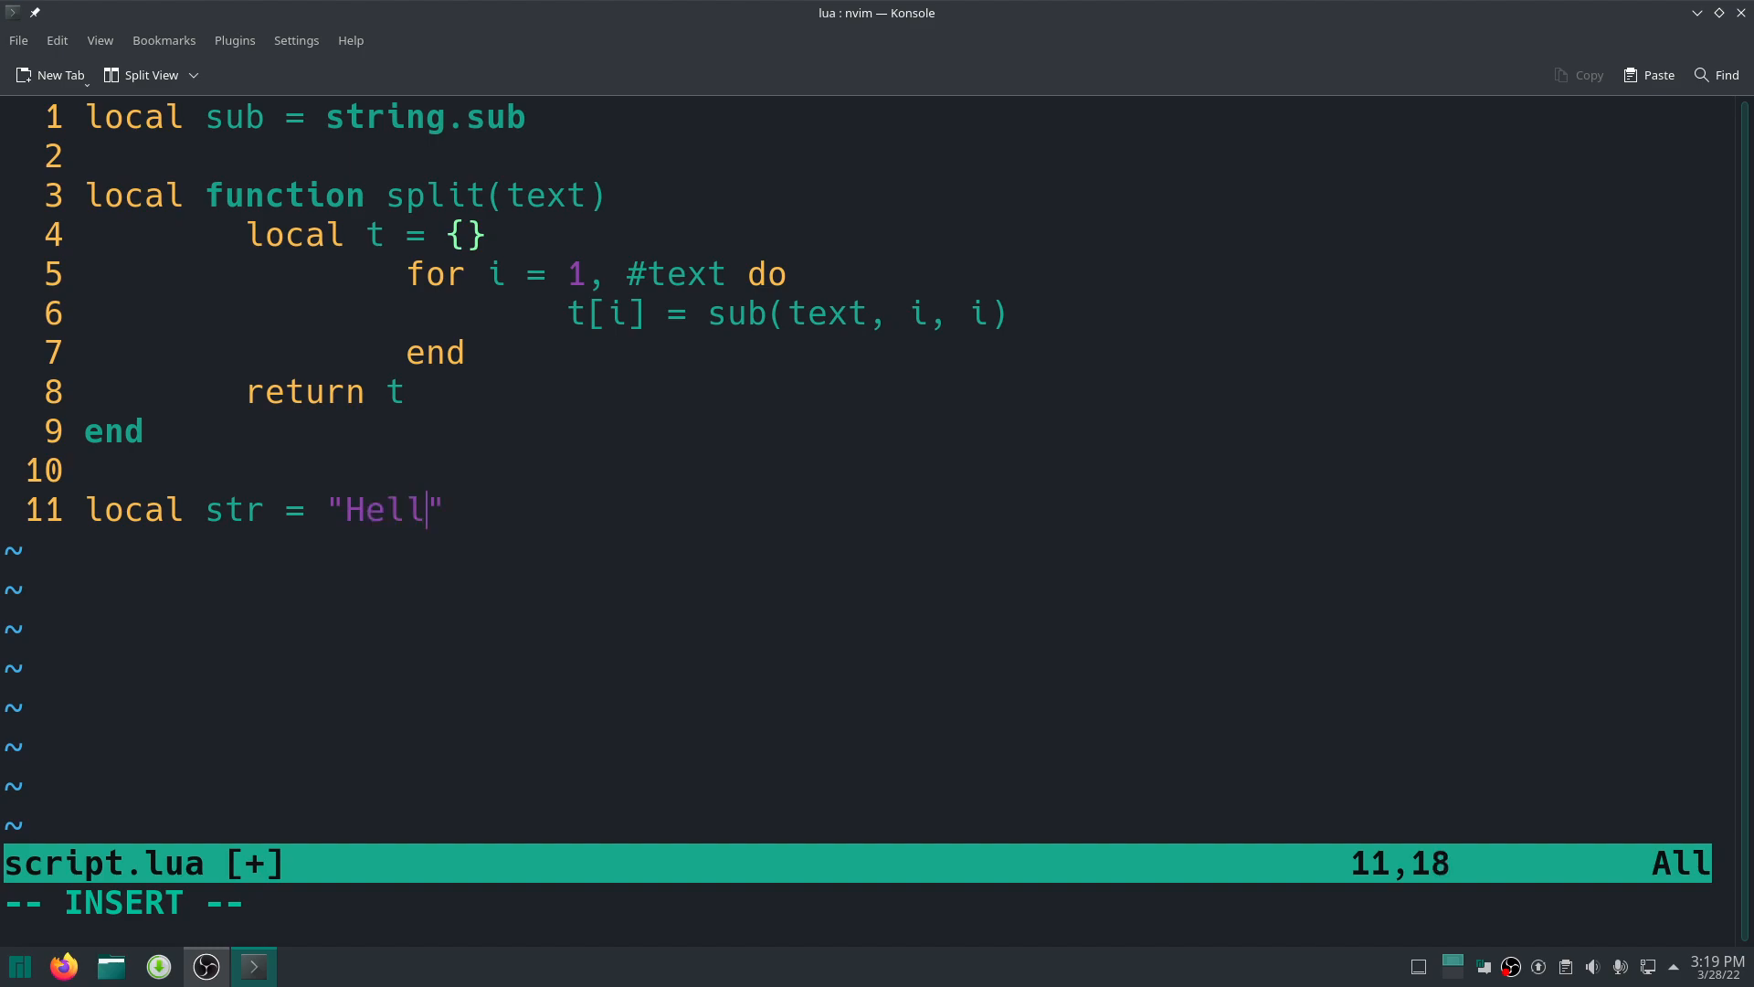
type("o world")
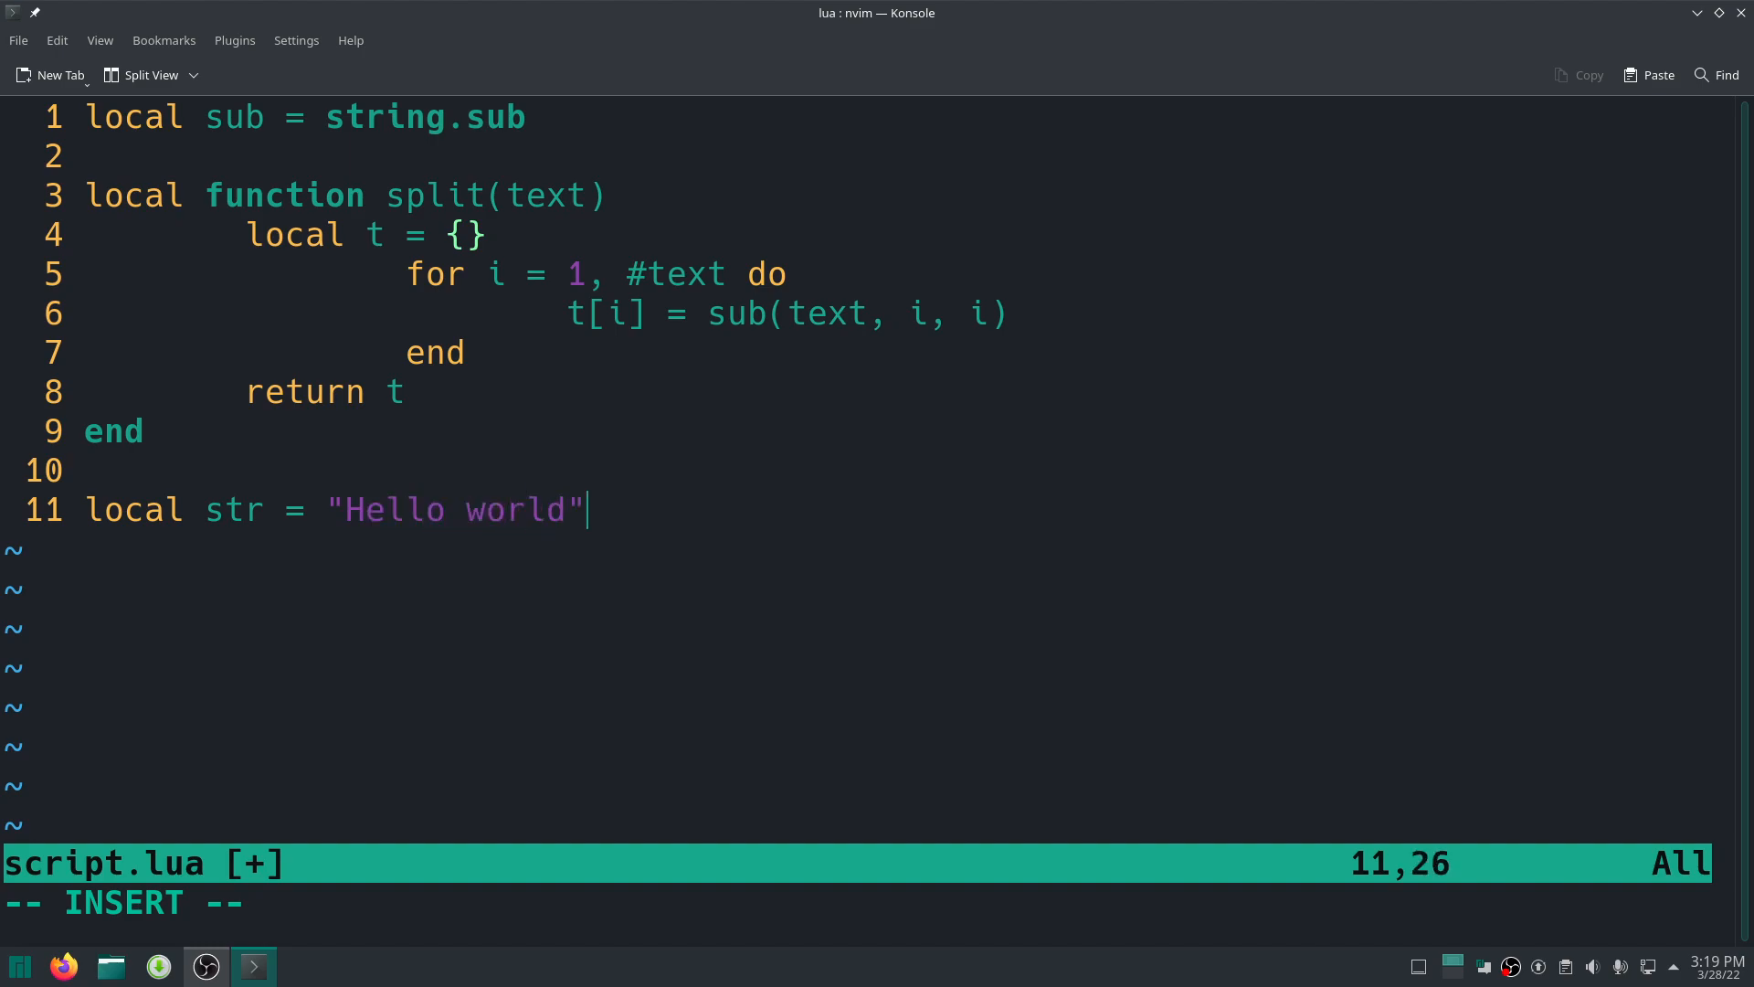
key("Return")
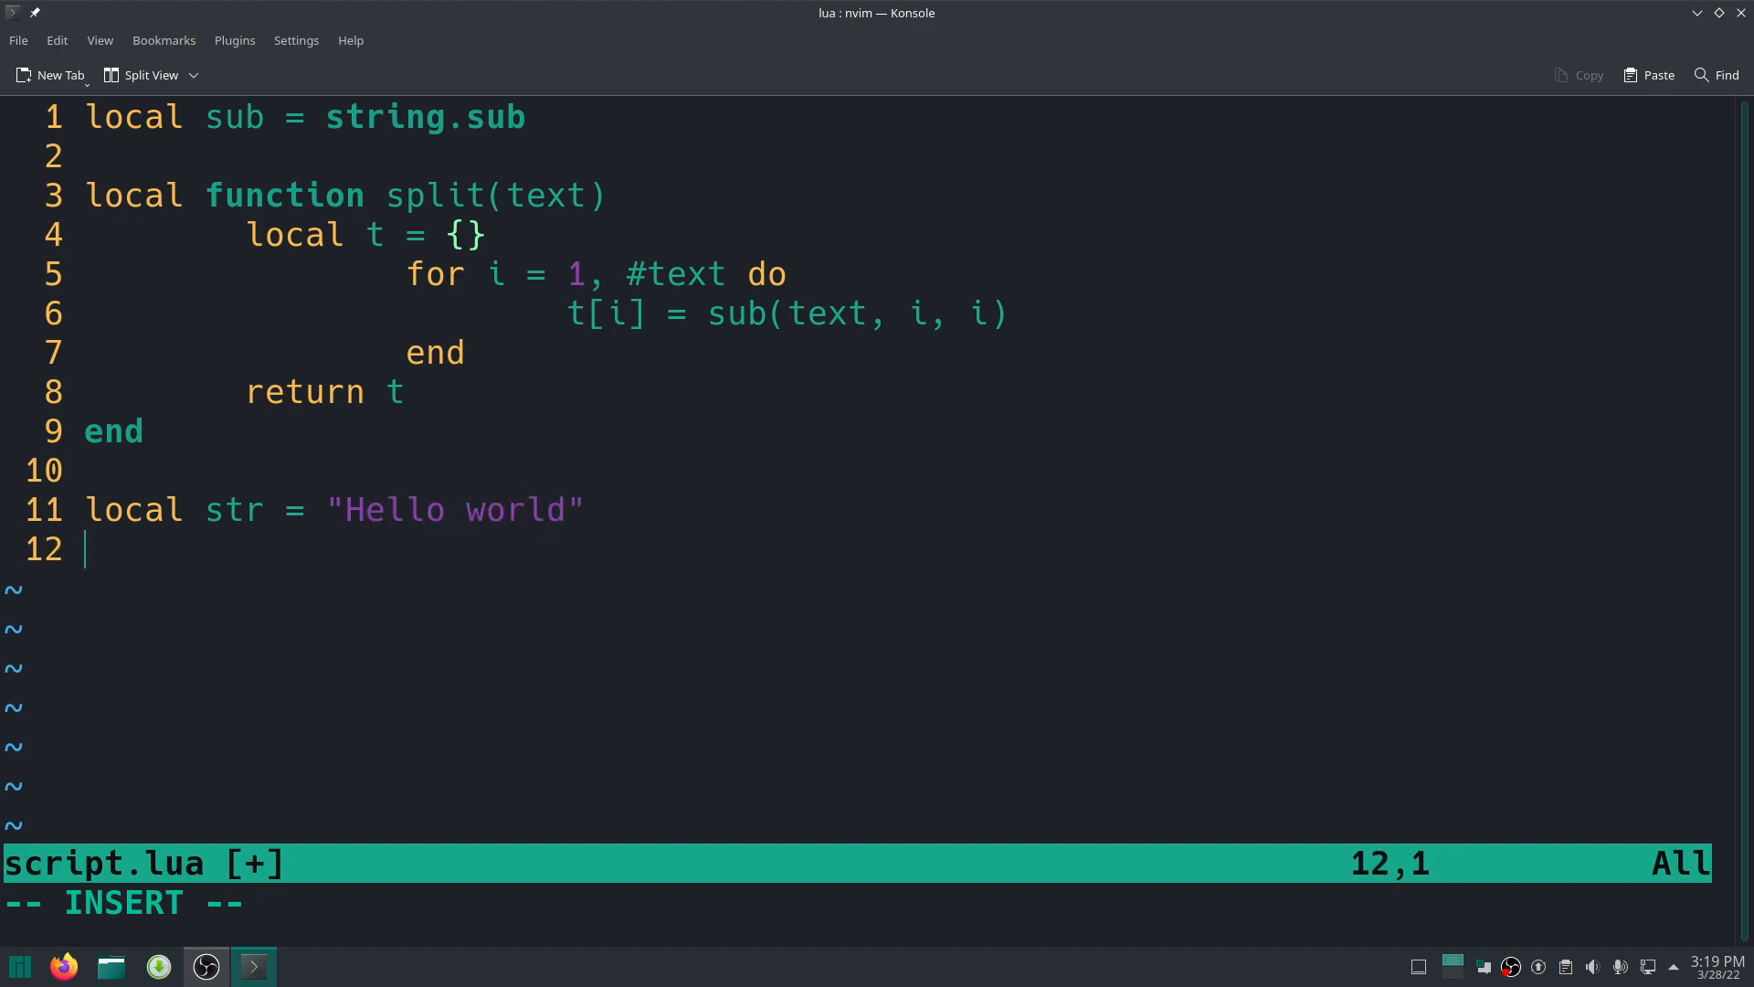
type("local")
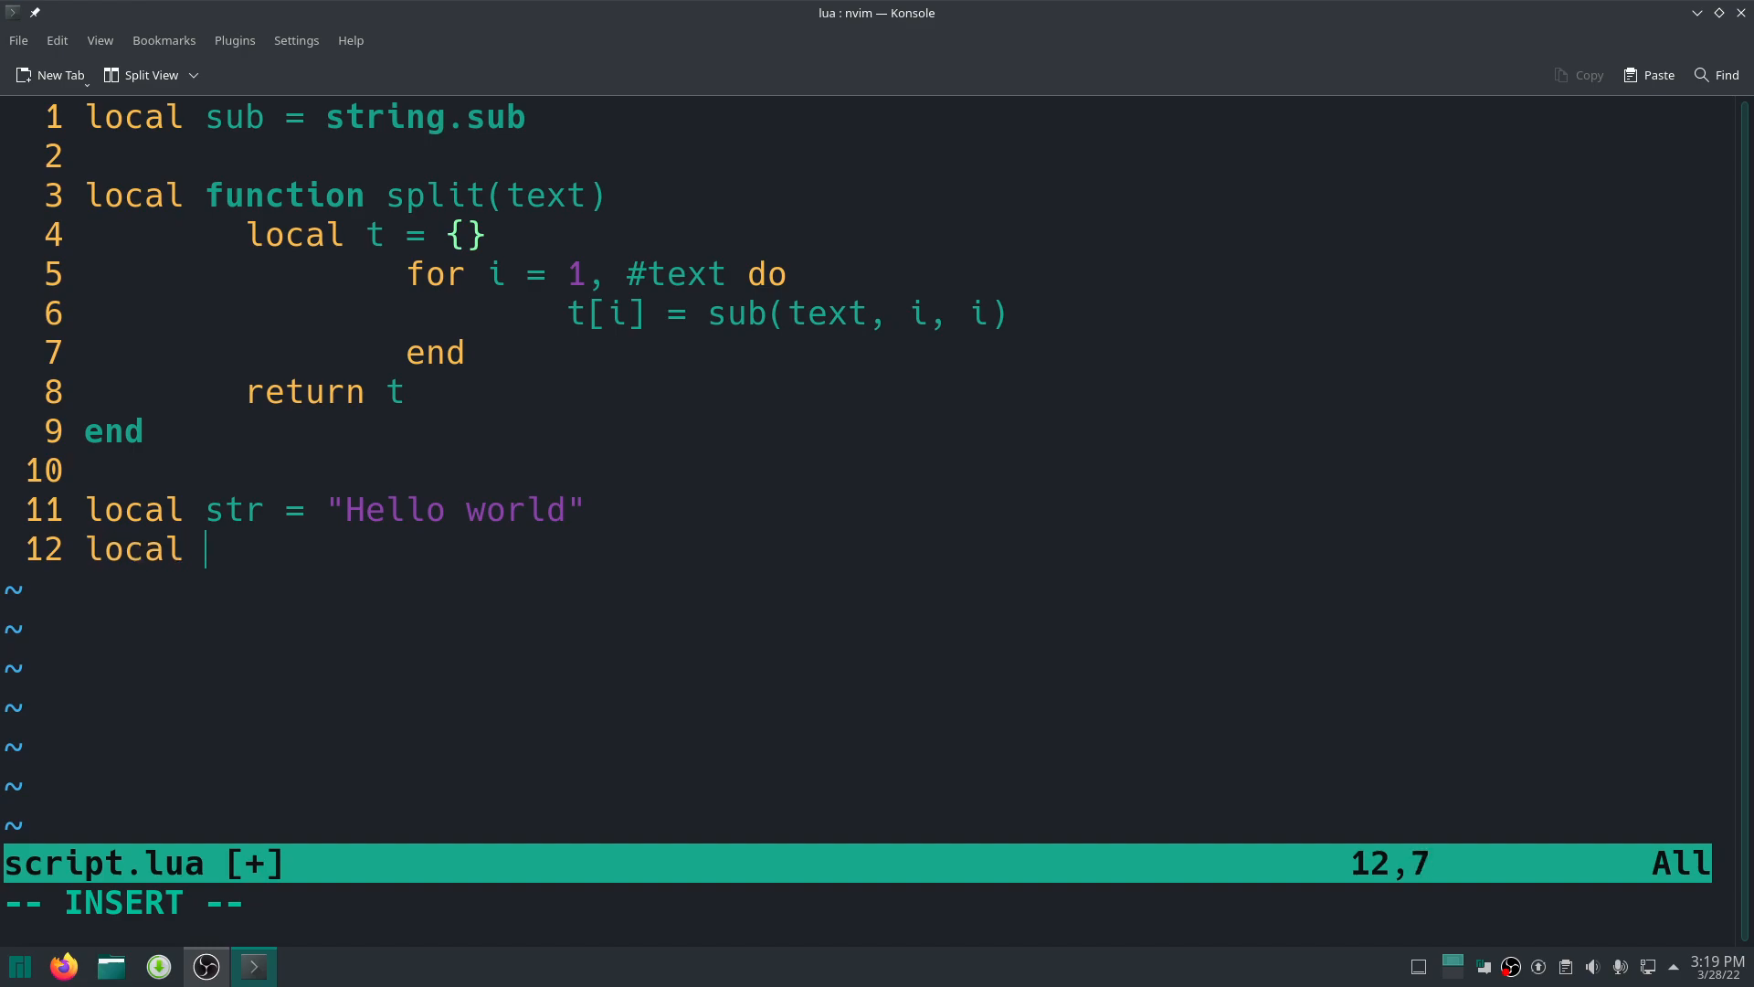
type("chars =")
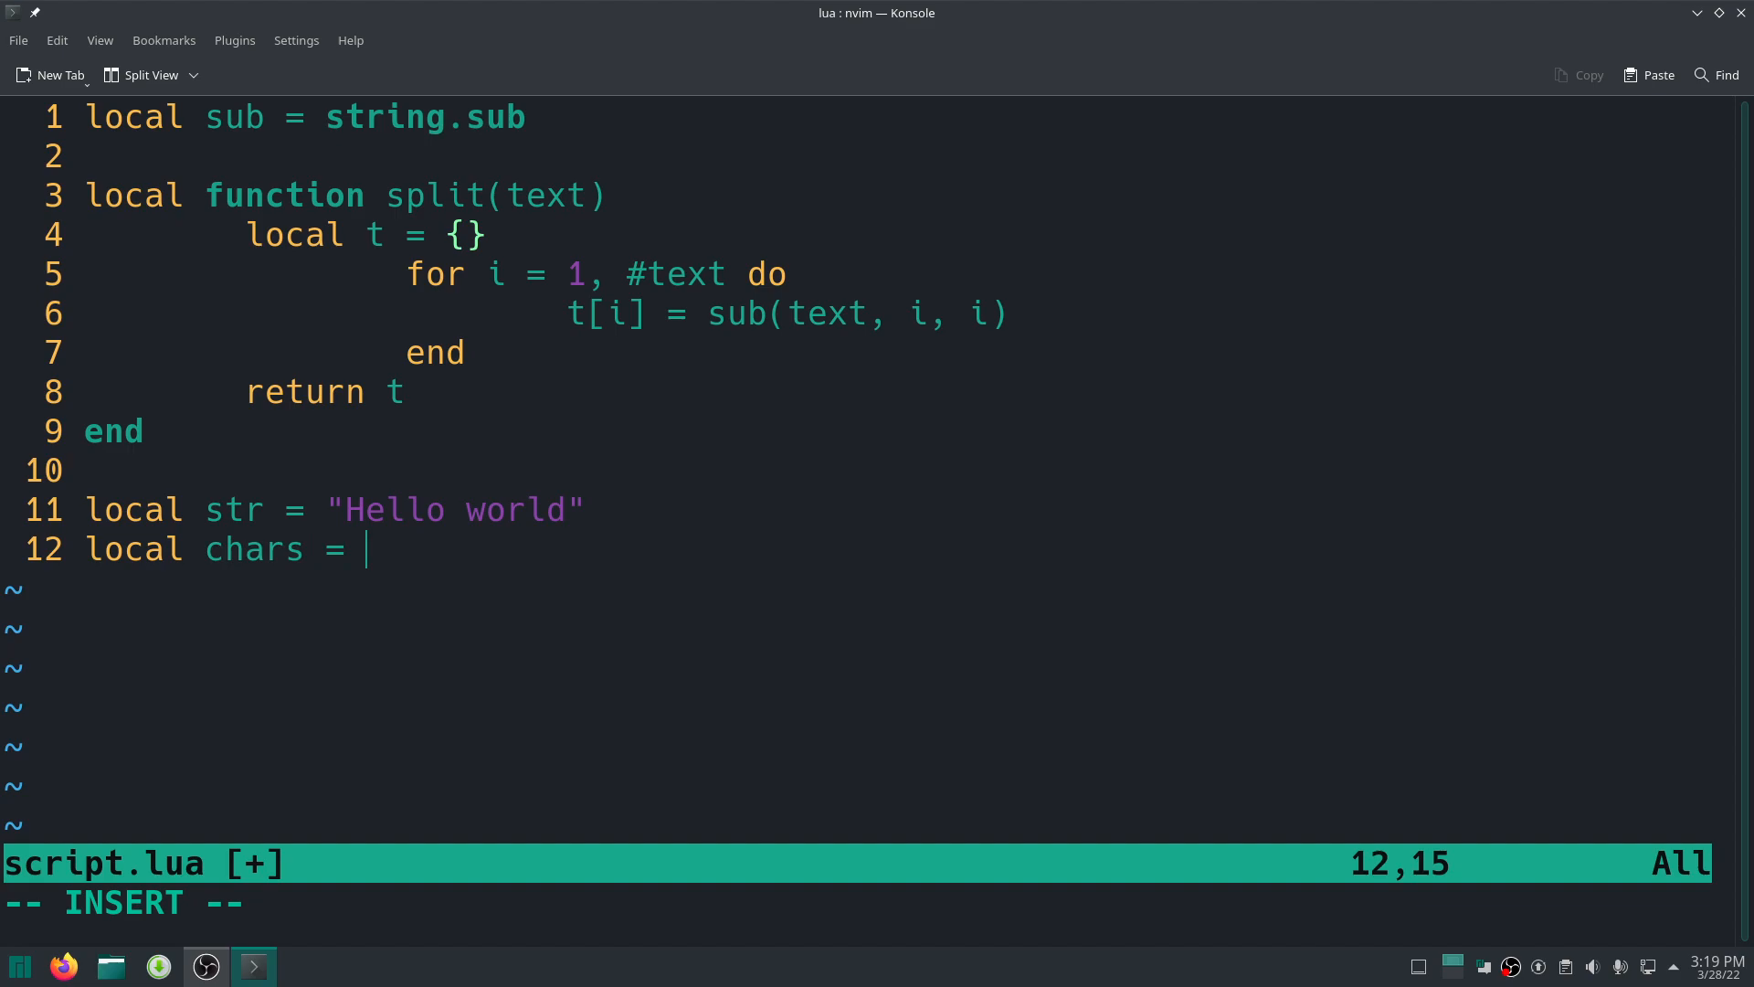
type("split(str")
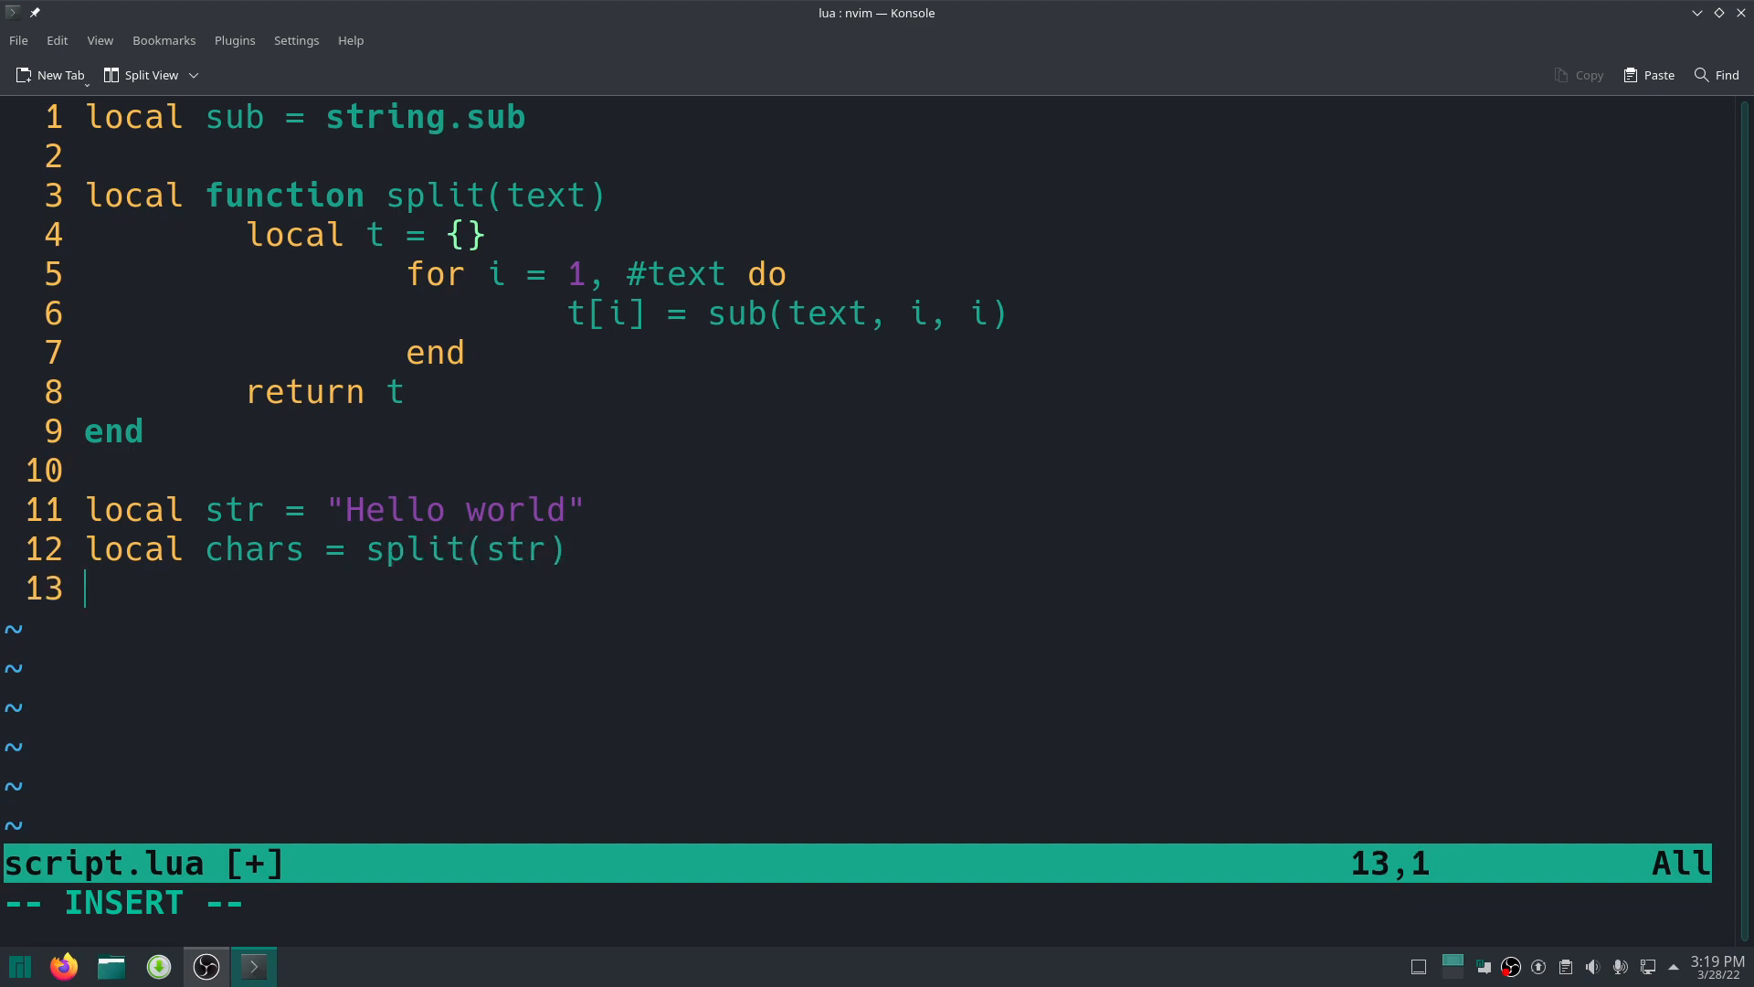
key("Return")
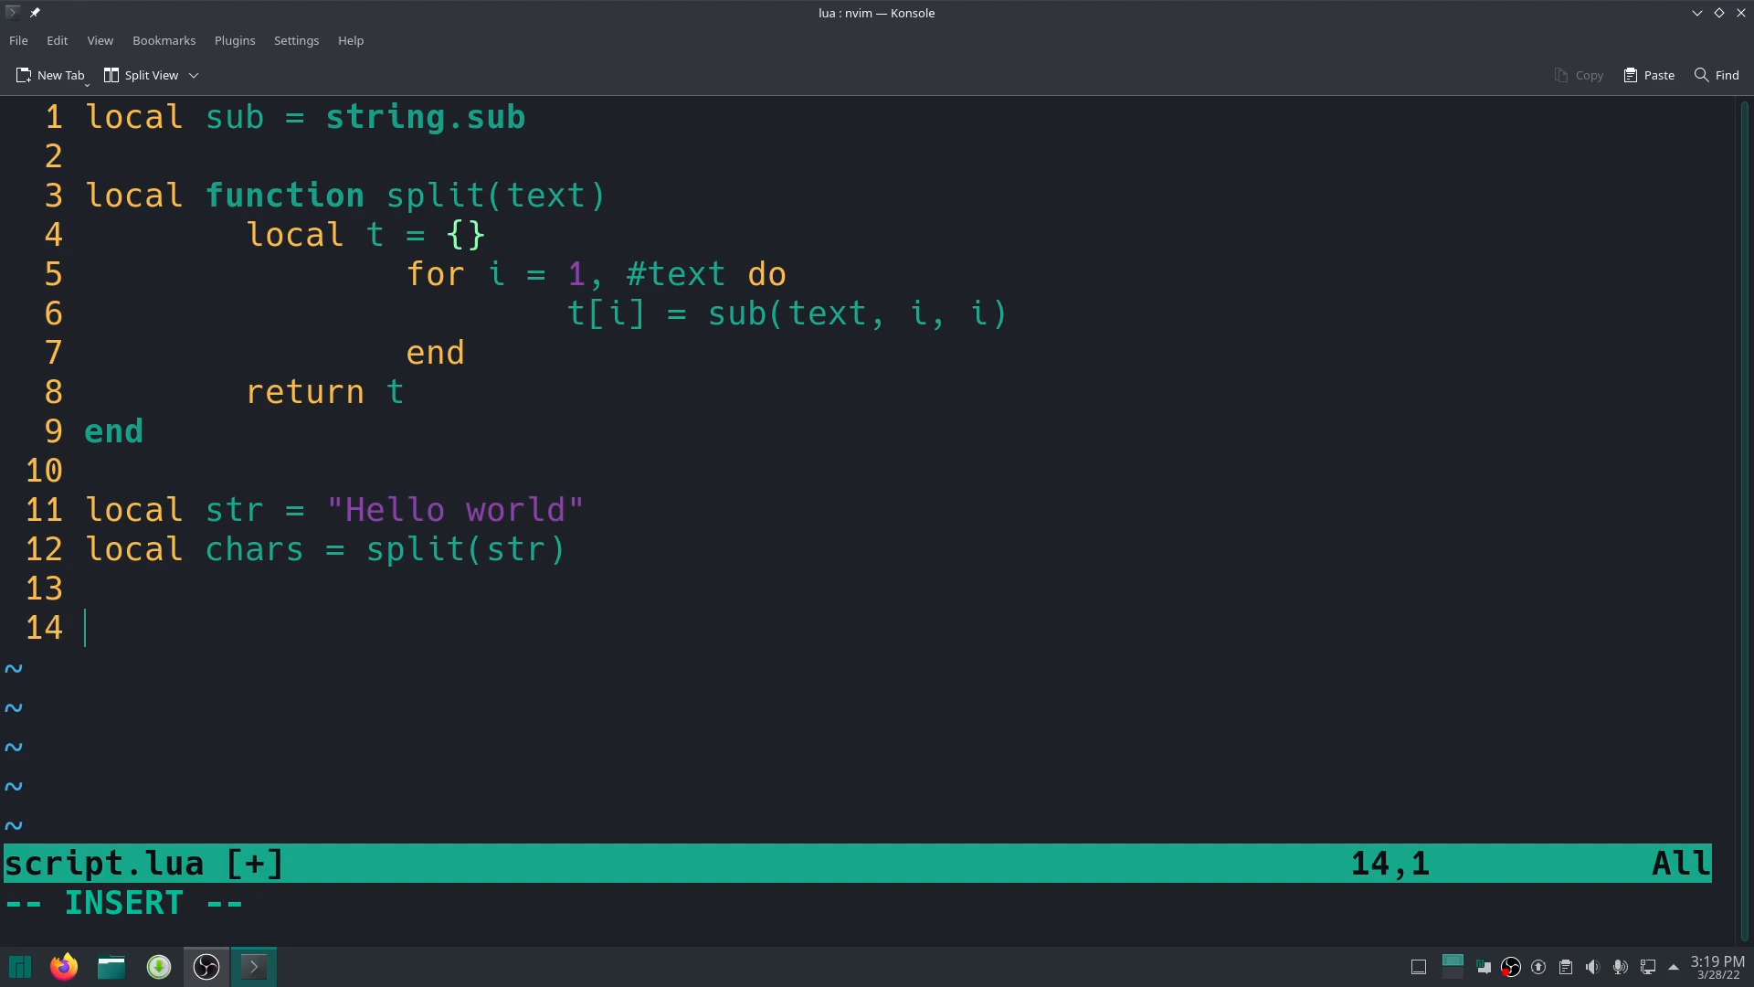
Add a for i, v in ipairs(chars) do loop that calls print(i, v).
type("for i,")
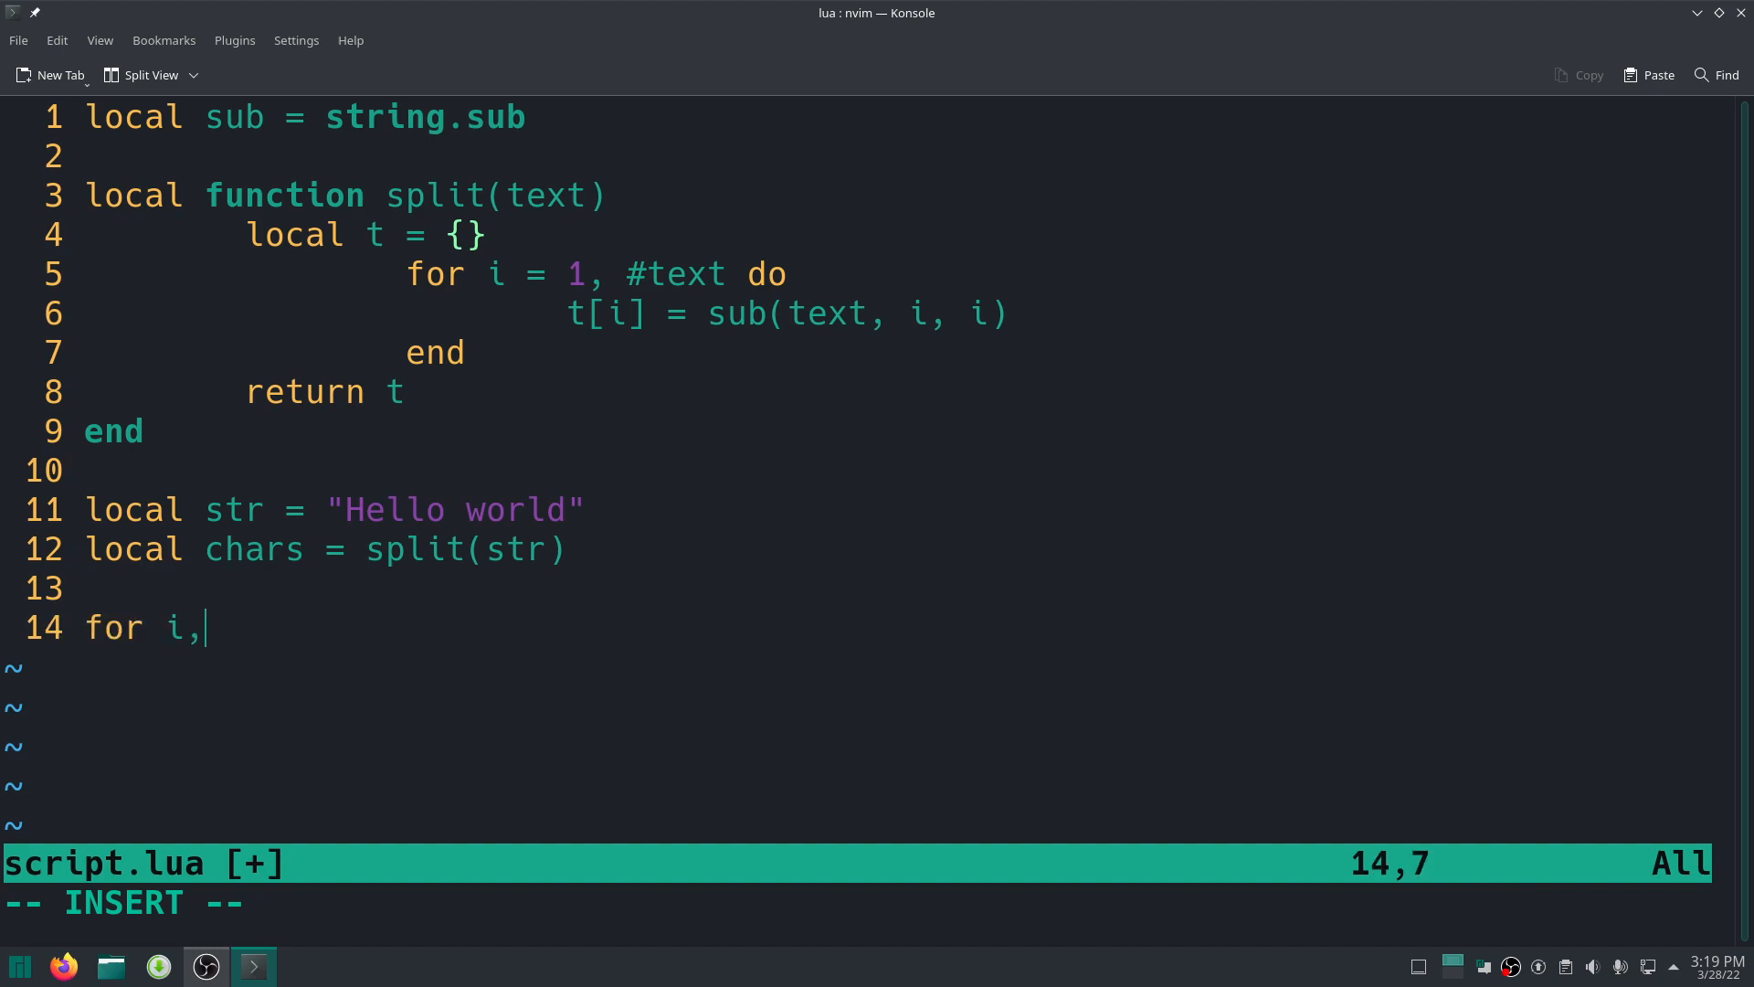
type("v in pairs")
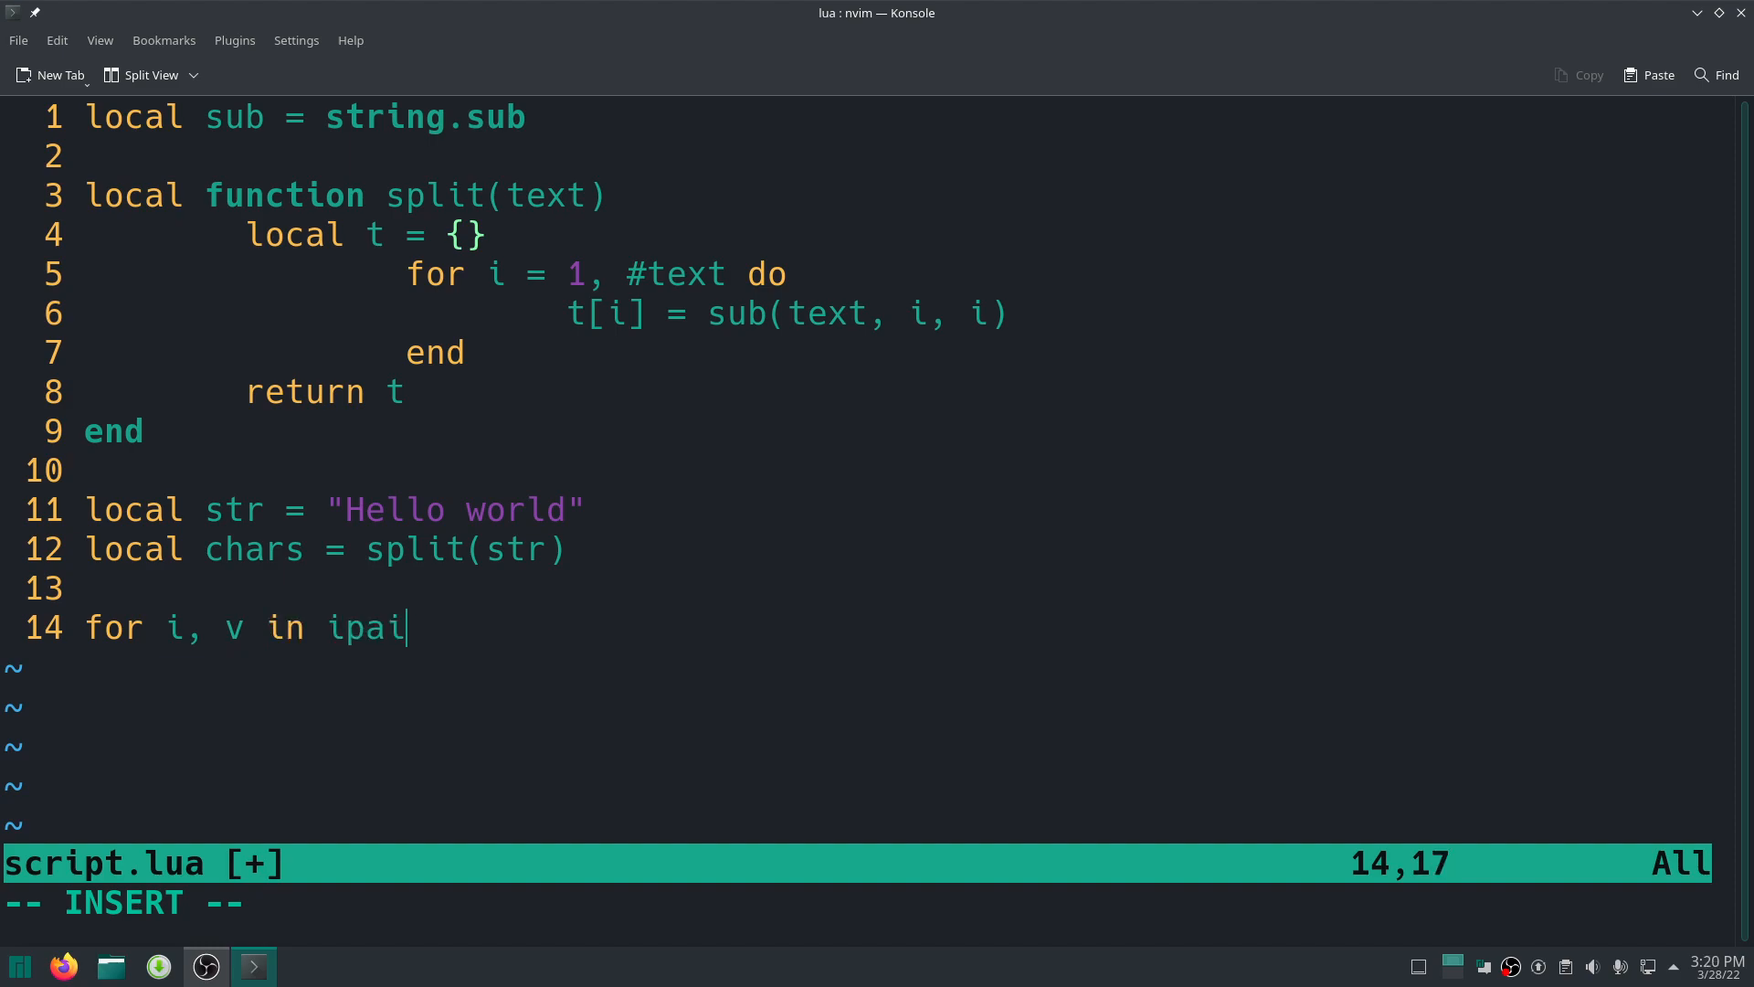
type("rs(chars")
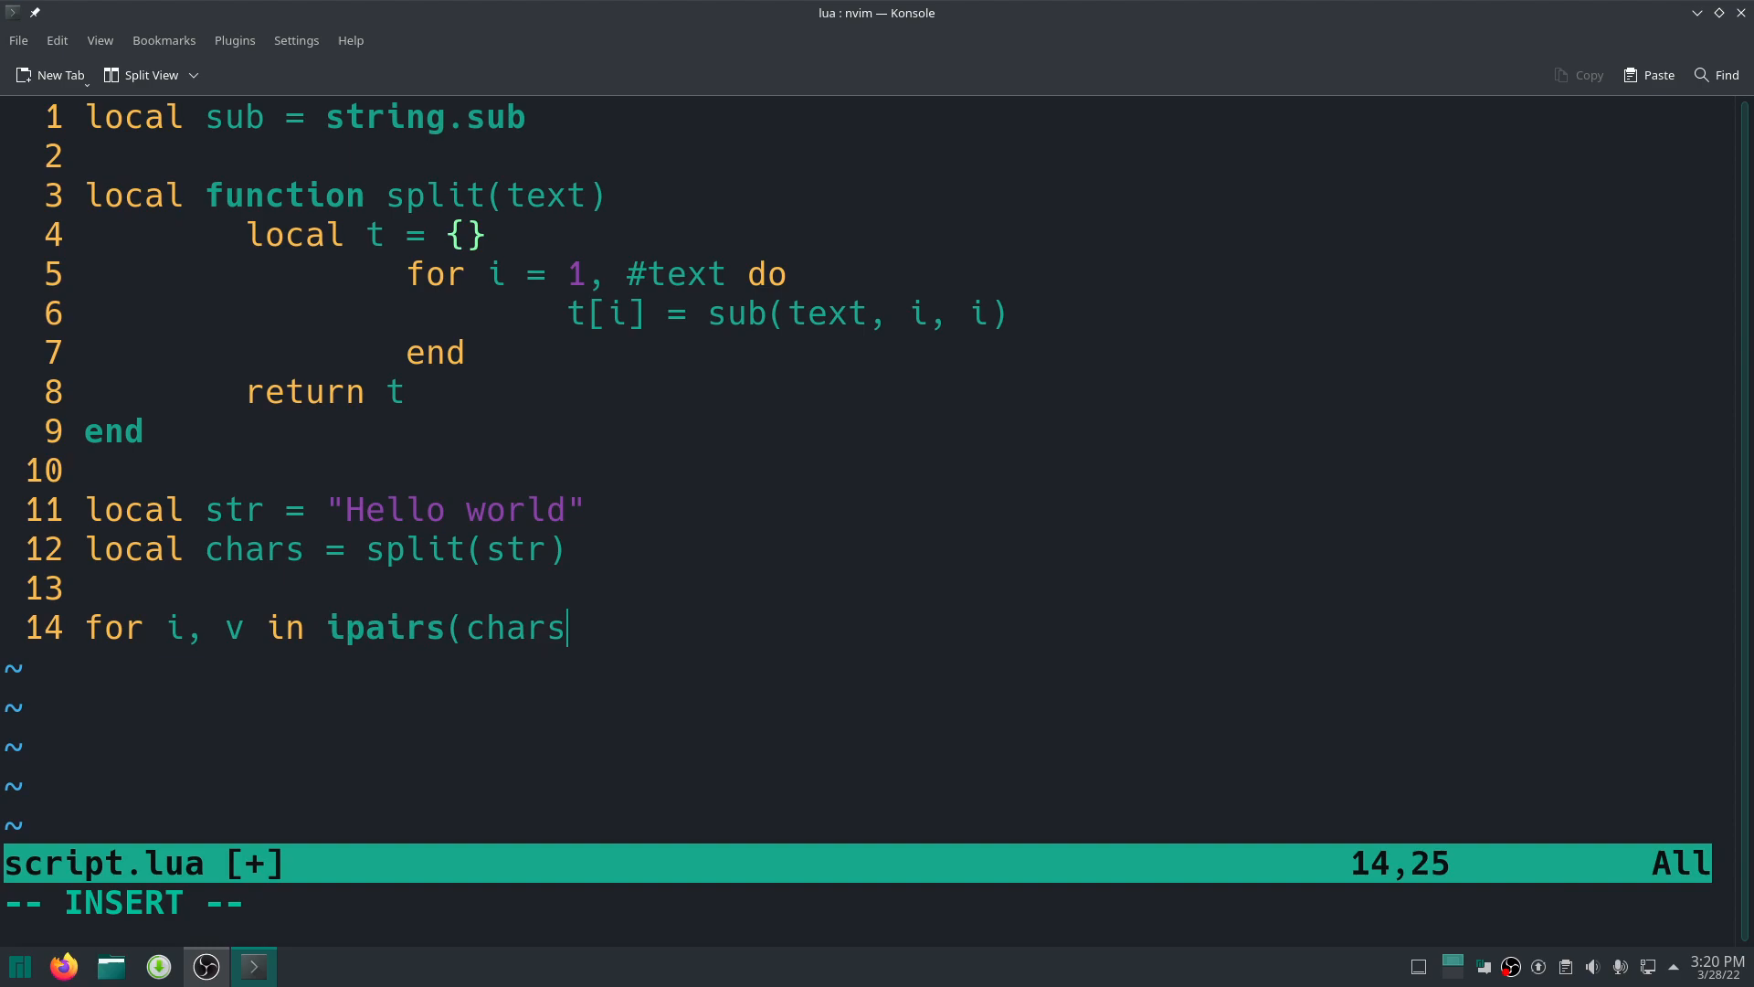
type(") do")
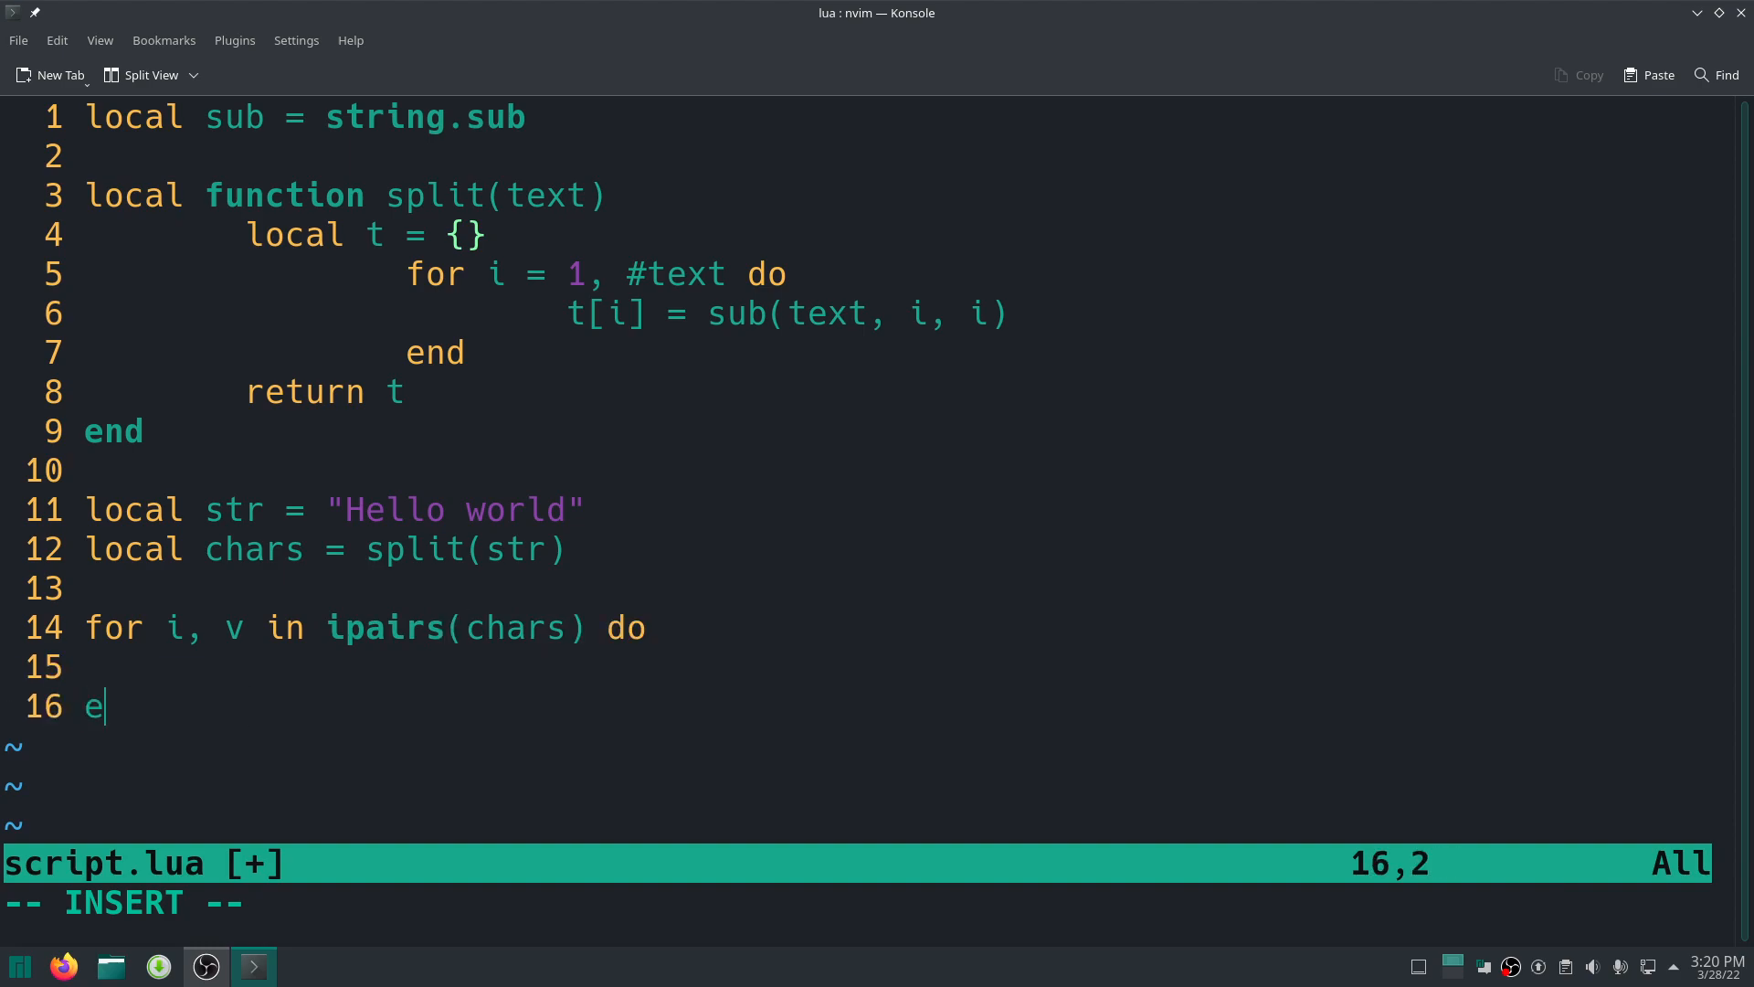
type("print(")
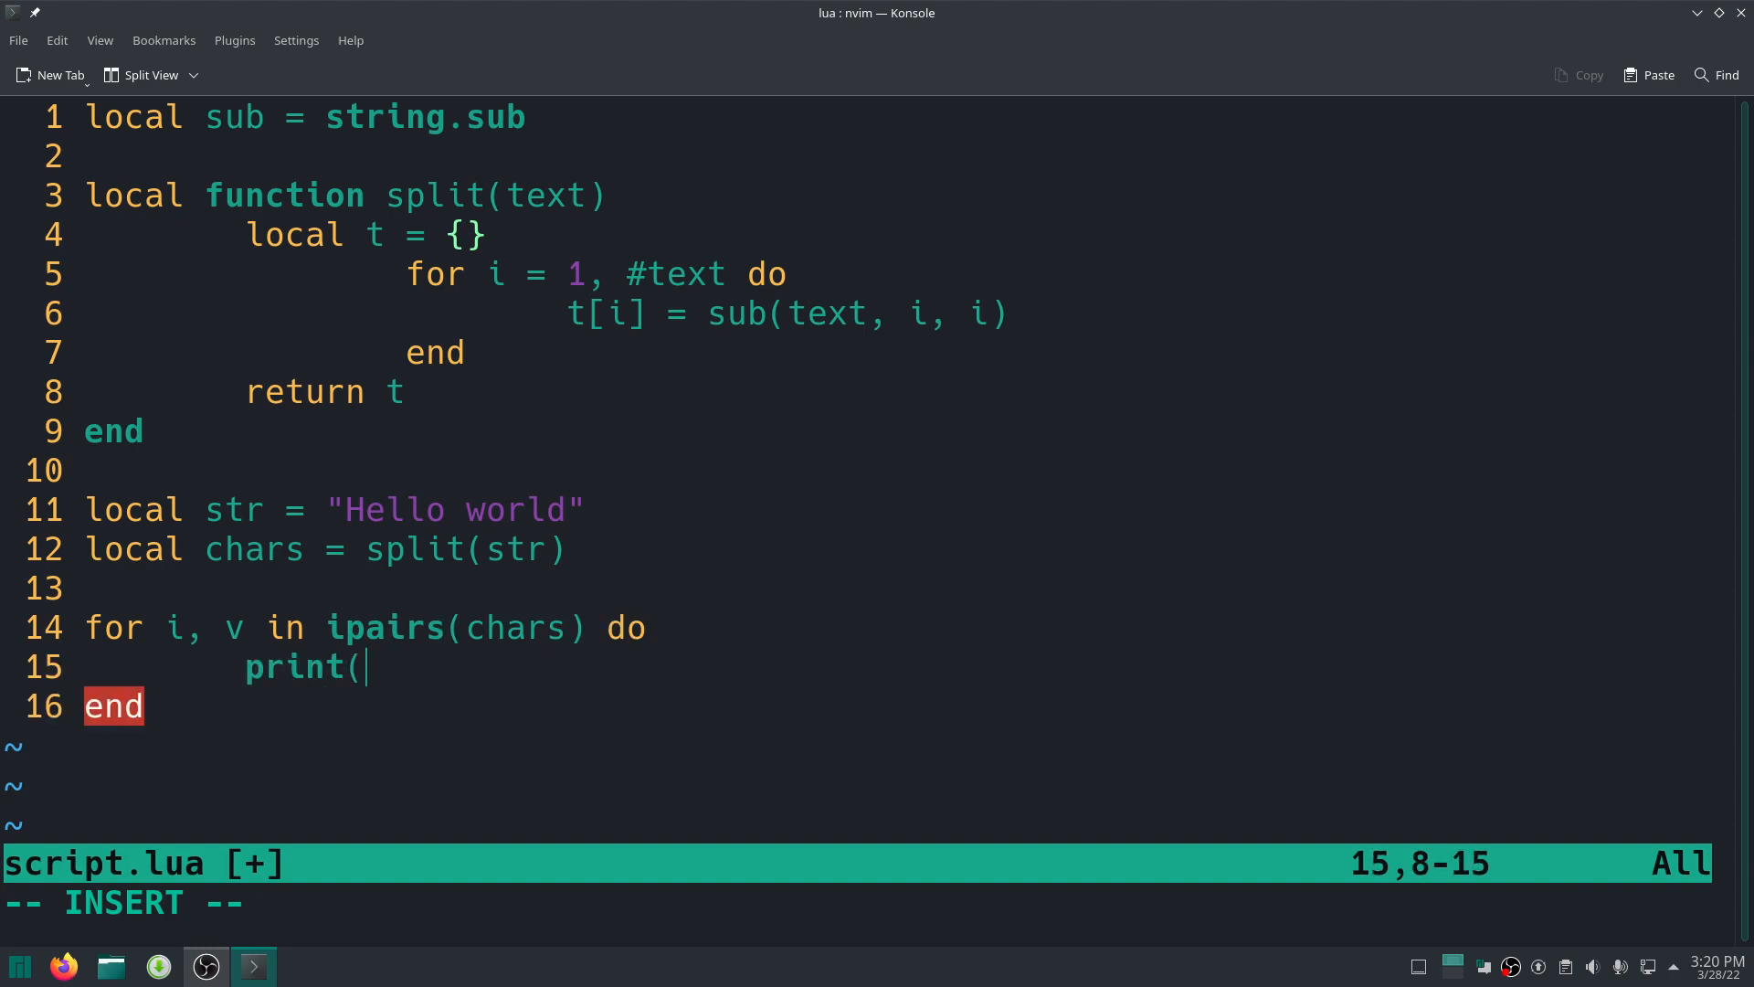
type("i, v)")
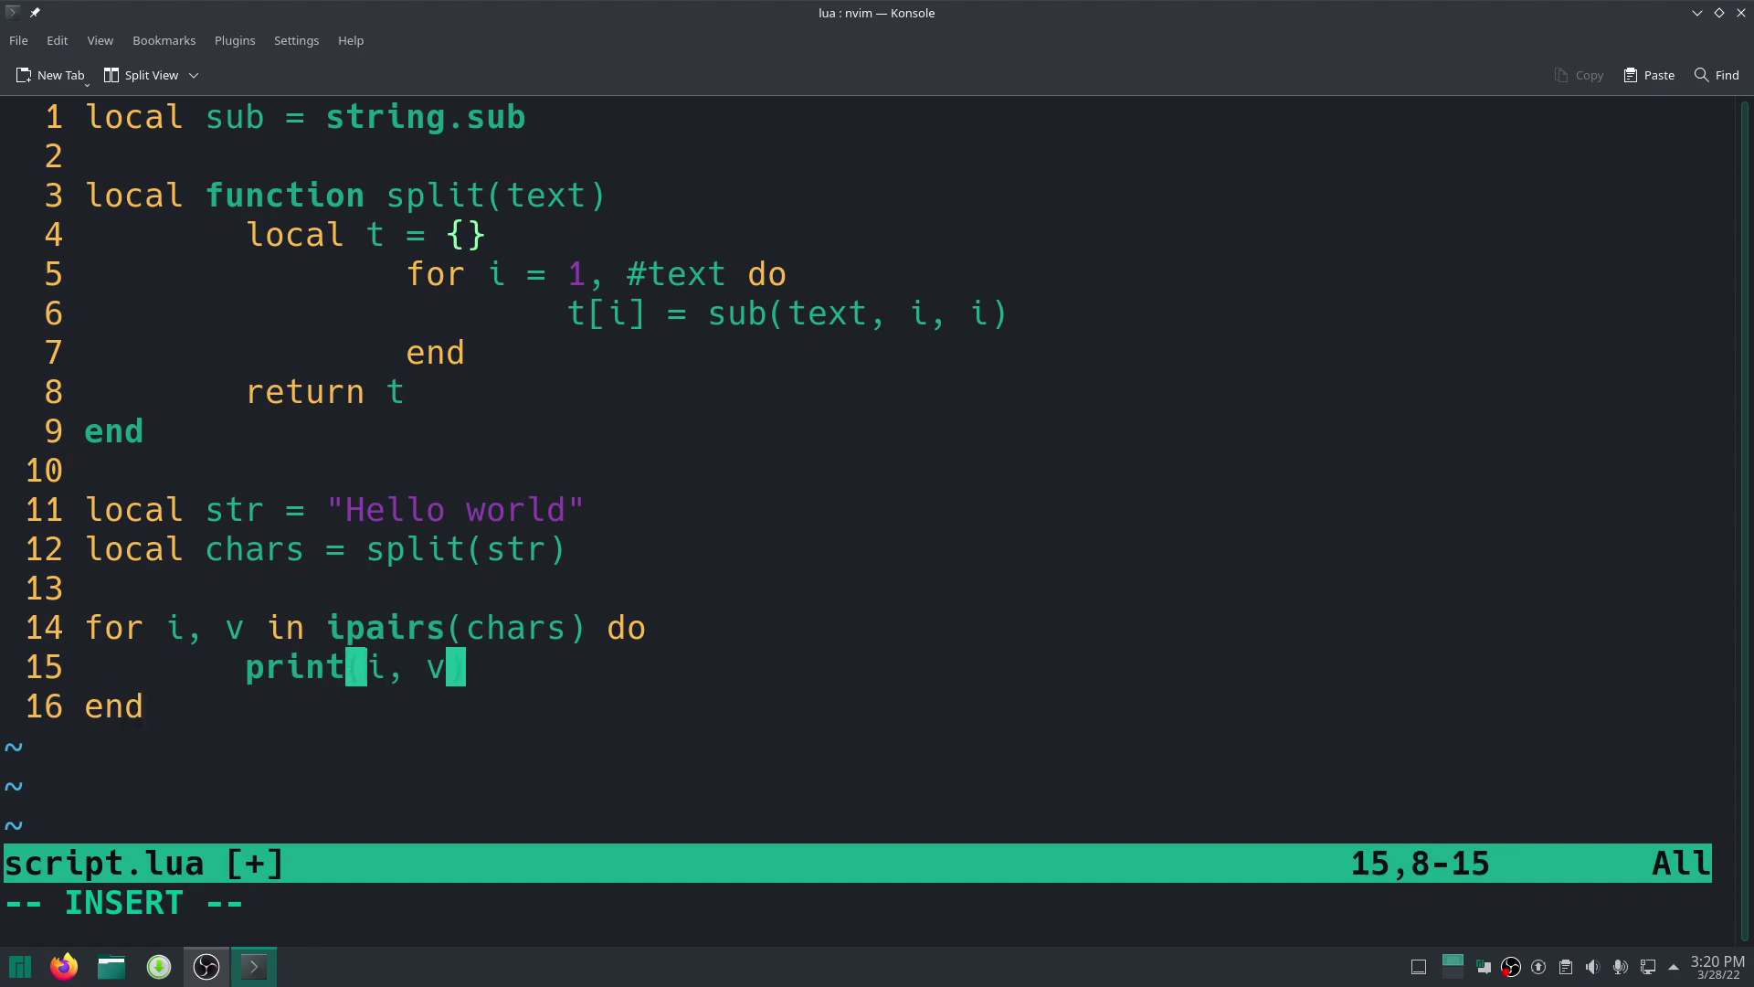
key("Left")
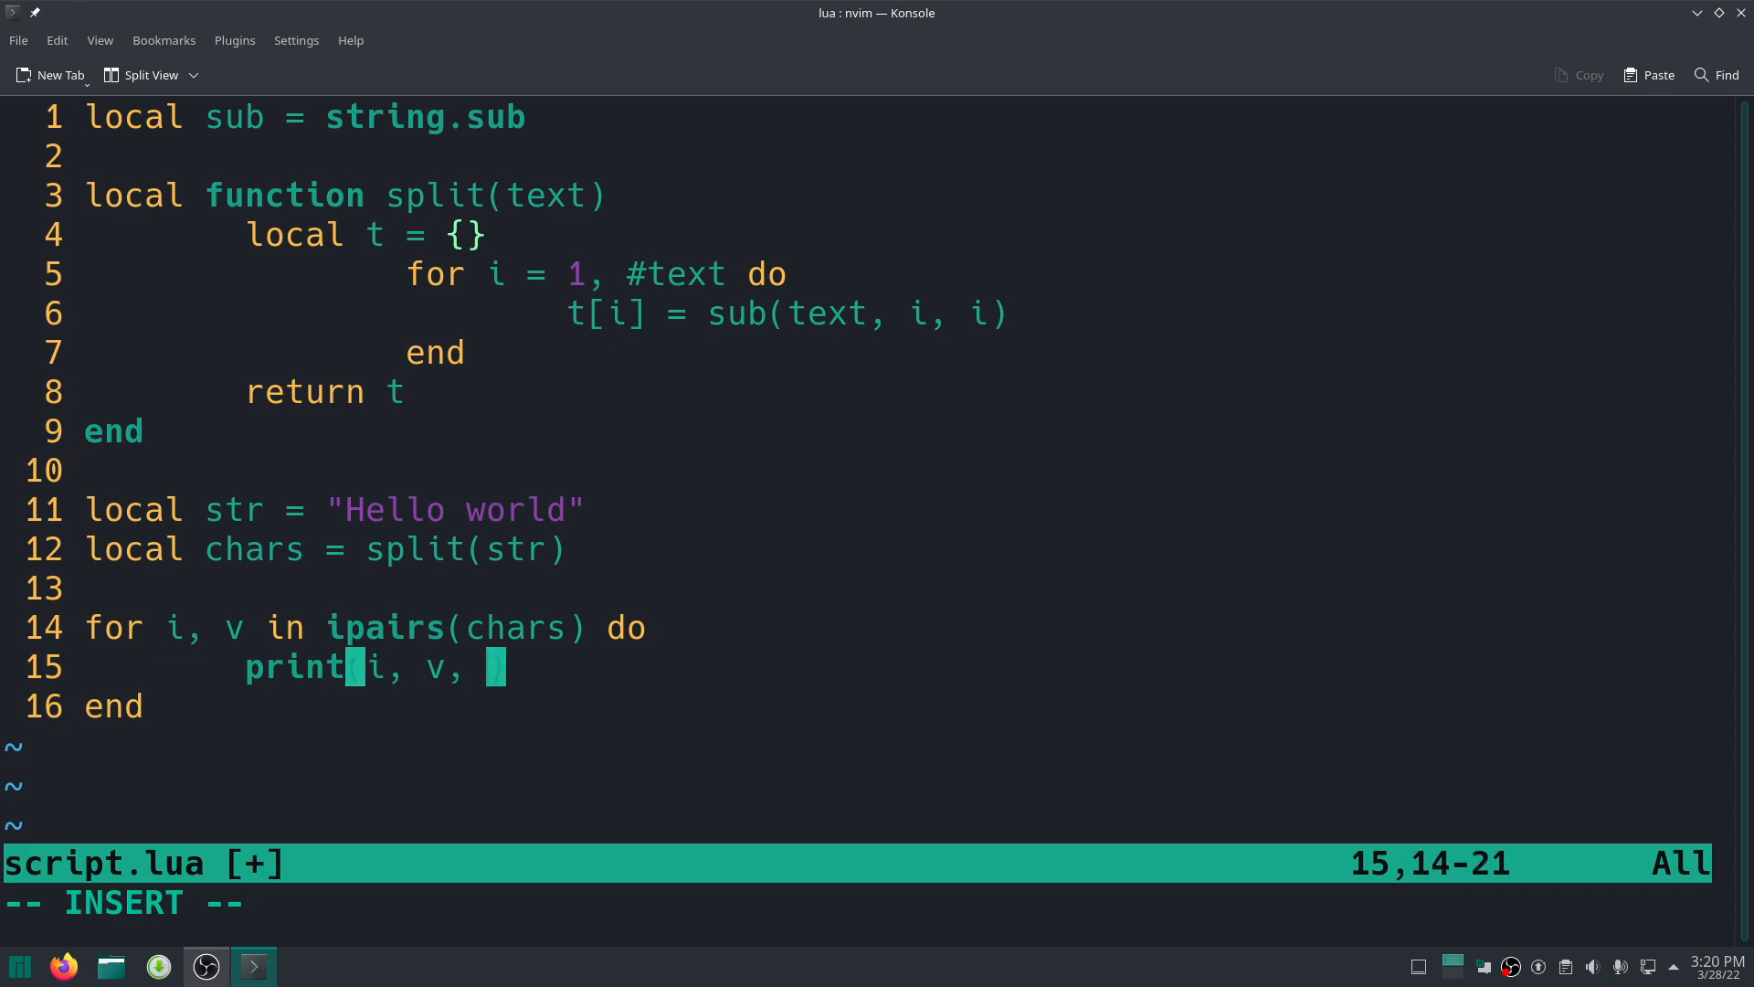
key("BackSpace")
type(":w")
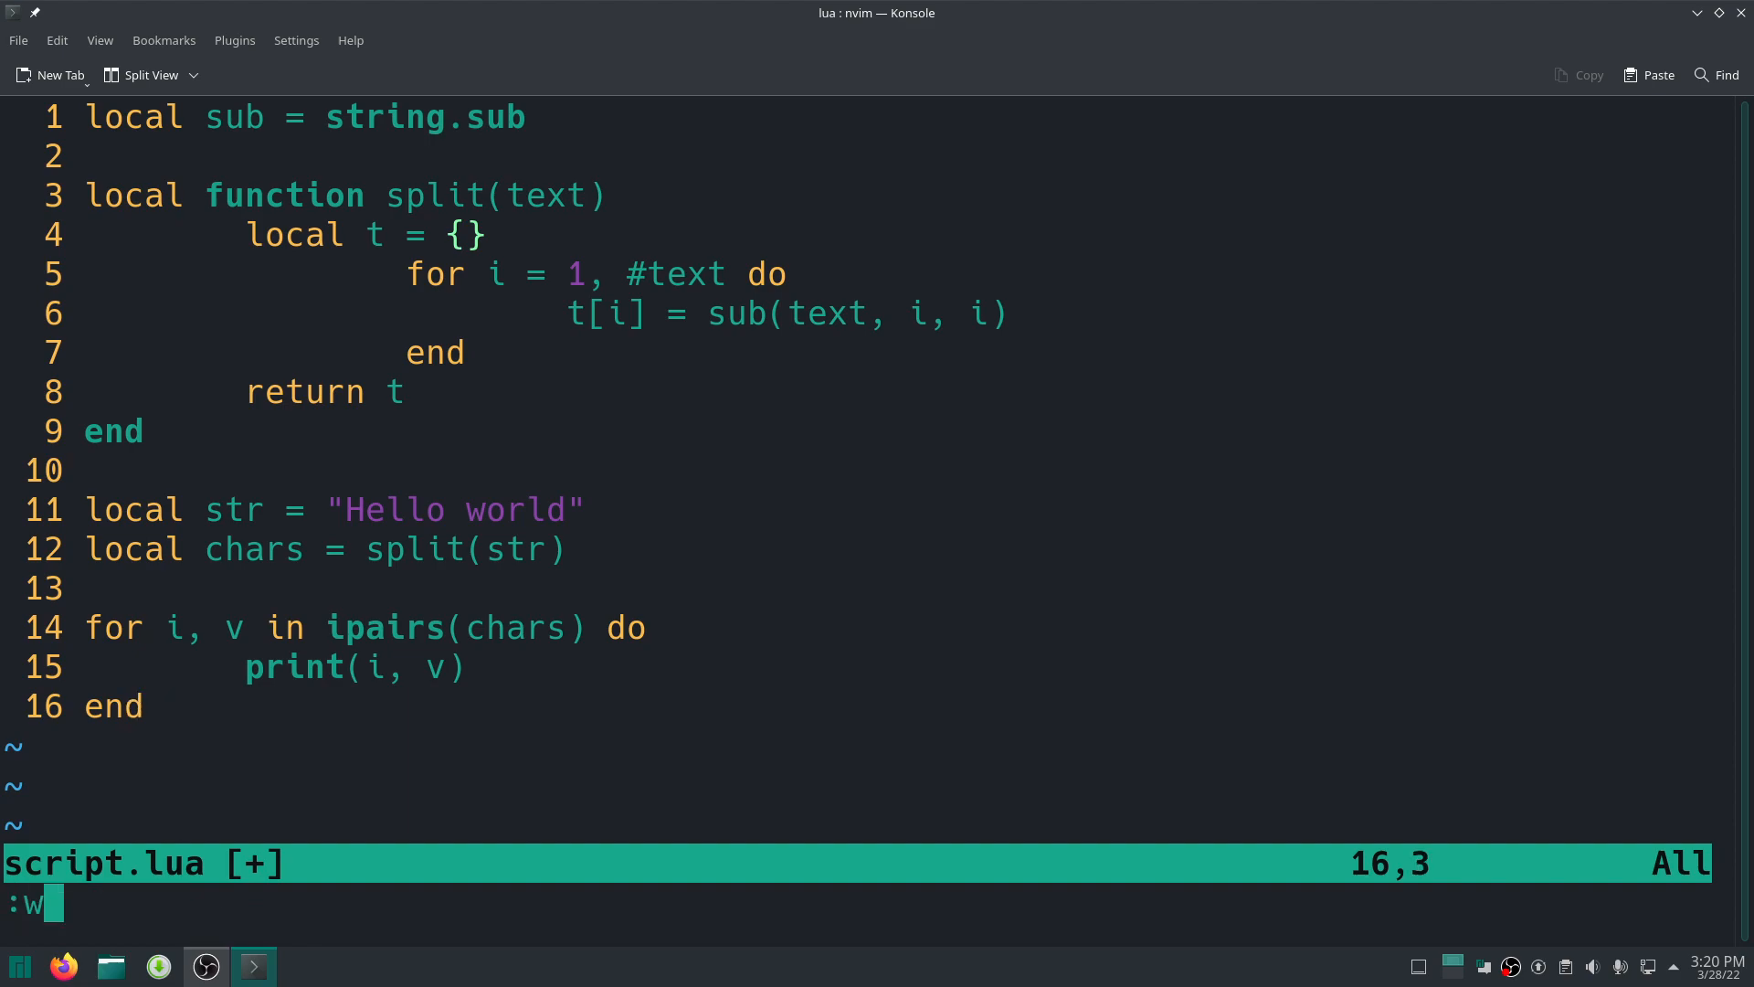
Save script.lua and enter the :!luajit script.lua command.
key("Return")
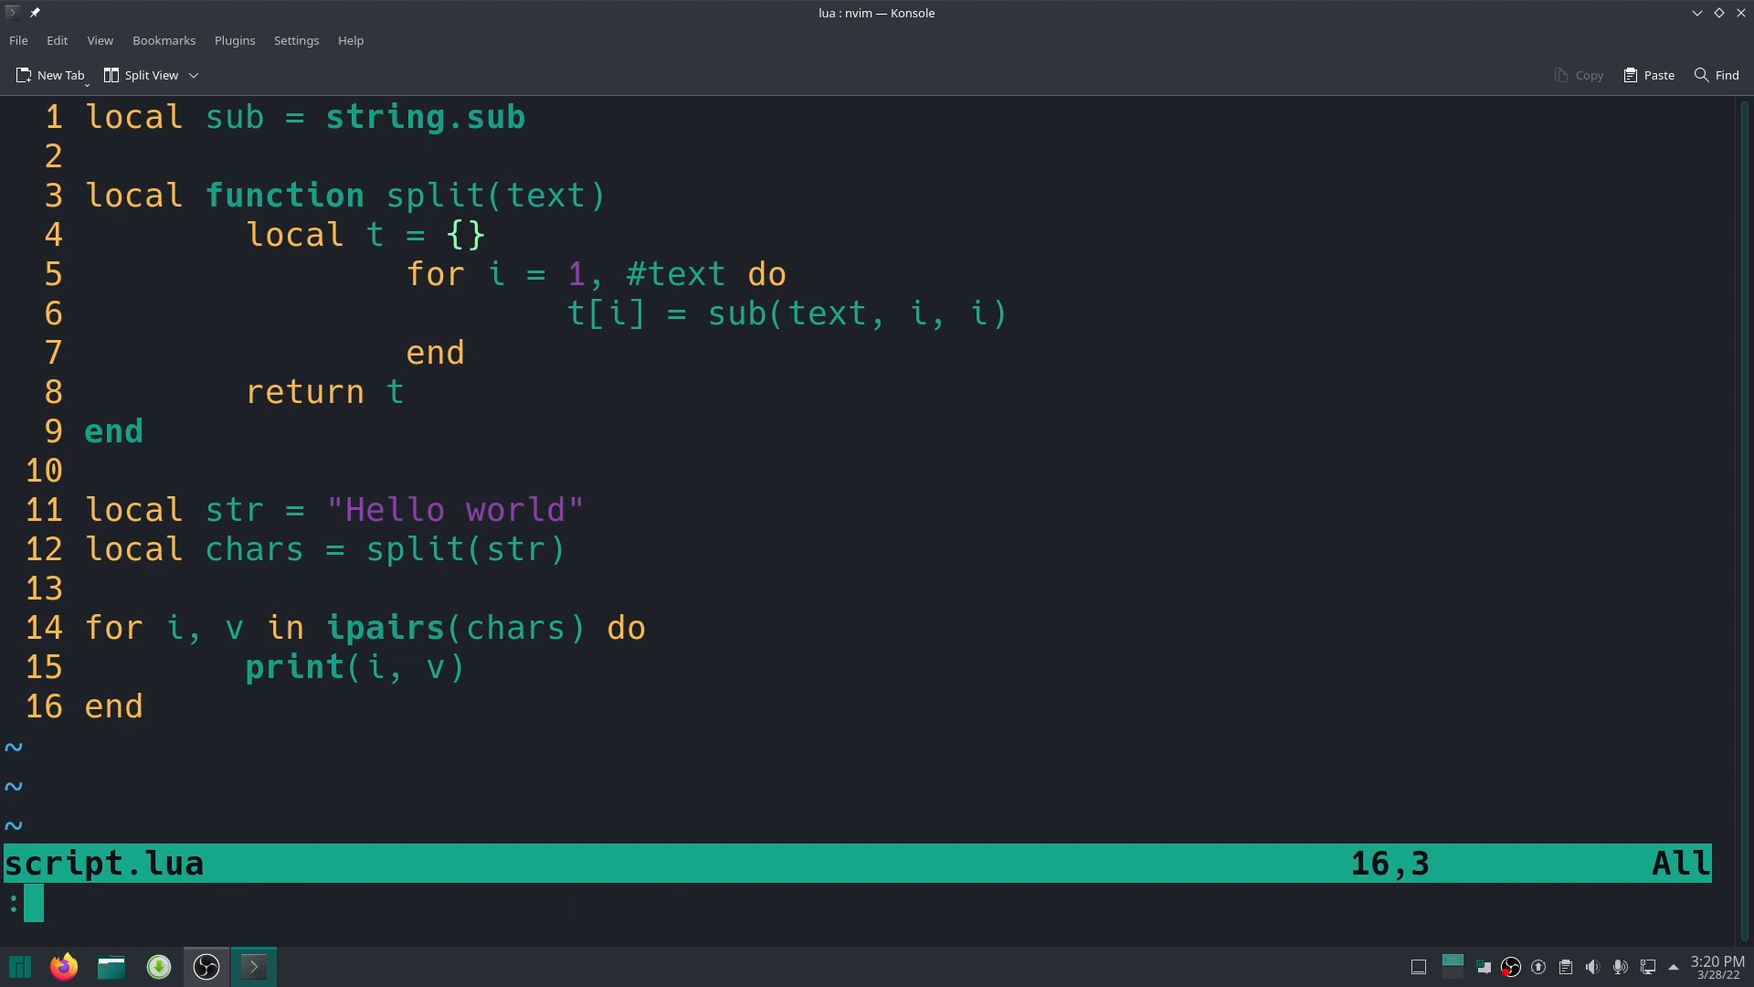
type("!l")
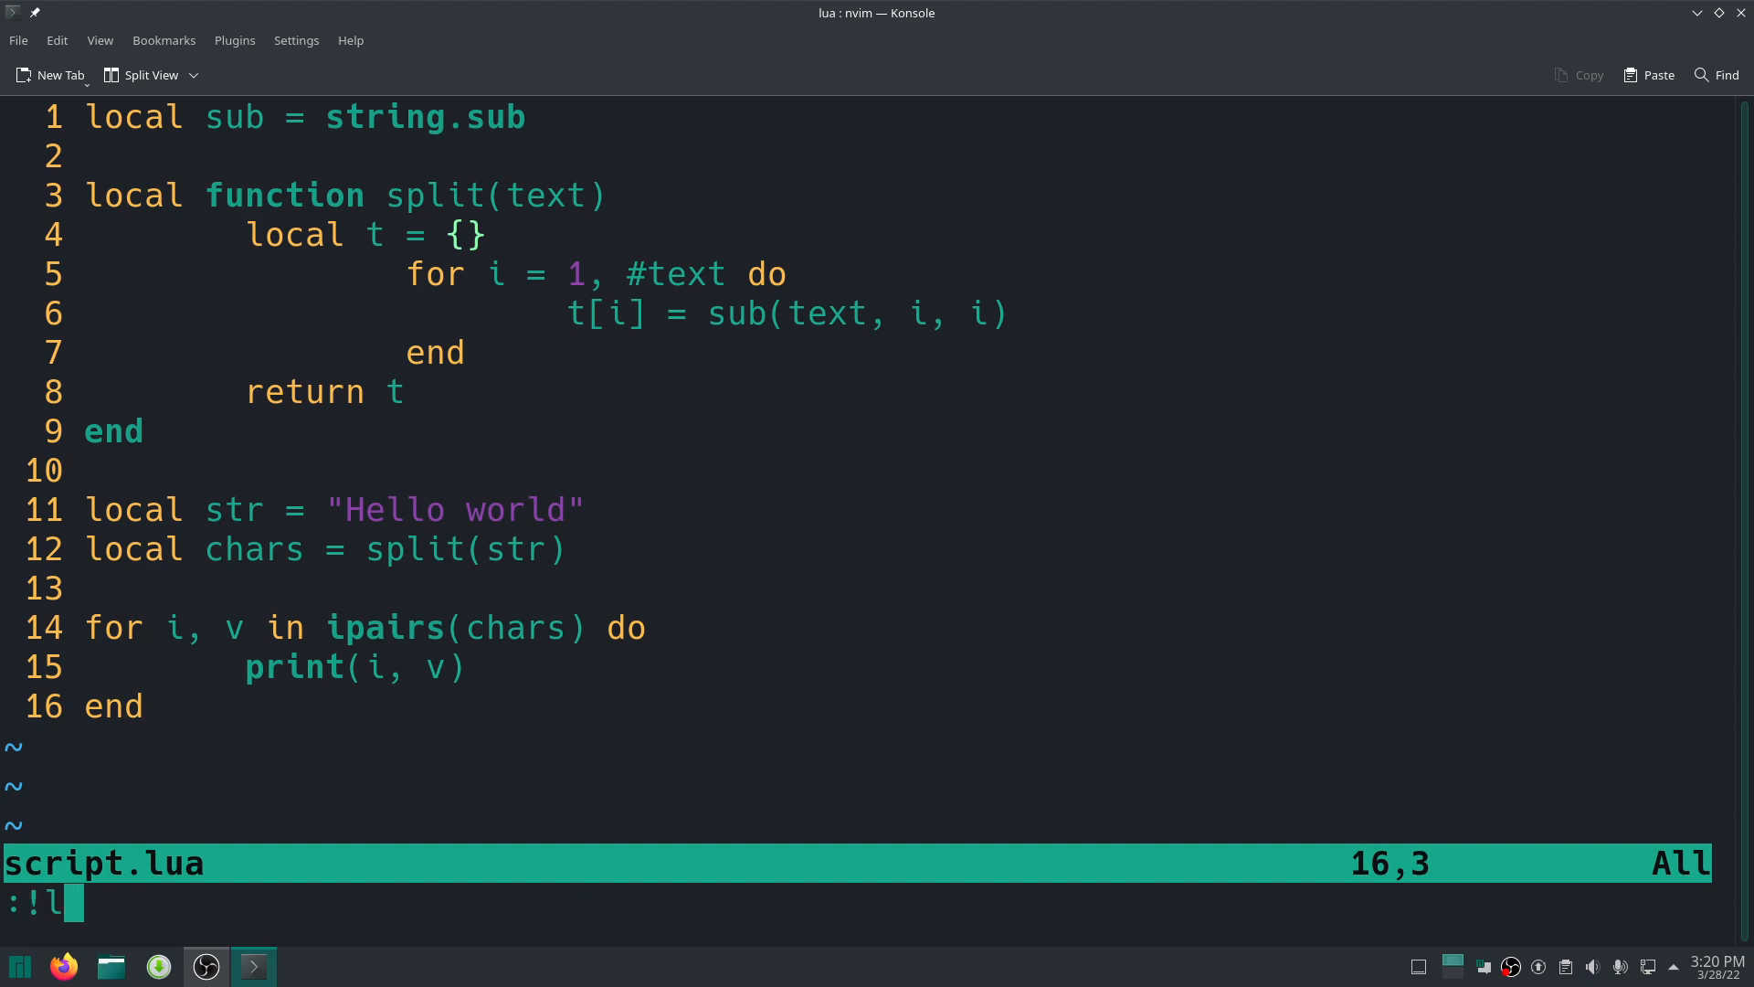
type("uajit")
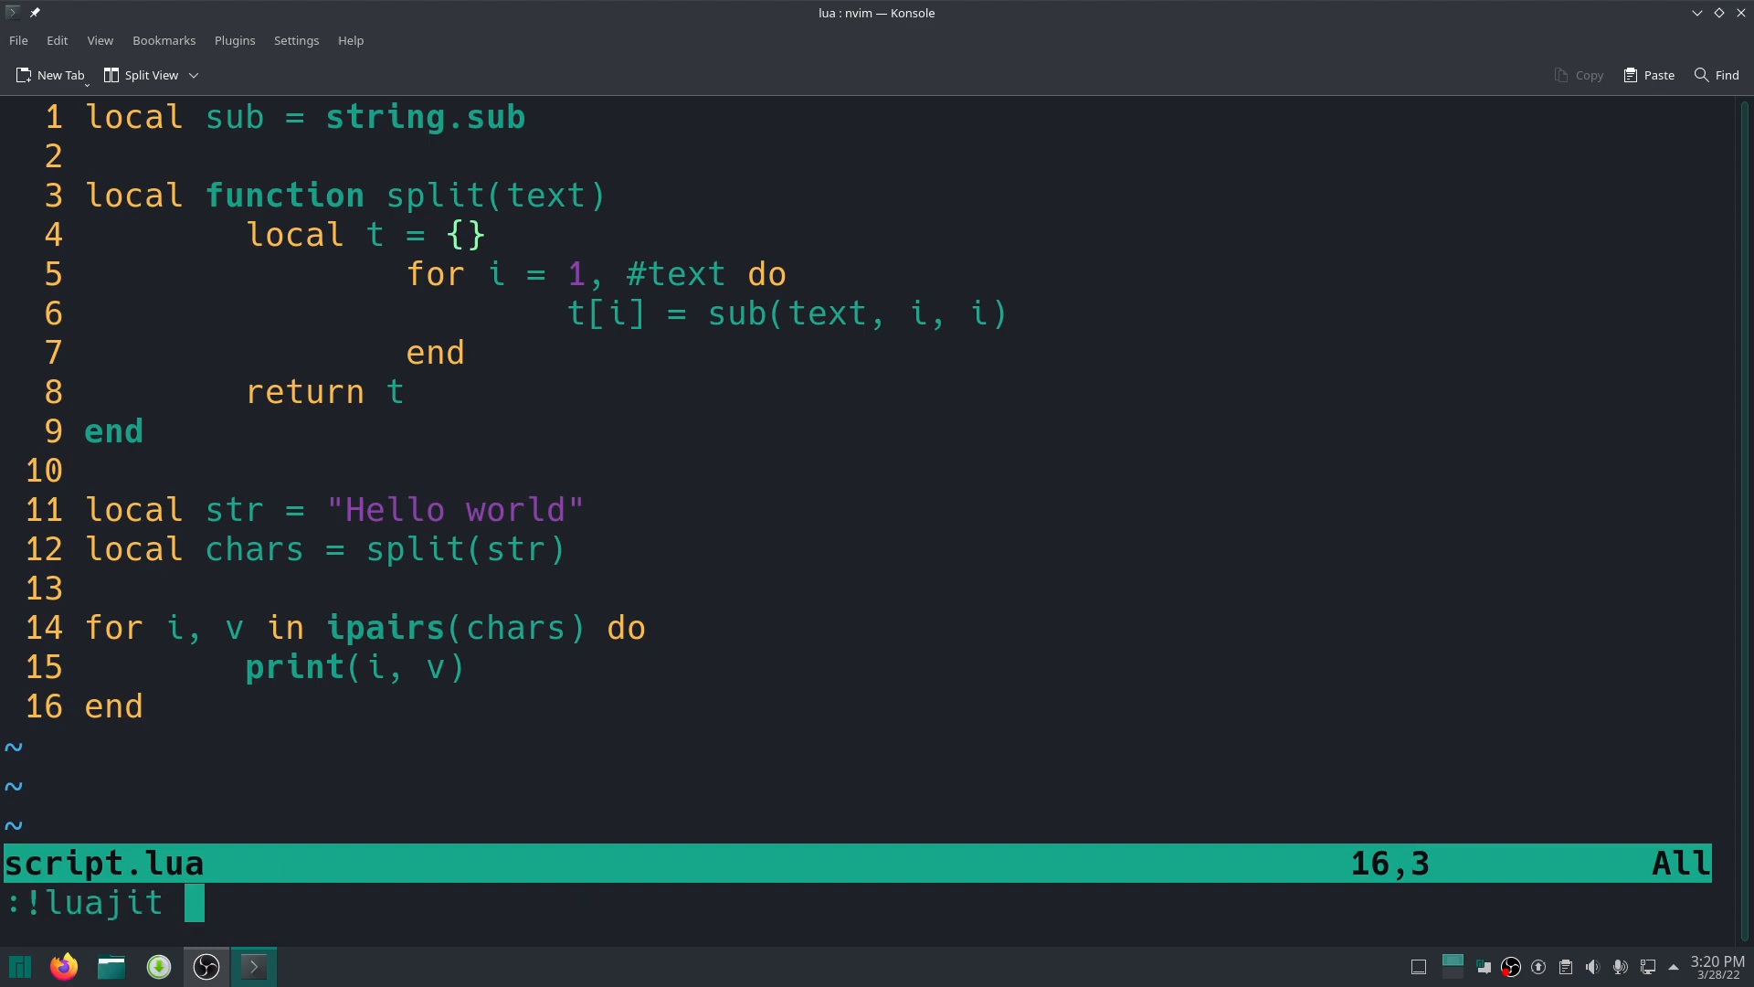
type("script")
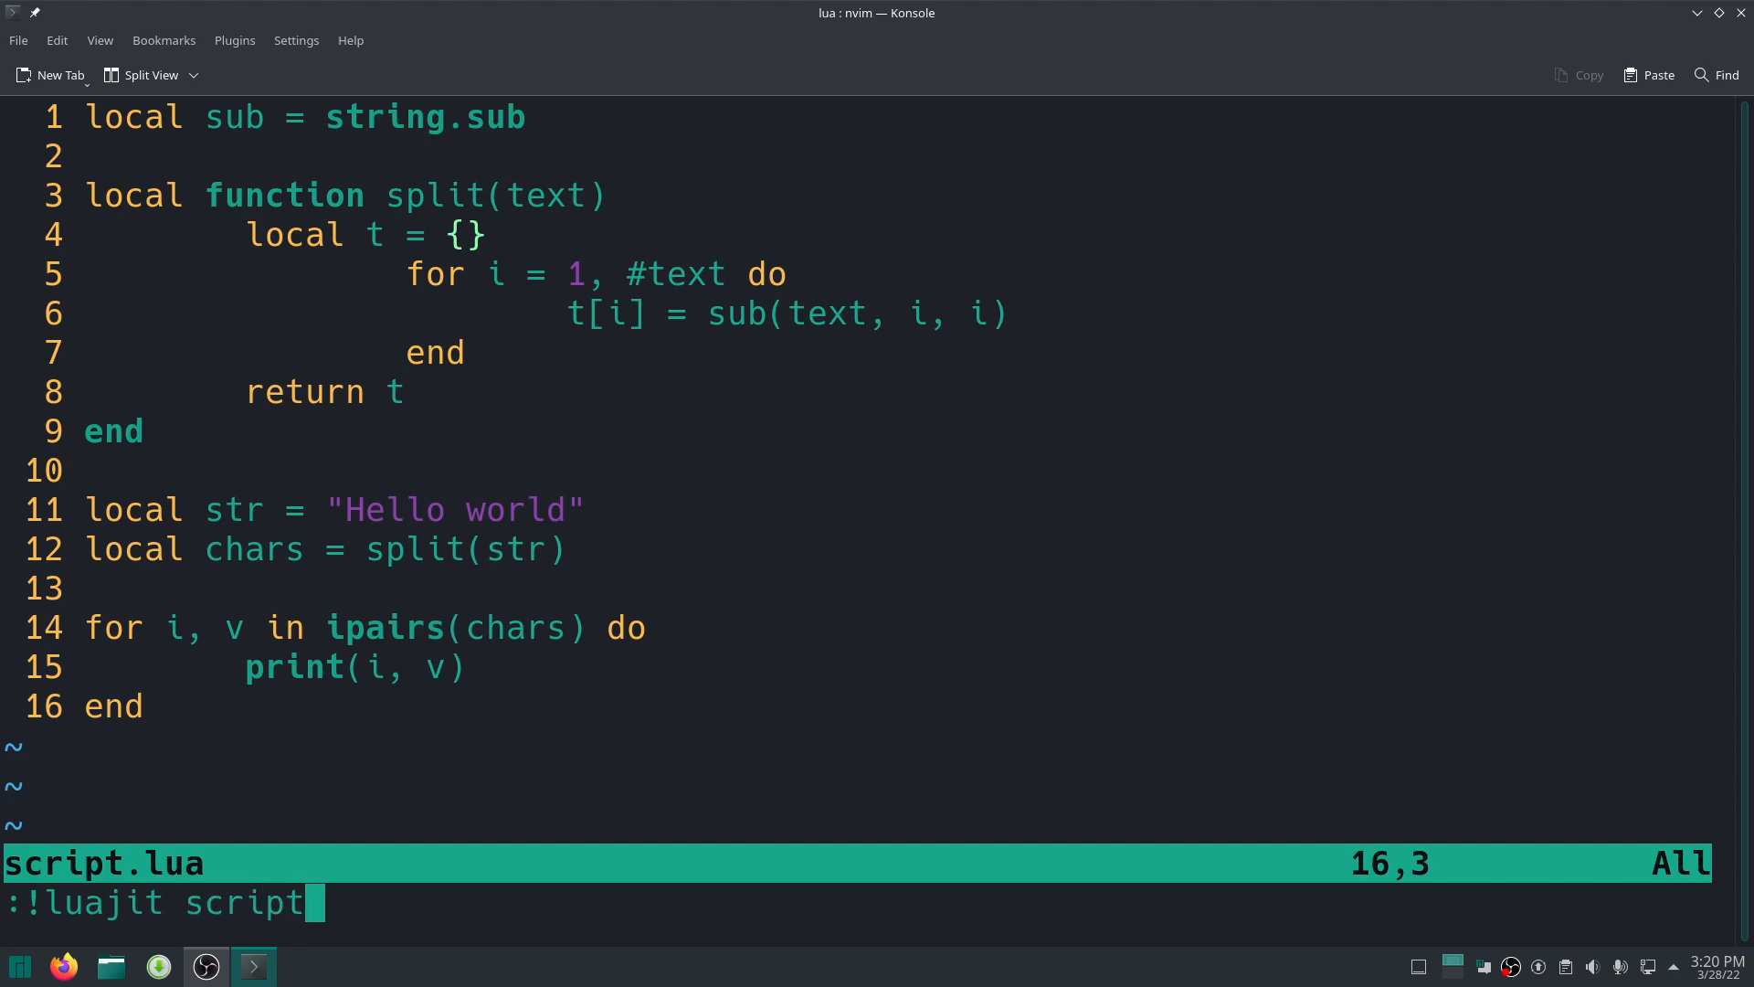
type(".lua")
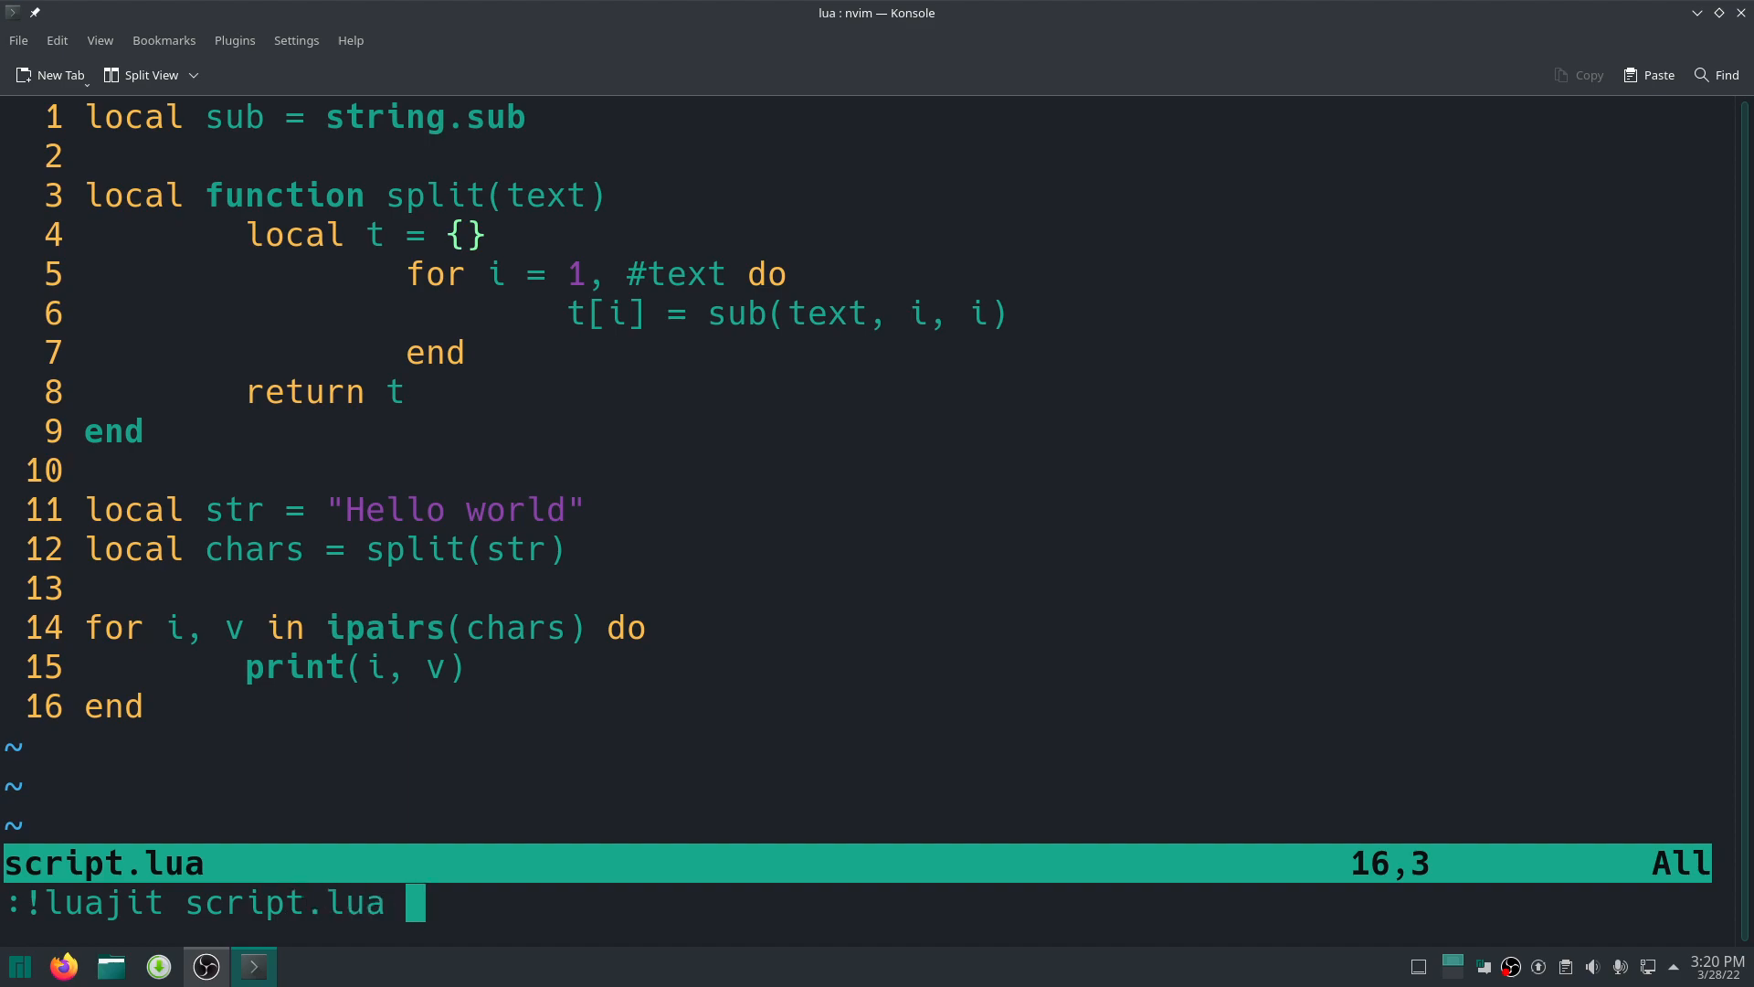
Run it to list Hello world's characters indexed 1–11, then return to editing.
key("BackSpace")
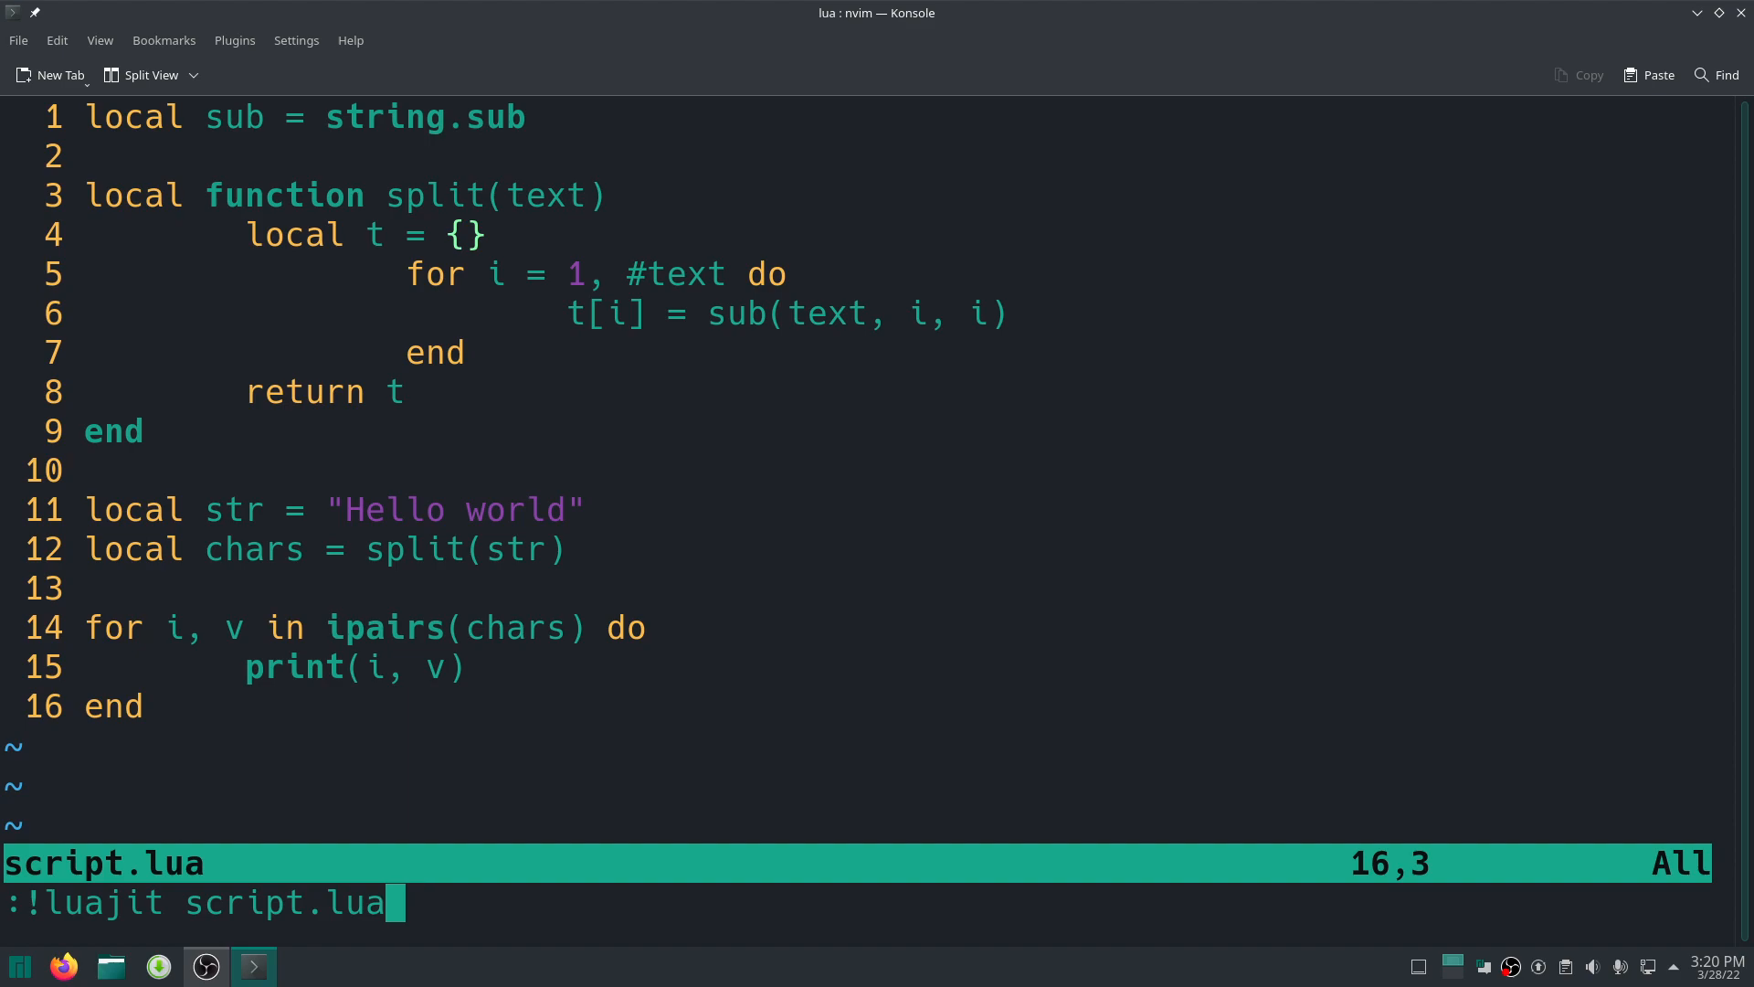
key("Return")
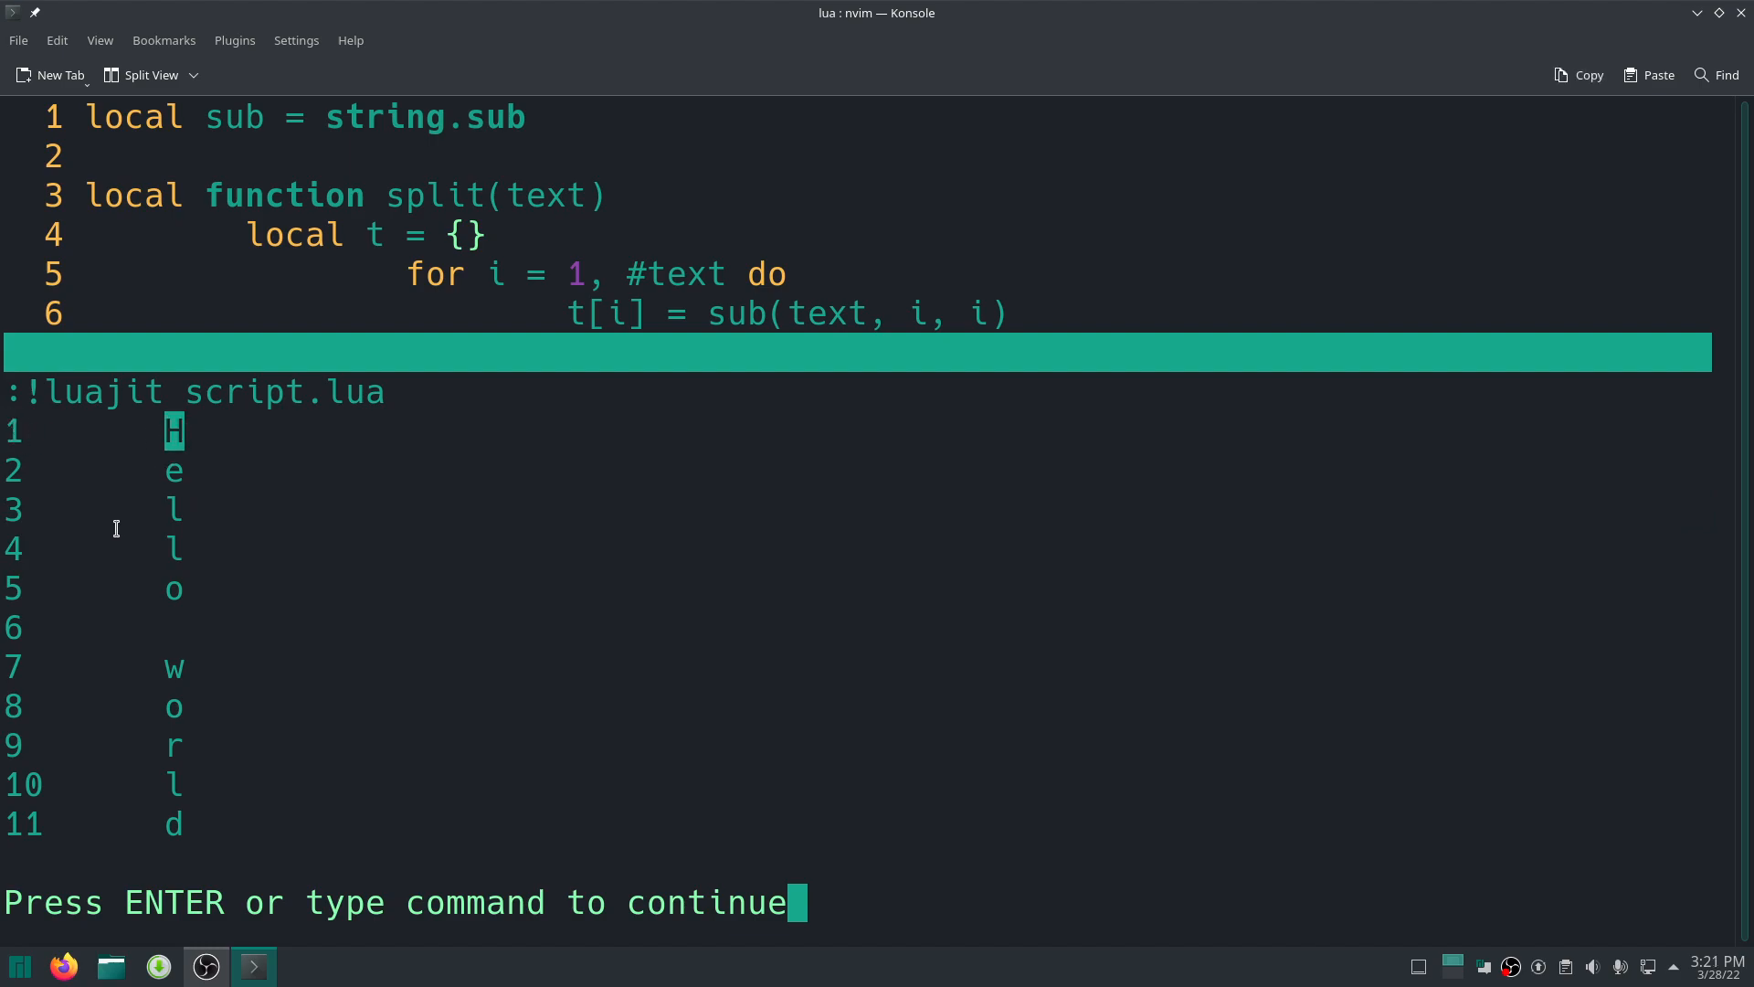
key("Down")
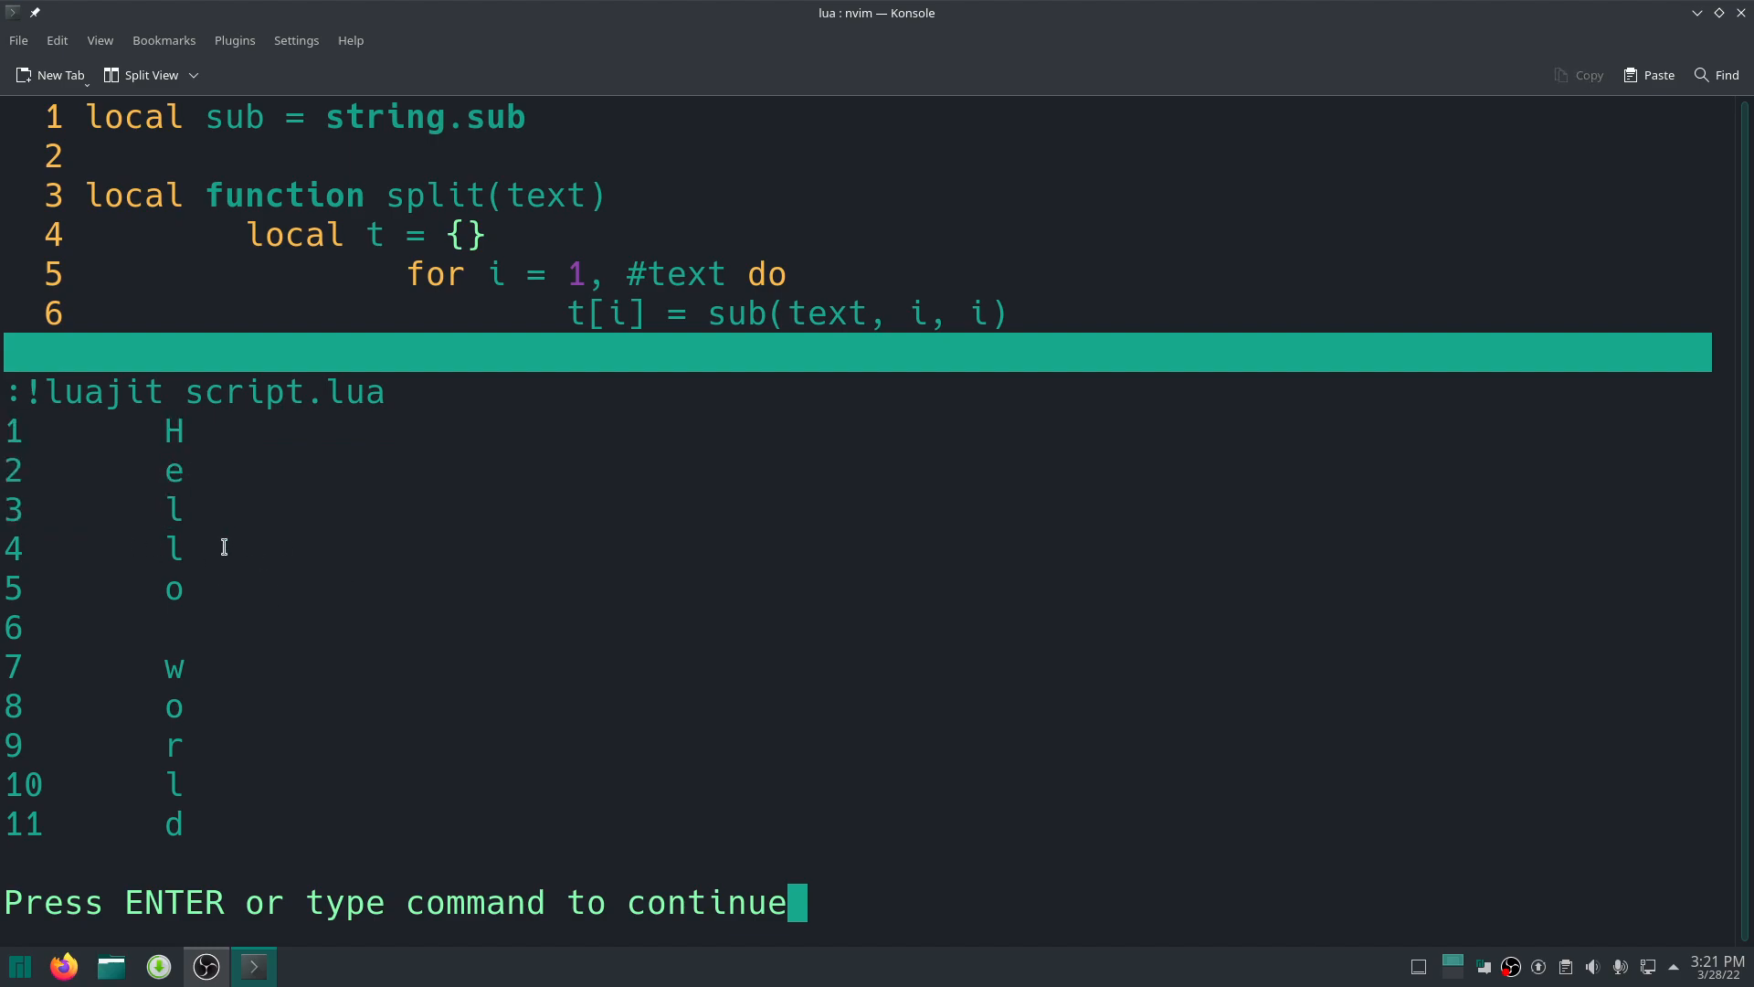
mouse_move(328, 752)
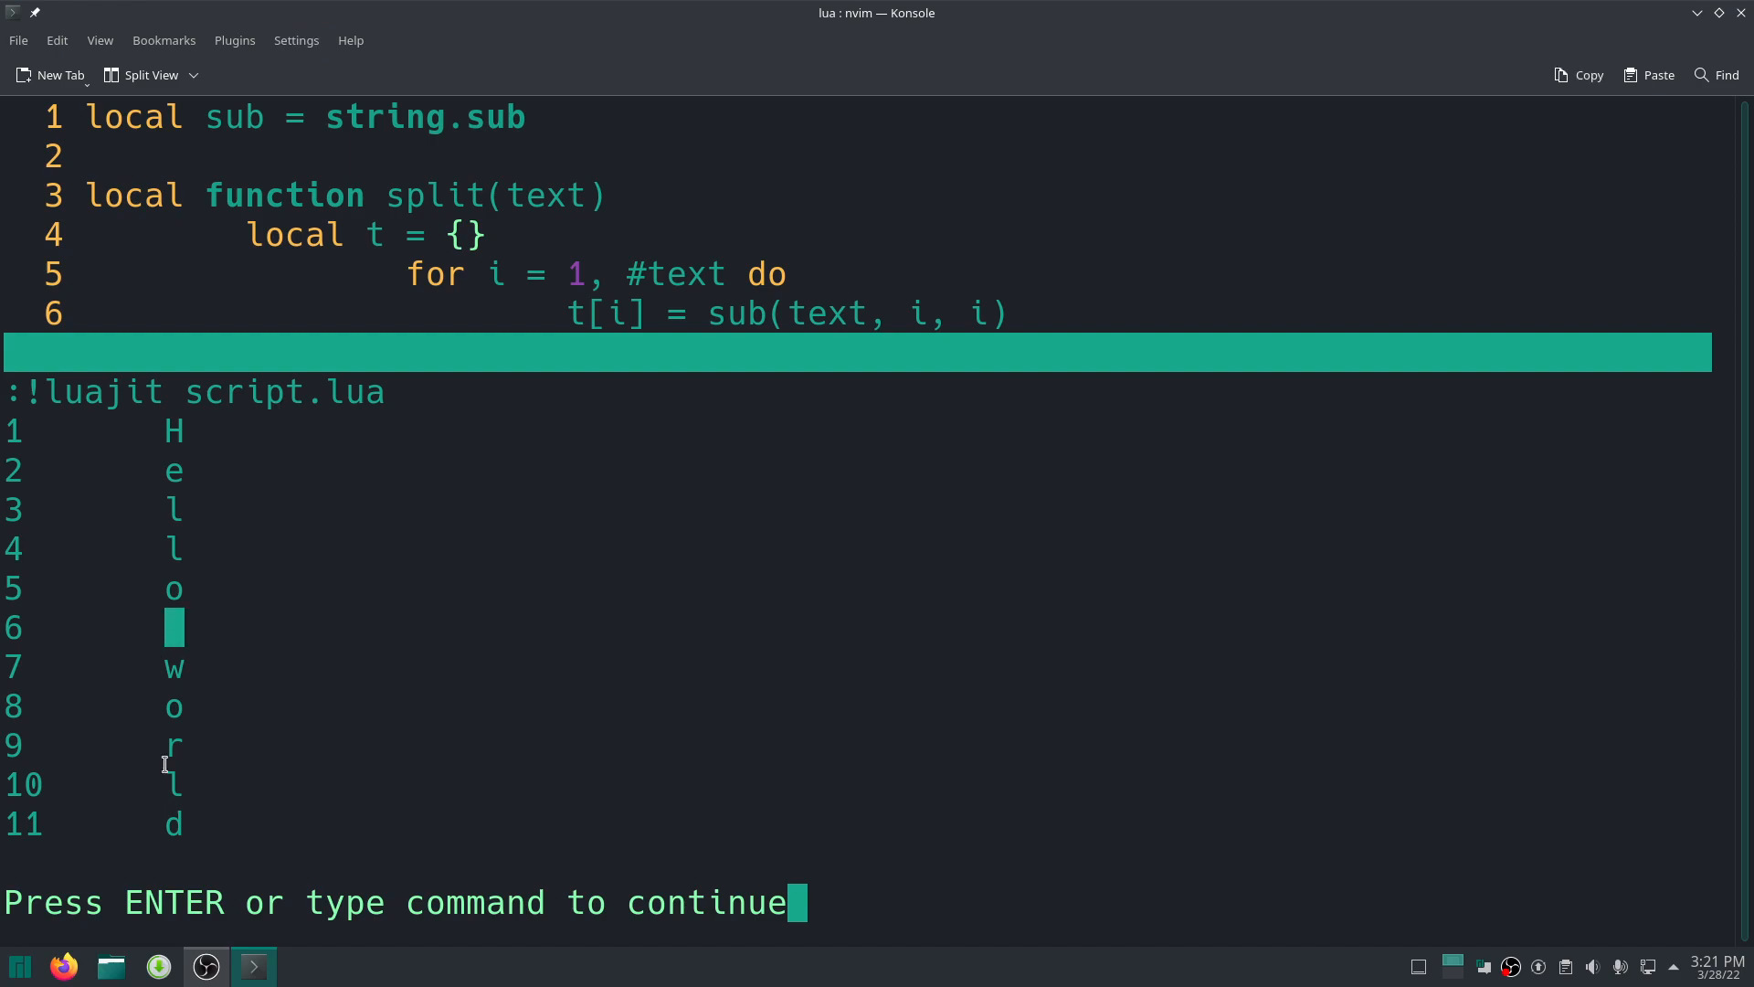
mouse_move(895, 893)
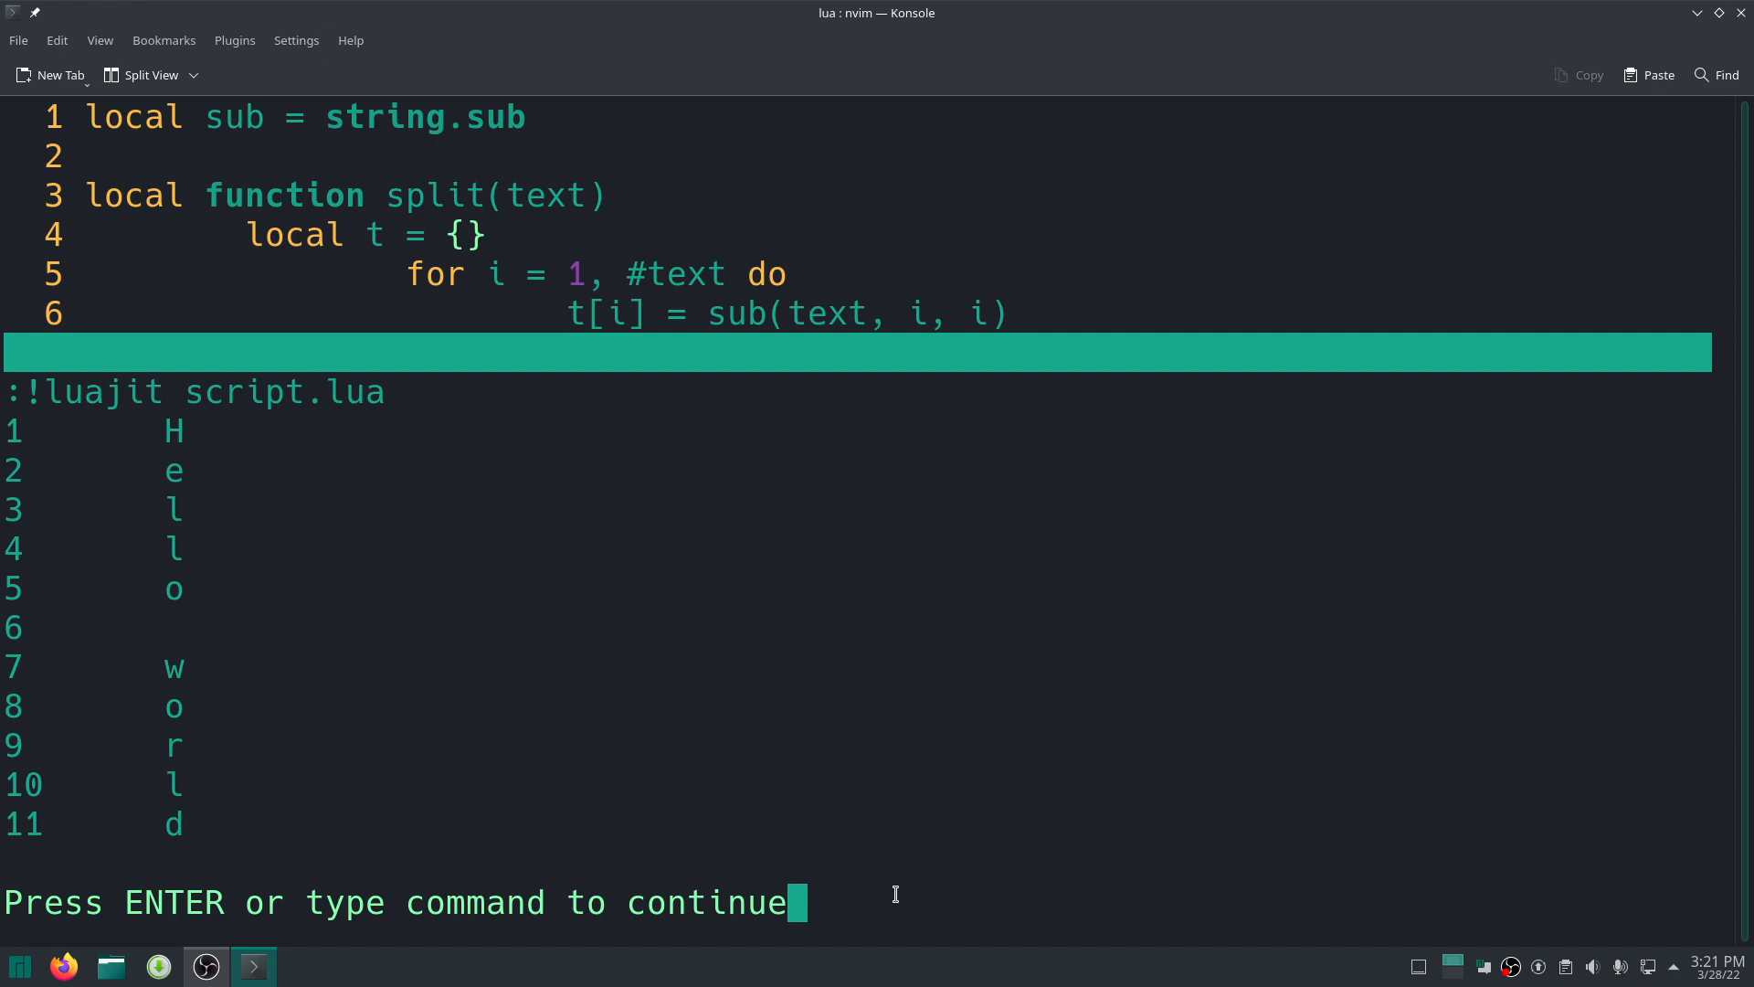
key("Return")
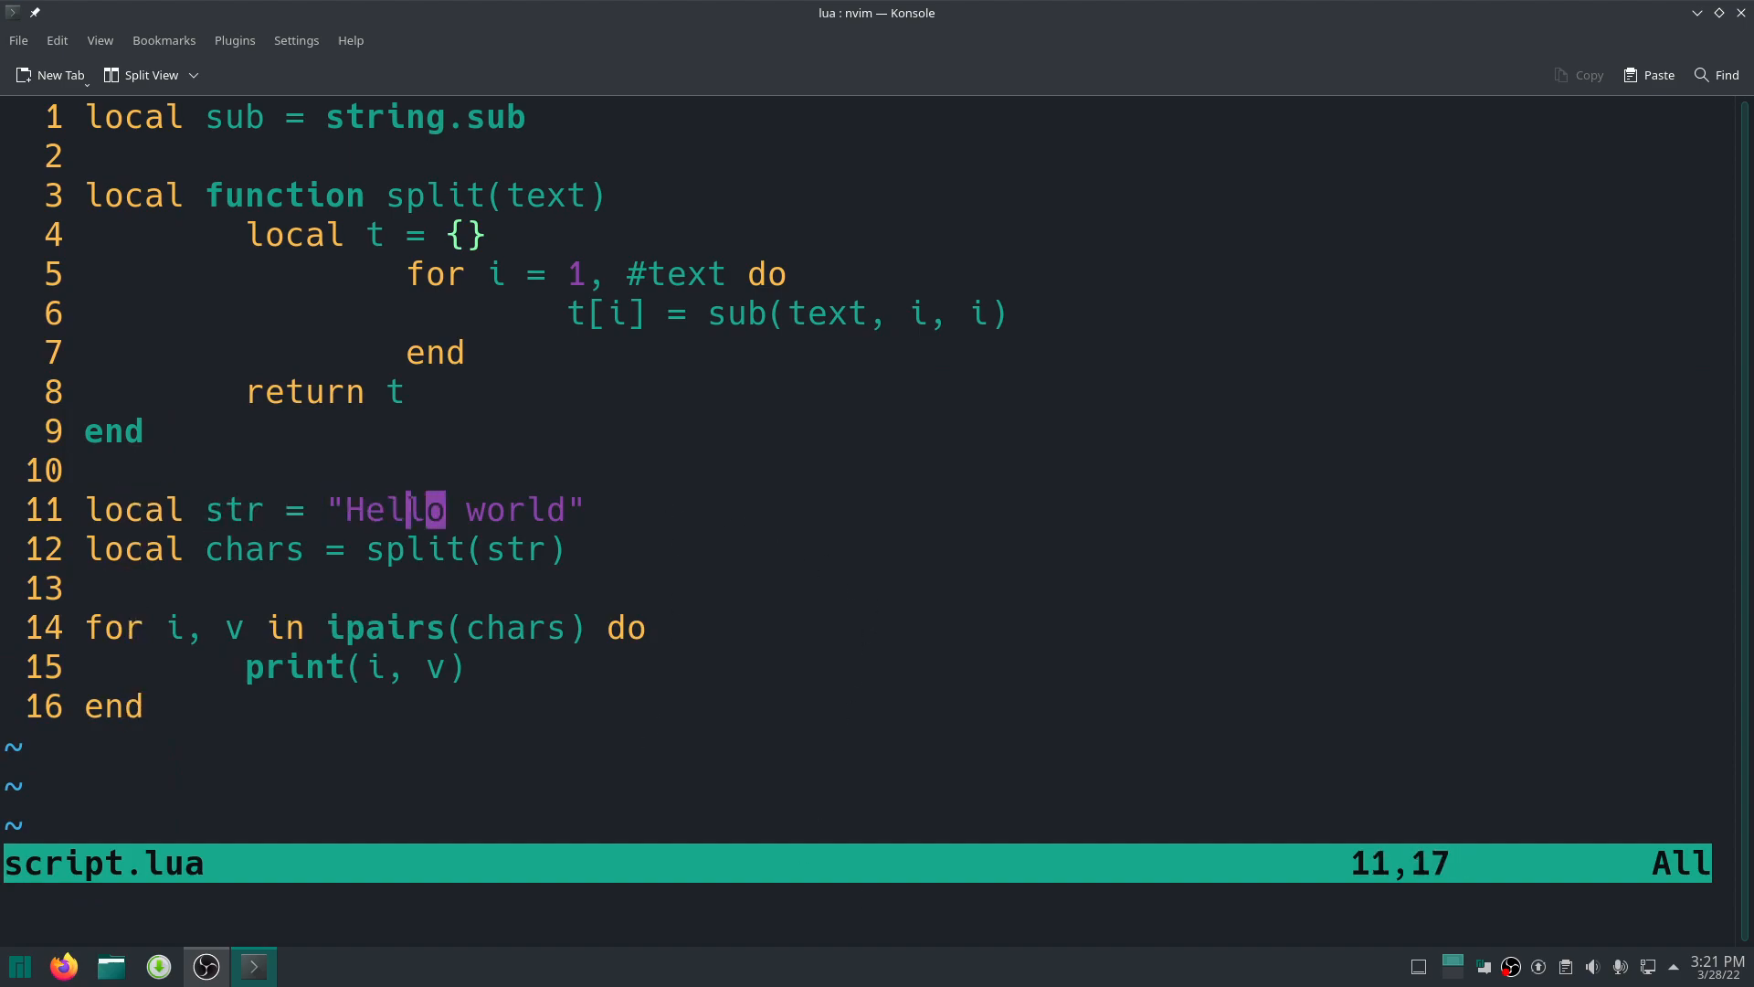
Replace the "Hello world" literal on line 11 with arg[1] and type the luajit run command.
key("A")
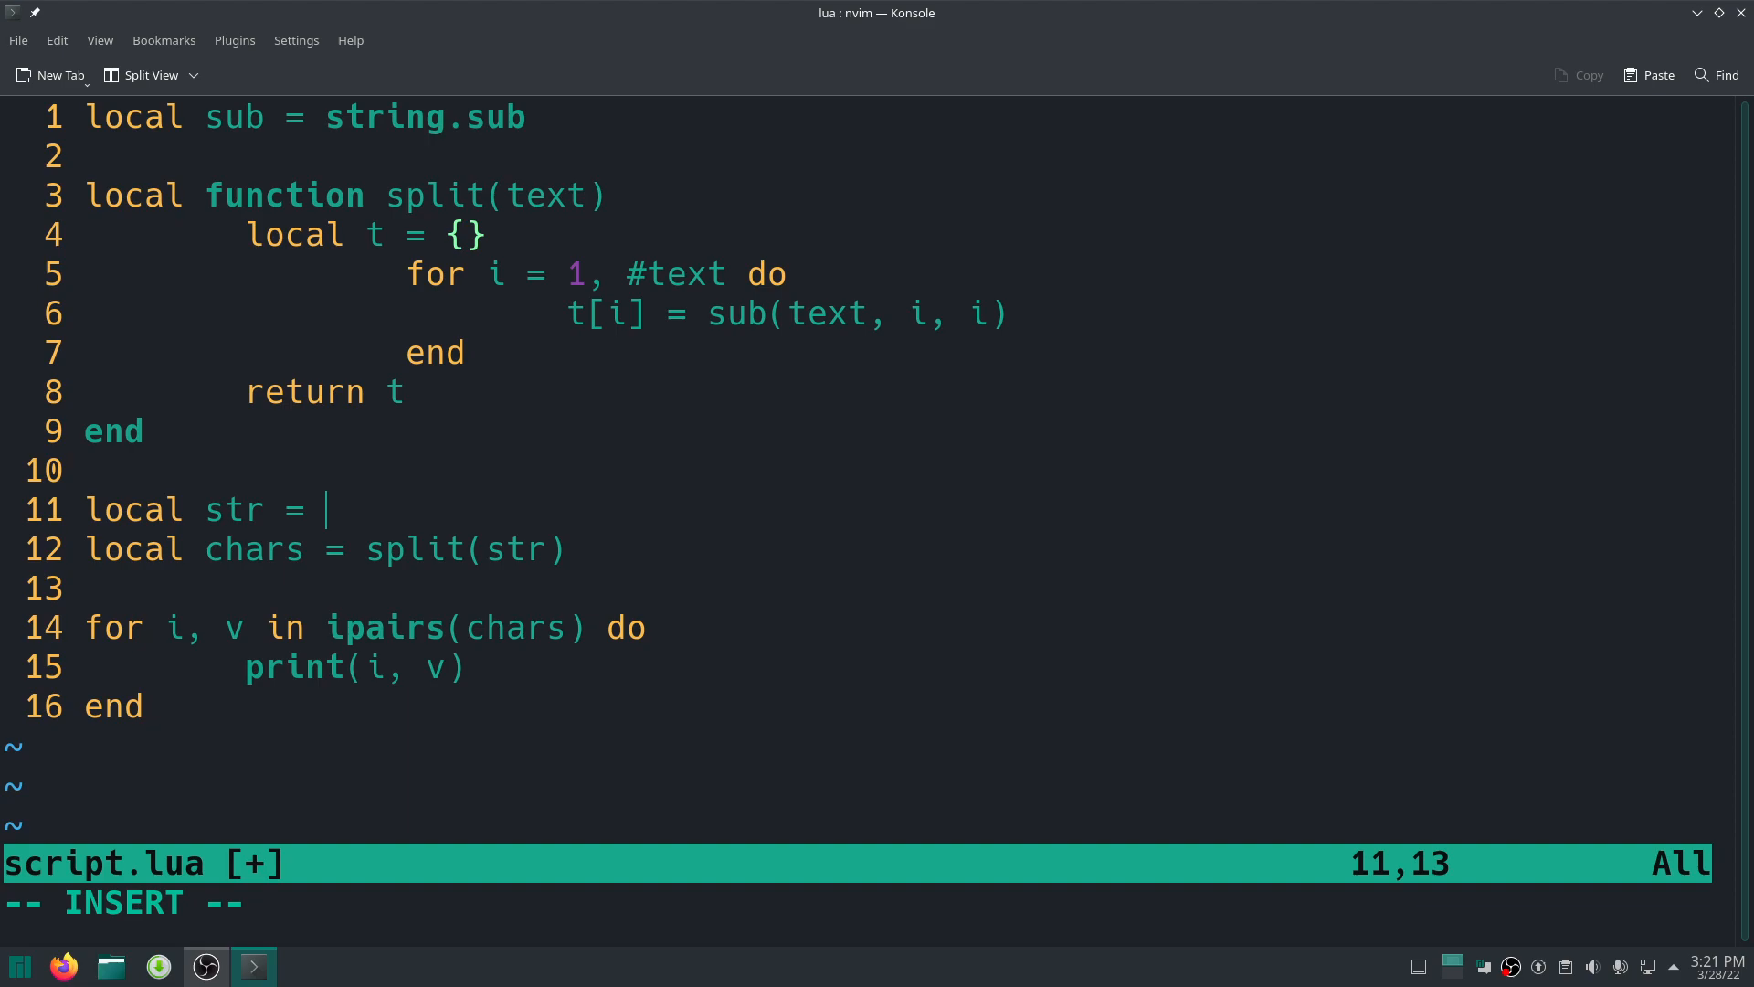
type("a")
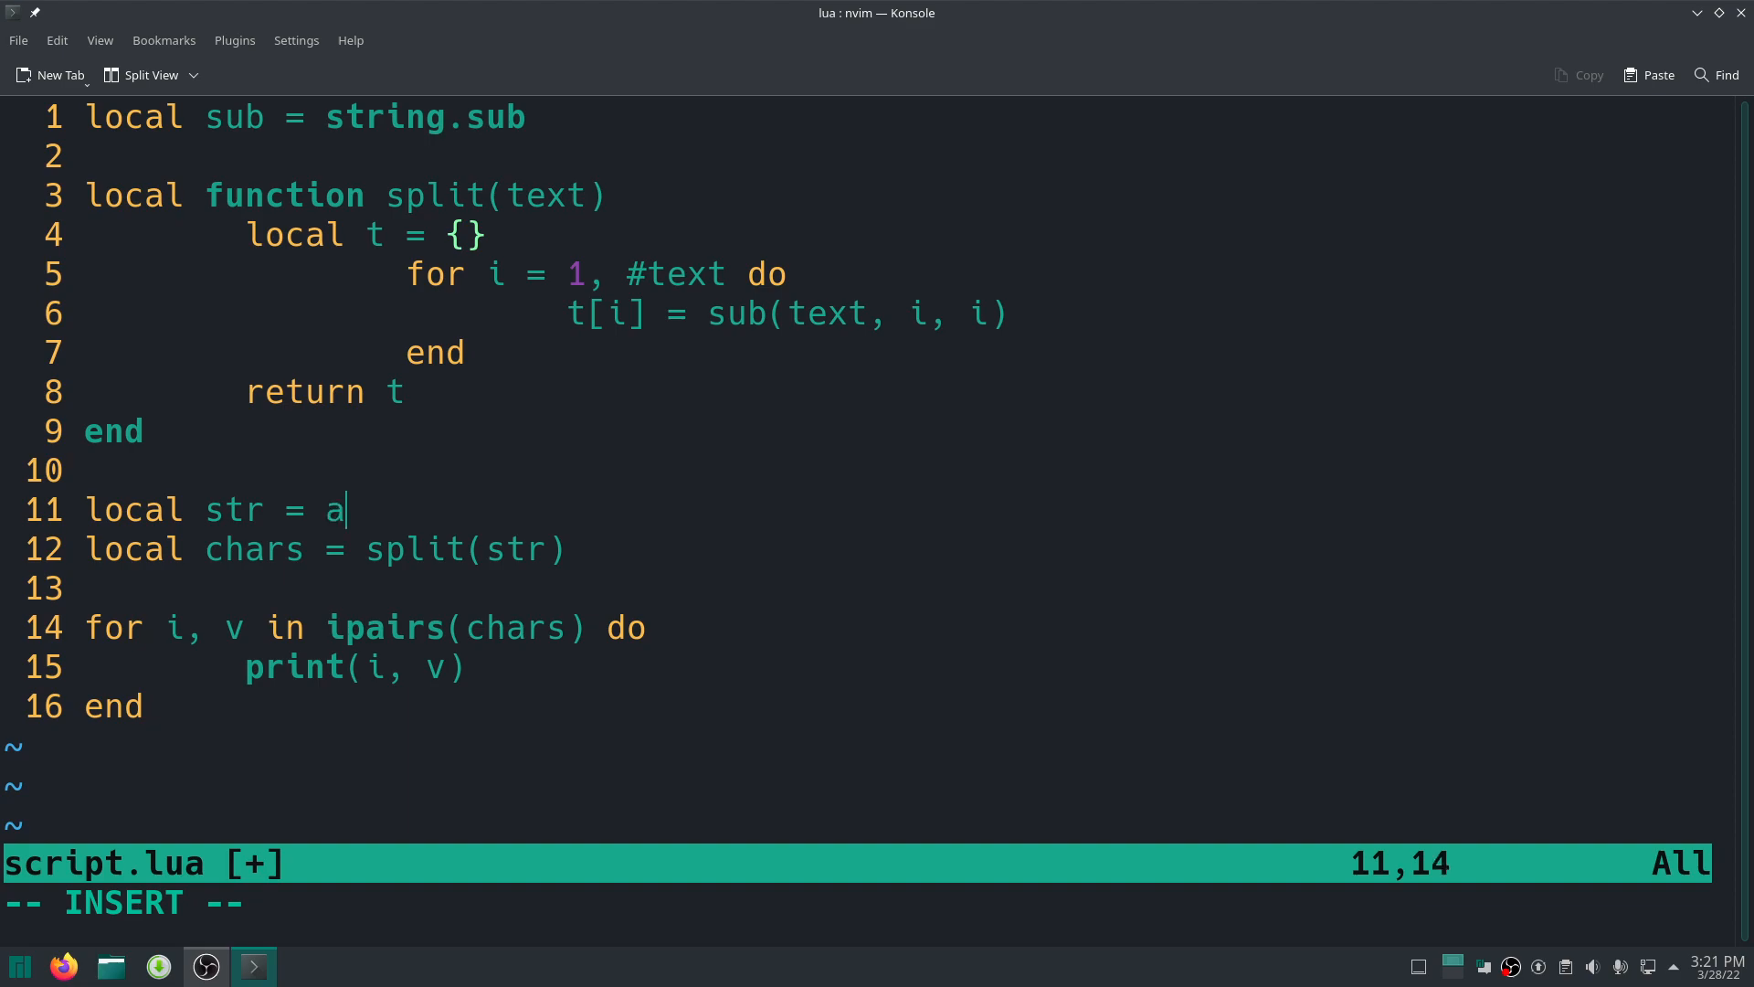
type("rg[")
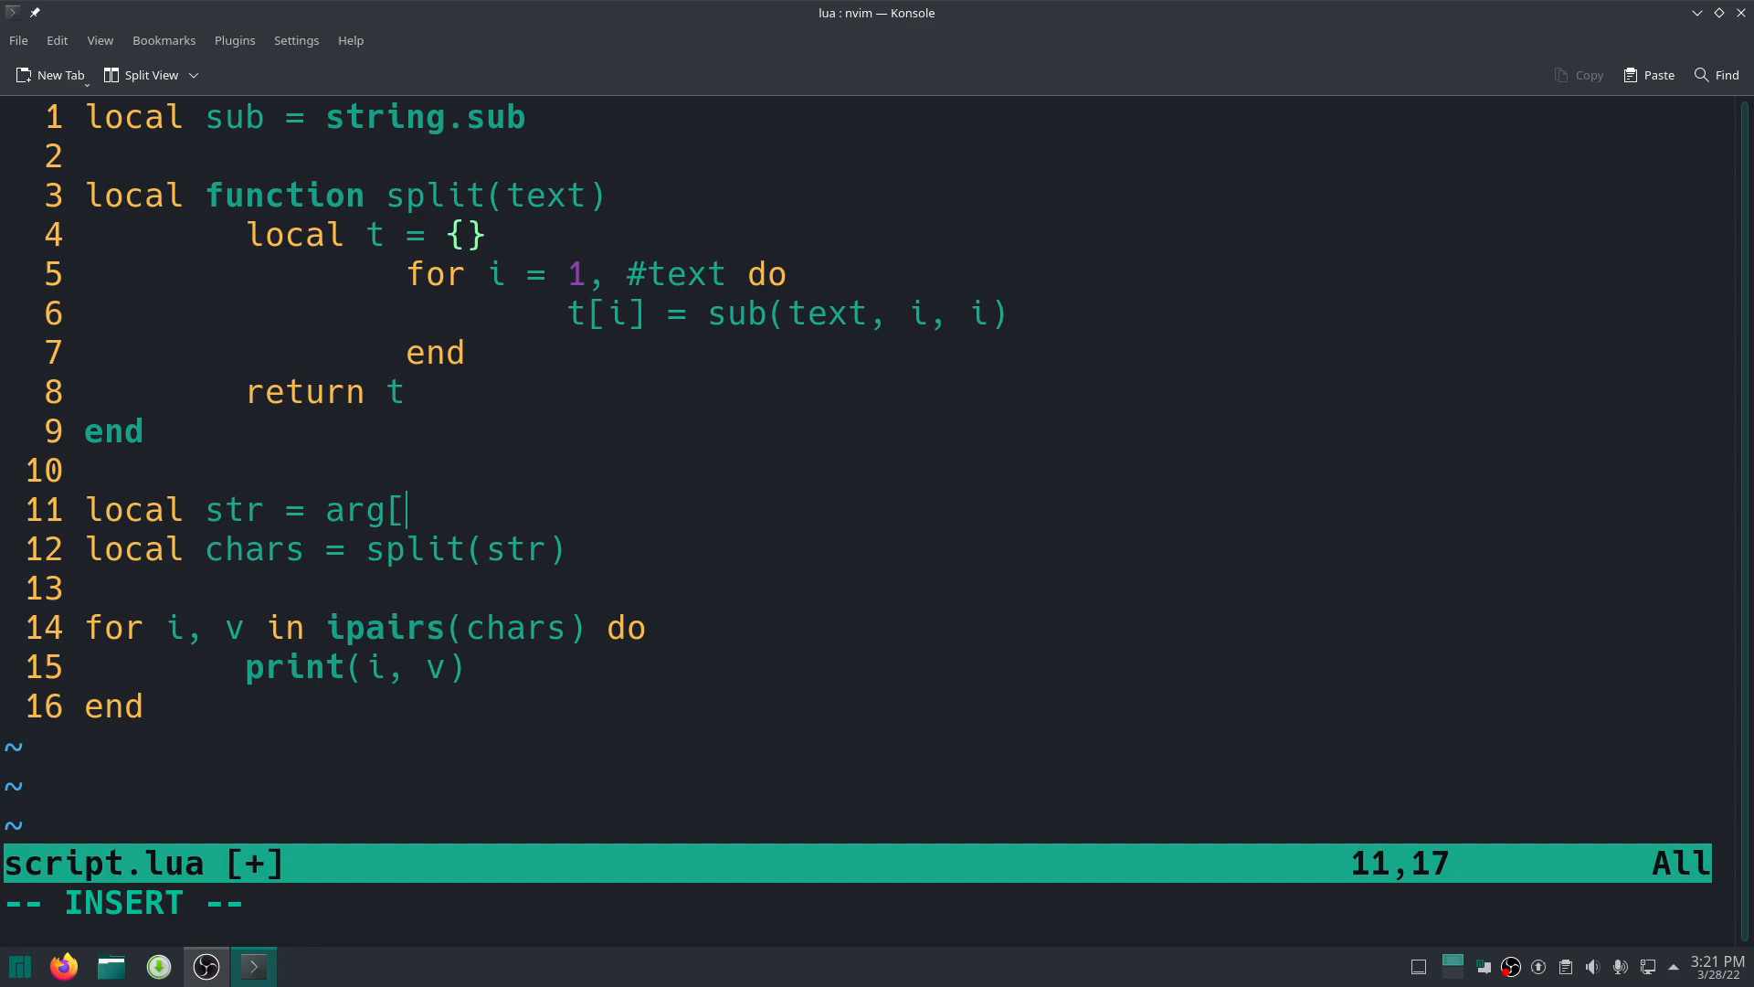
type("1")
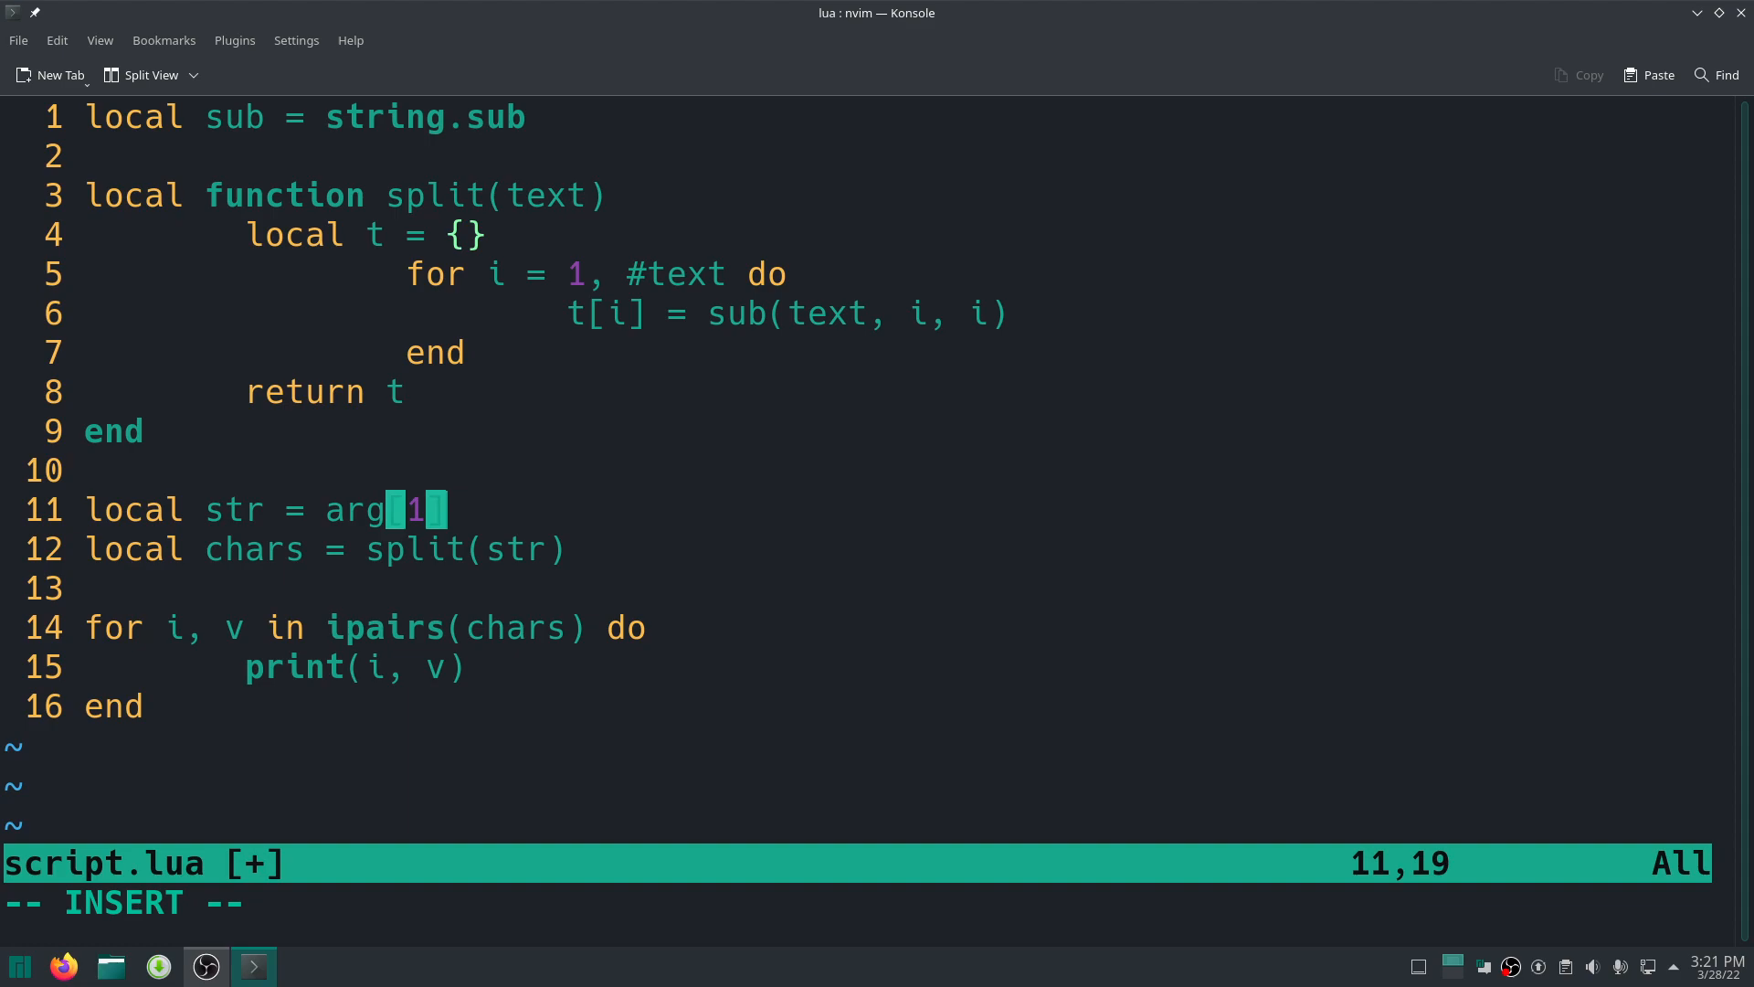
key("Escape")
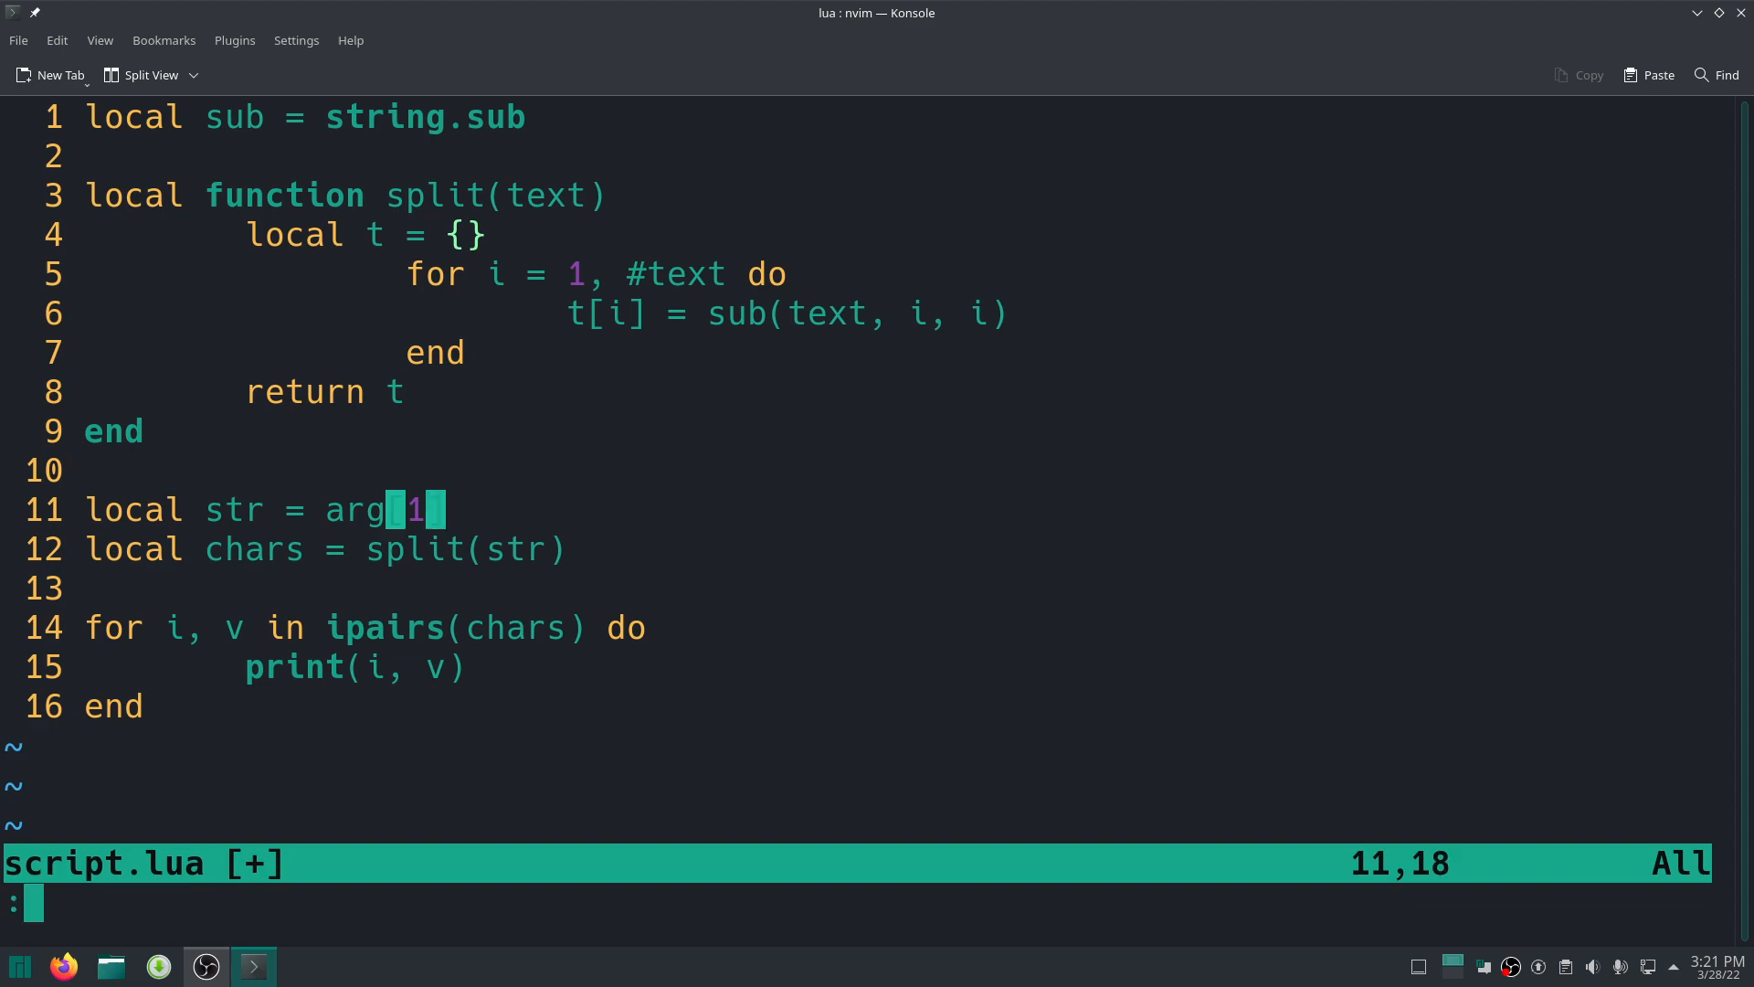
type("!luajit script.lua")
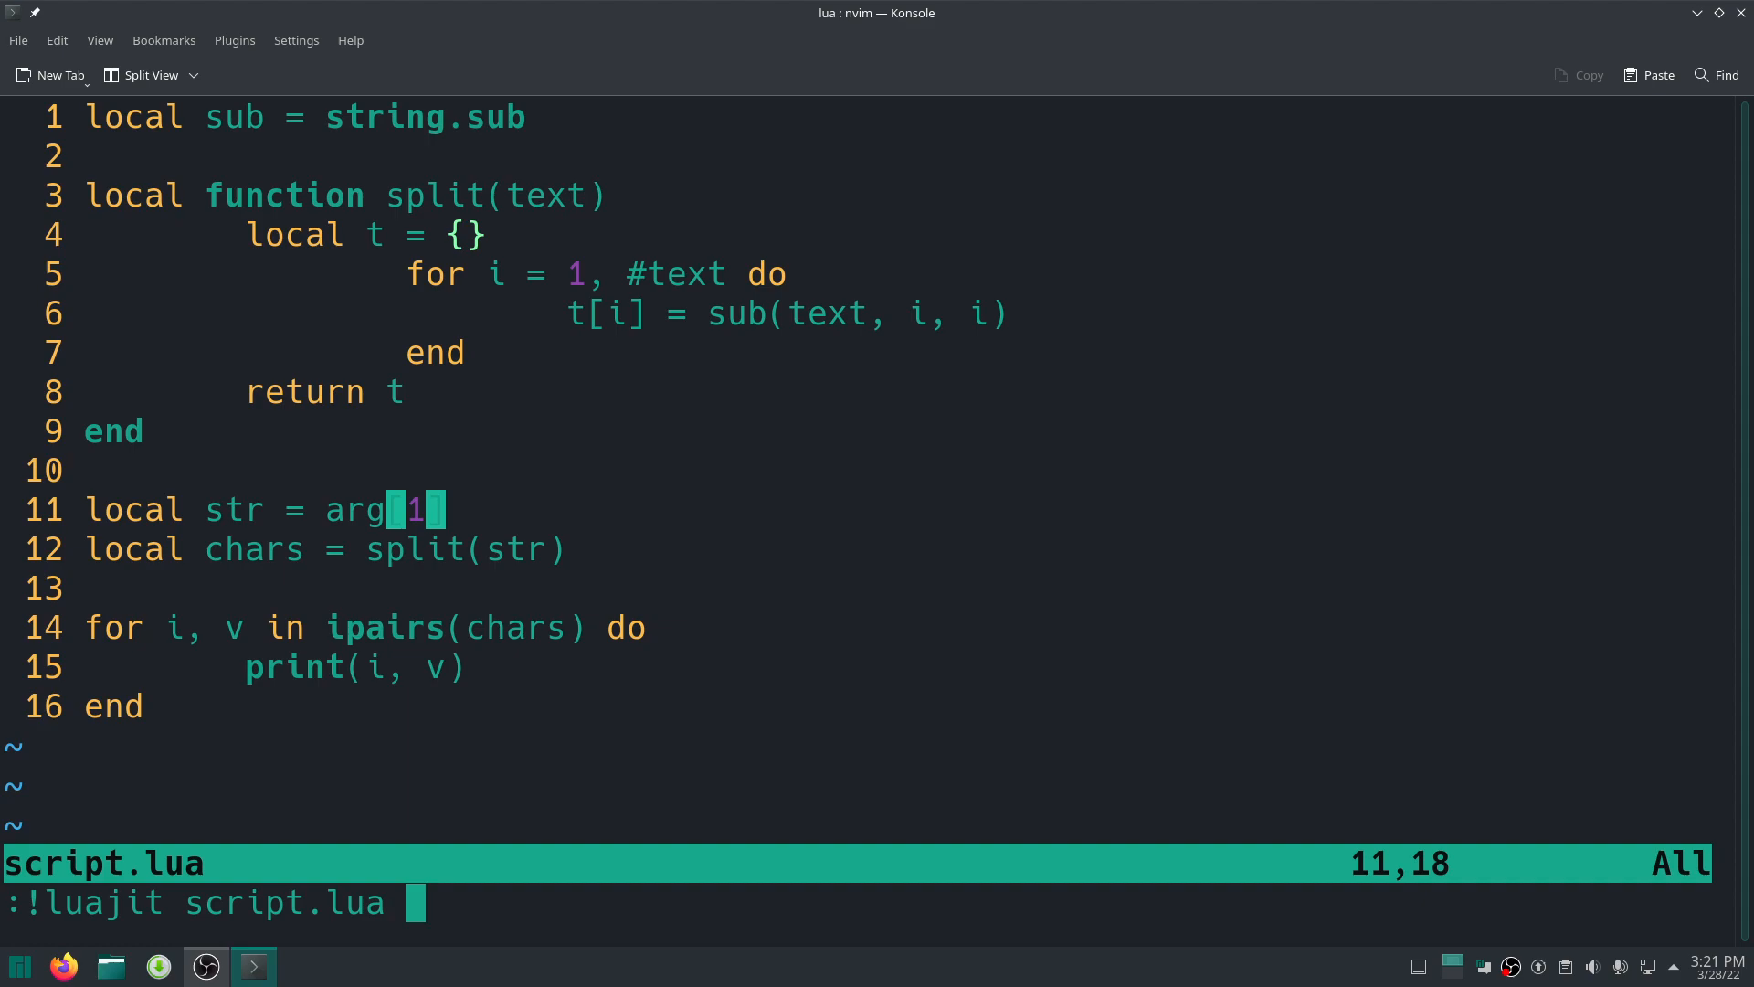
type("\"\"")
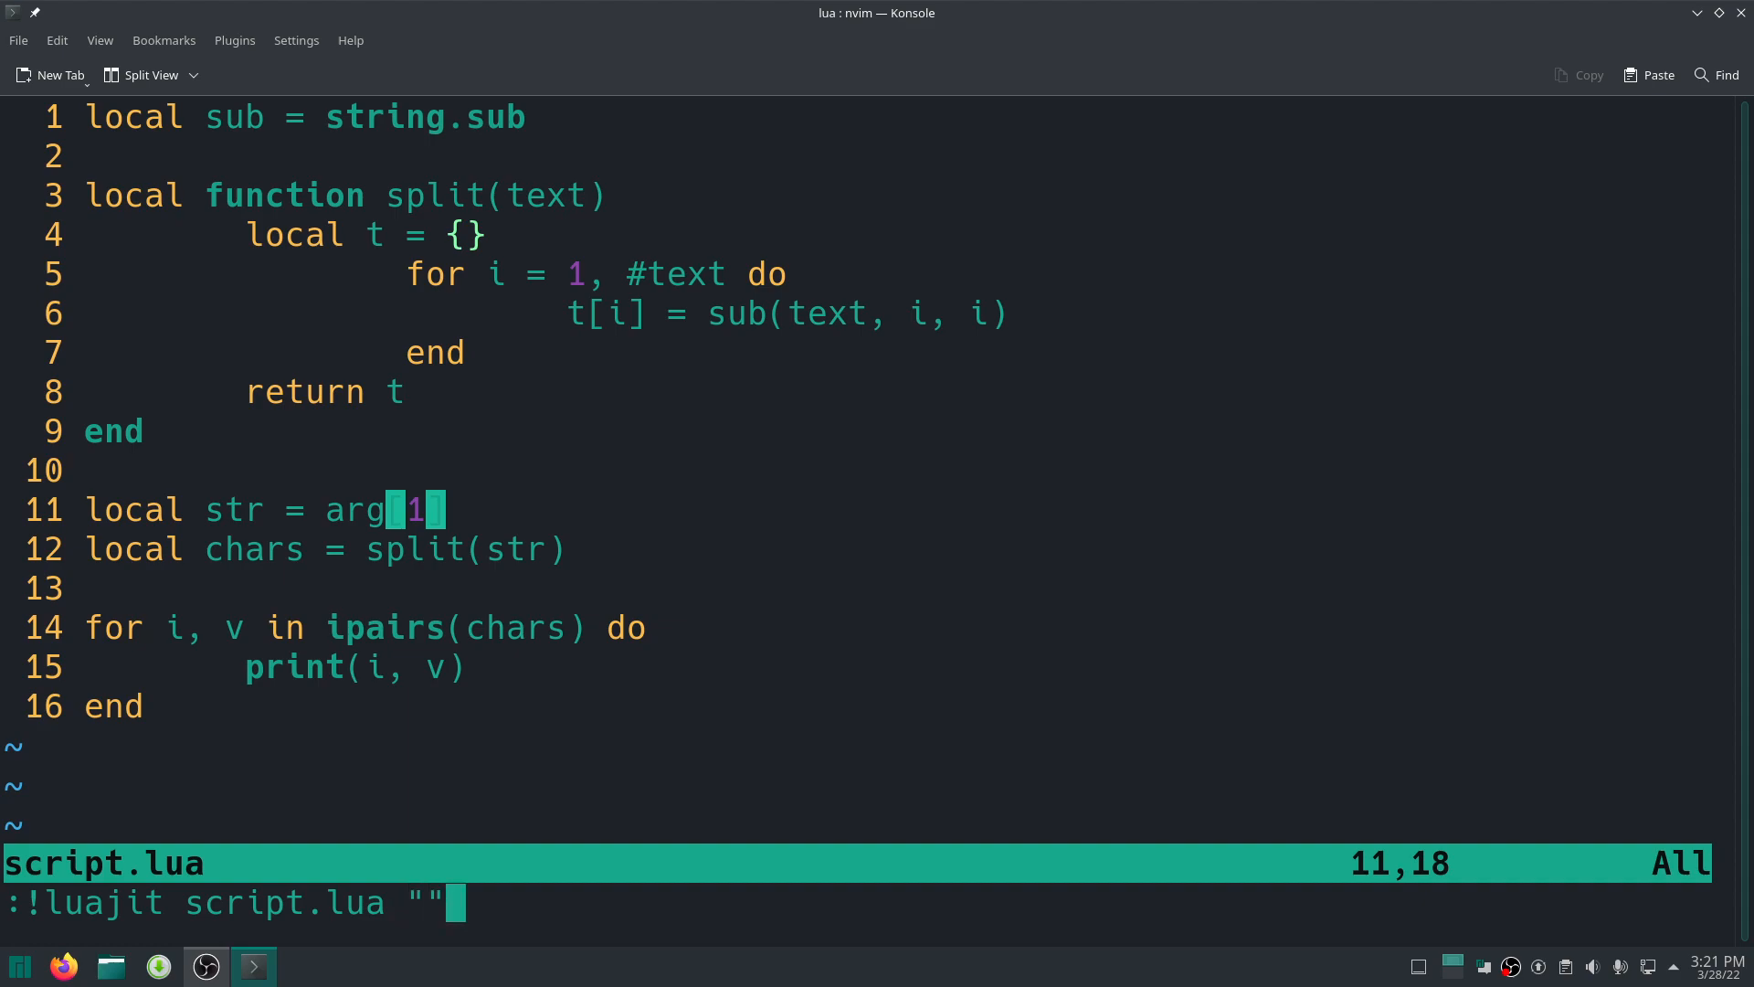
key("Return")
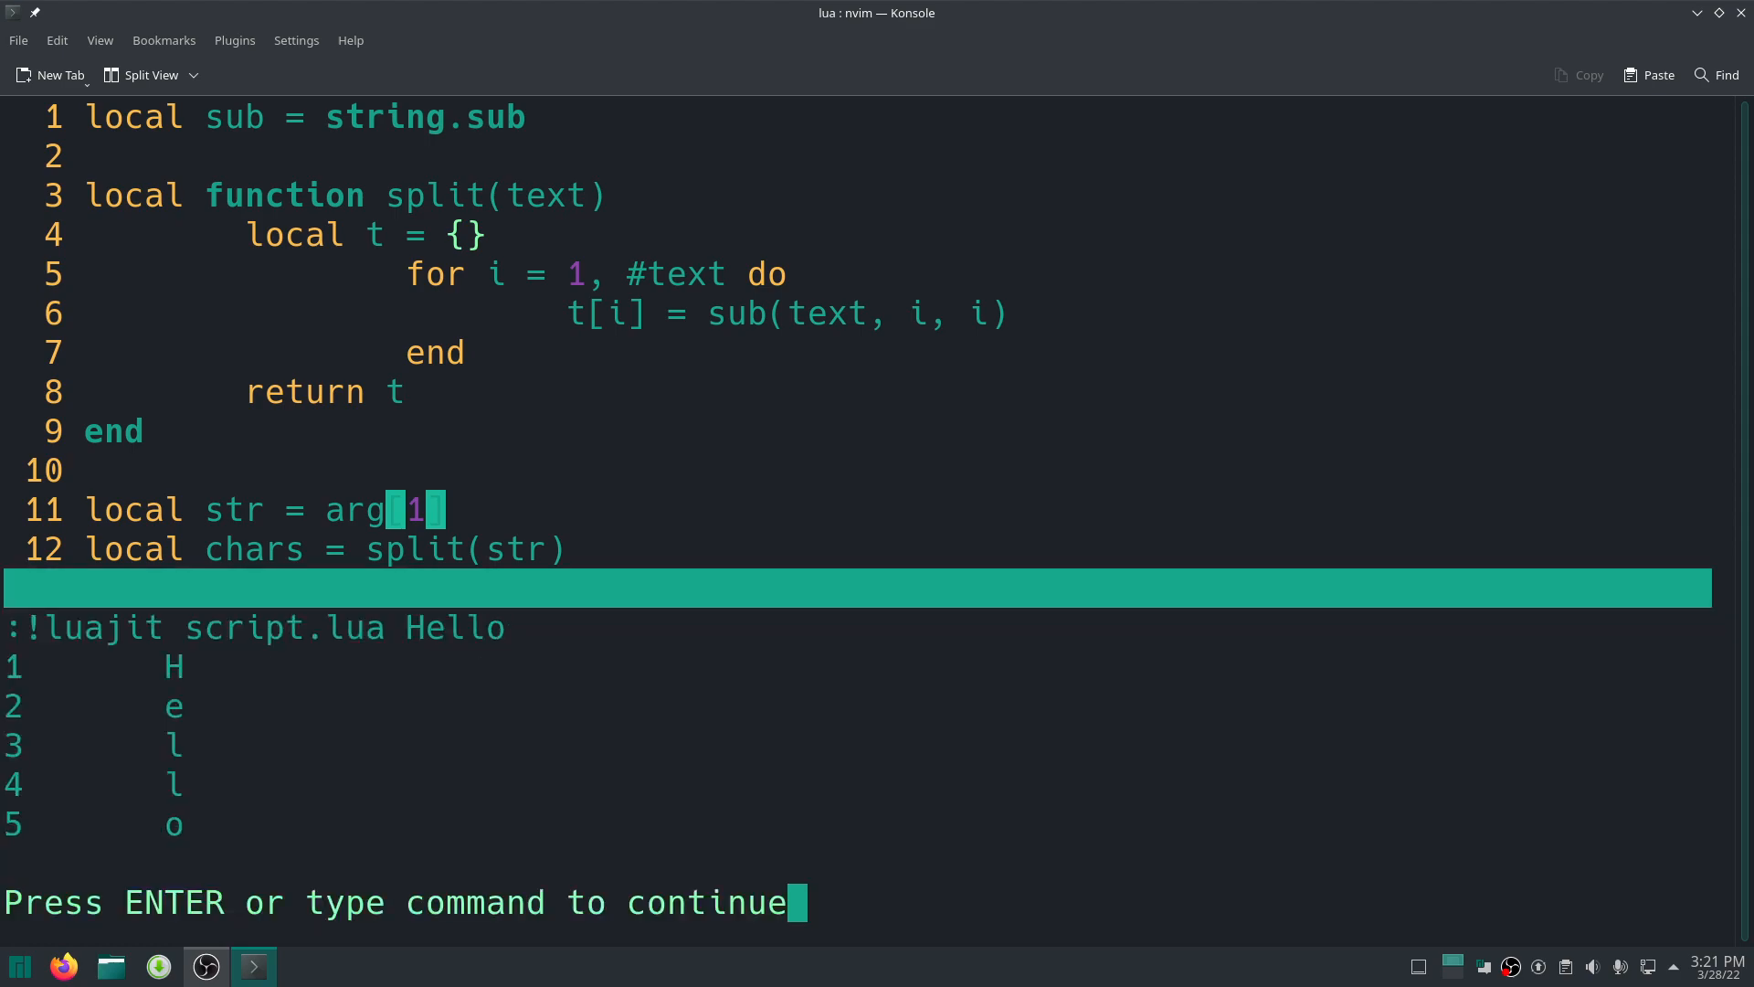
key("Return")
type(":!luajit script.lua")
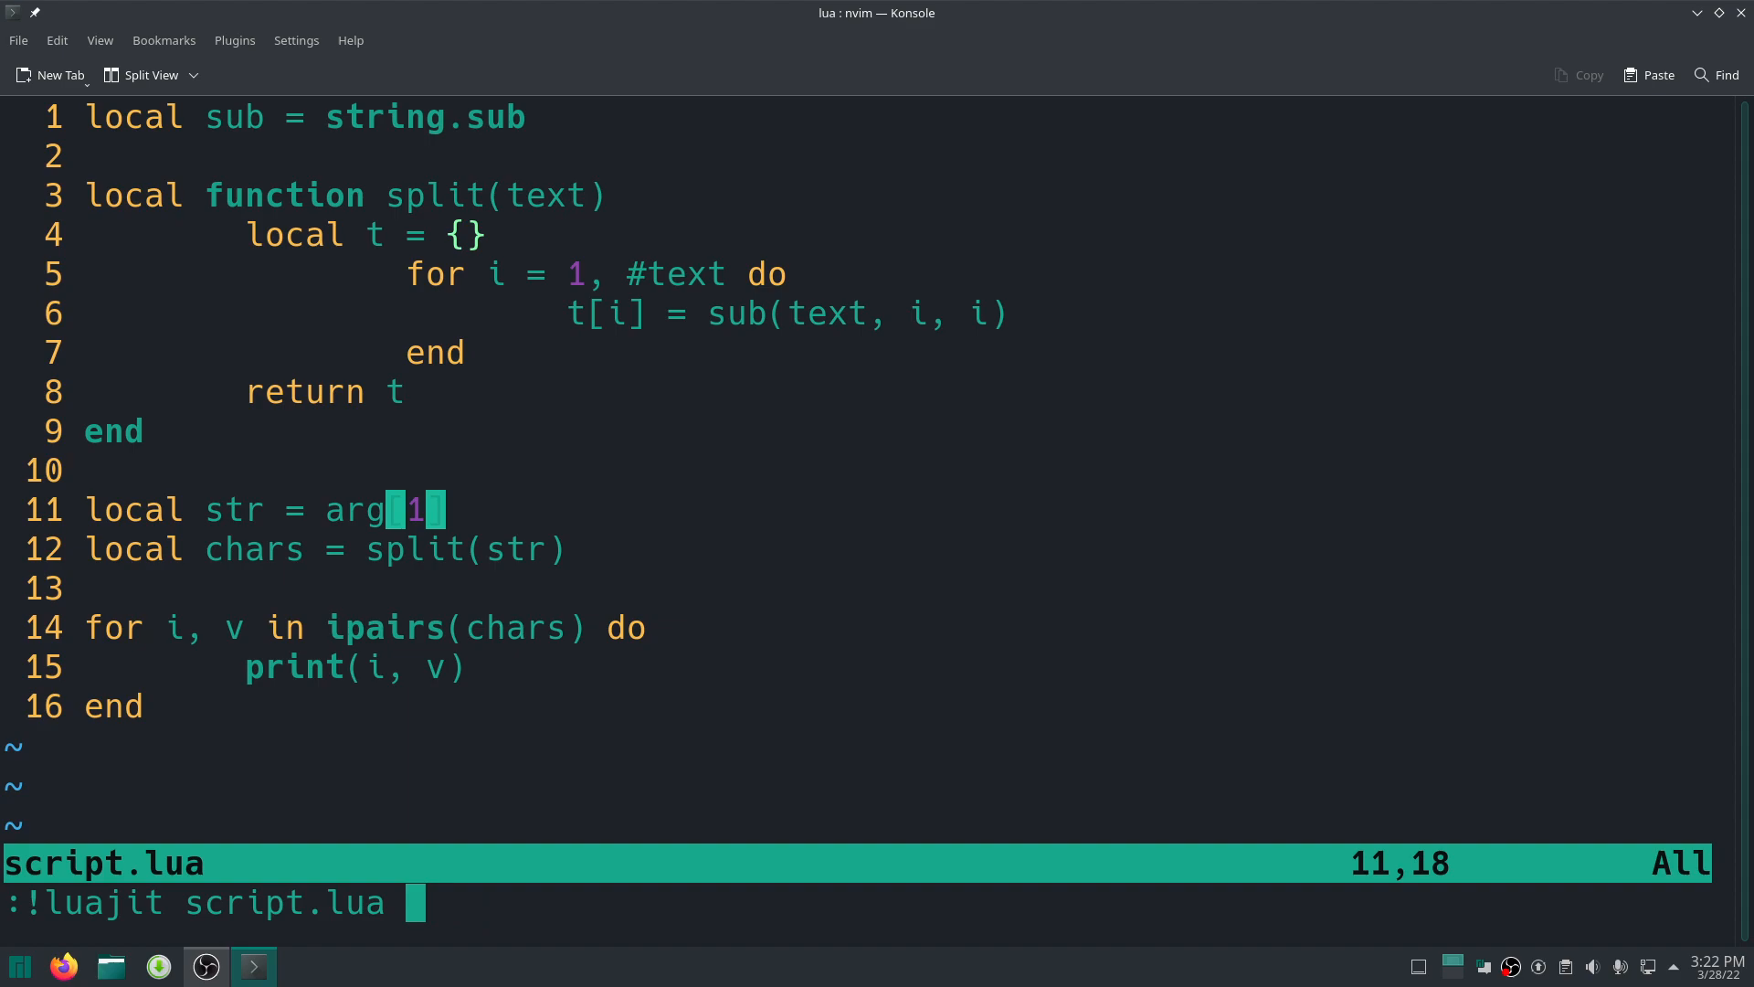
key("Return")
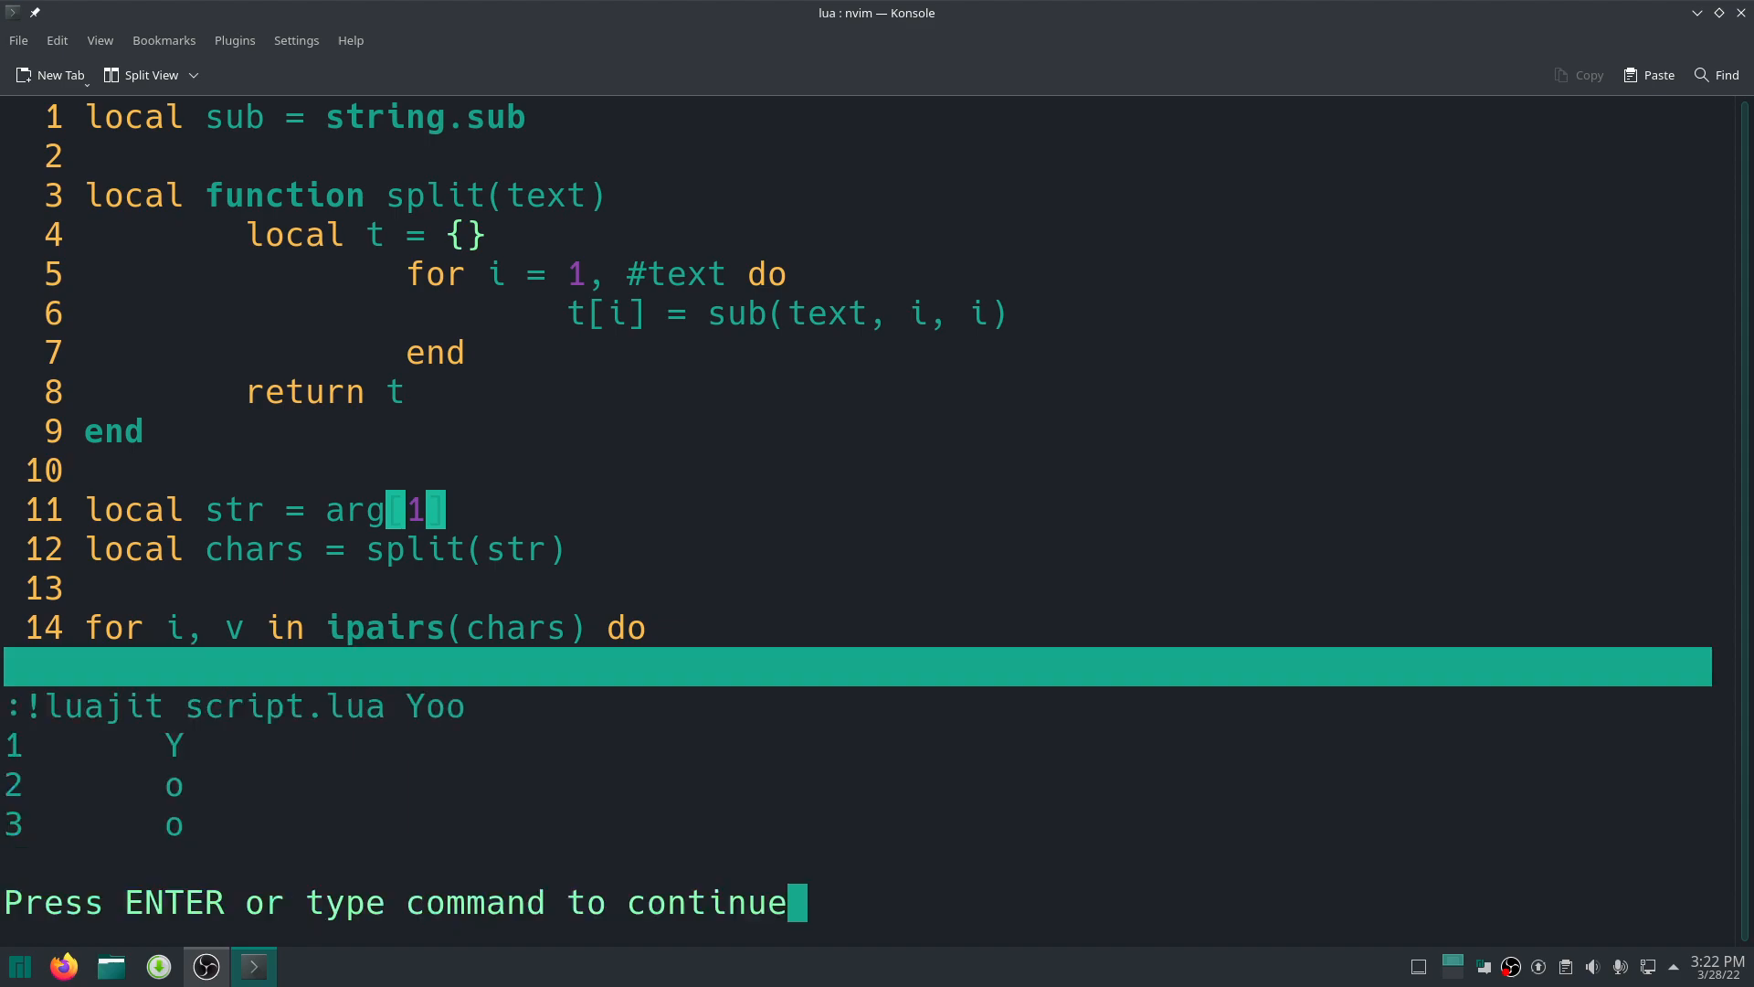
key("Return")
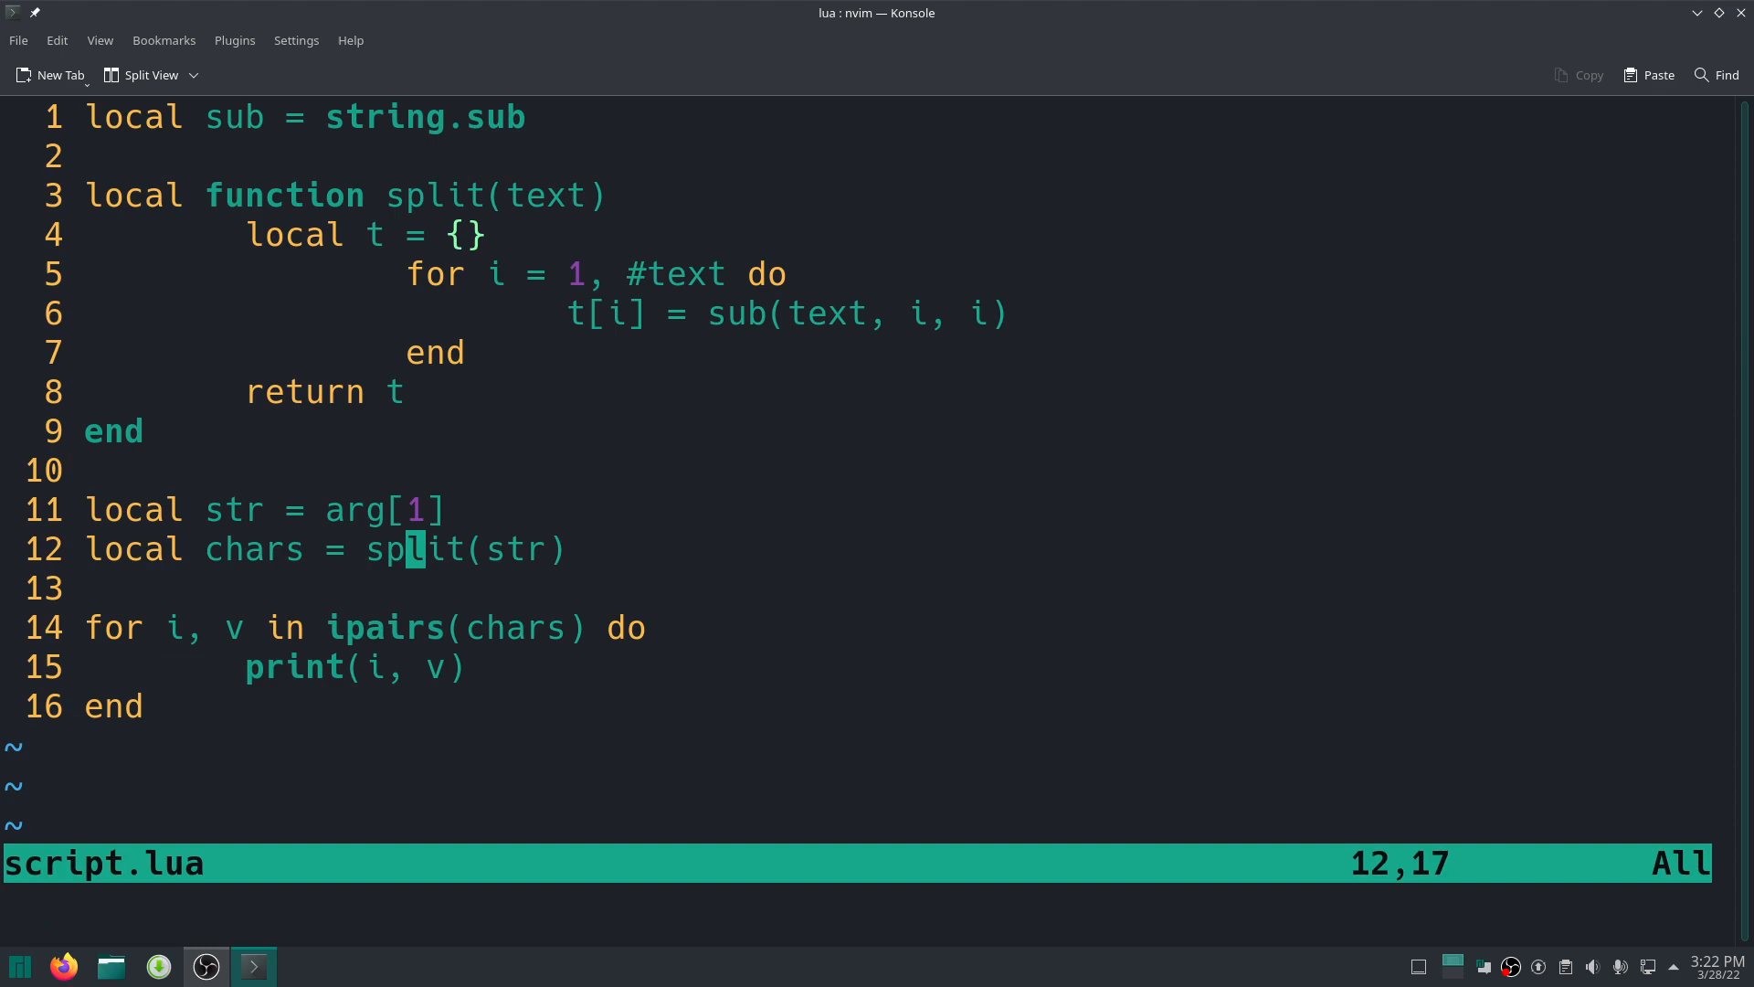
Rerun script.lua with "Hello World" quoted so all 11 characters print, then dismiss the output.
key("j")
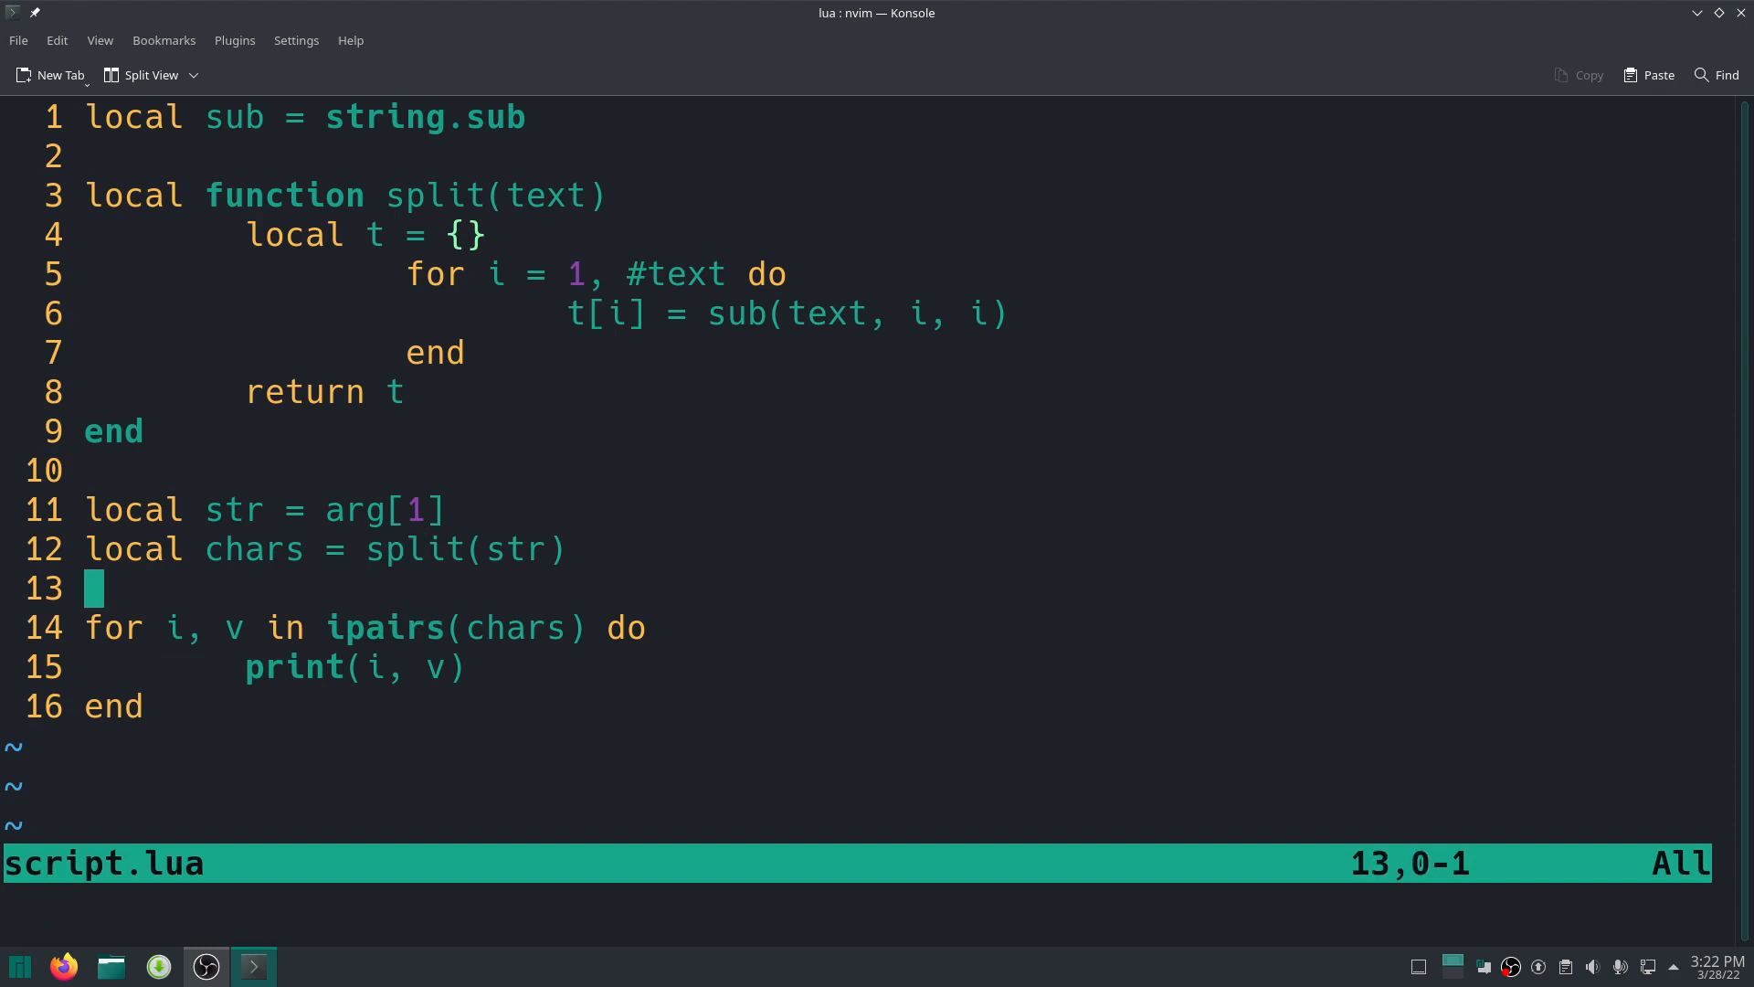
type(":!luajit script.lua Yoo")
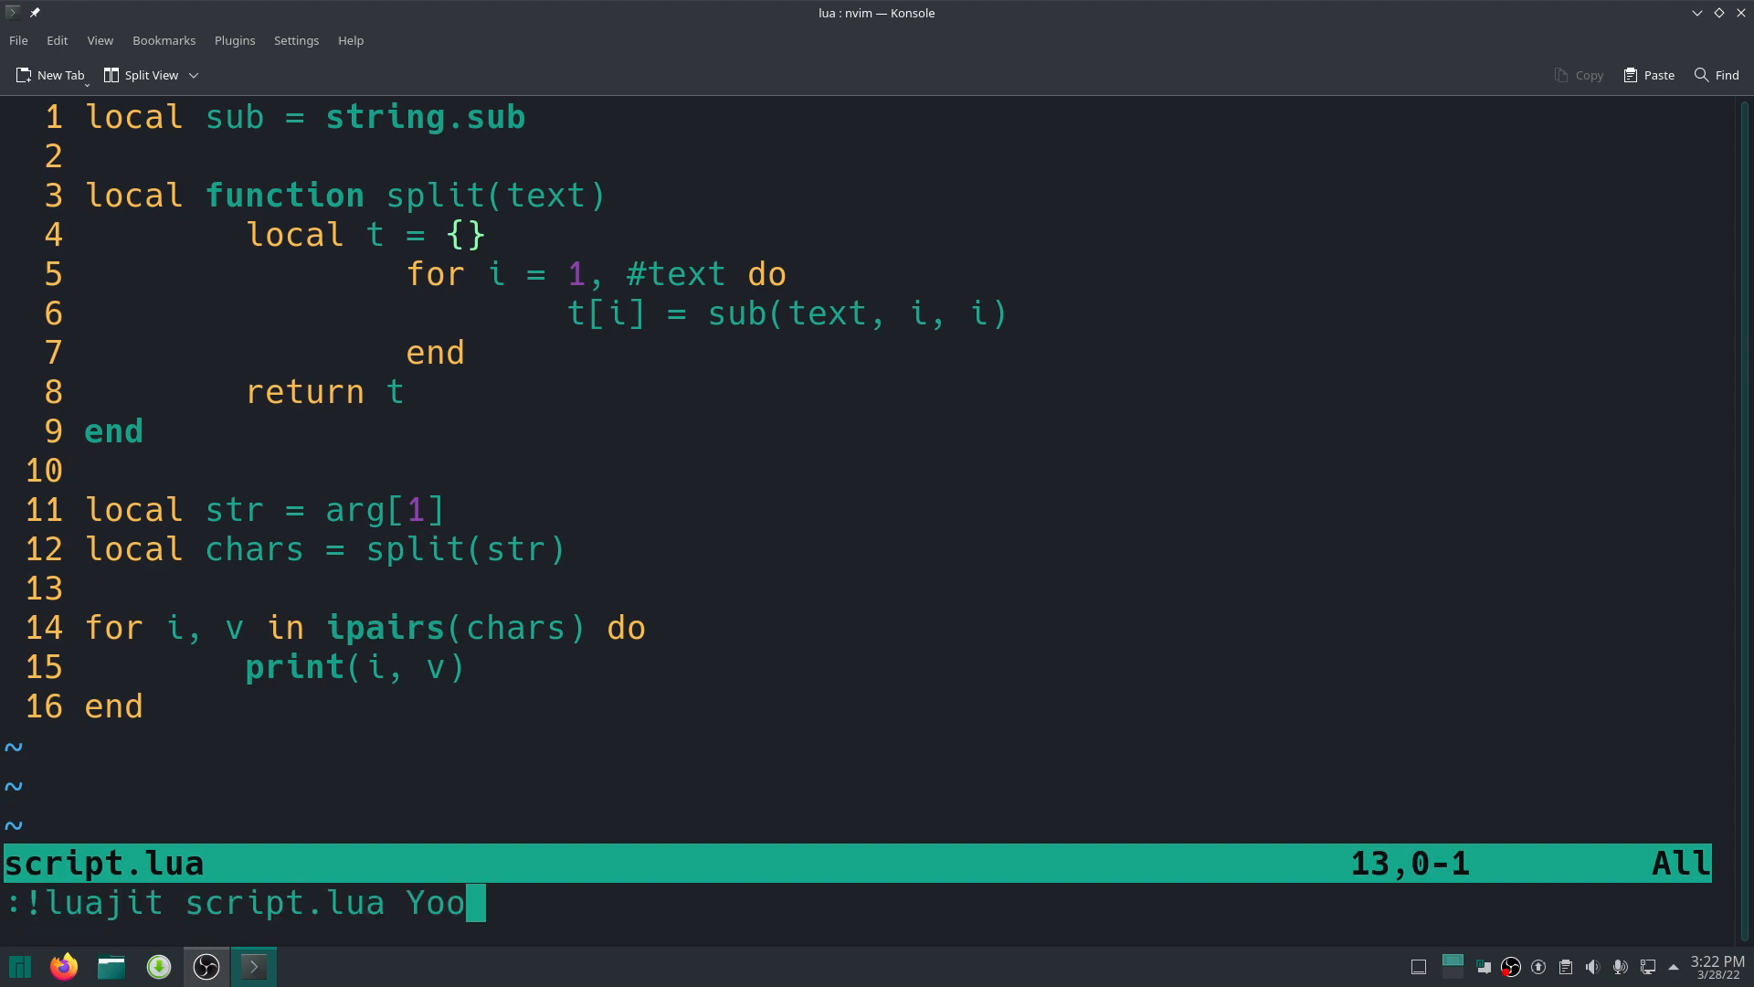
type("H")
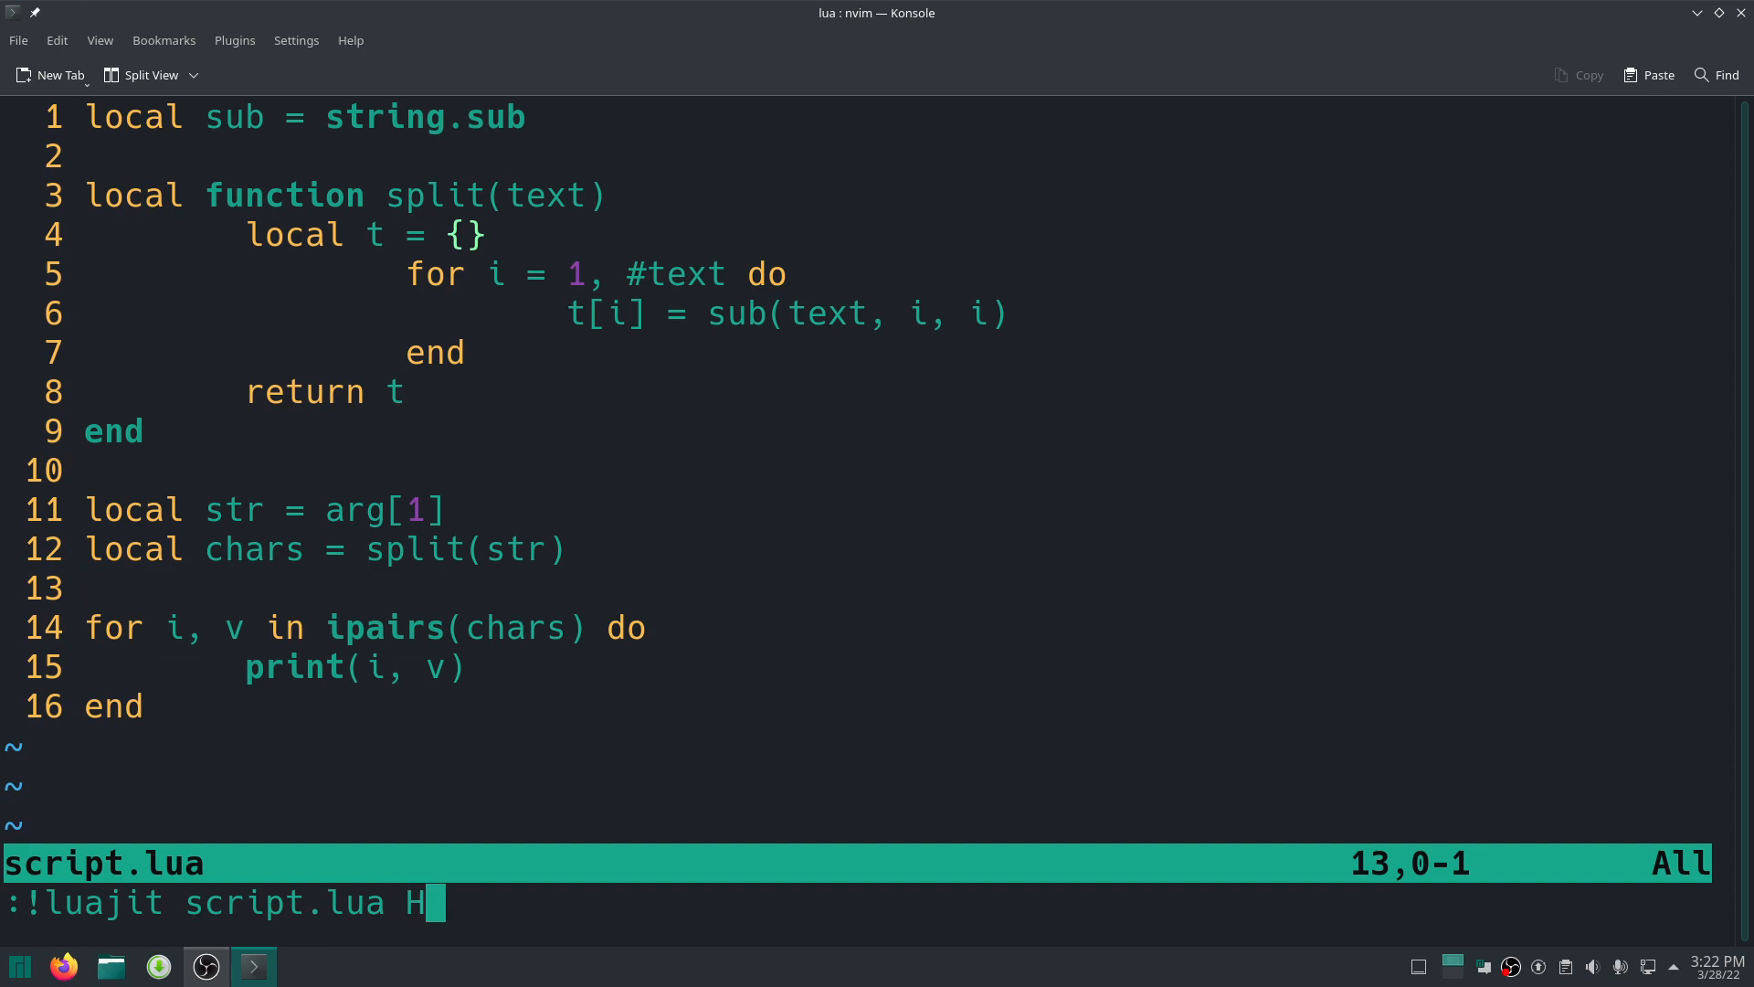
type("ello World")
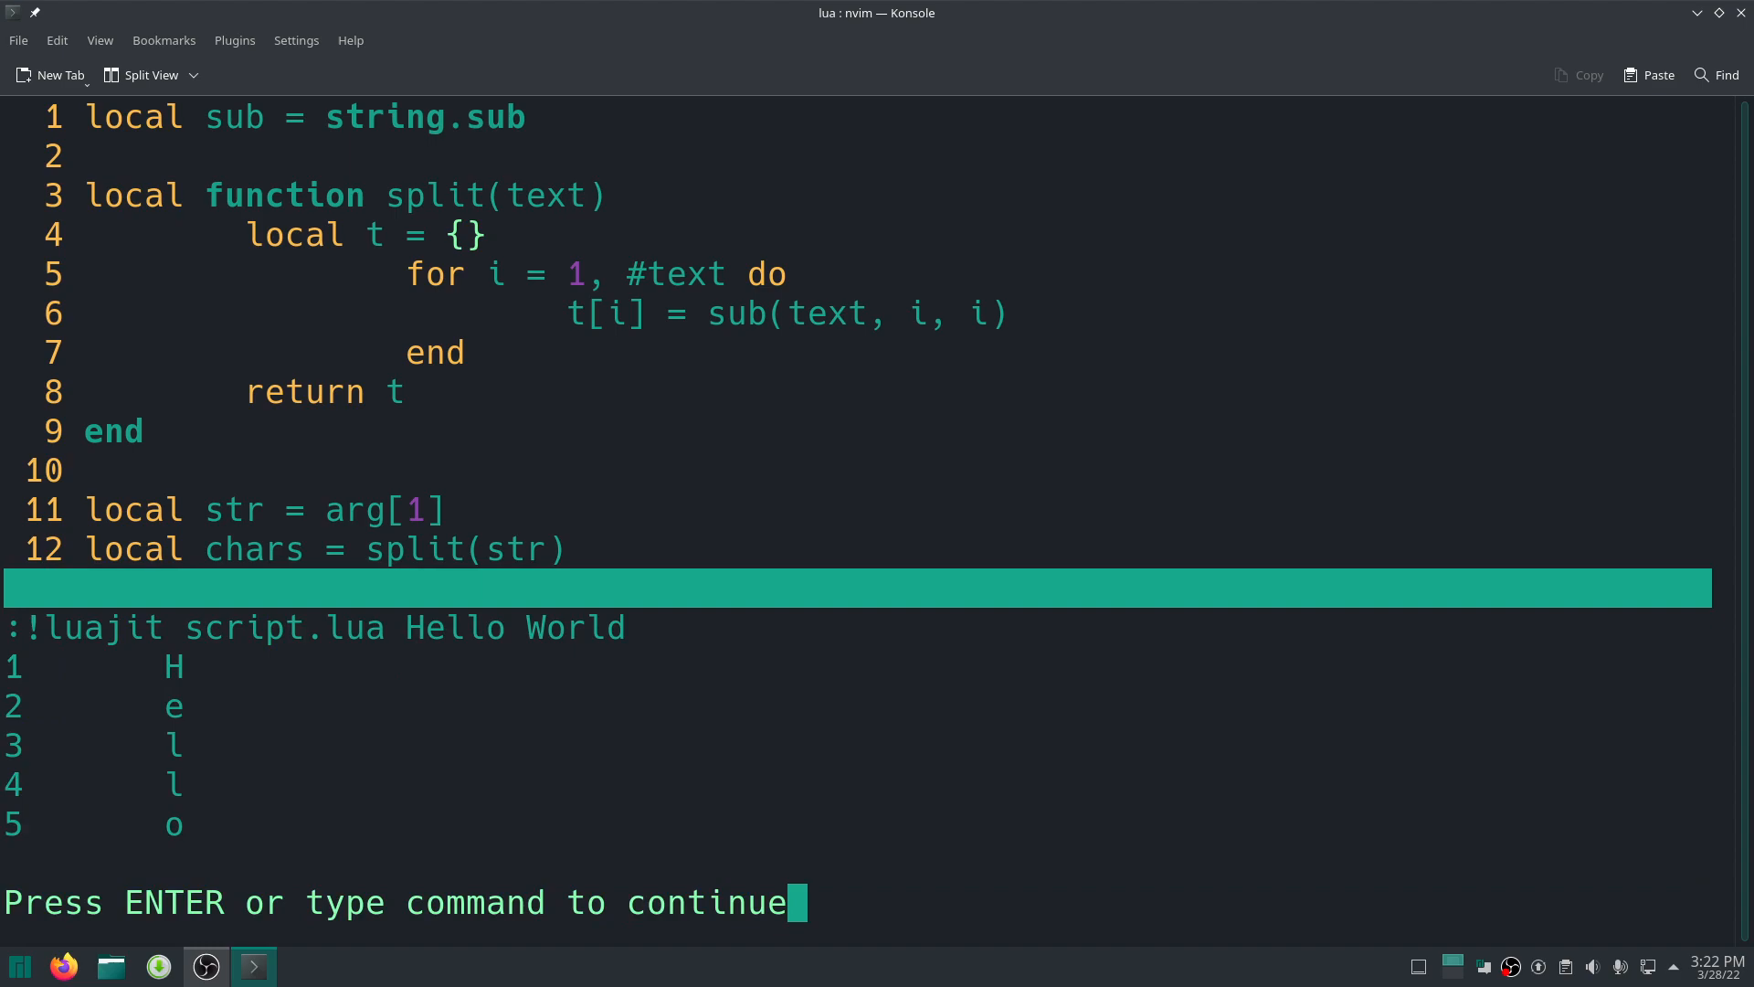
key("Return")
type(":!luajit script.lua Hello World")
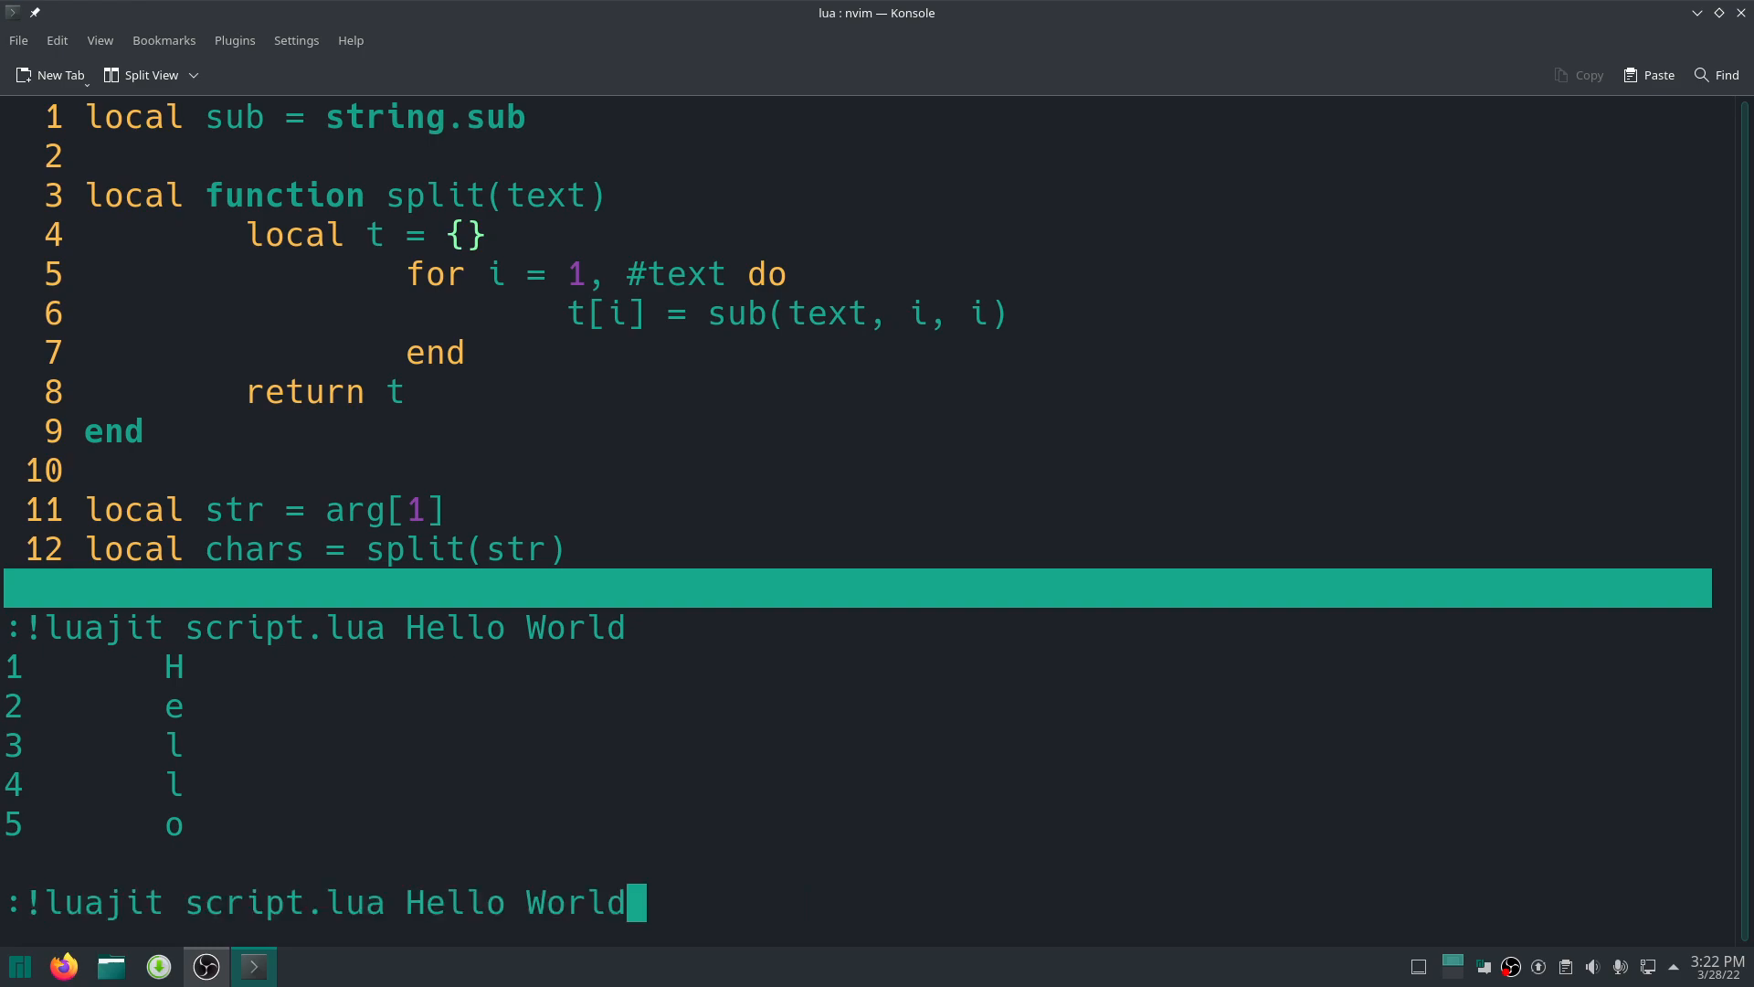
mouse_move(535, 902)
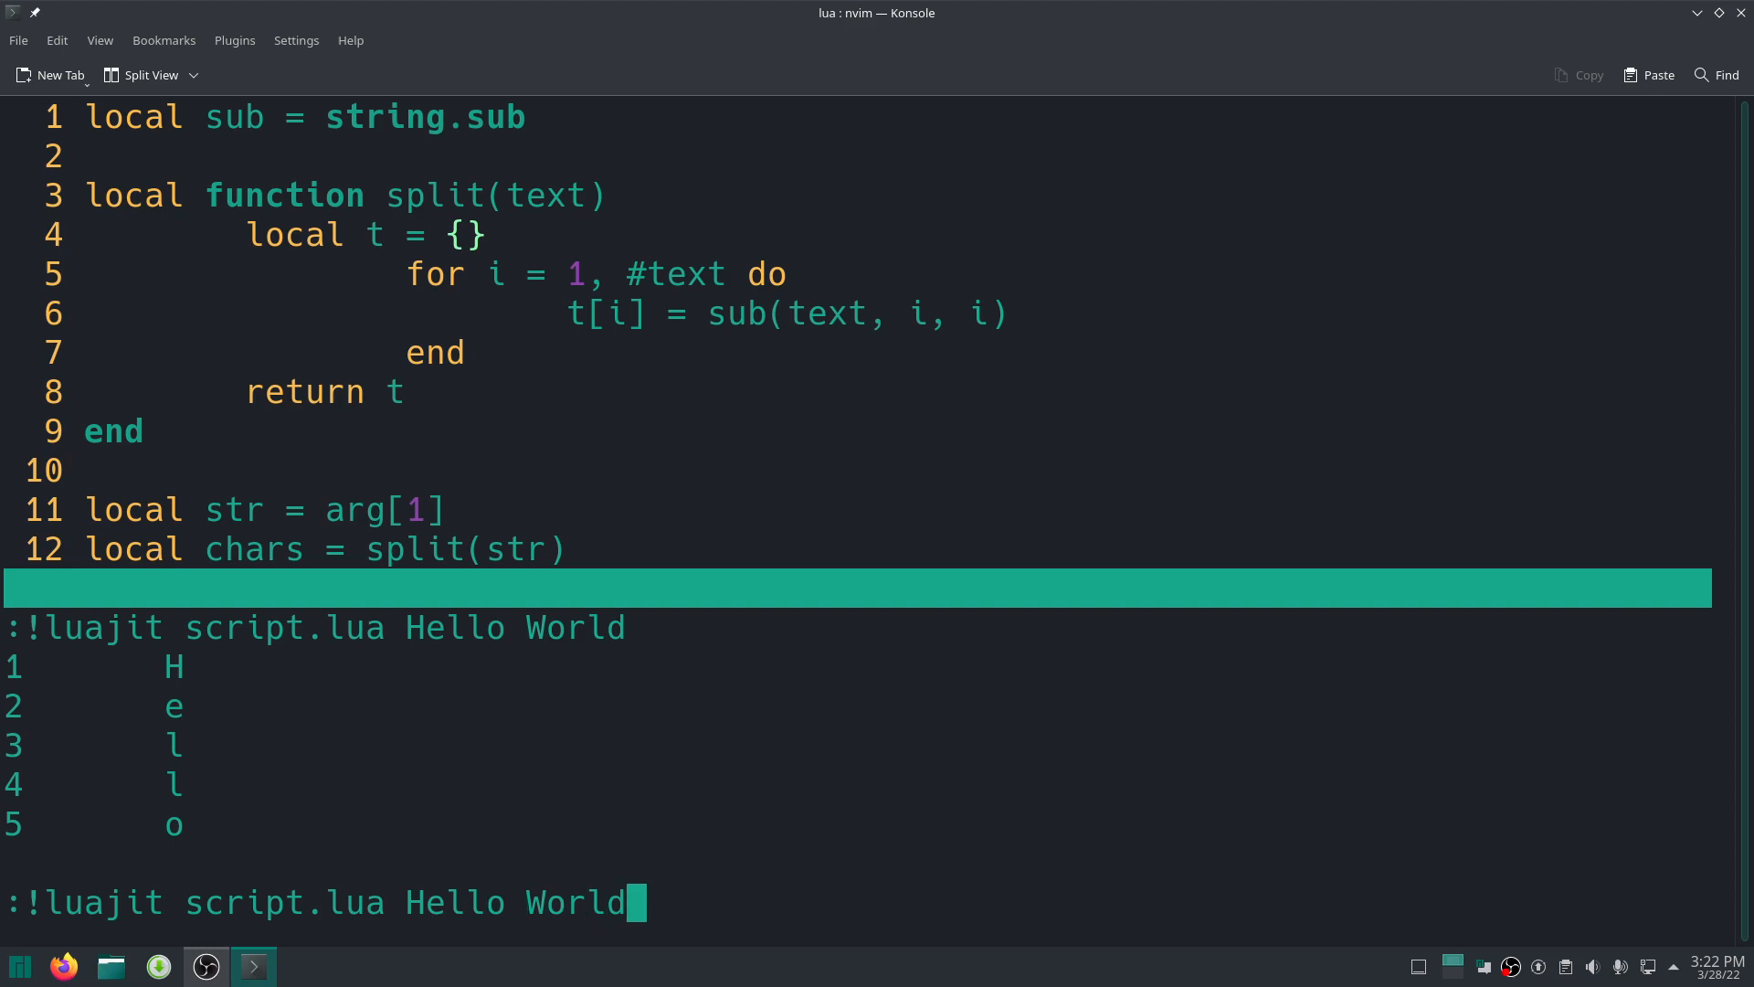
type("\"")
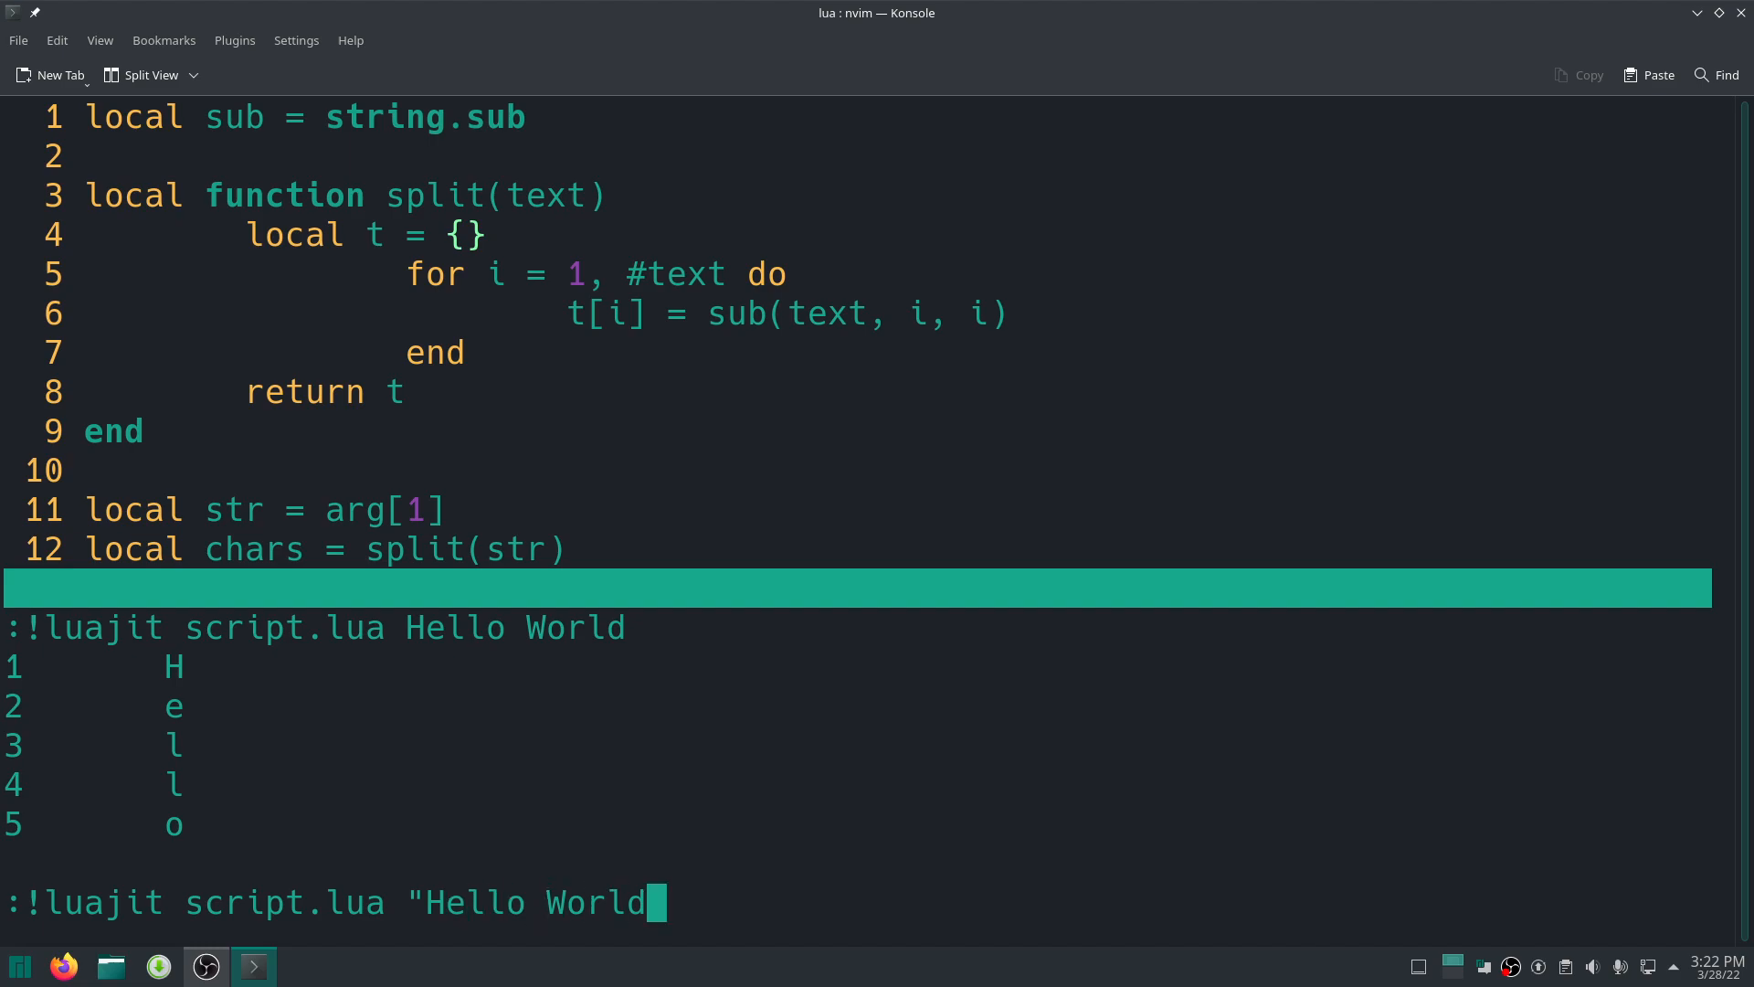
type("\"")
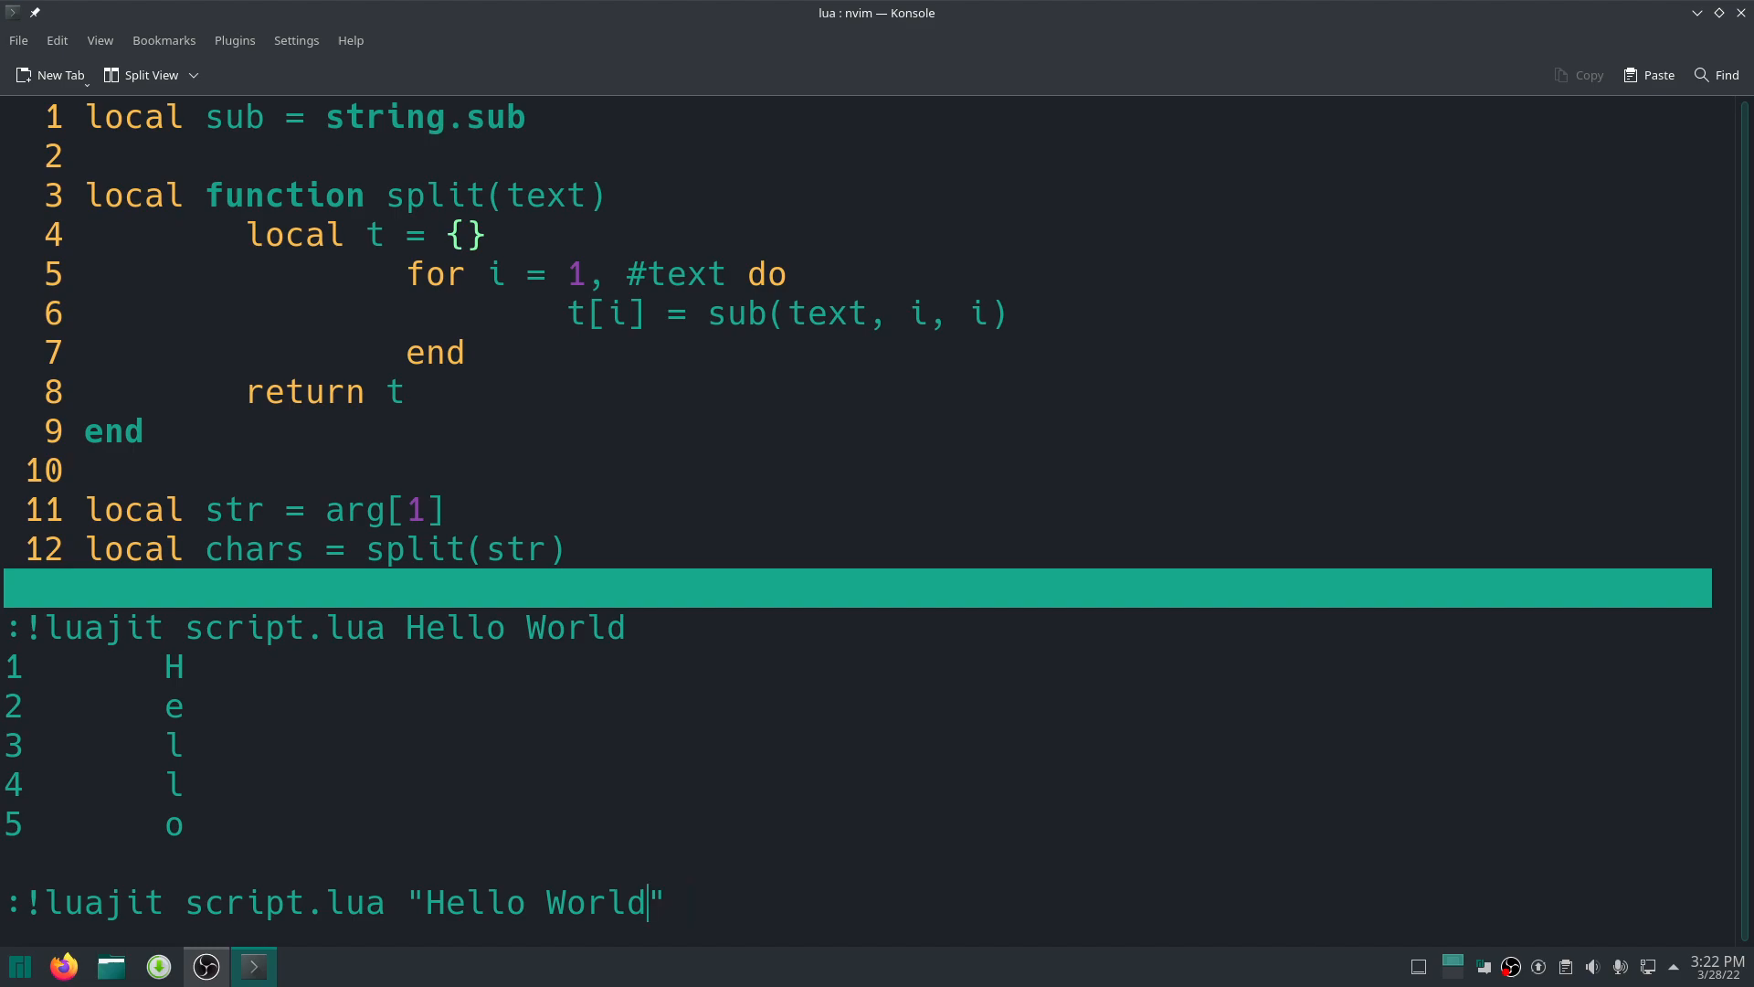
key("Return")
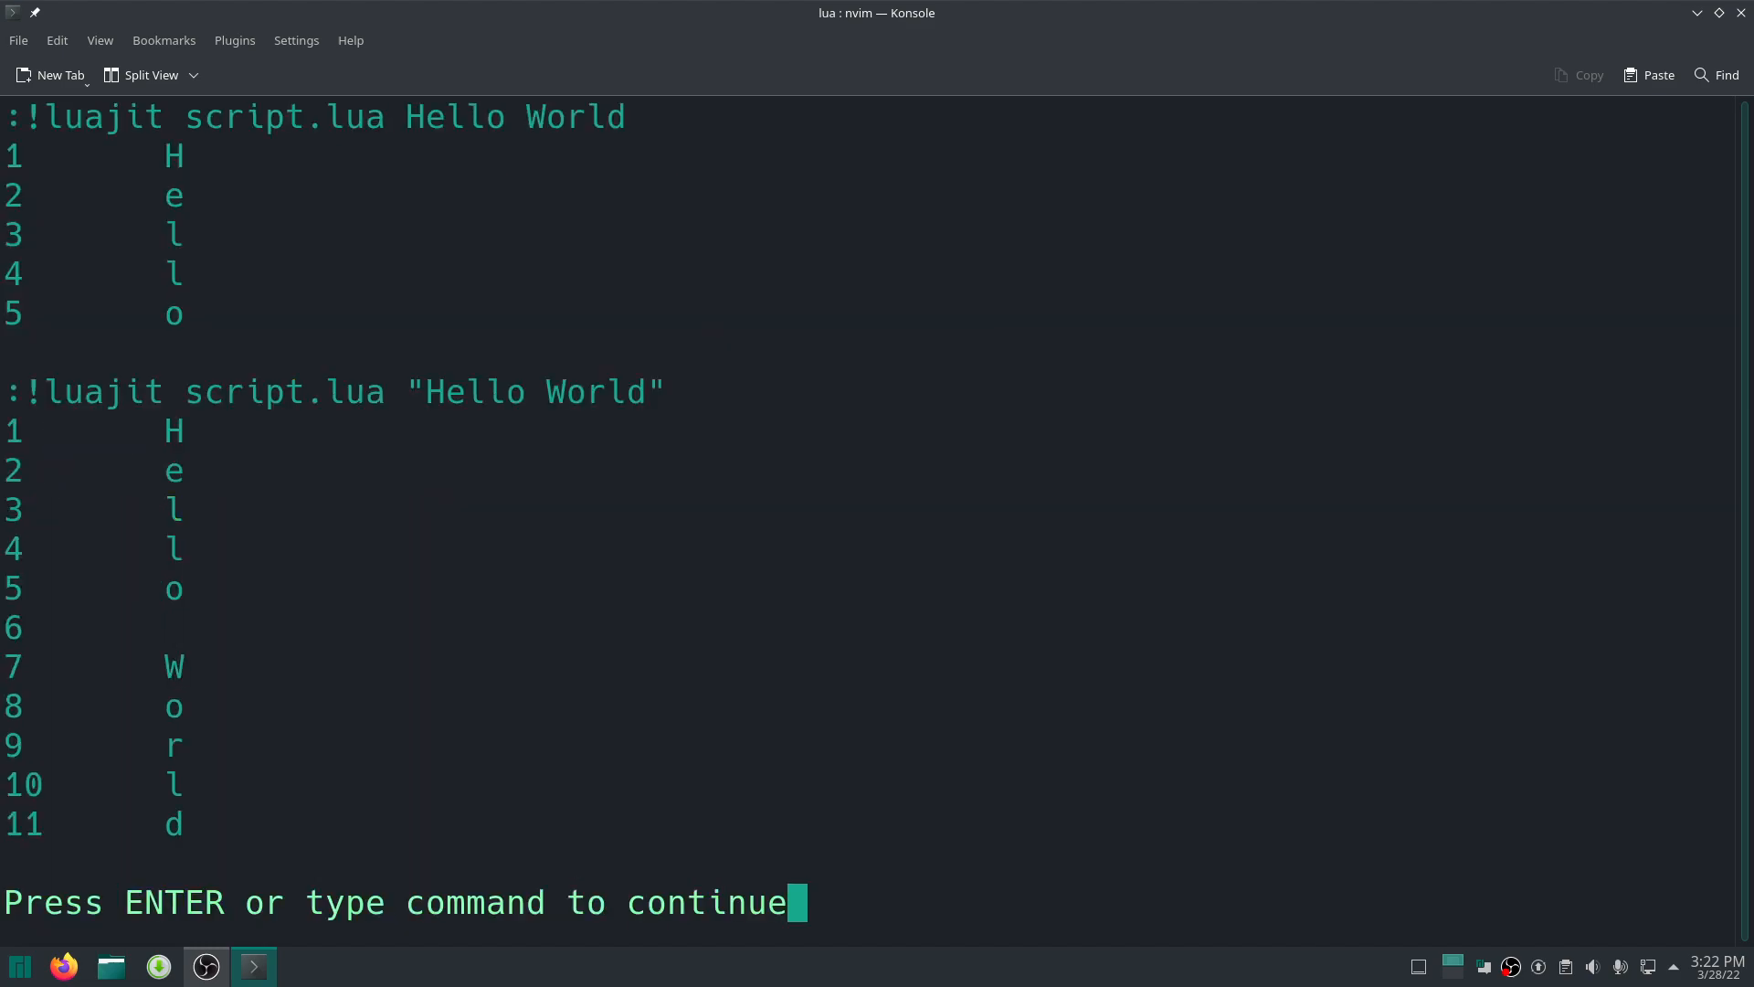
key("Return")
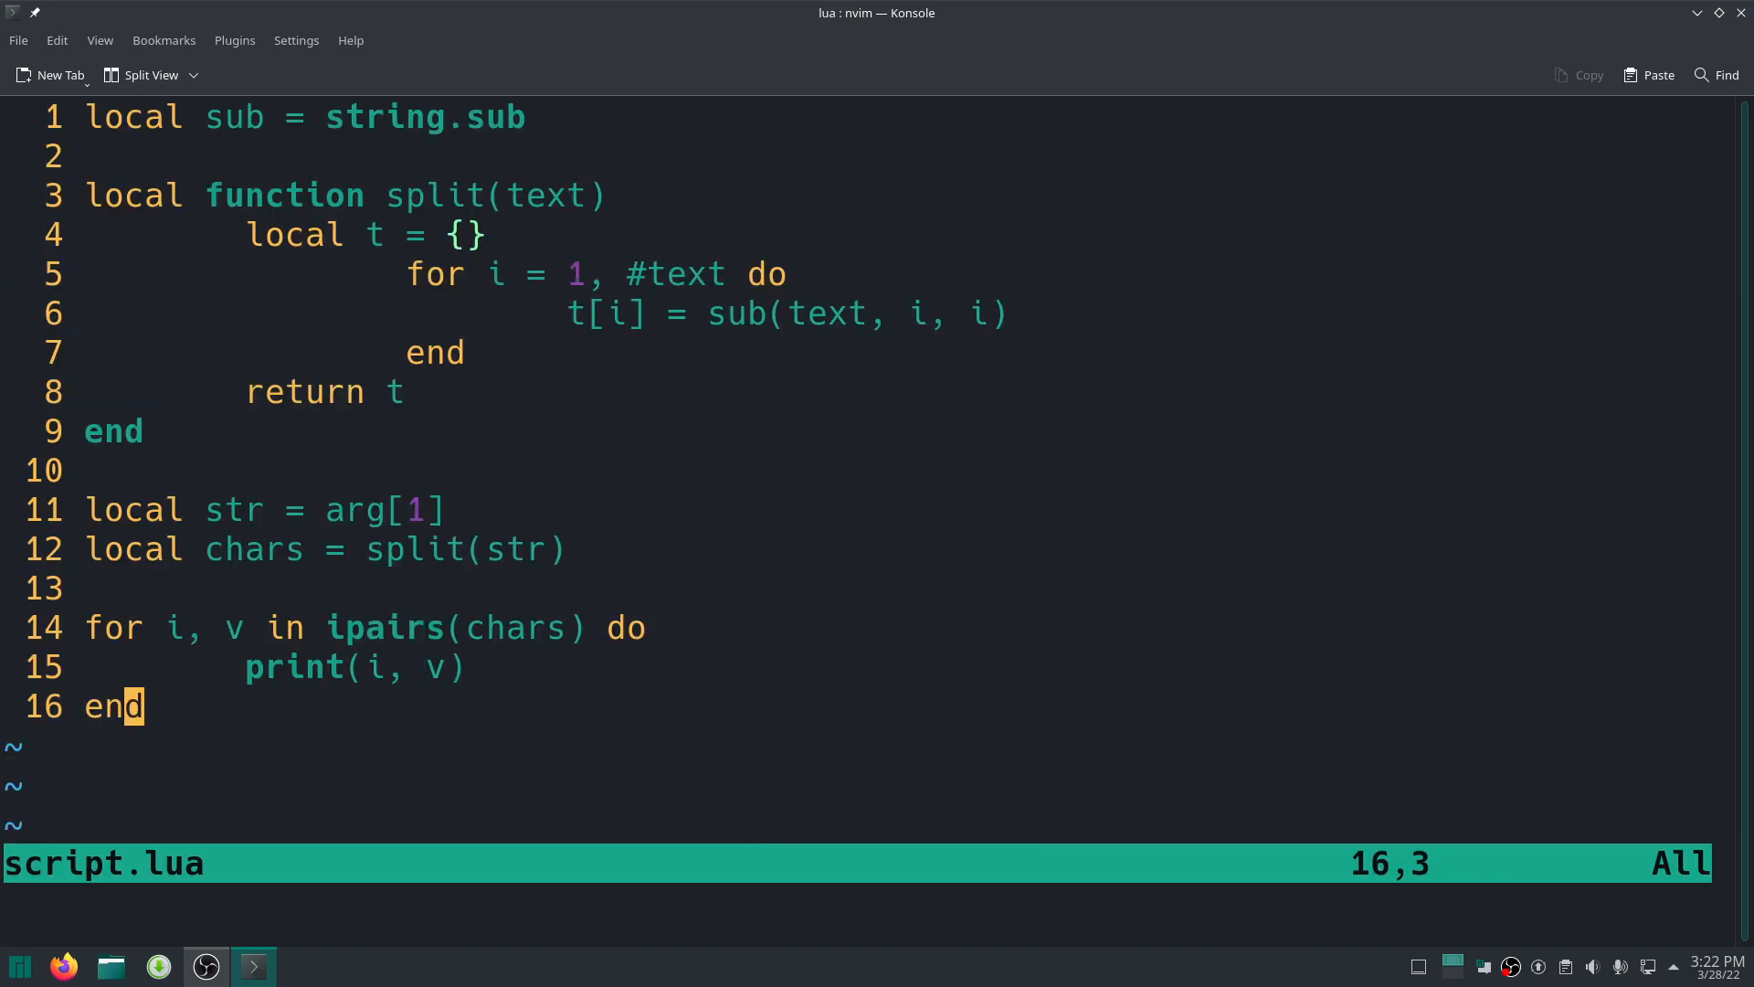
Replace the for/ipairs loop with local new_str = table.concat(chars) and print(new_str).
key("a")
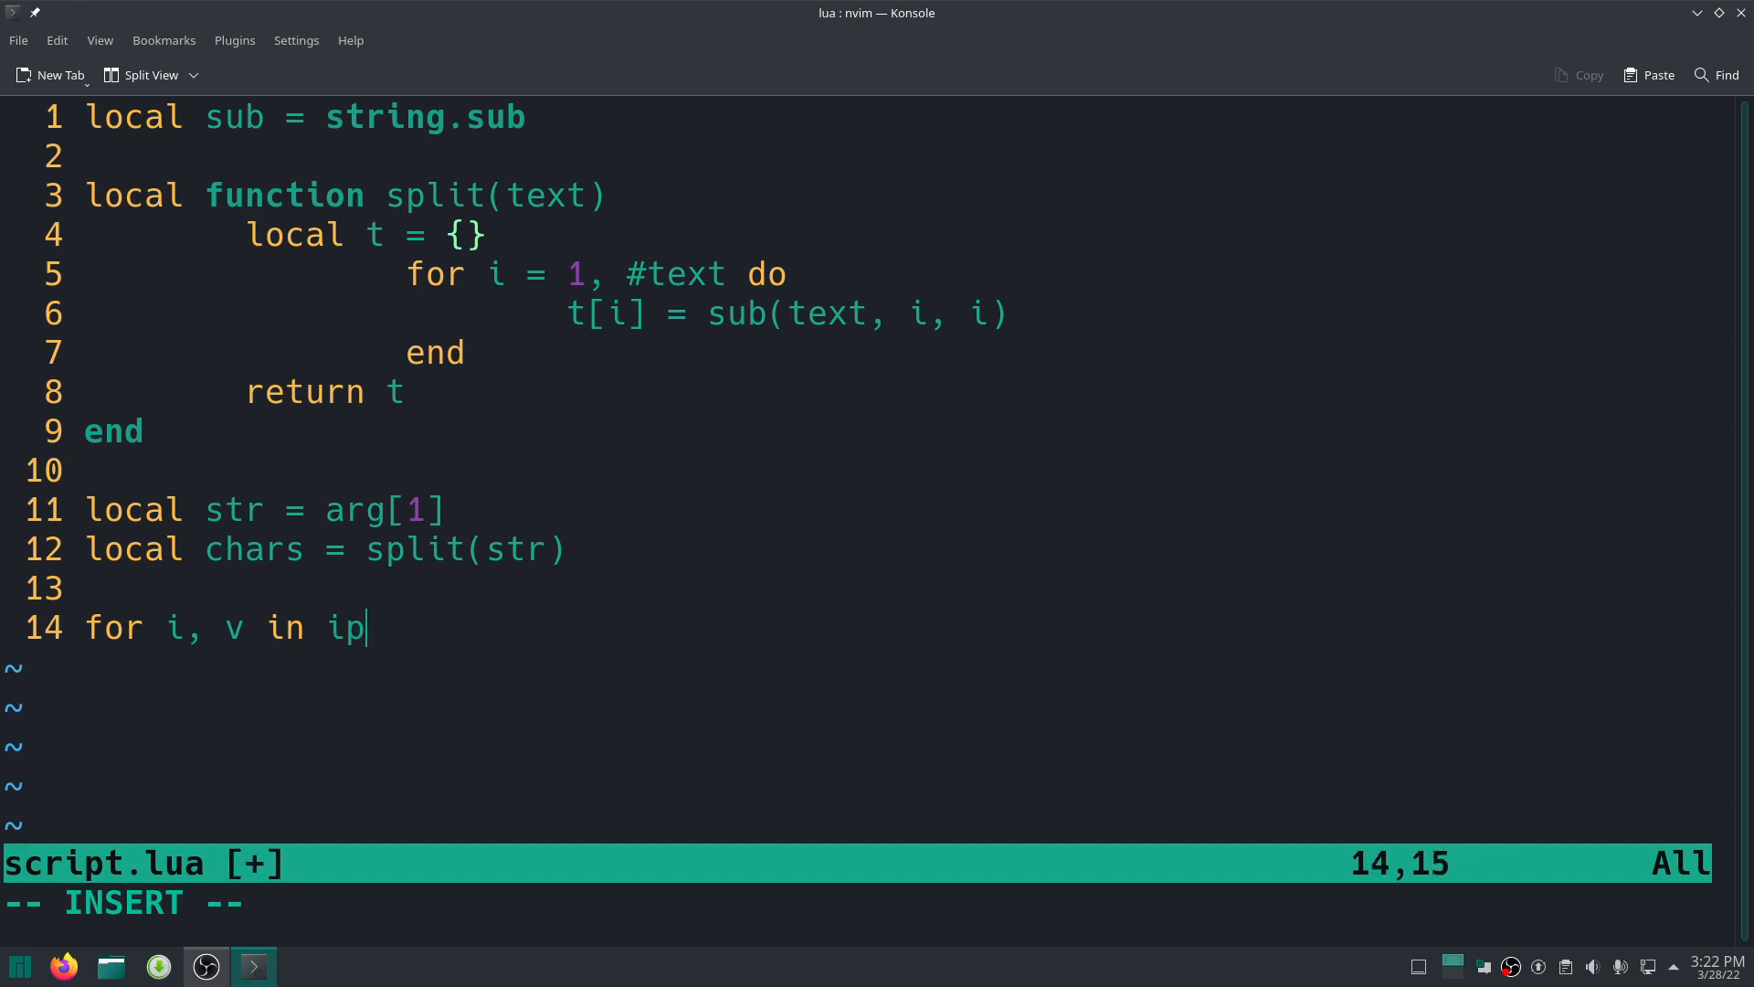
key("ctrl+z")
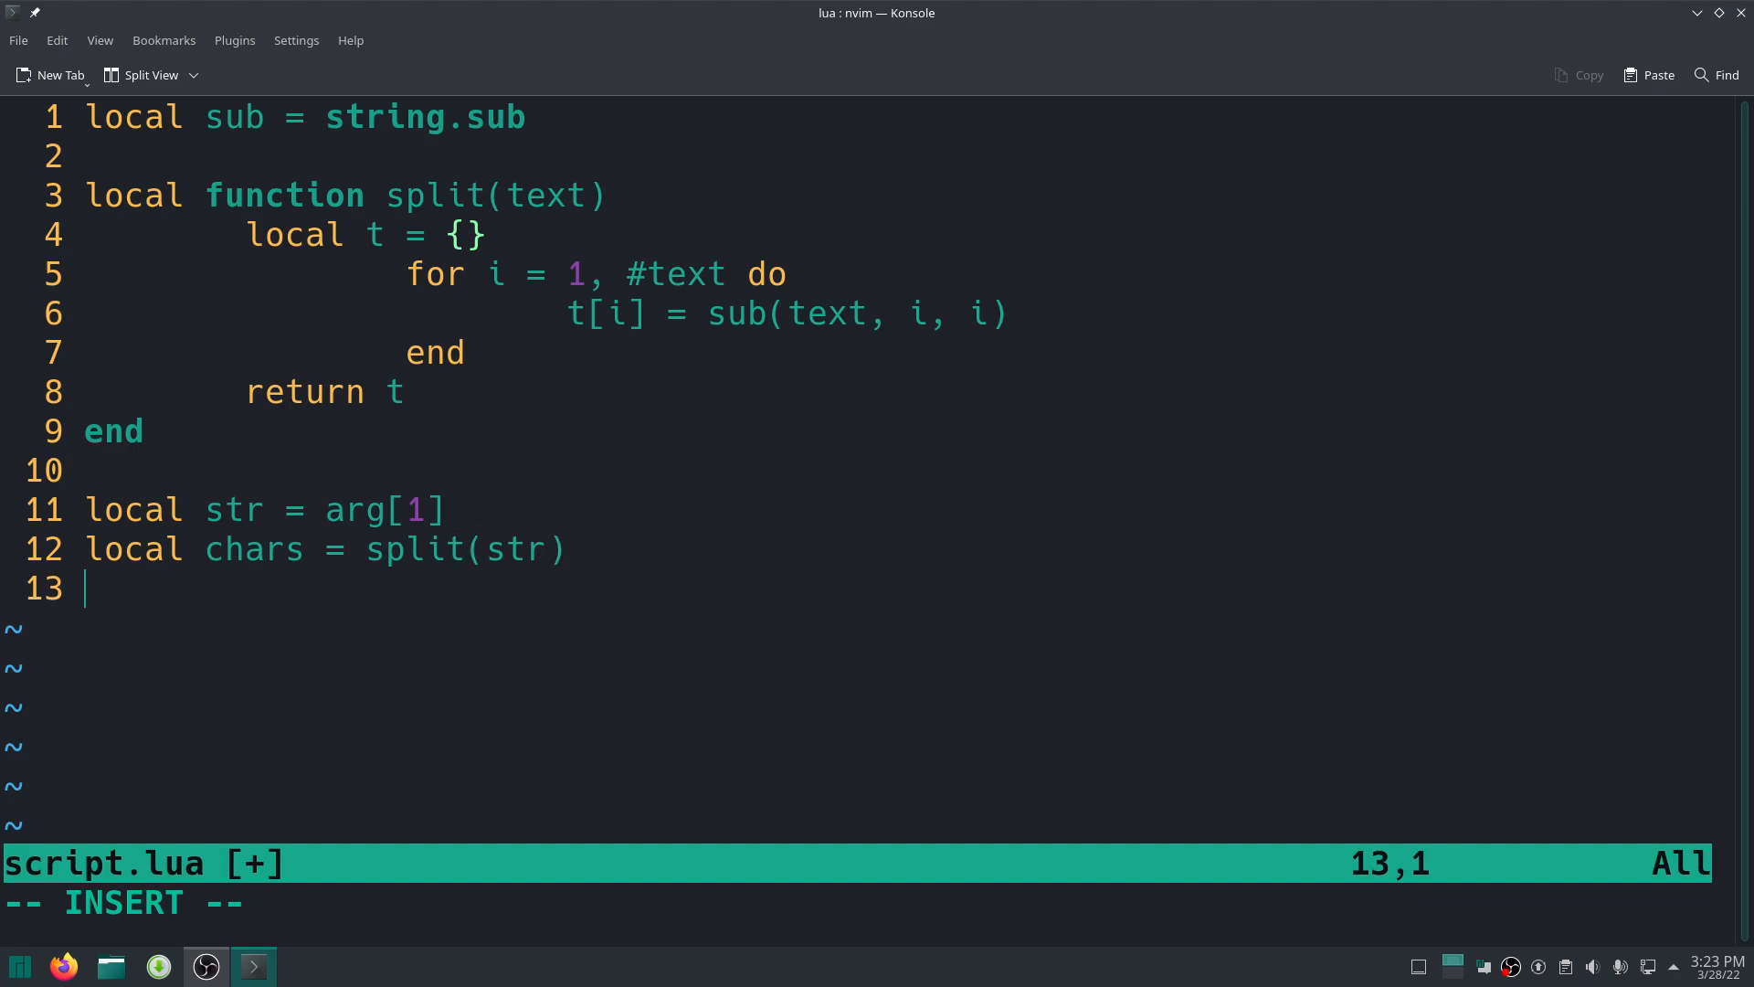
type("local")
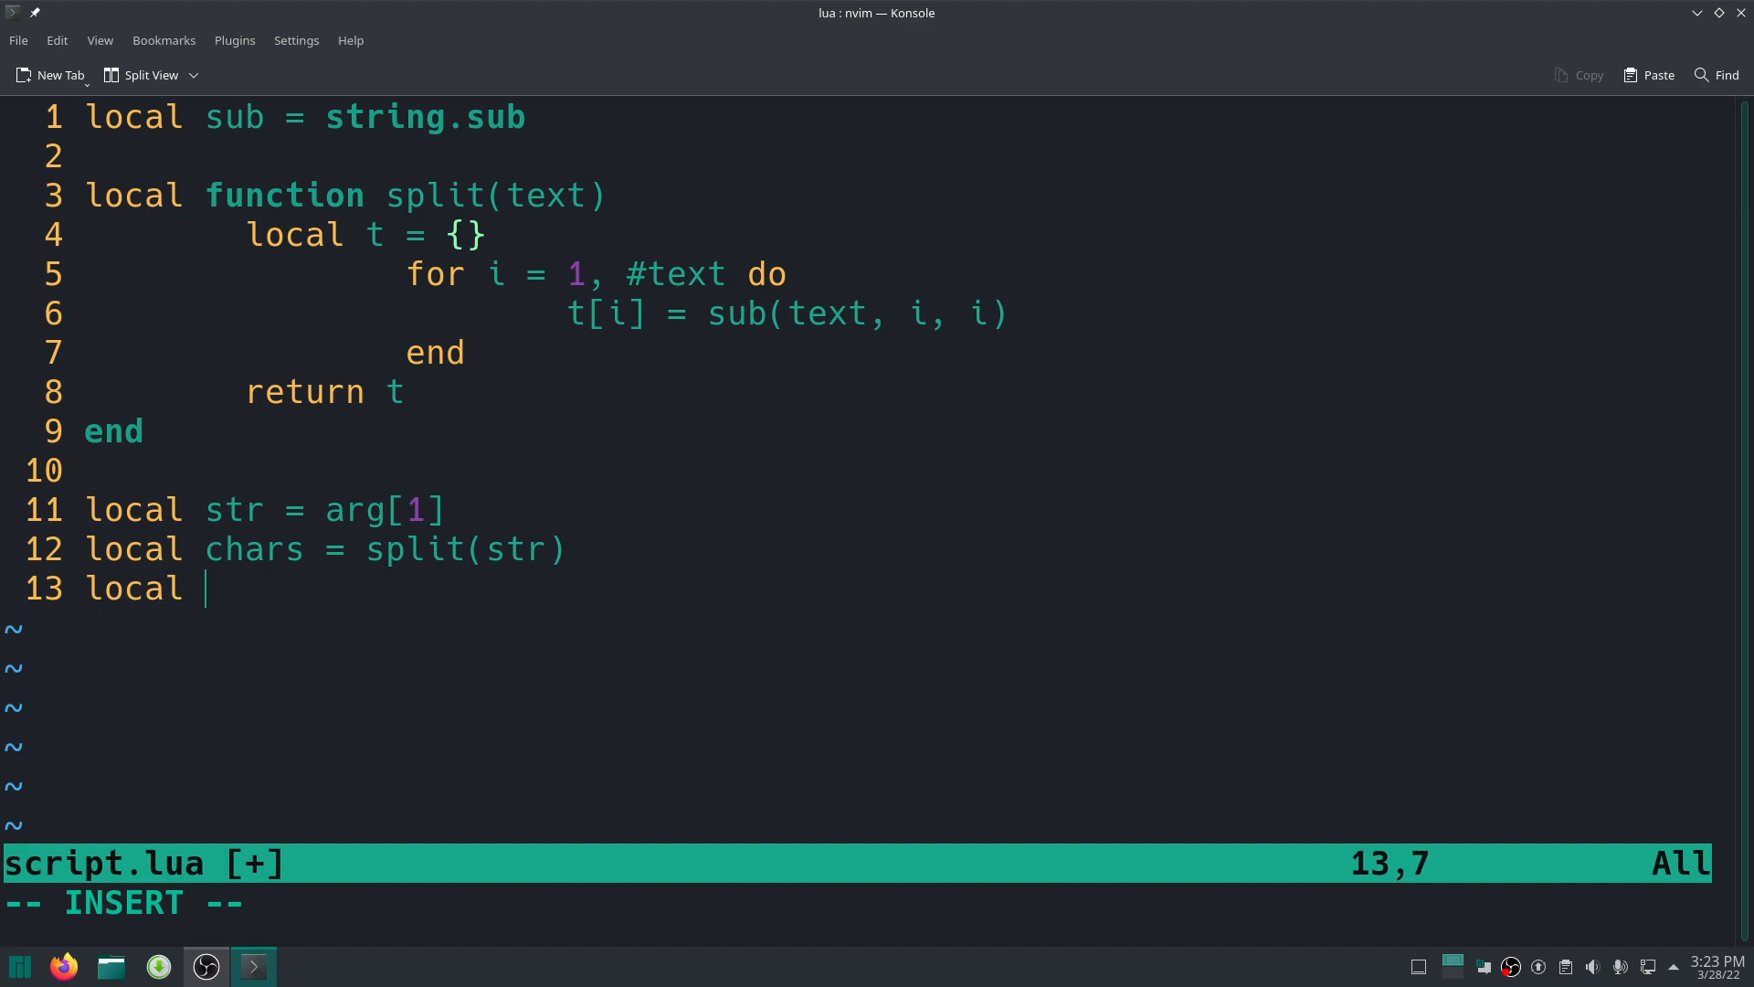
type("new_str =")
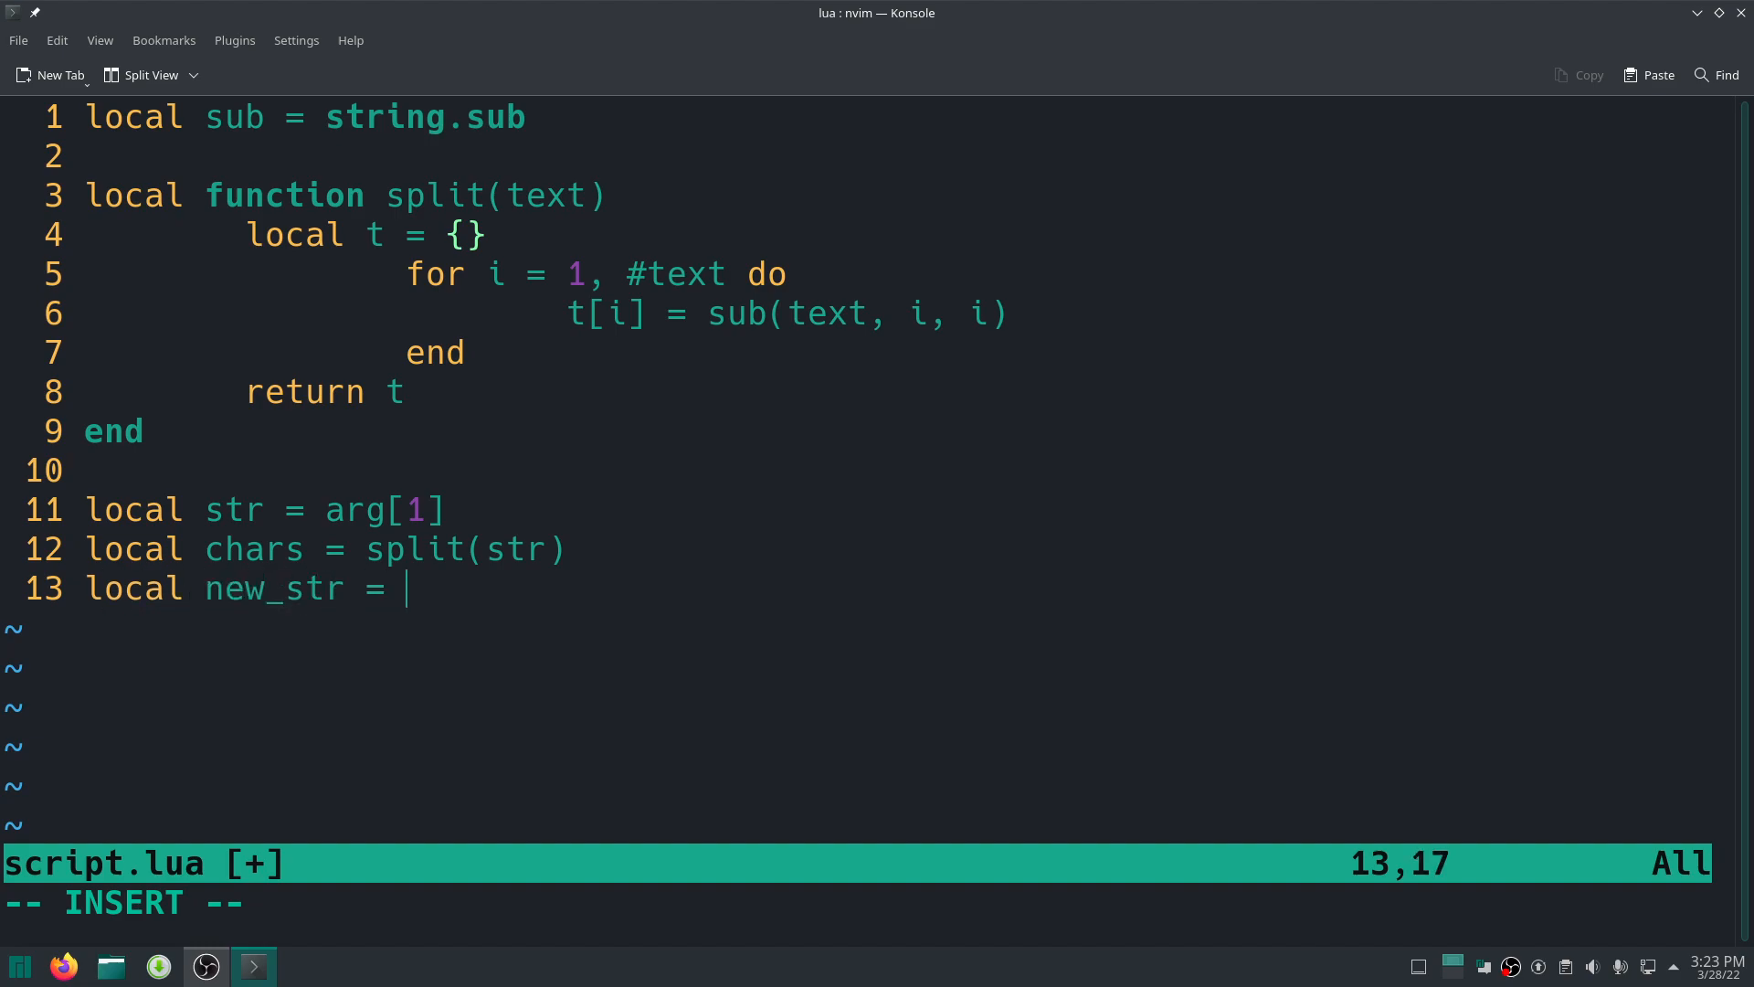
type("st")
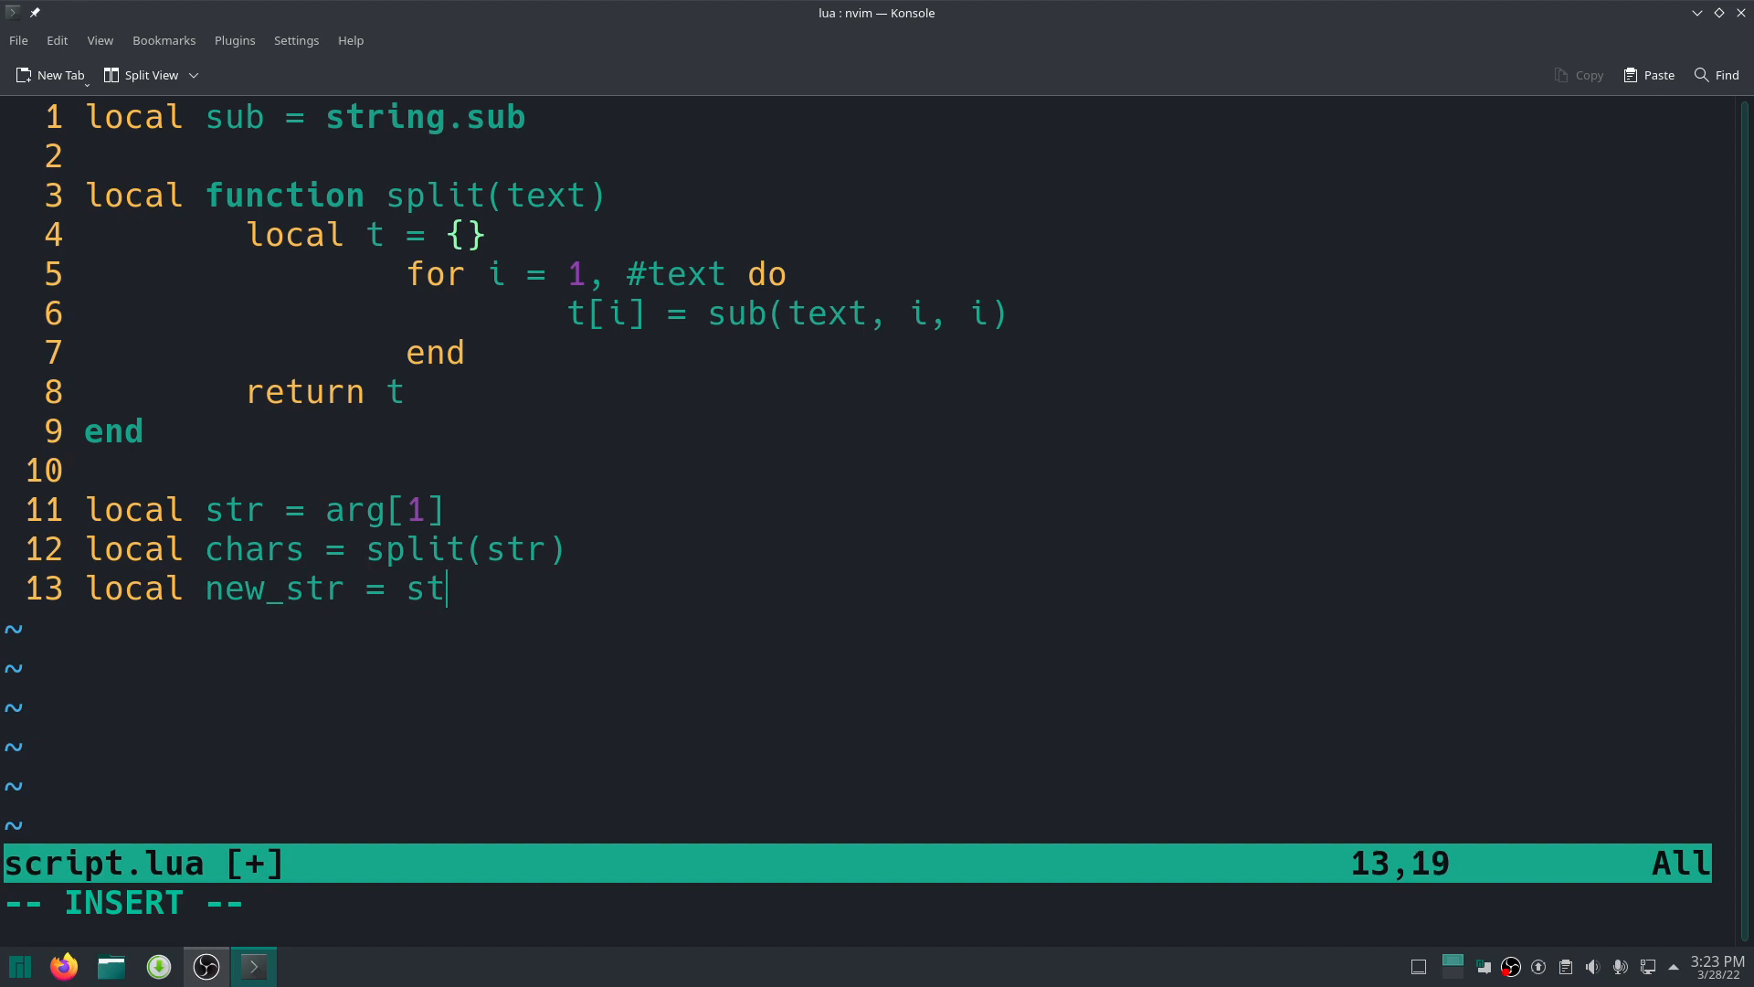
type("able.")
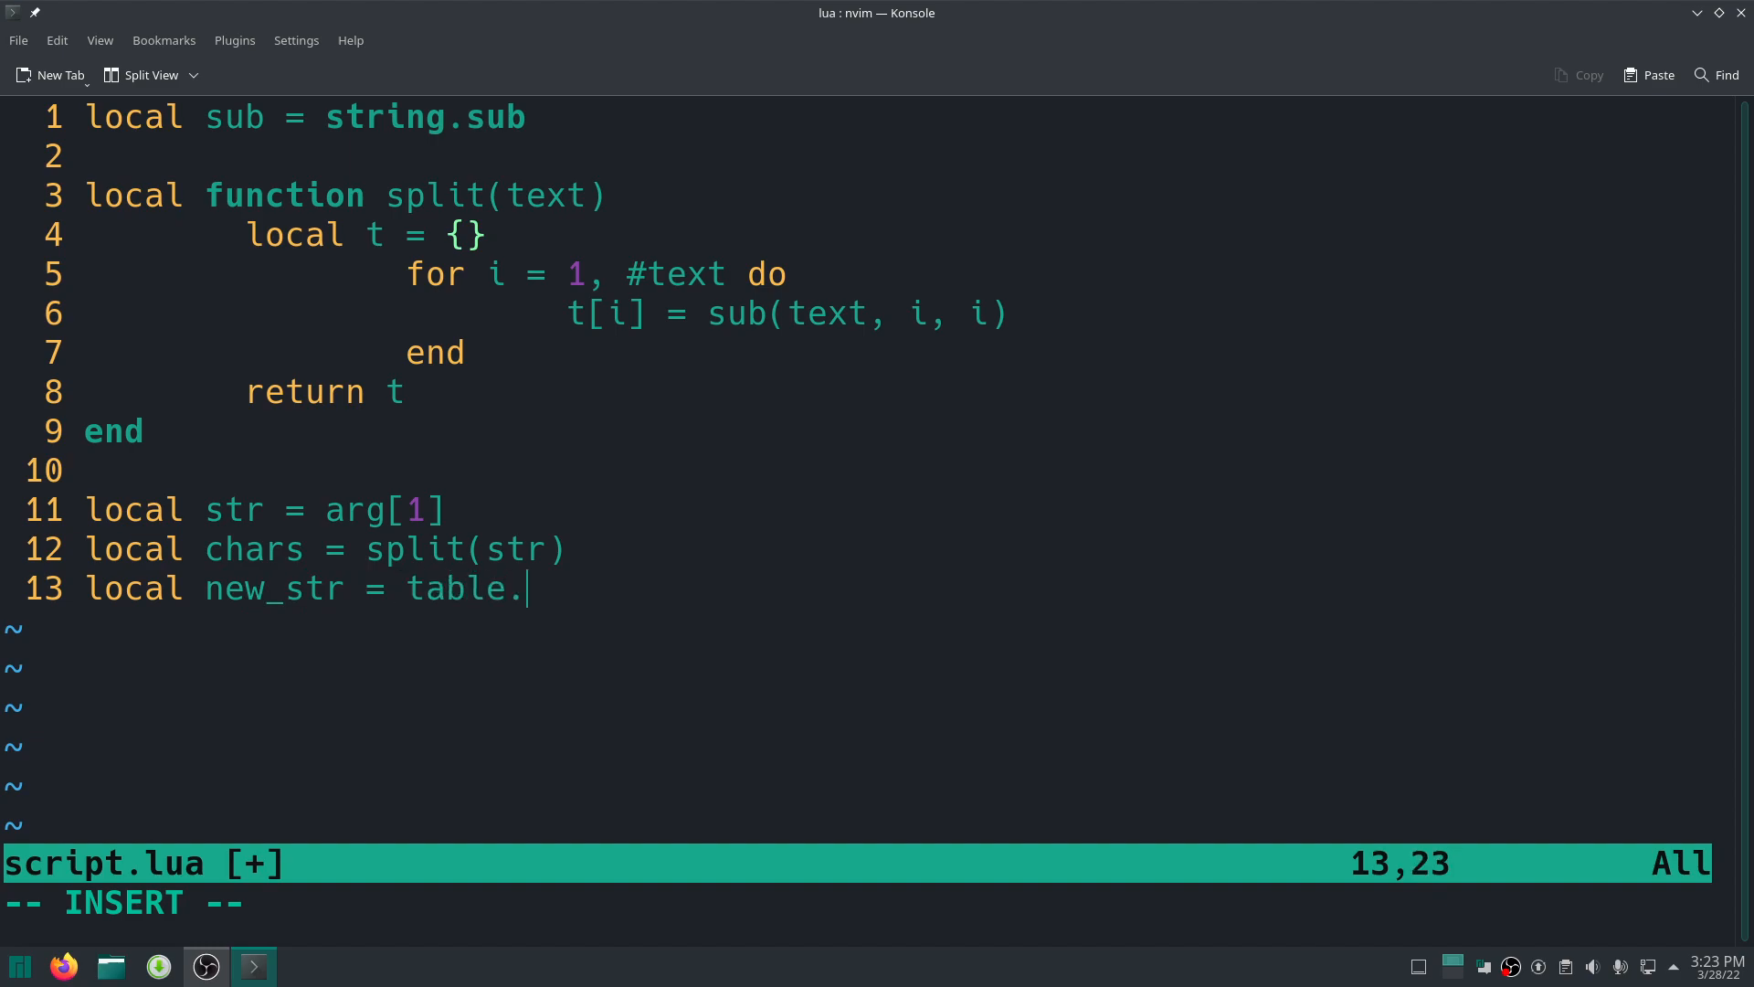
type("c")
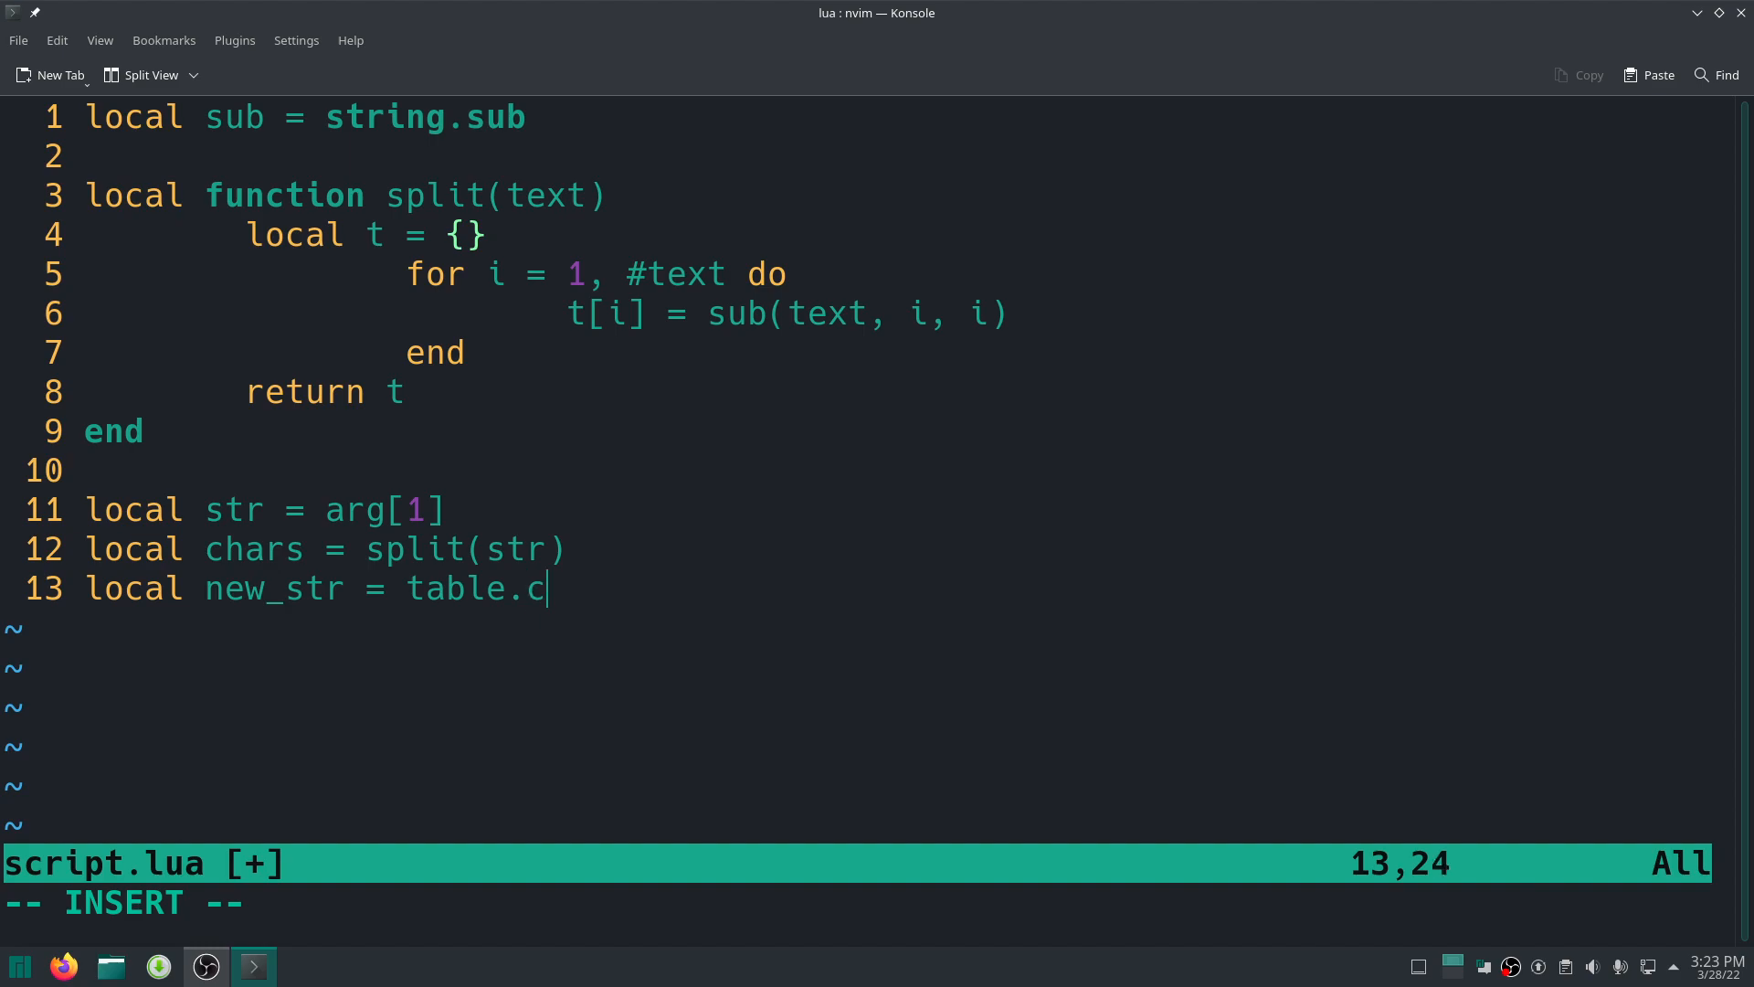
type("oncat(")
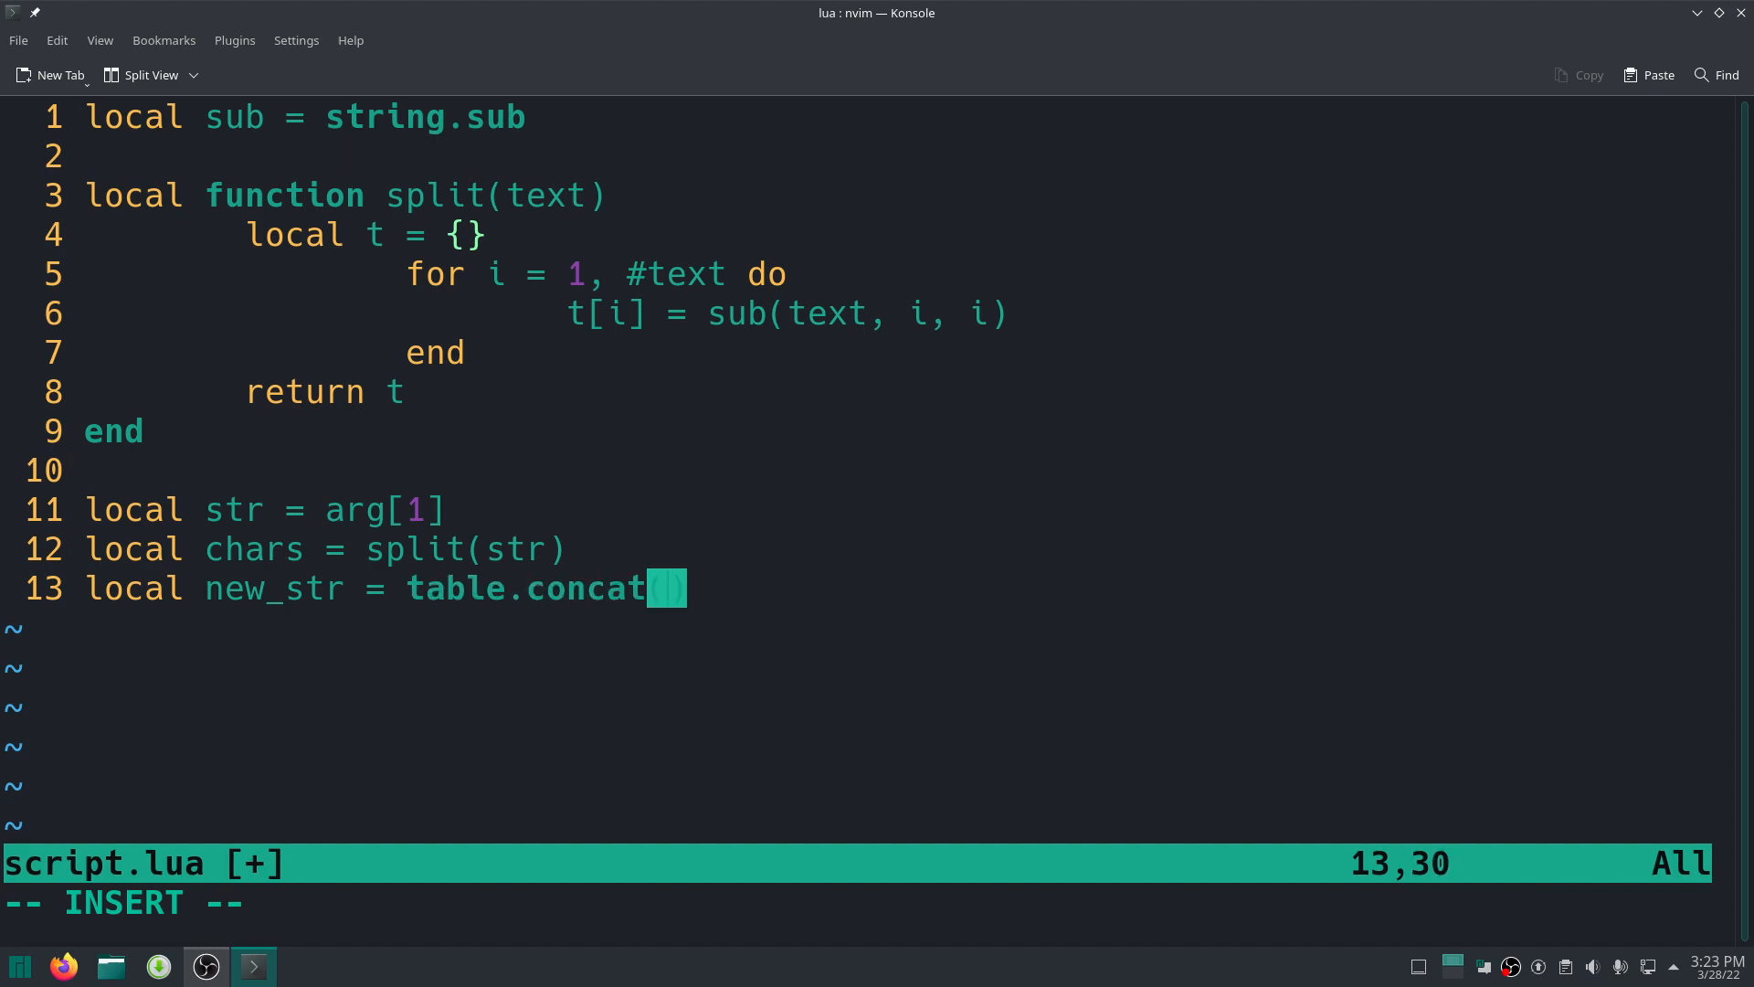
type("c")
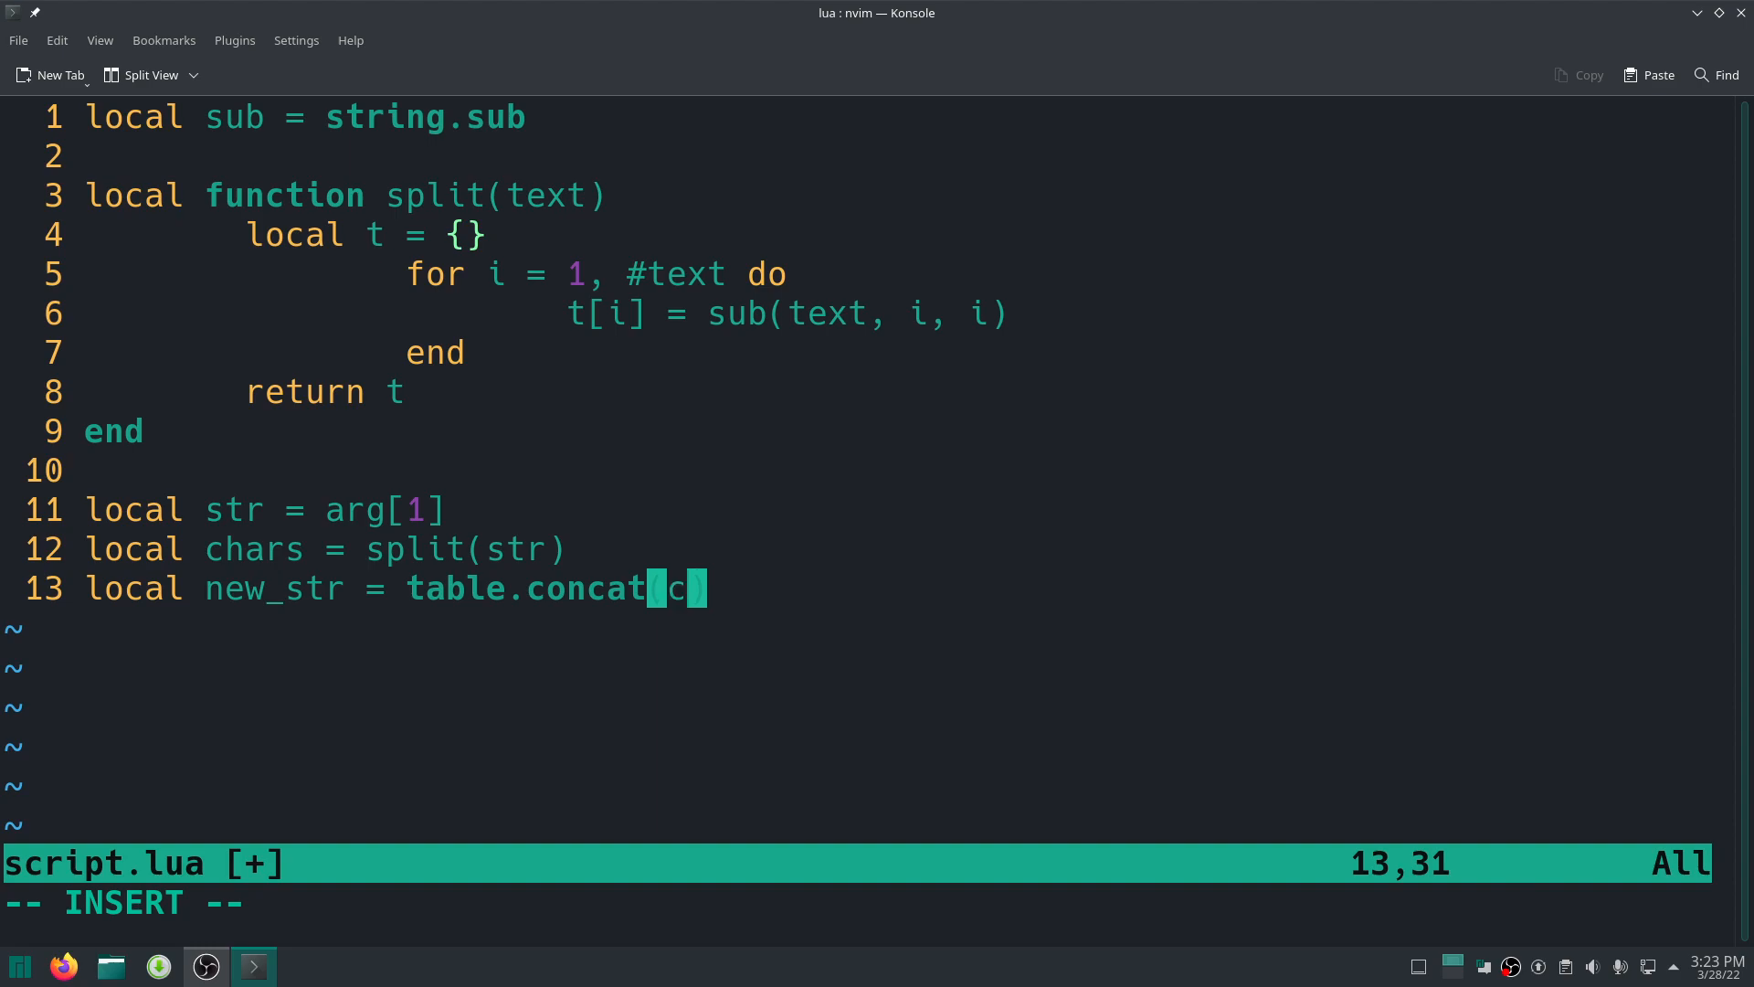
type("hars,")
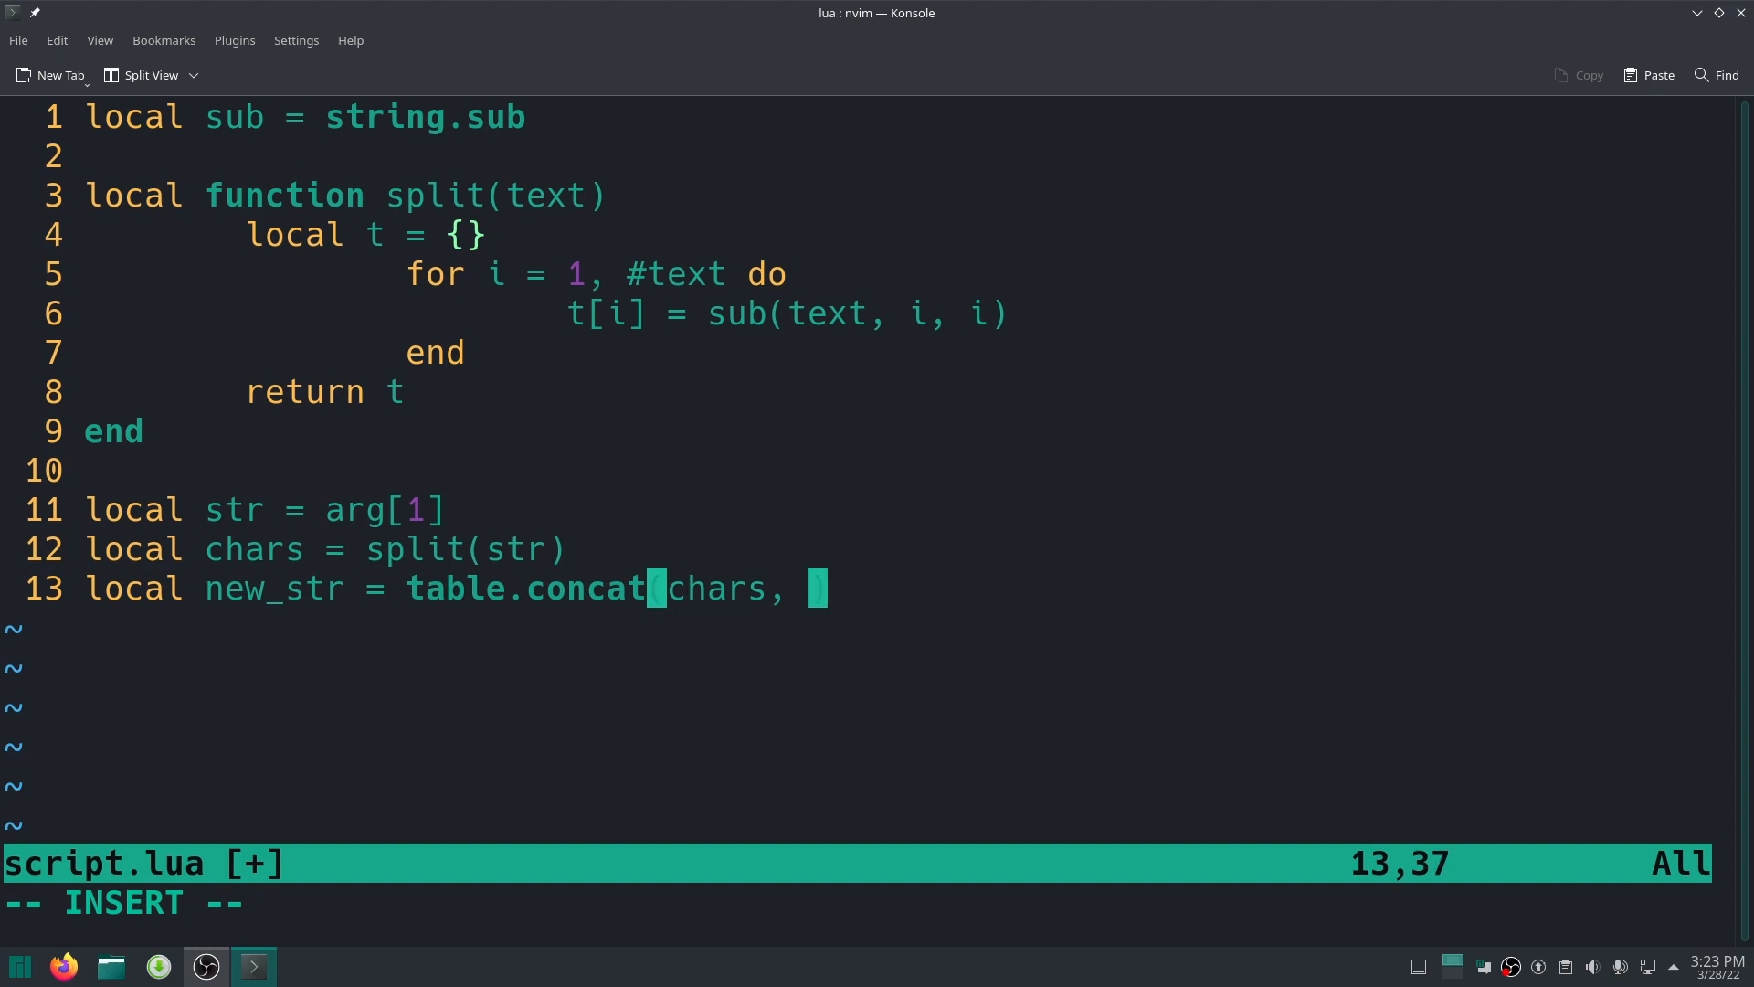
key("BackSpace")
type("print(ne")
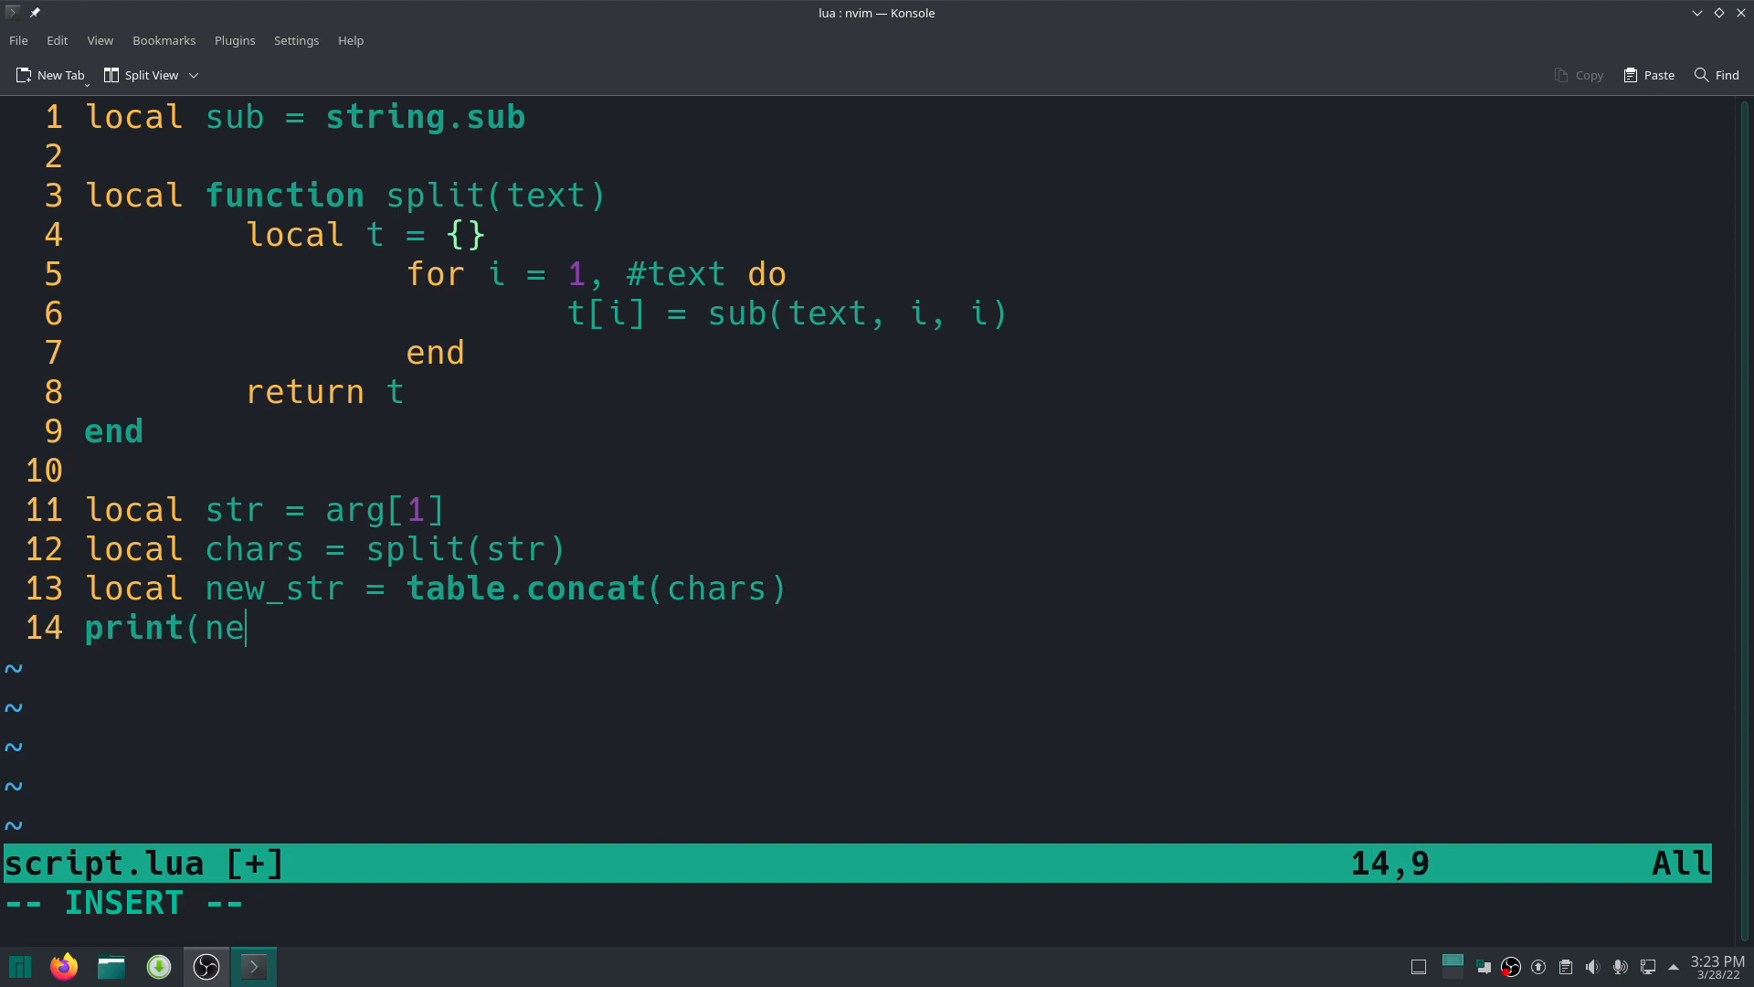
type("w_str)")
left_click(856, 903)
type(":!luajit script.lua \"Hello World\"")
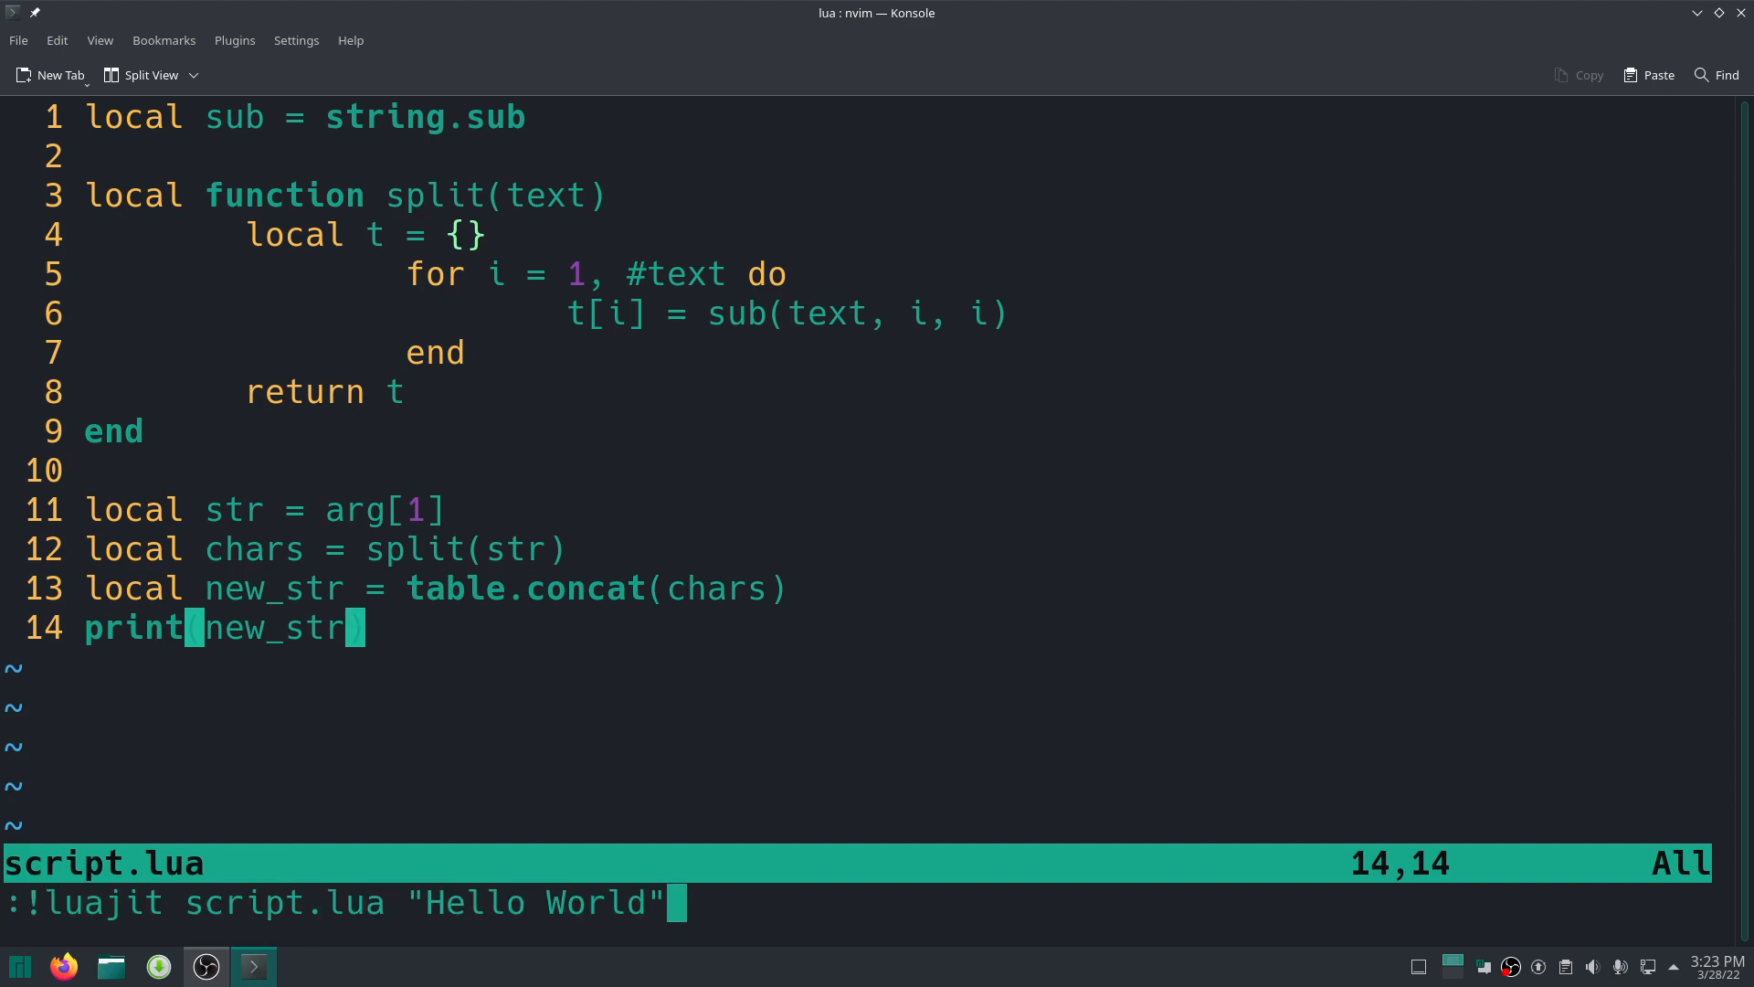
key("Return")
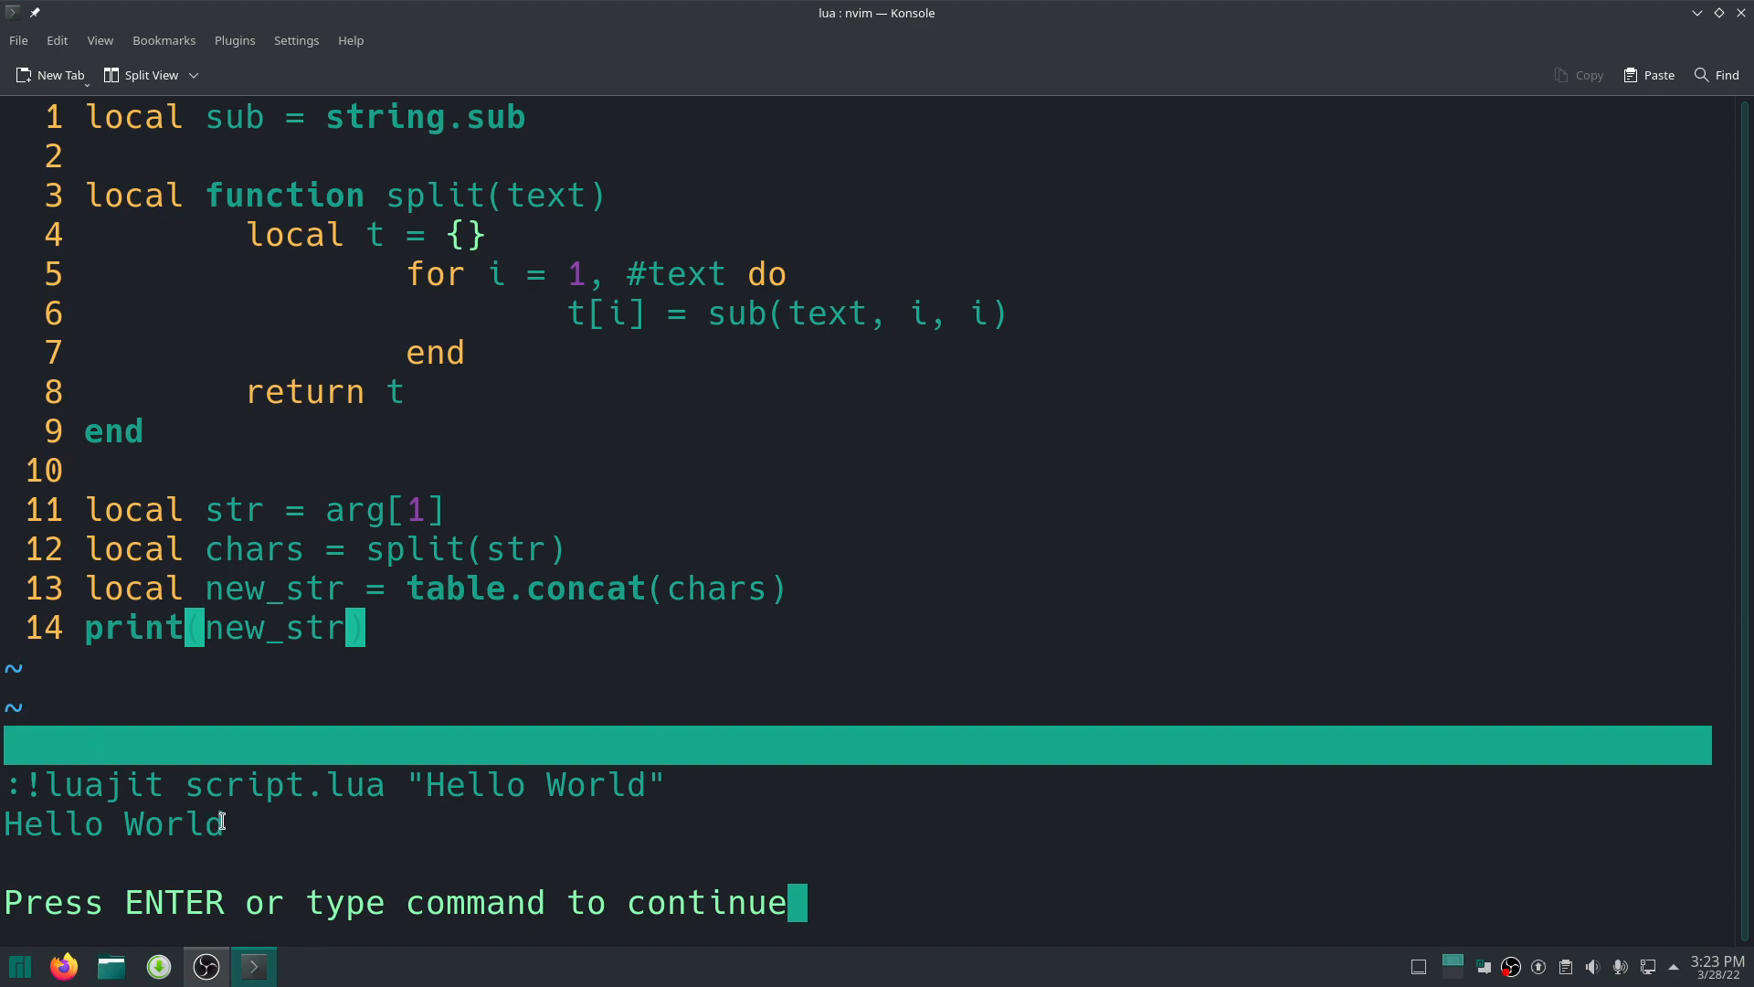
mouse_move(940, 879)
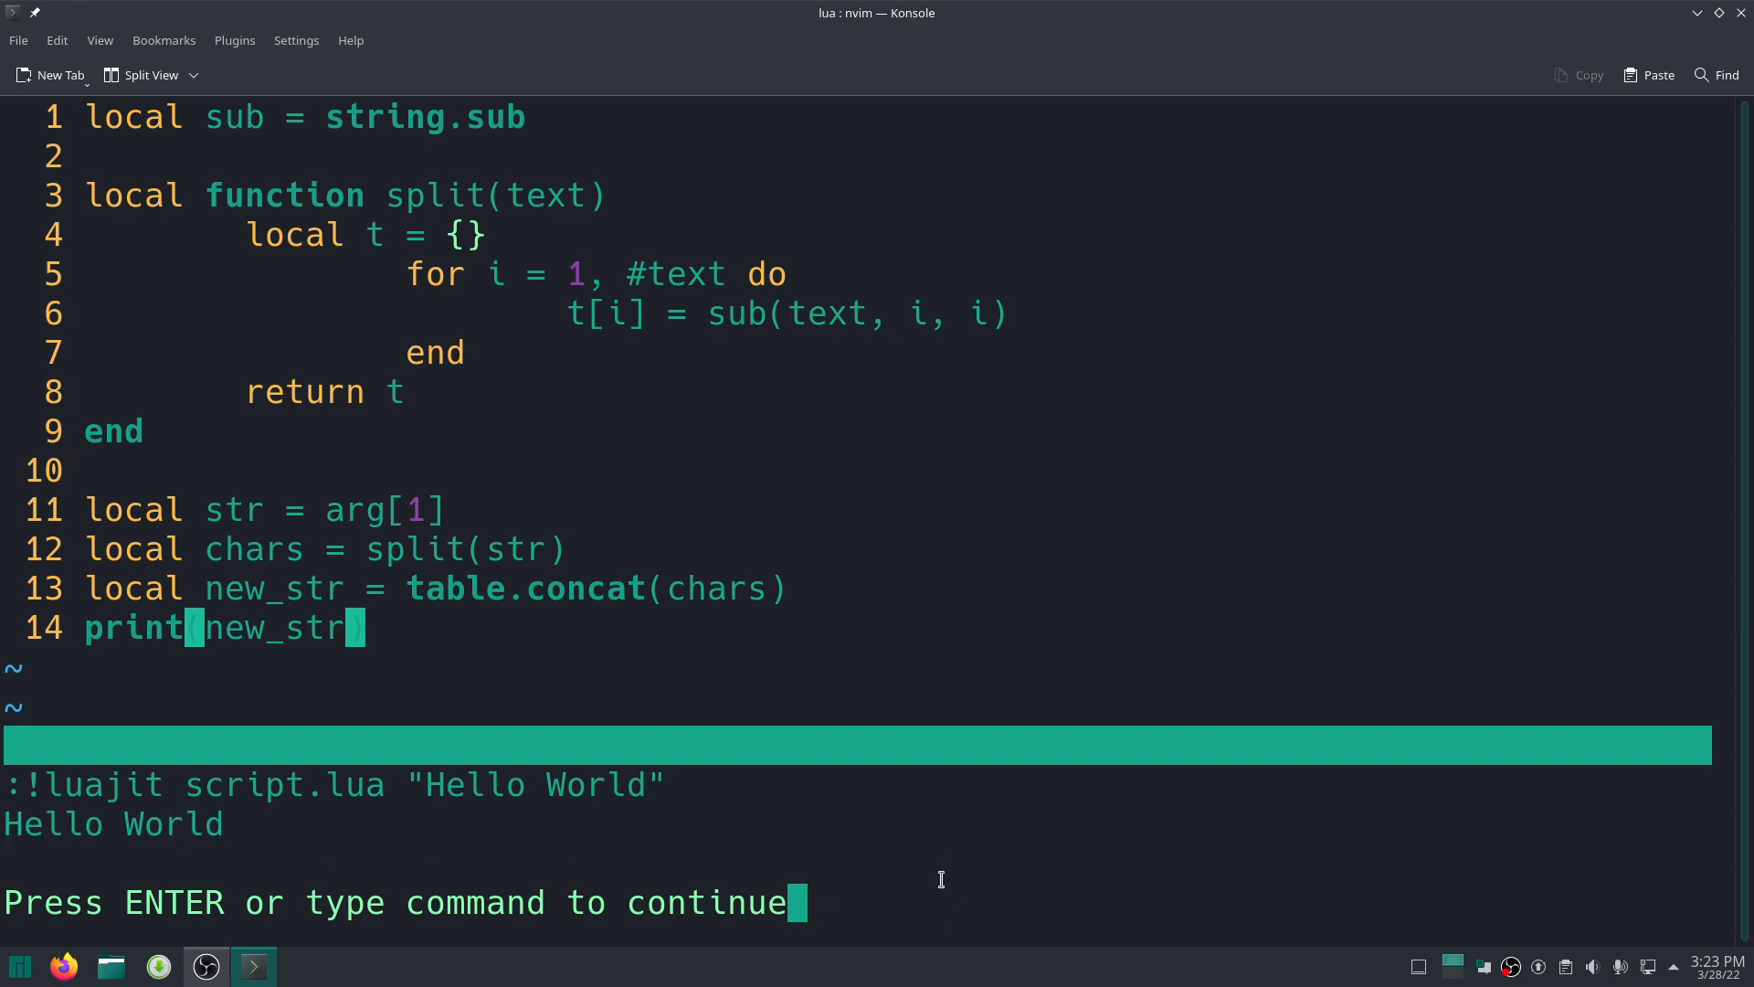
key("Return")
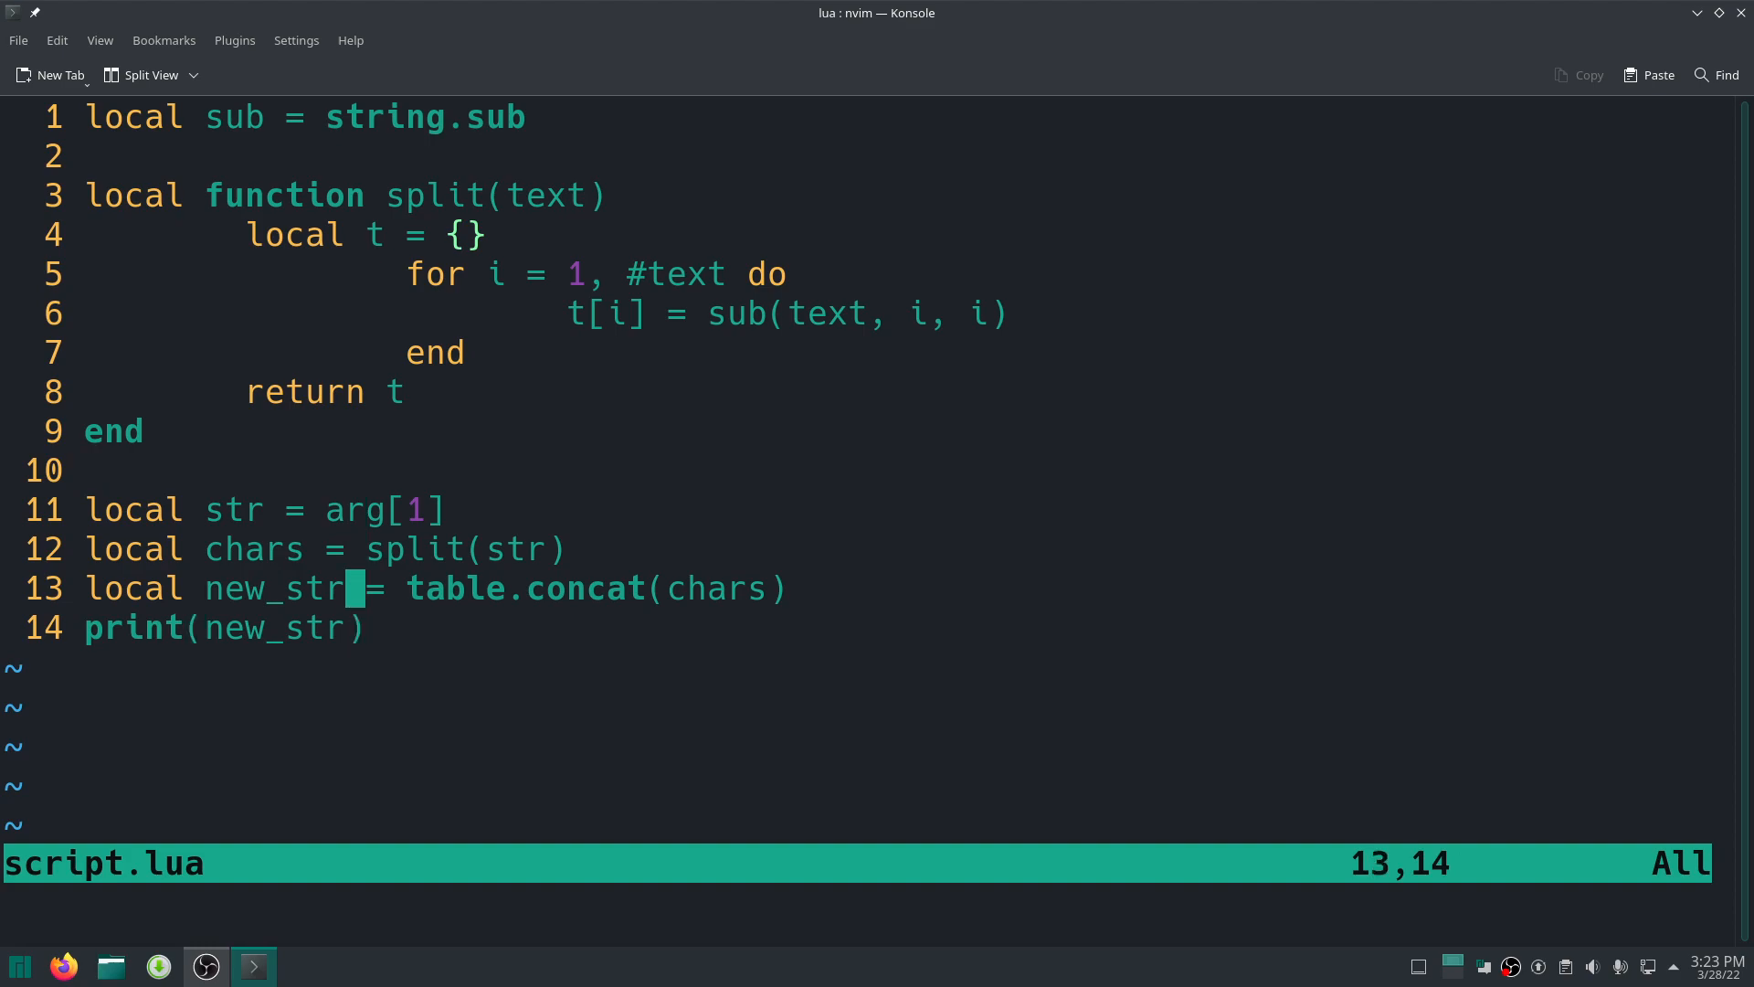
key("Up")
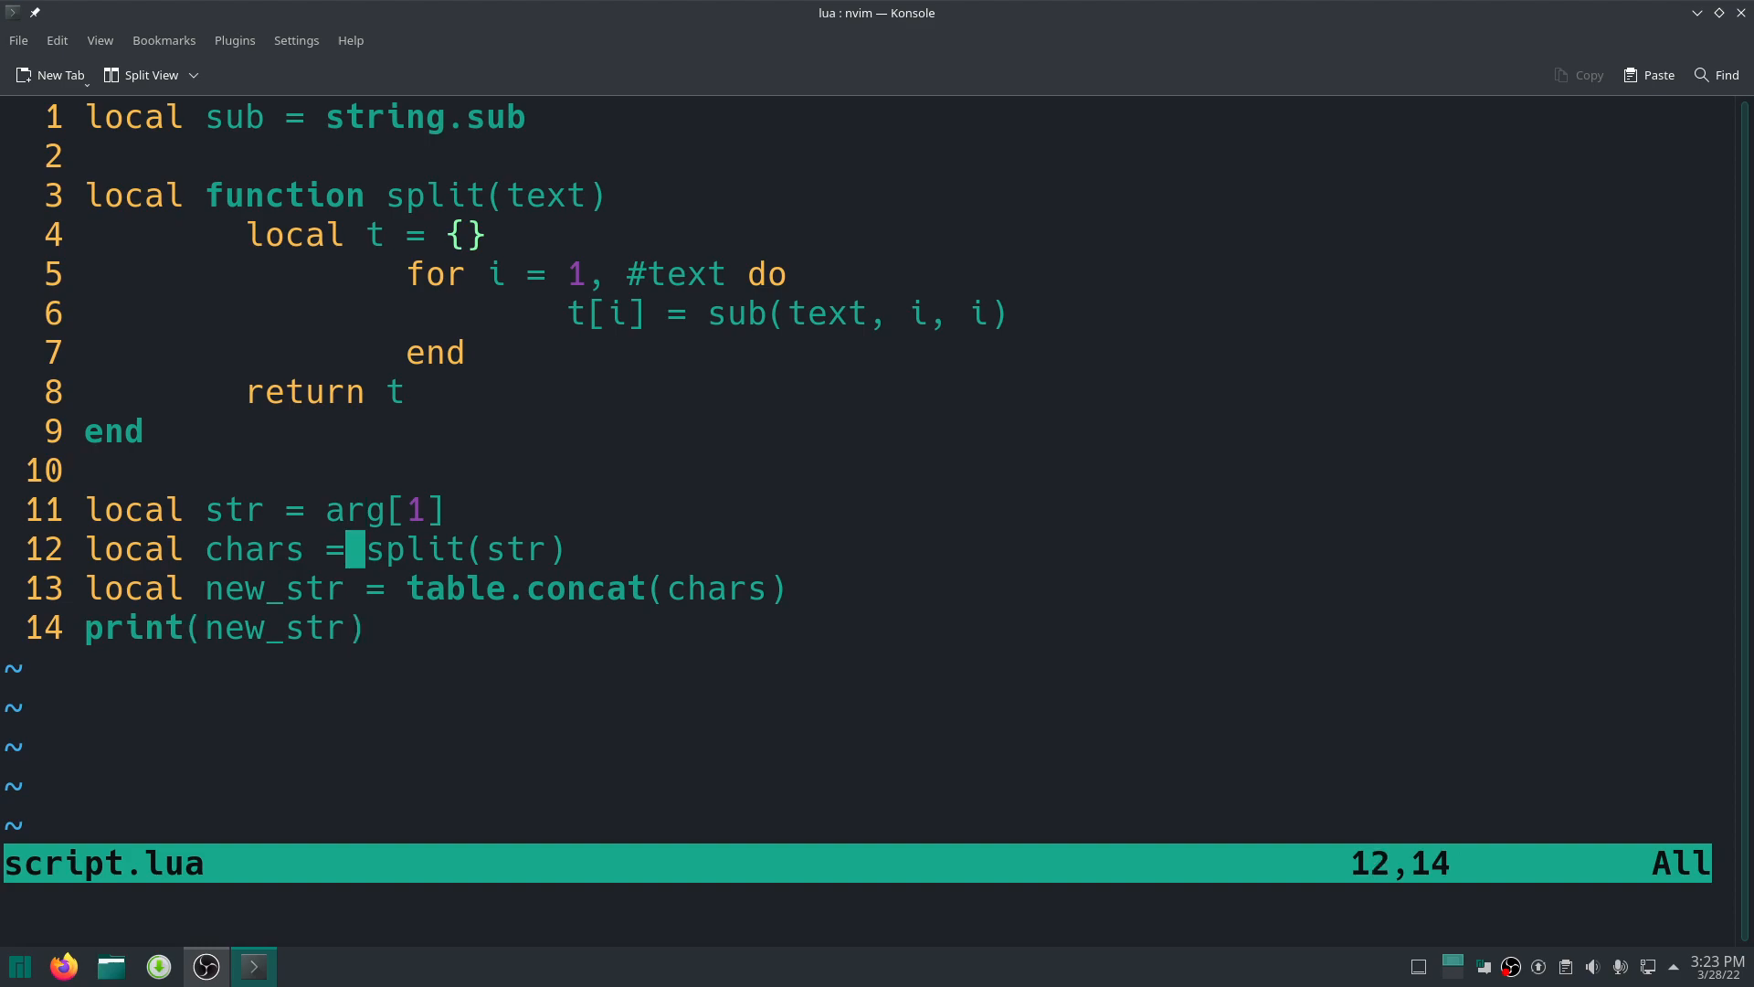
key("j")
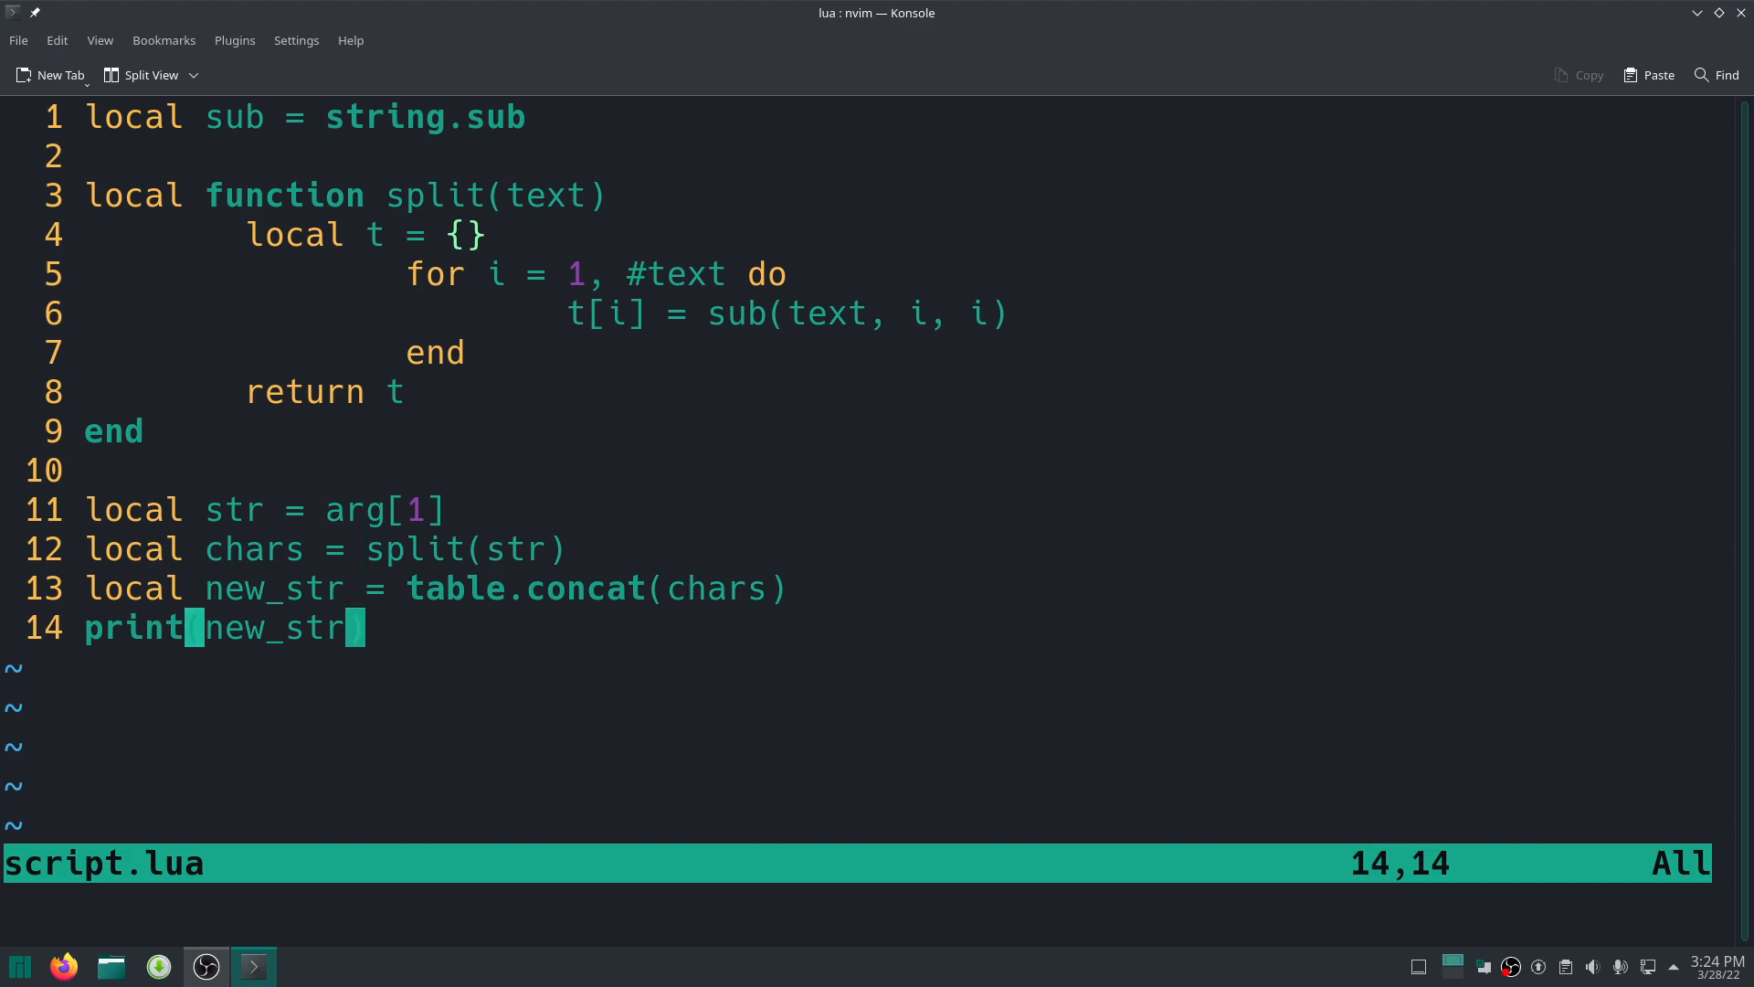
key("i")
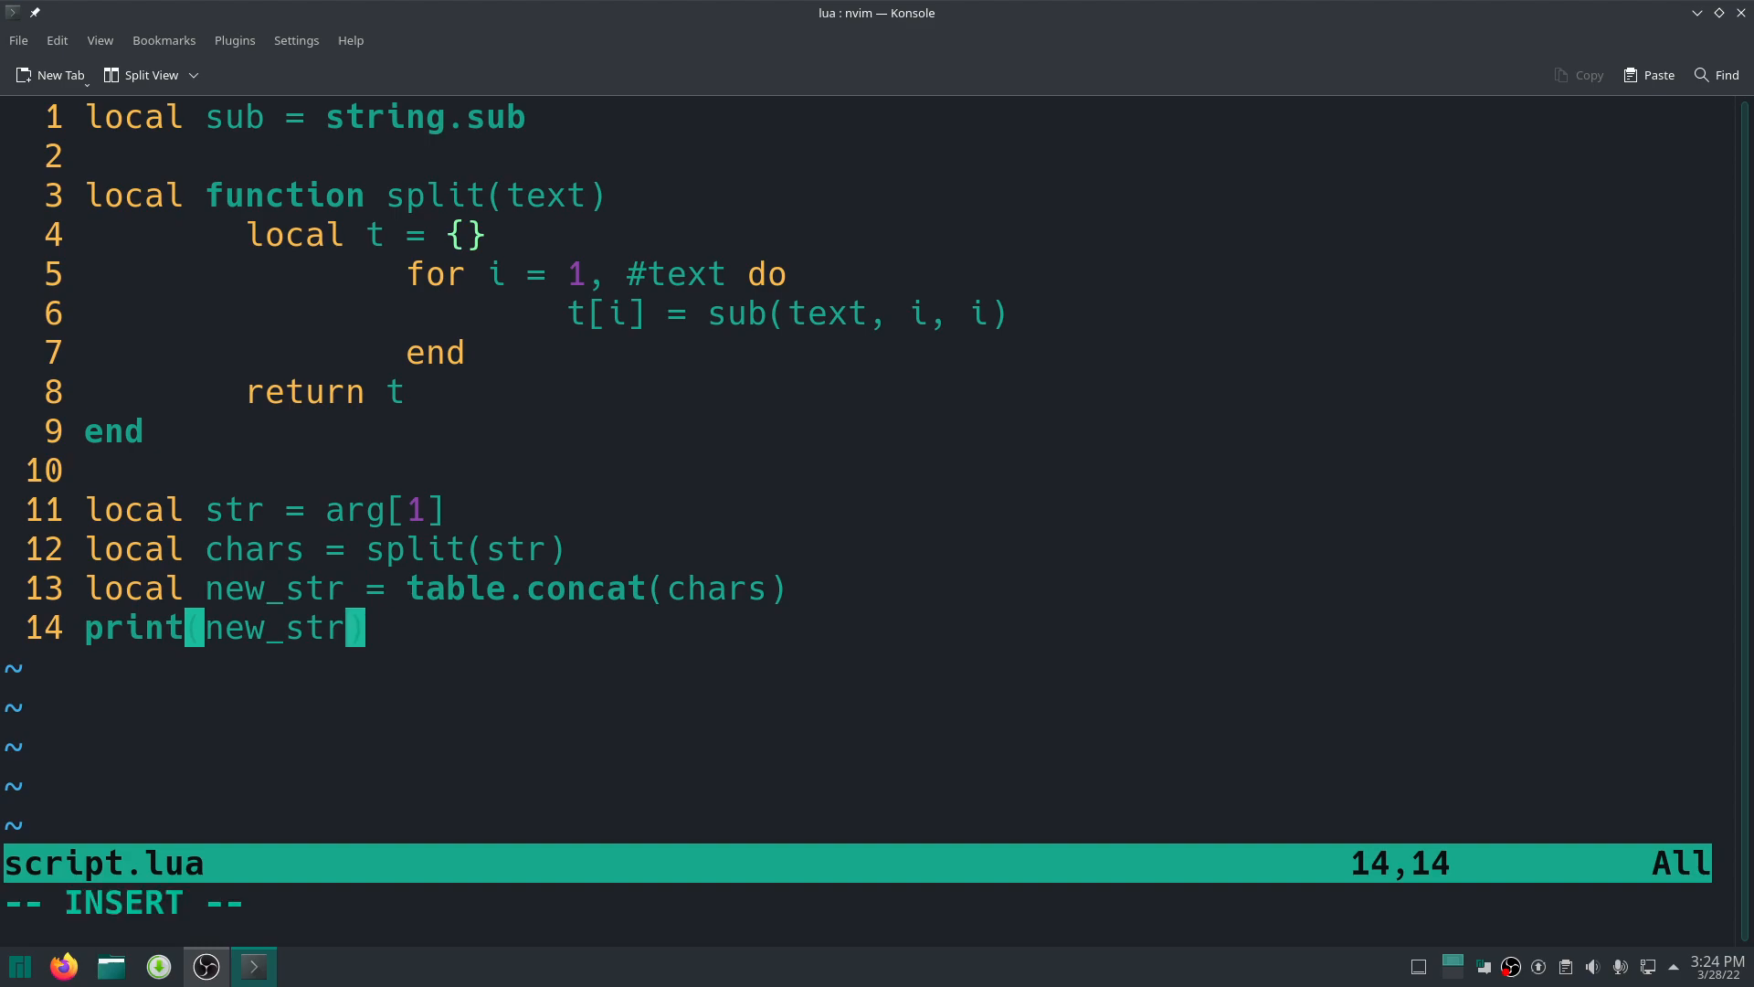
key("Right")
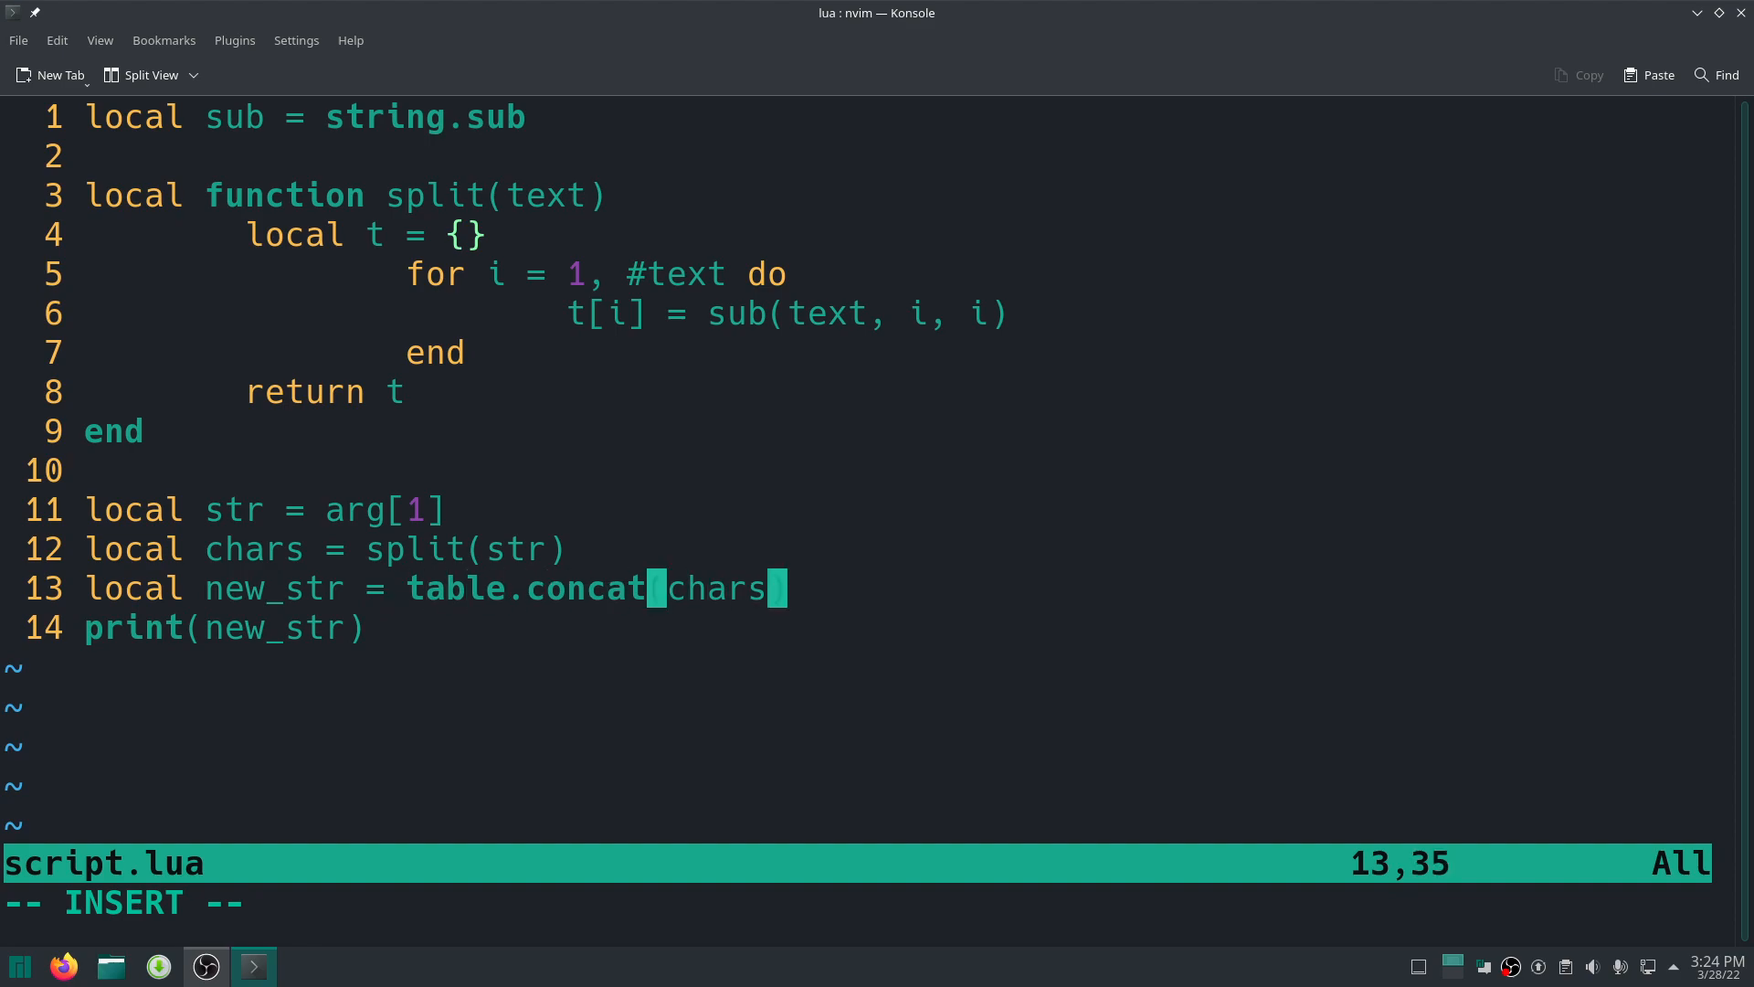
Add a "," separator argument to the table.concat call.
type(",")
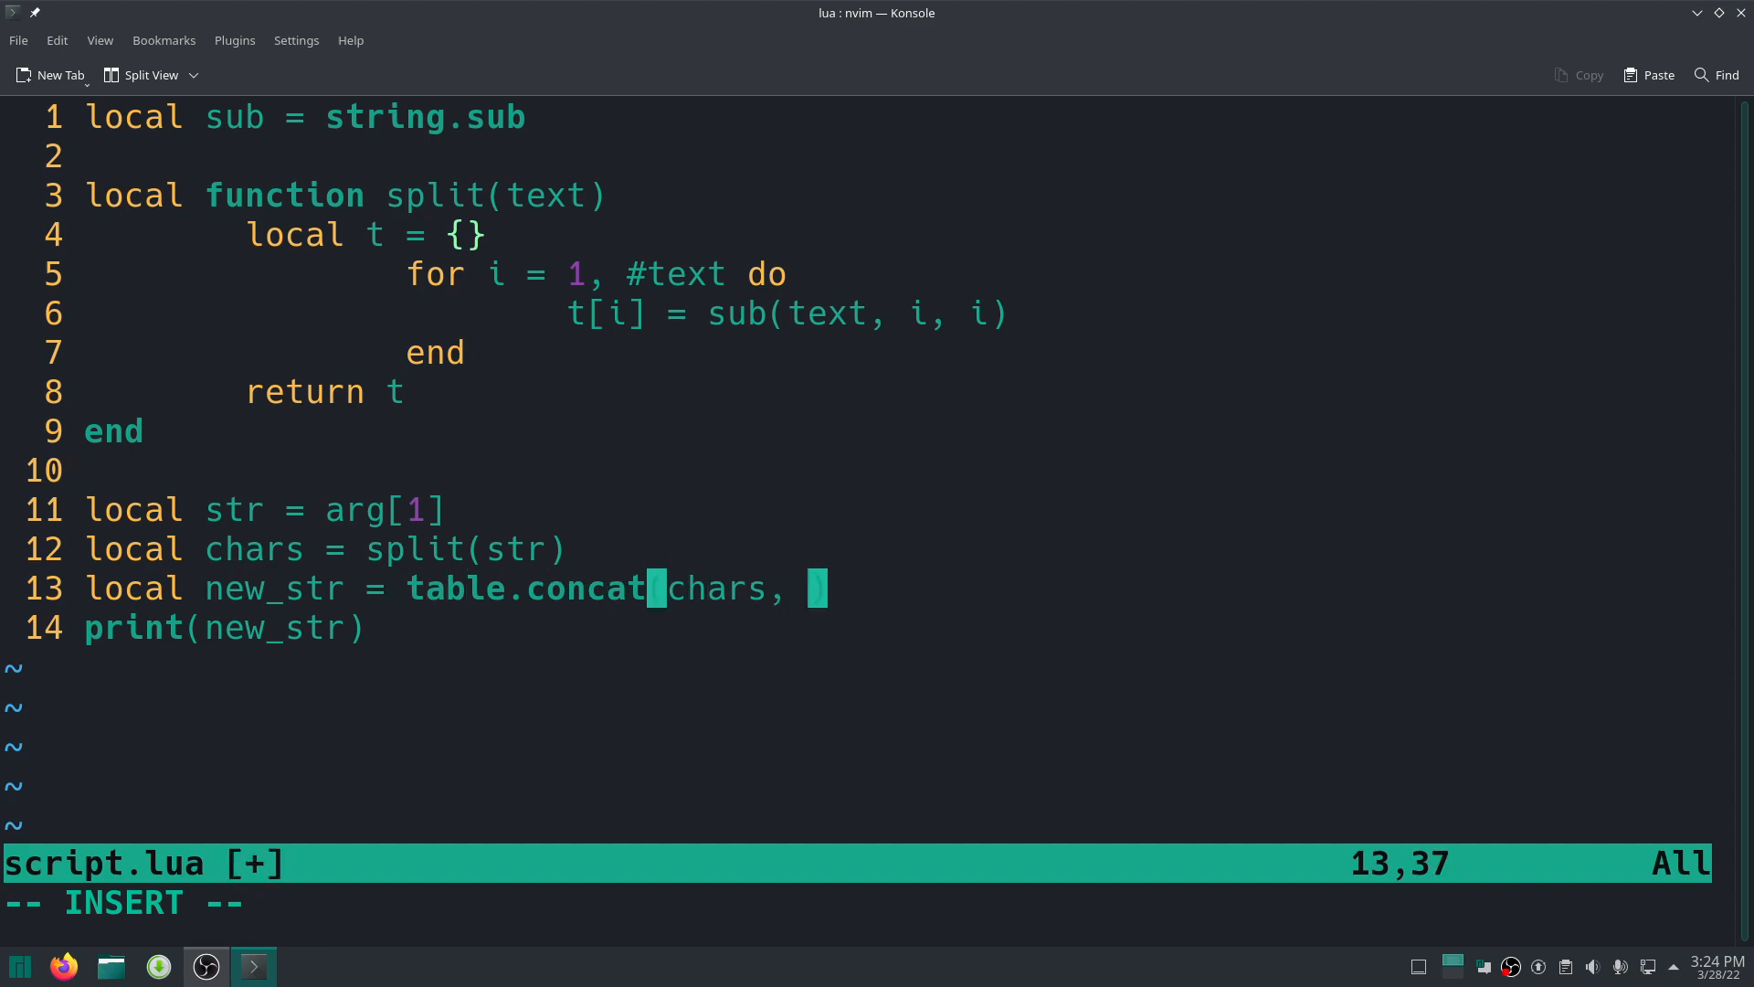
type("\"\"")
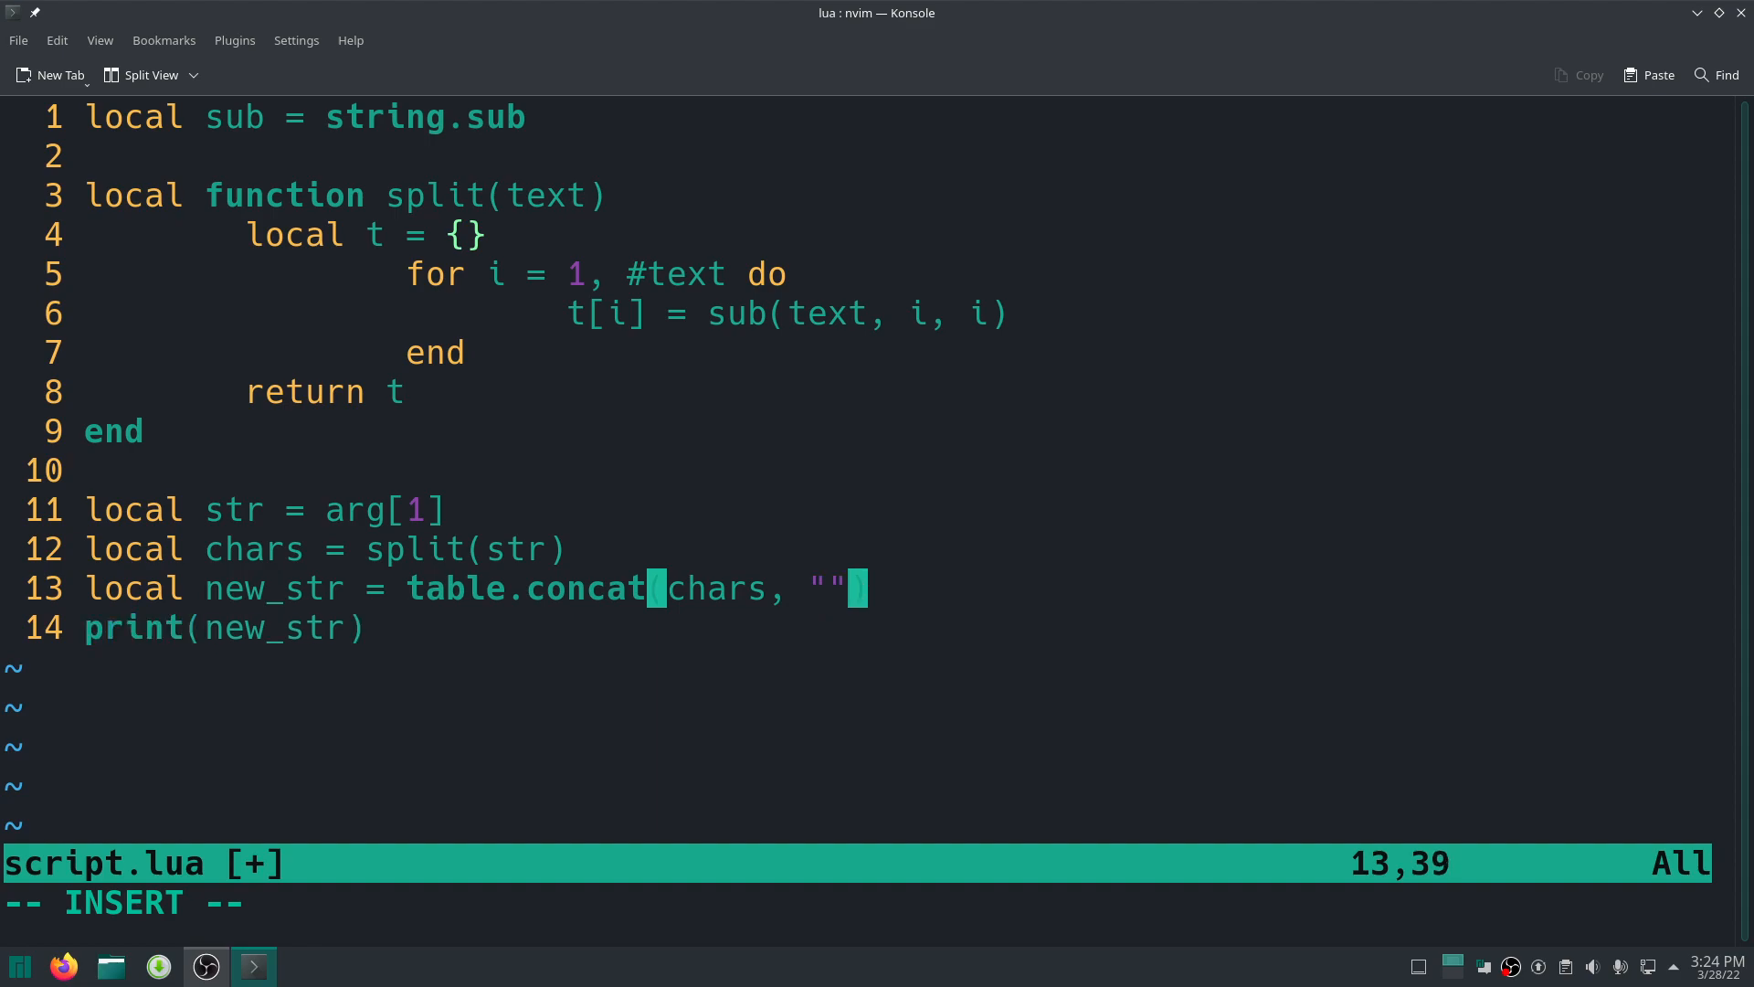
key("Left")
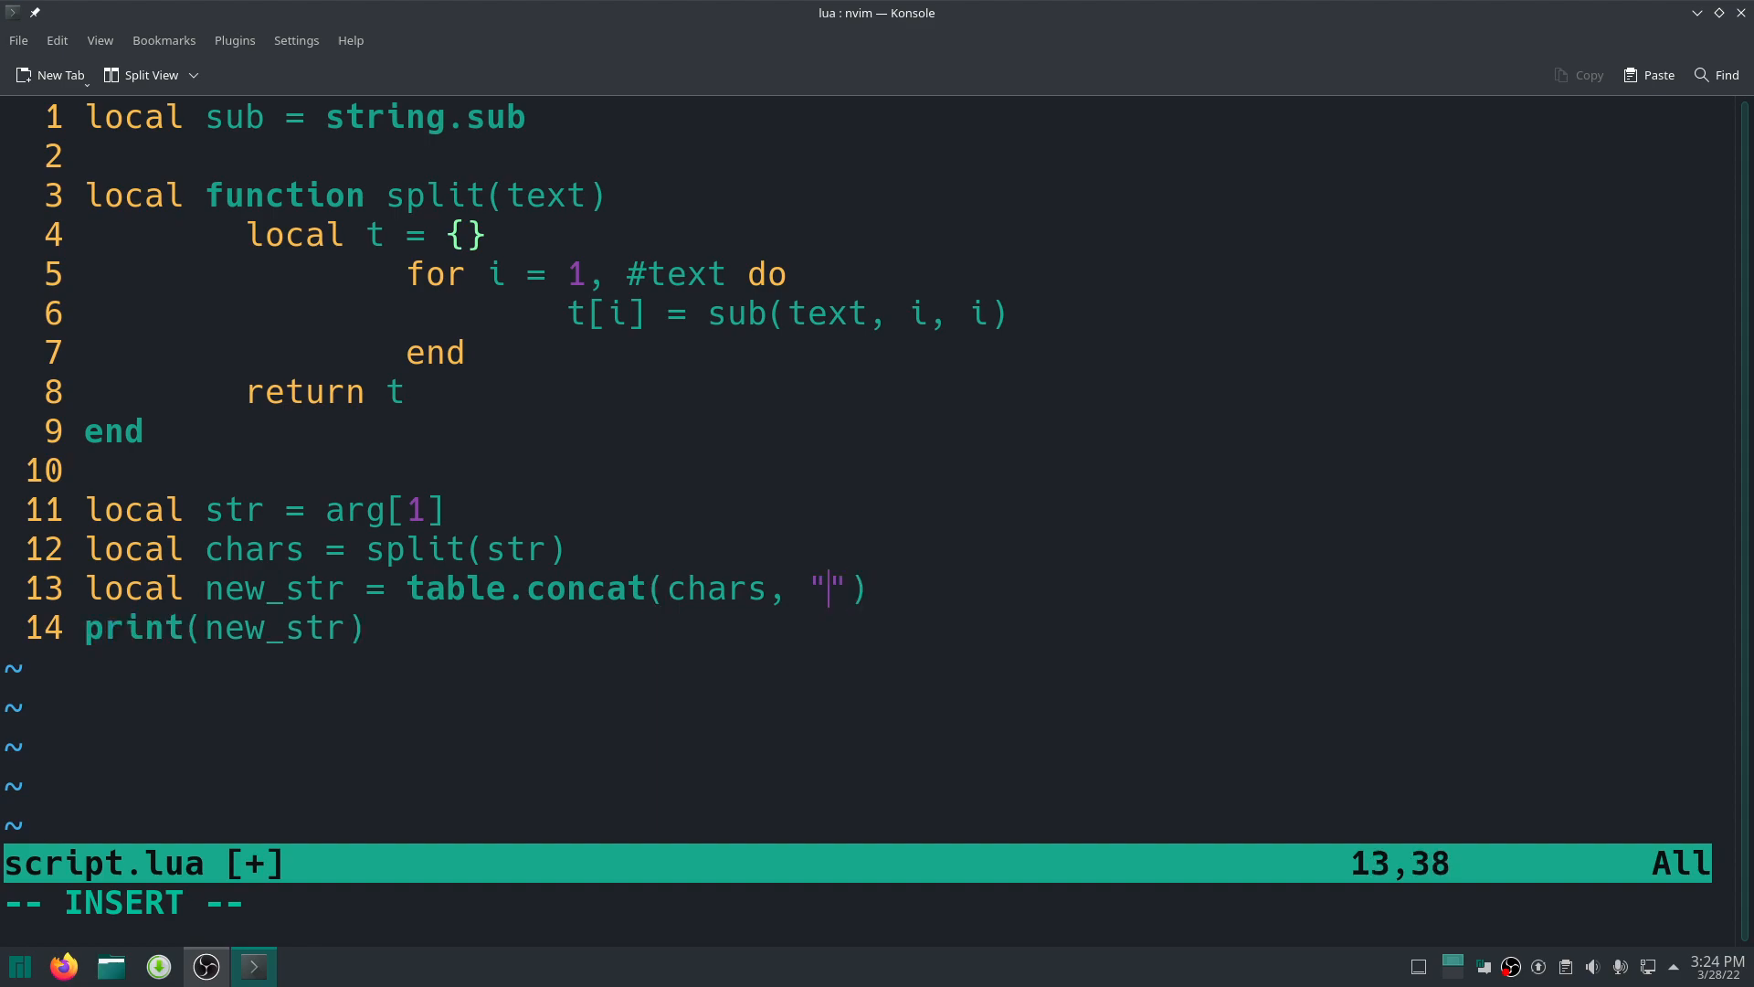
type(",")
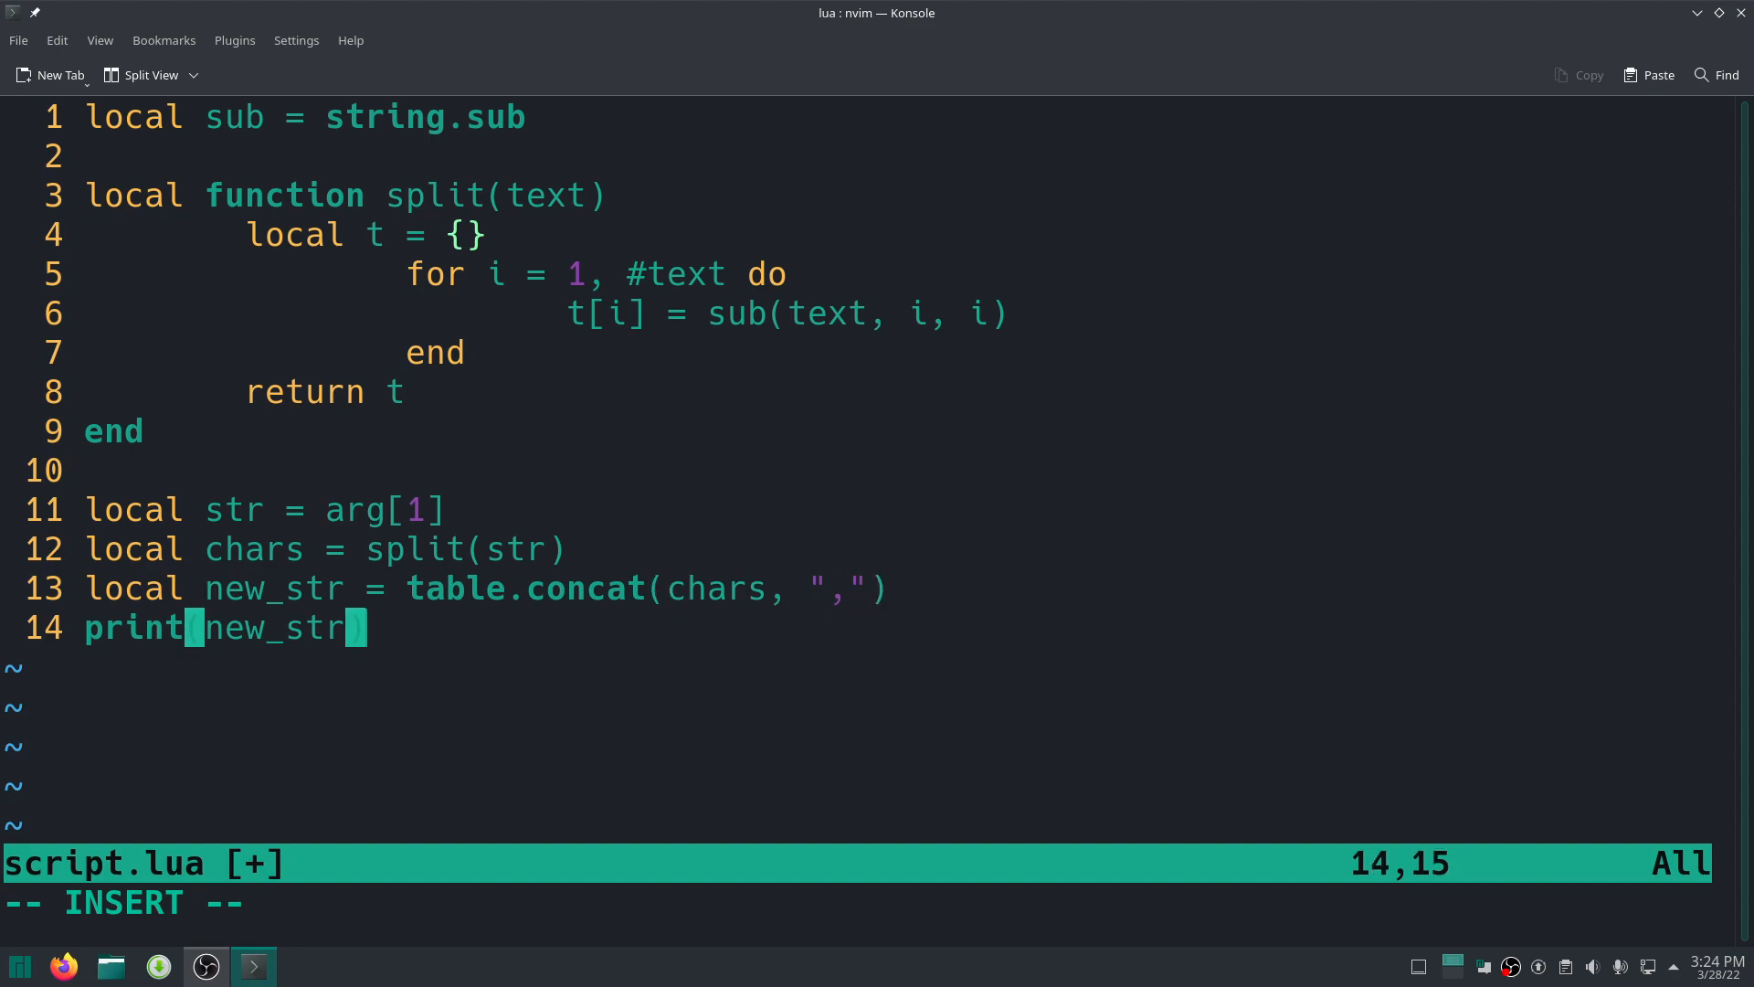
key("Escape")
type(":!luajit script.lua \"Hello World\"")
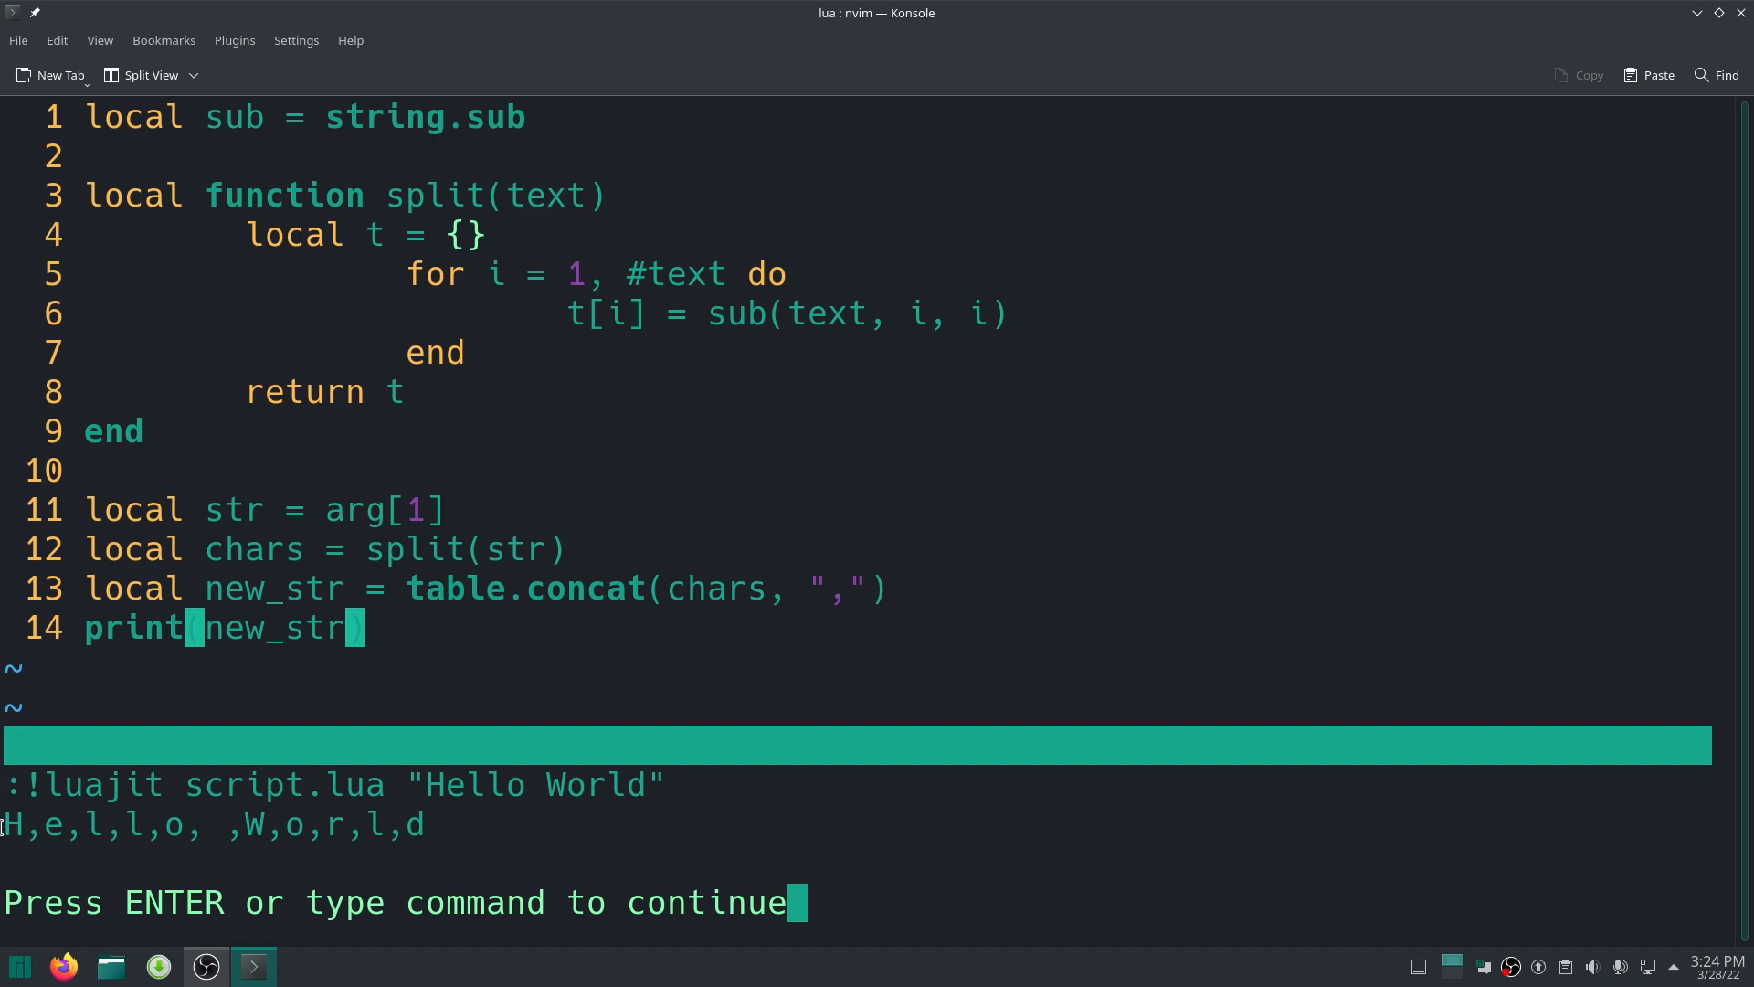
mouse_move(22, 826)
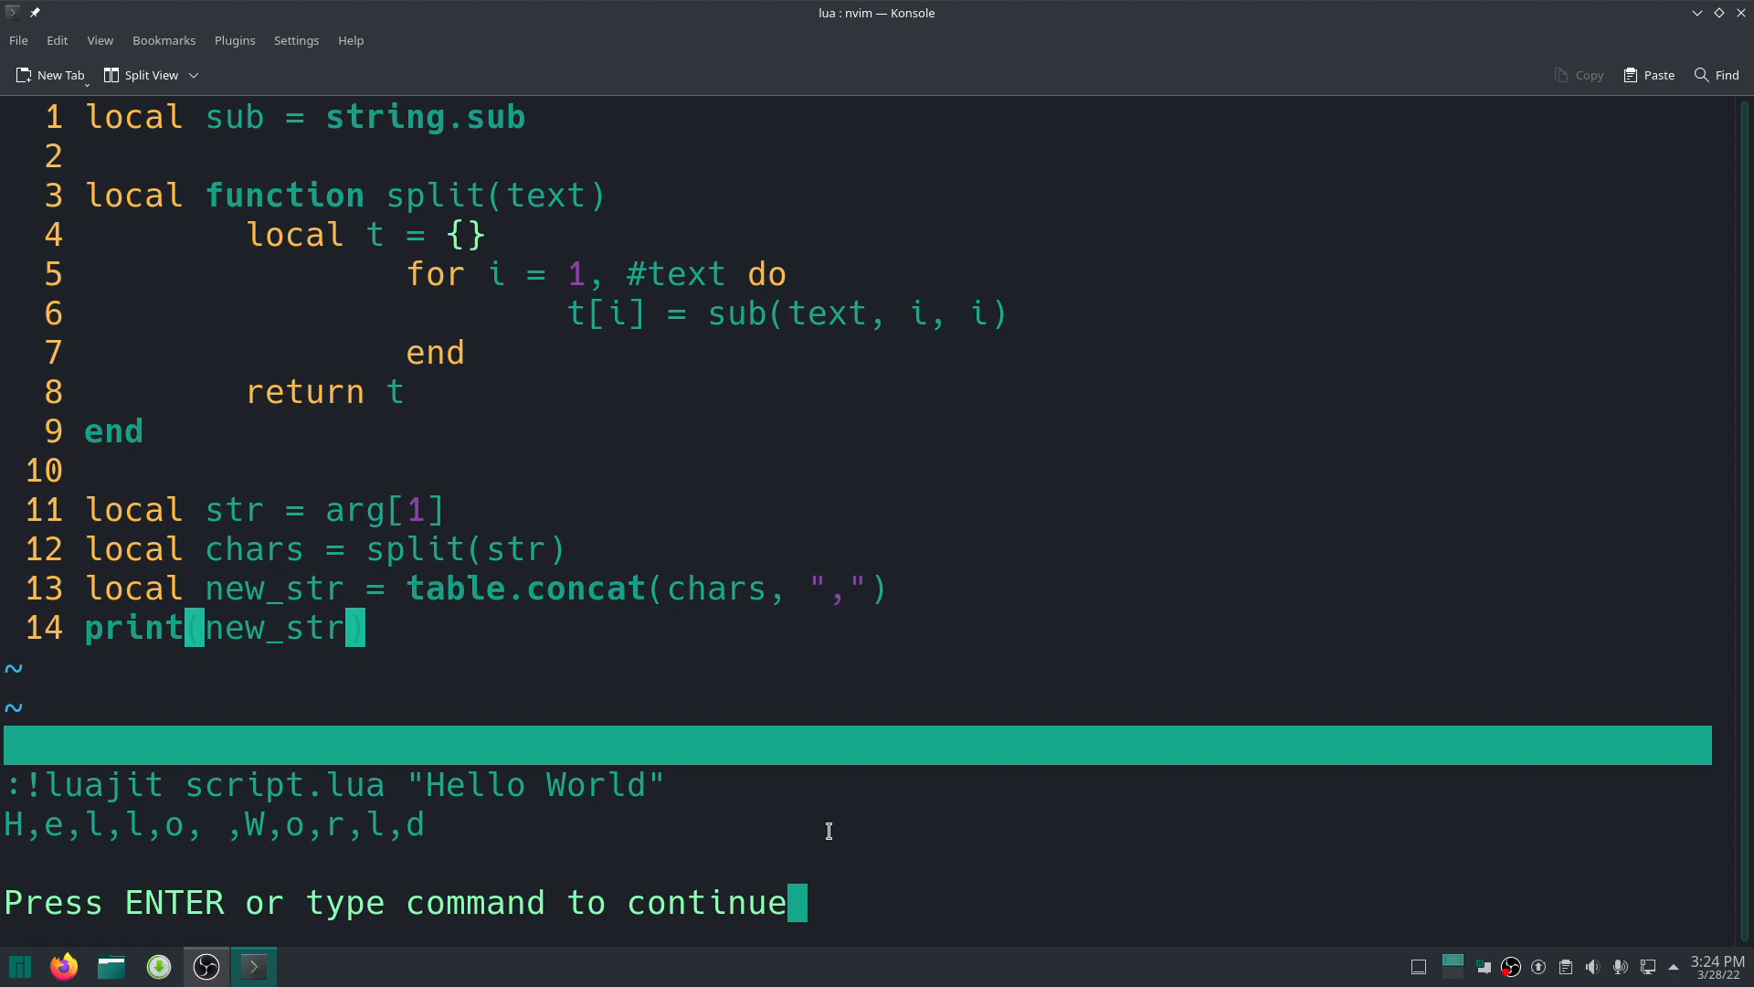
Replace the hardcoded comma separator in table.concat with arg[2].
key("Return")
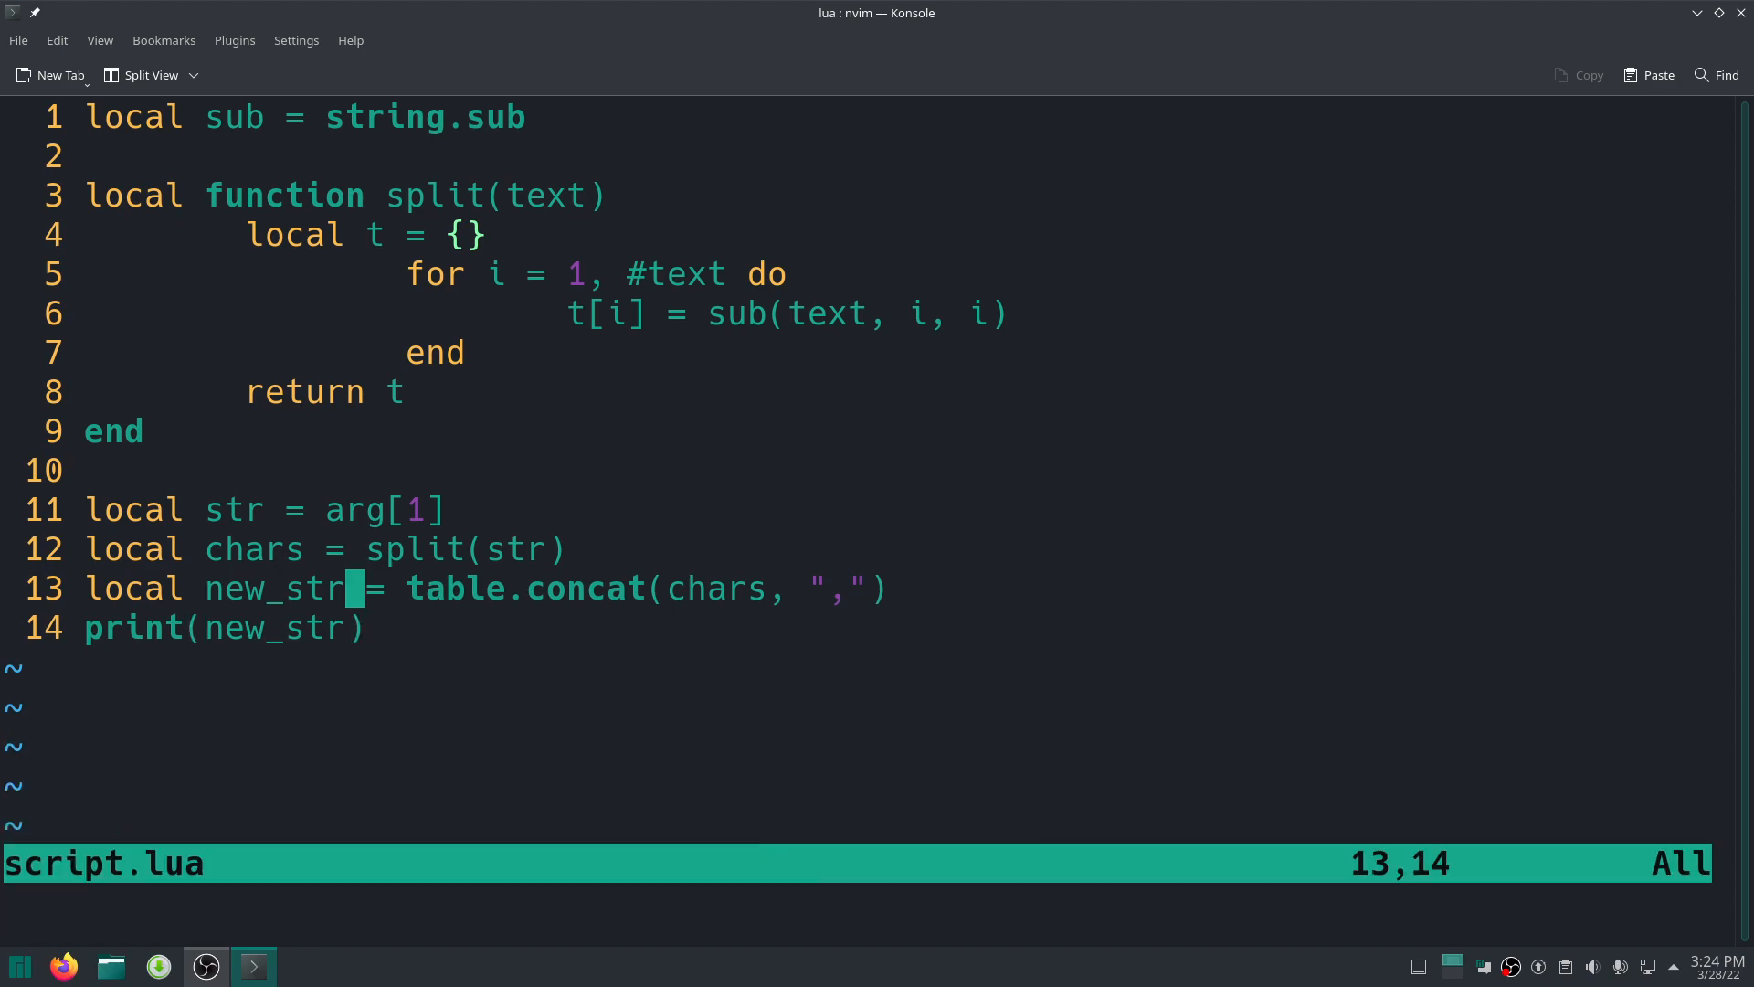
key("i")
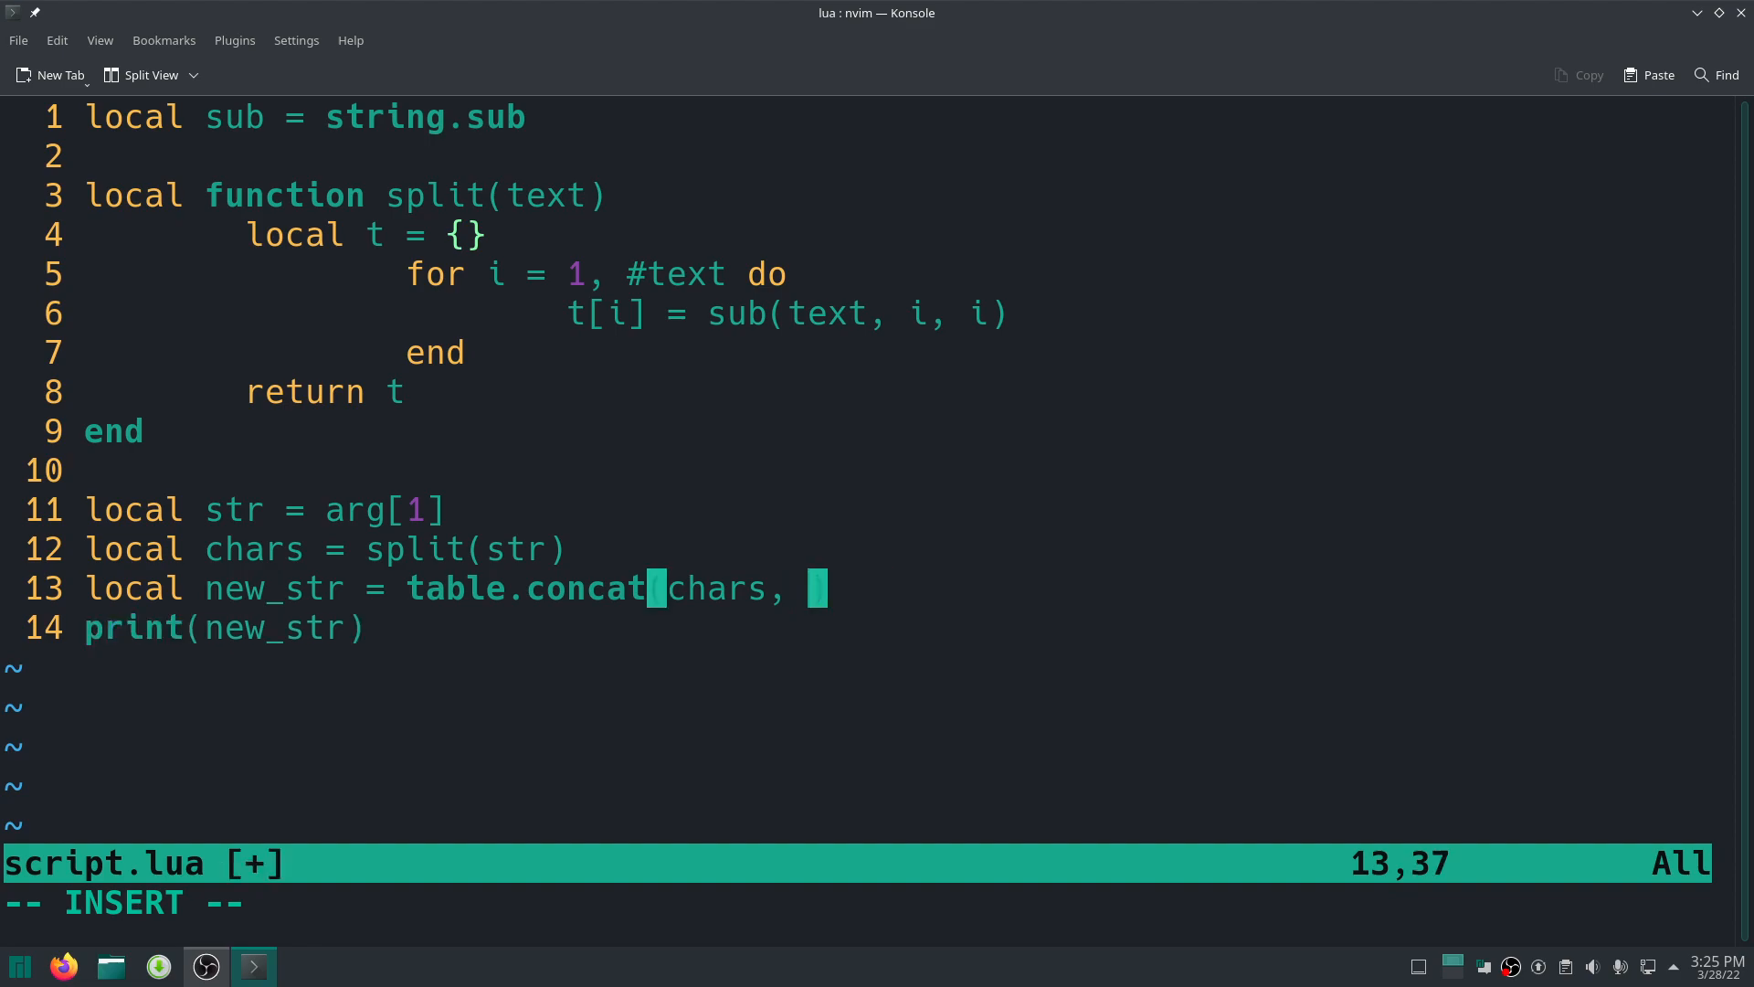
type("a")
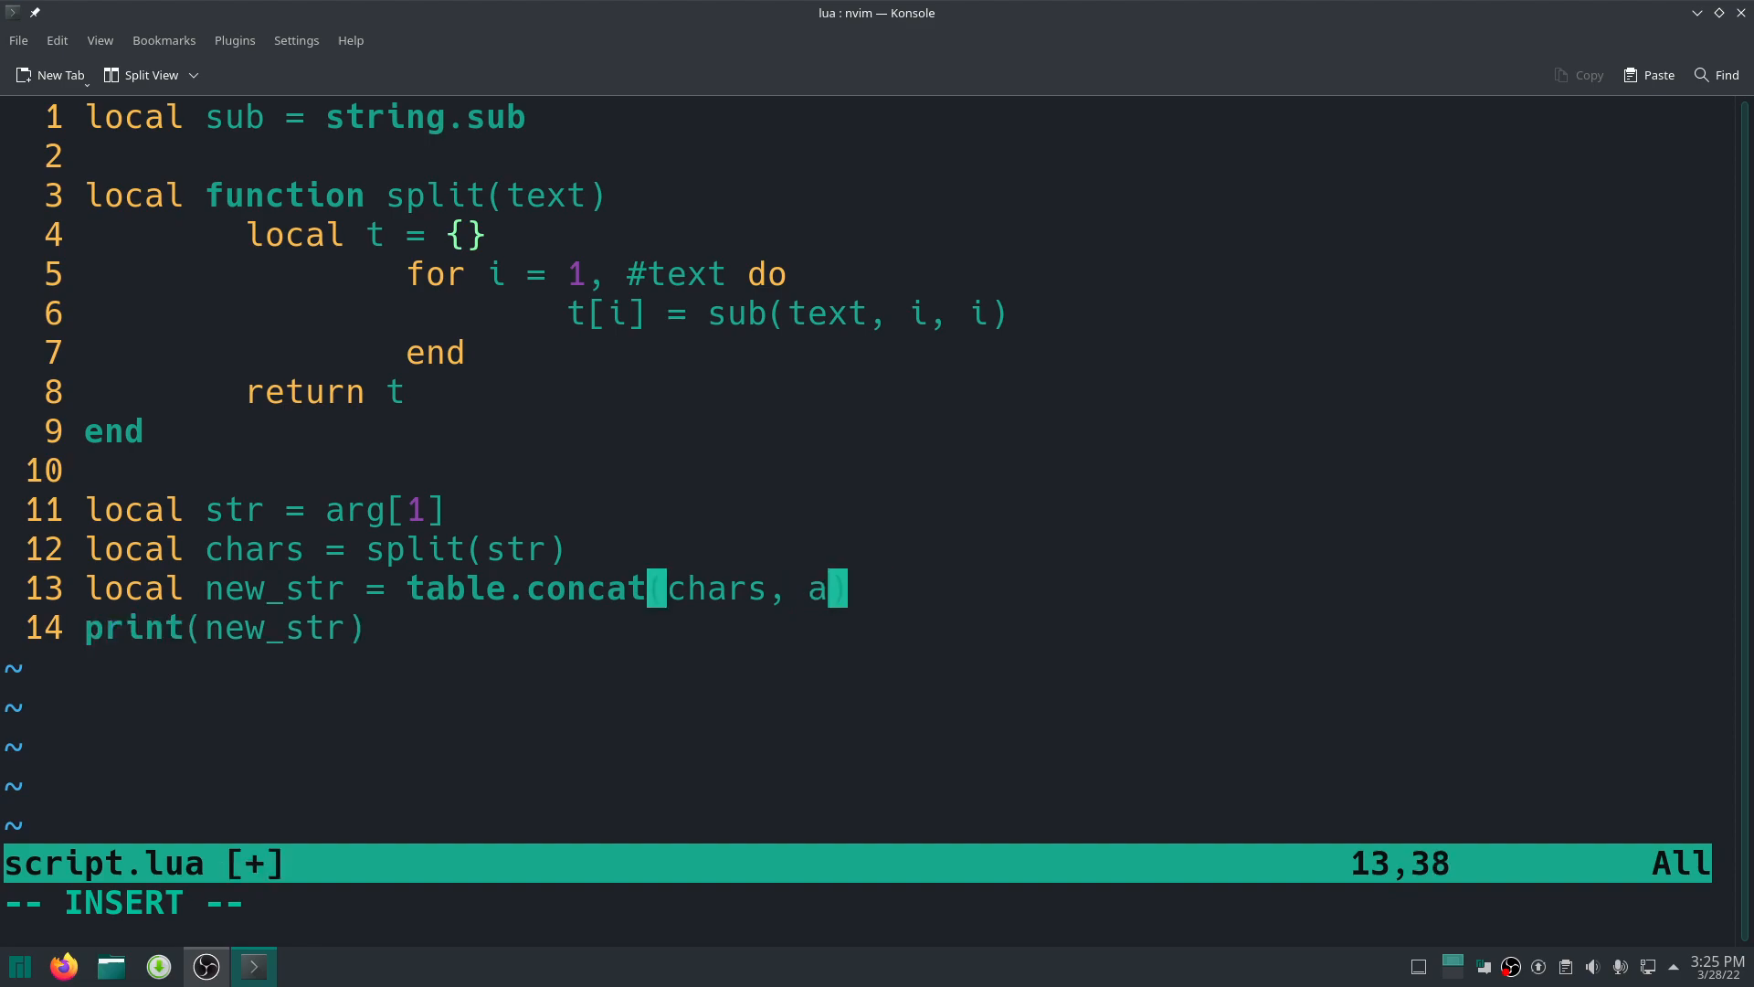
type("rg[]")
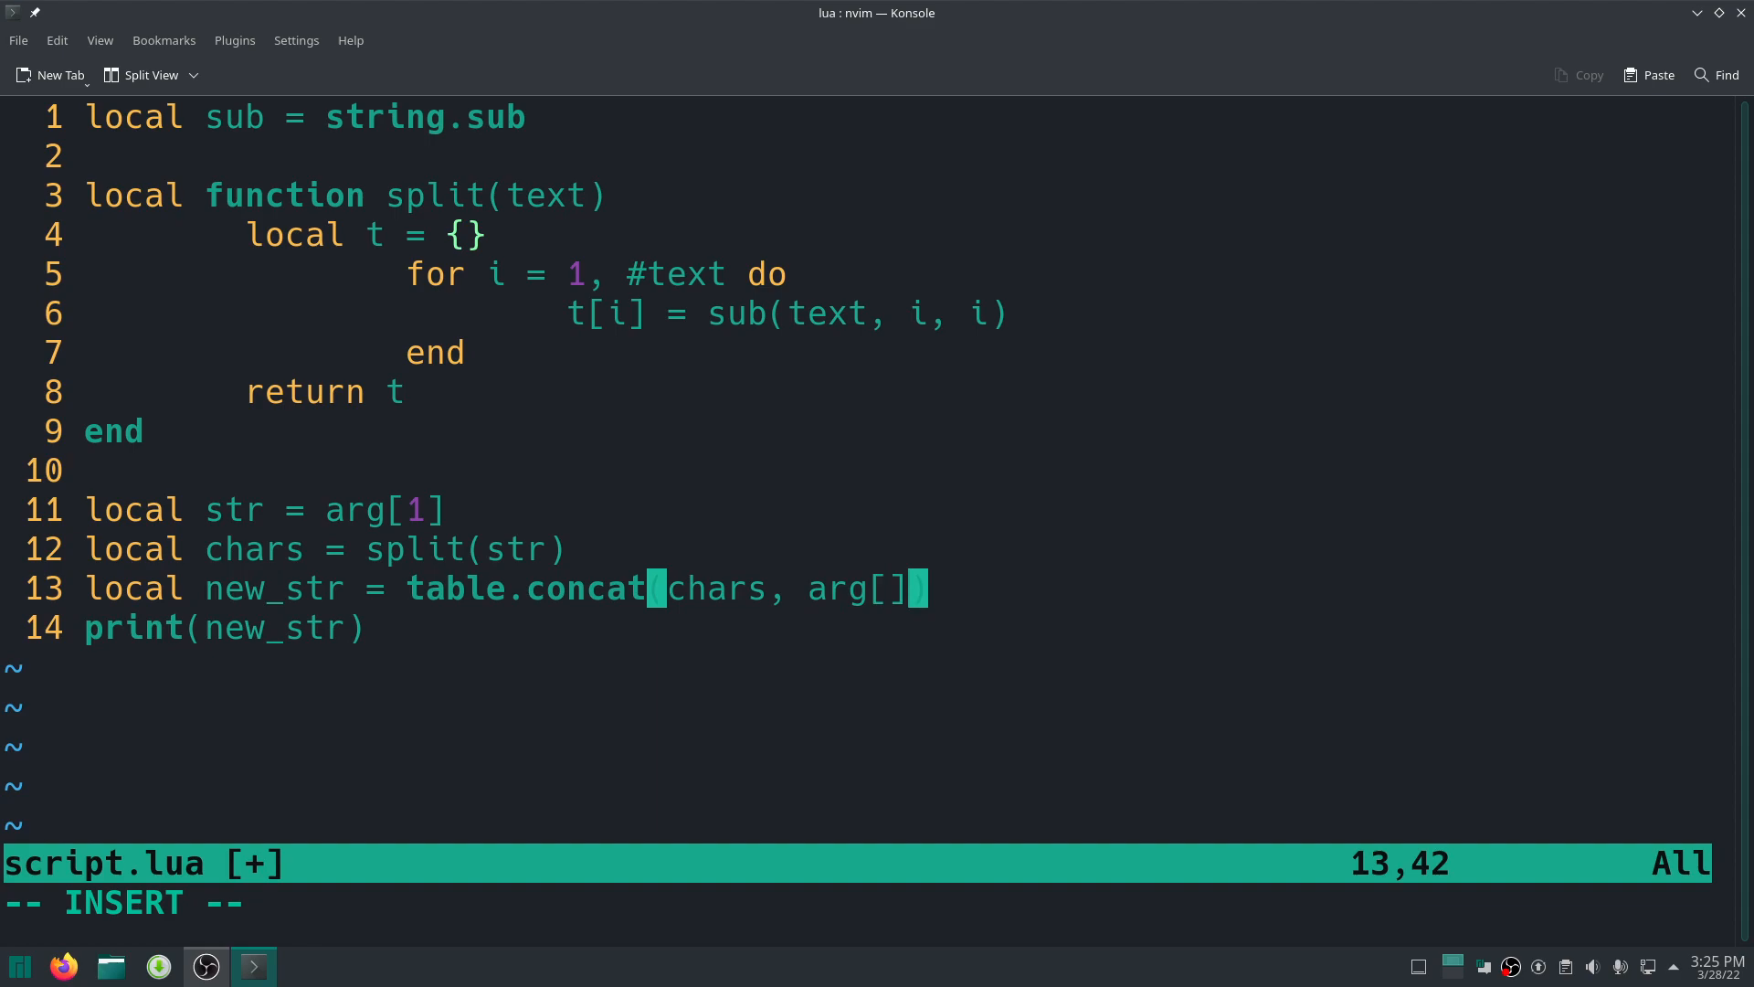
key("BackSpace")
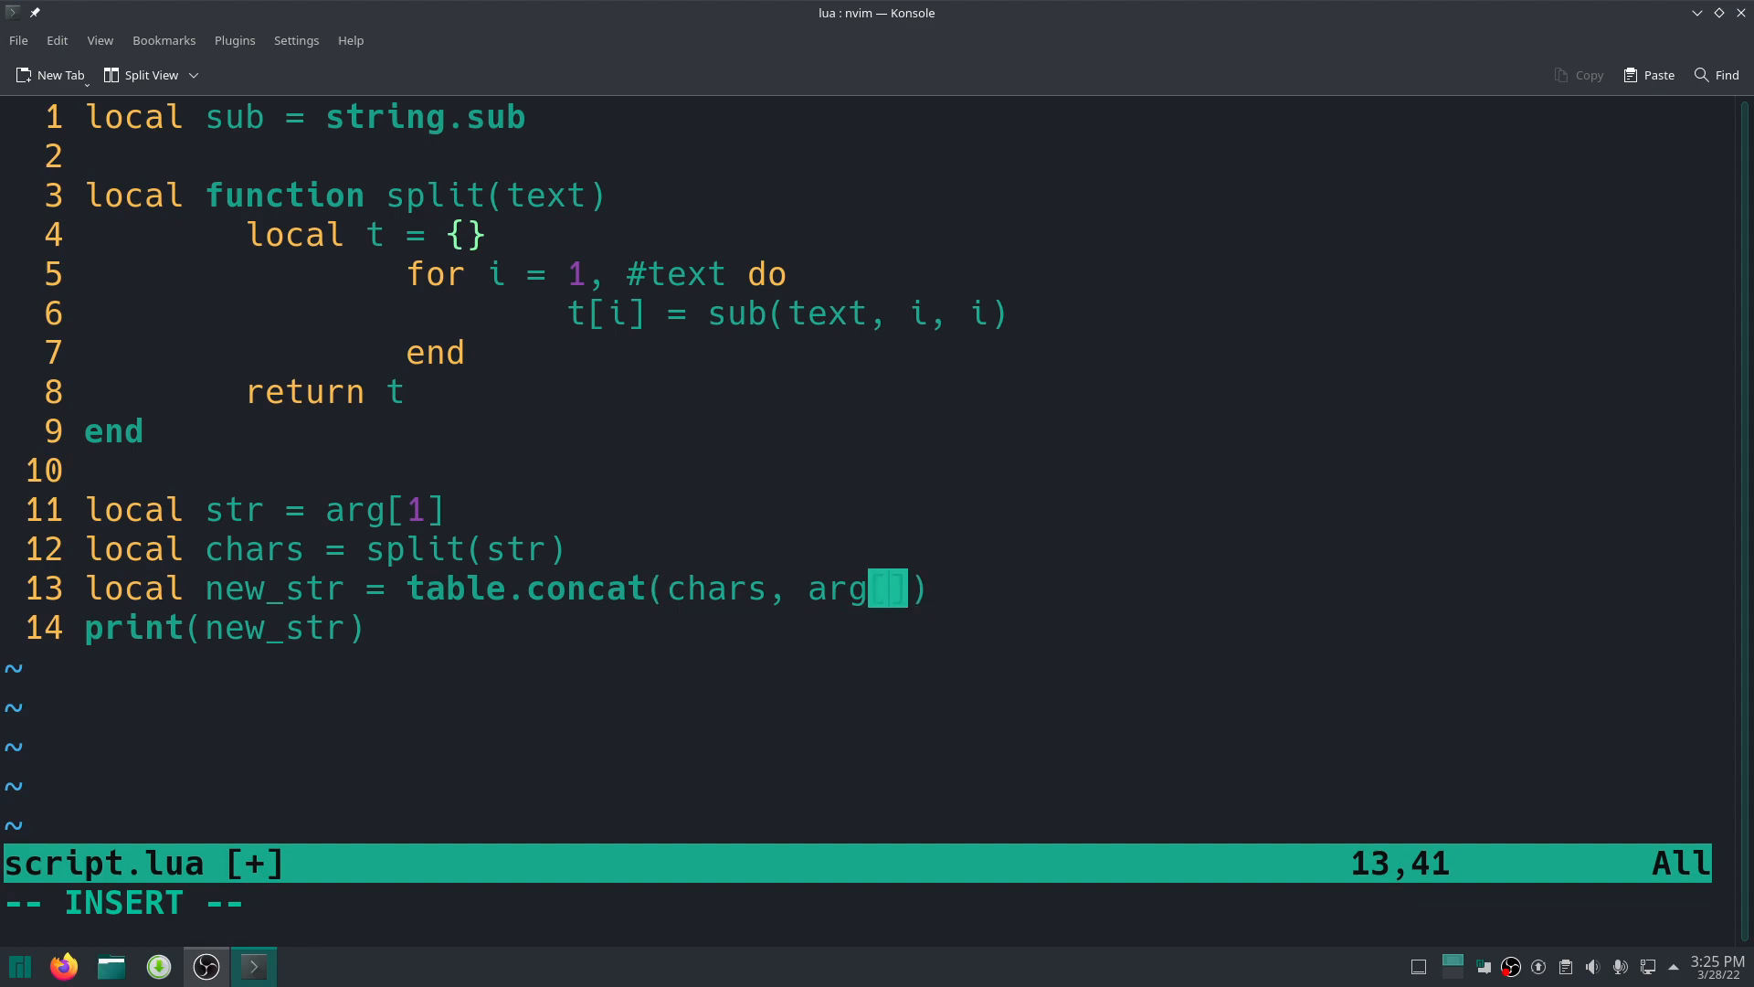
type("2")
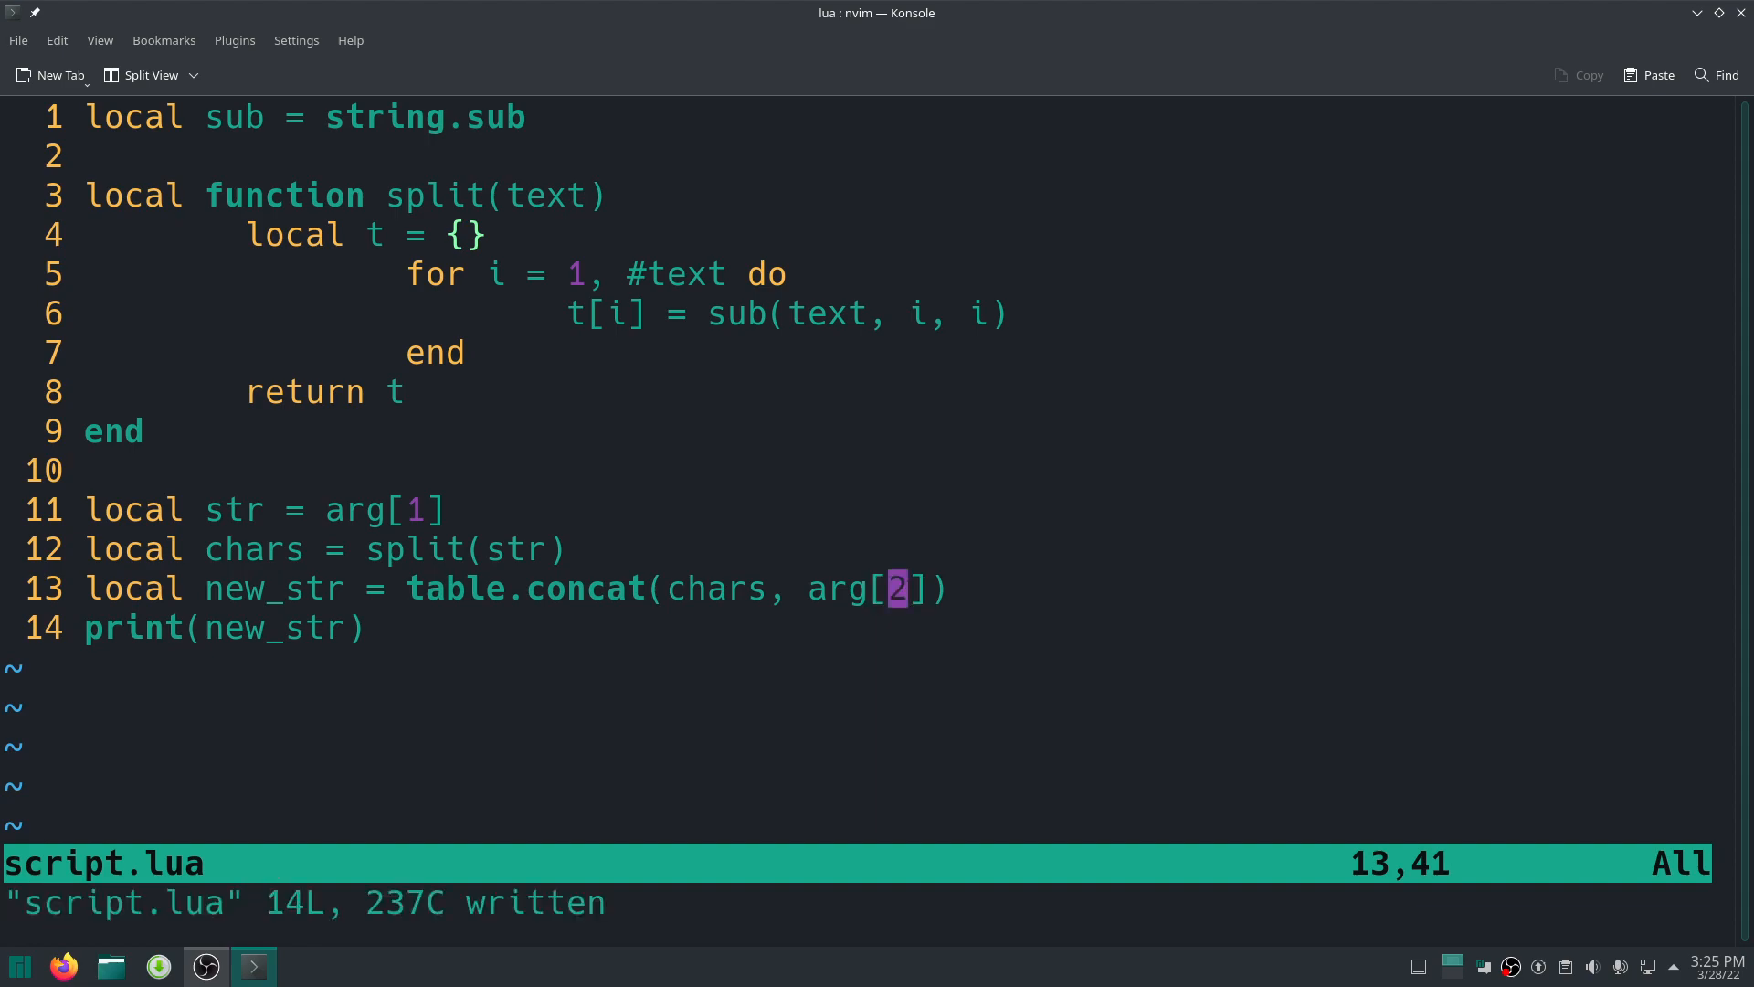
Type the :!luajit script.lua "Hello World" run command with a delimiter argument.
type(":!luajit script.lua \"Hello World\"")
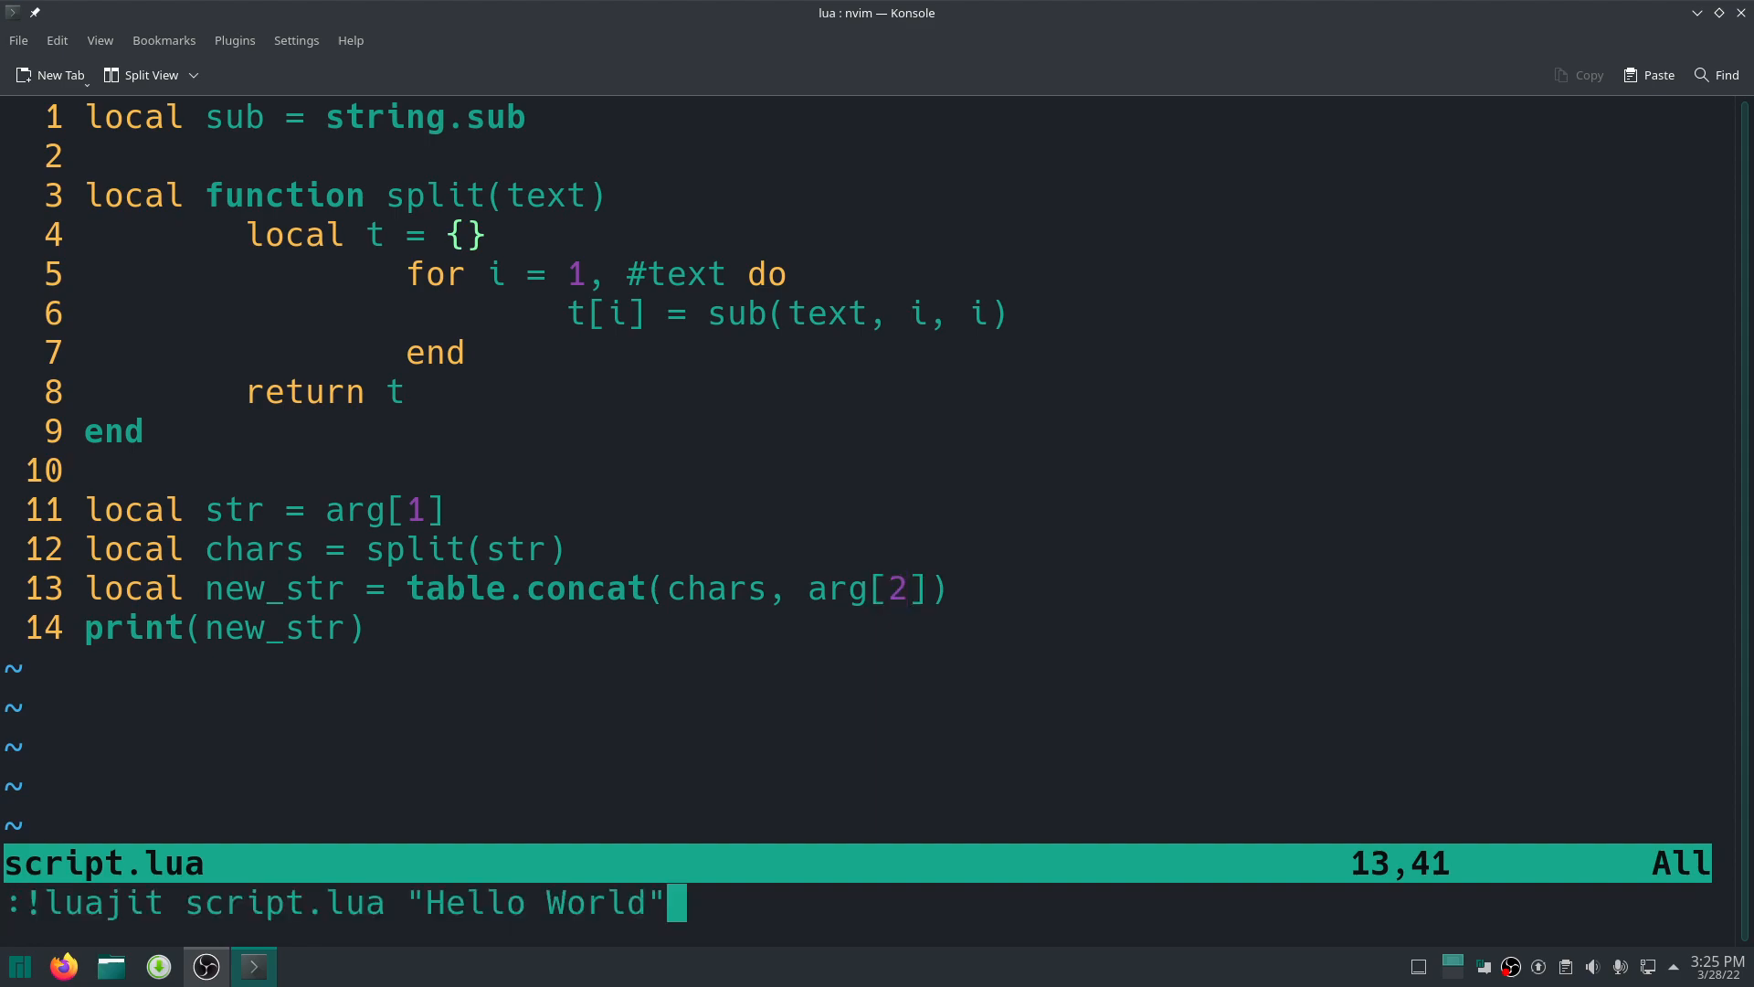
type("\"")
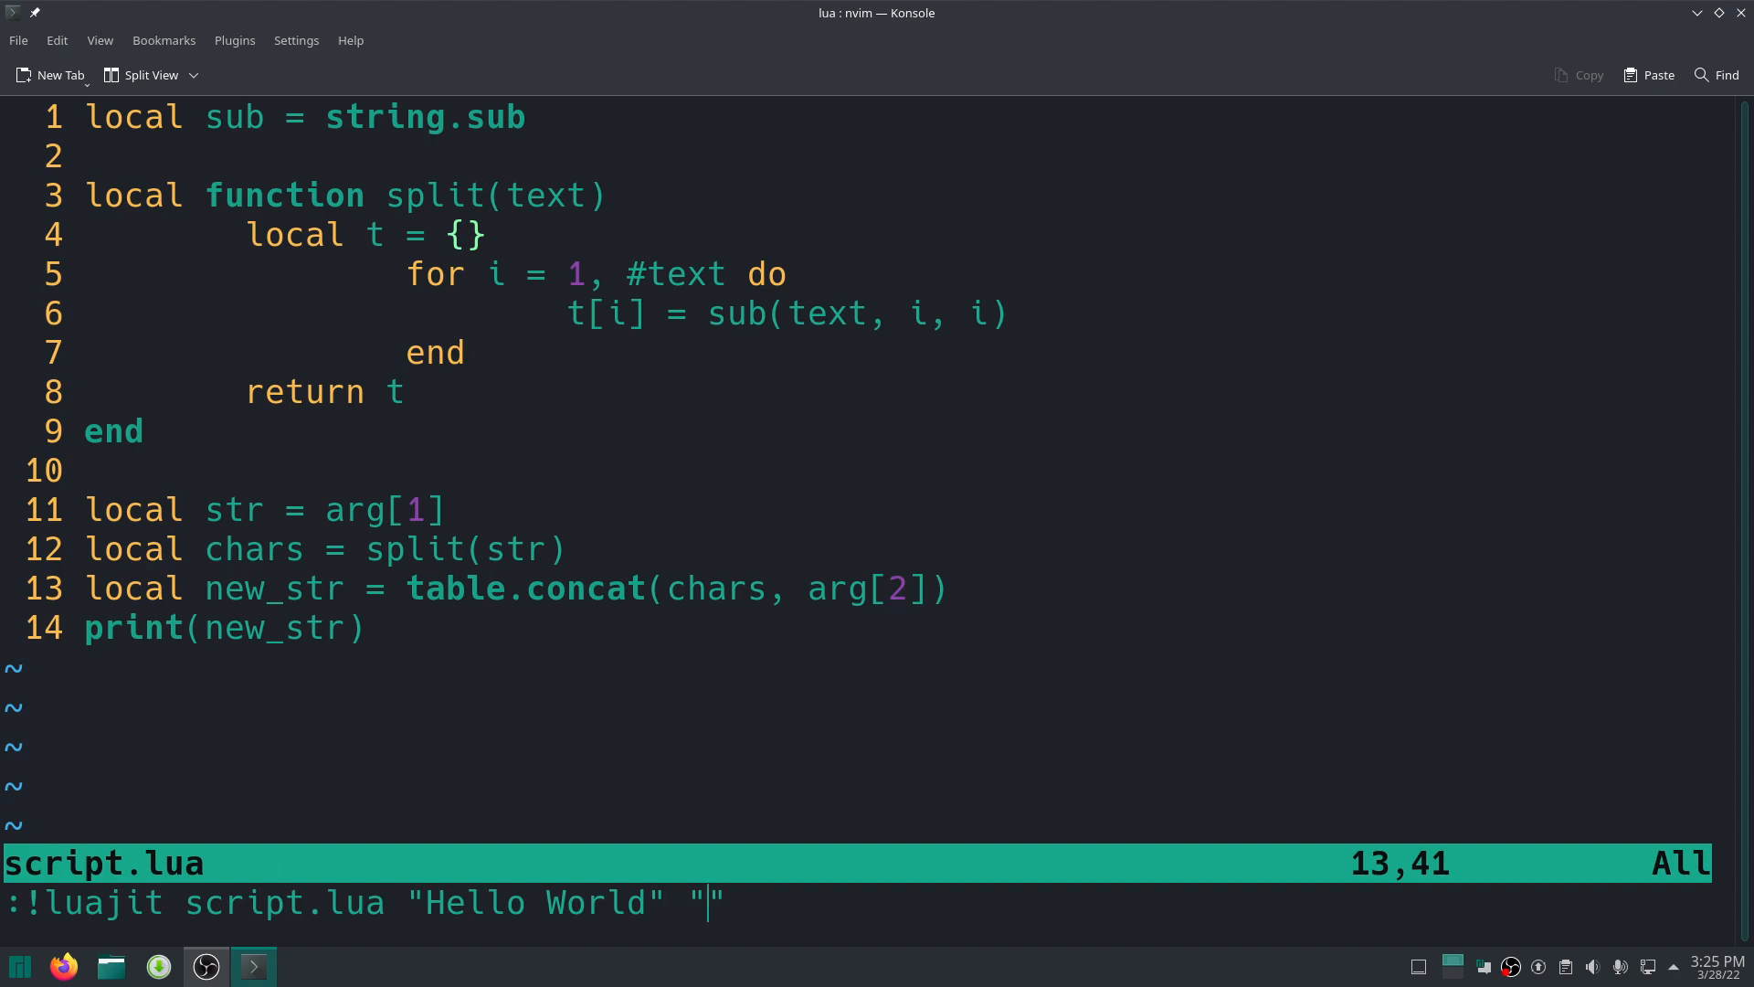
type(",\"")
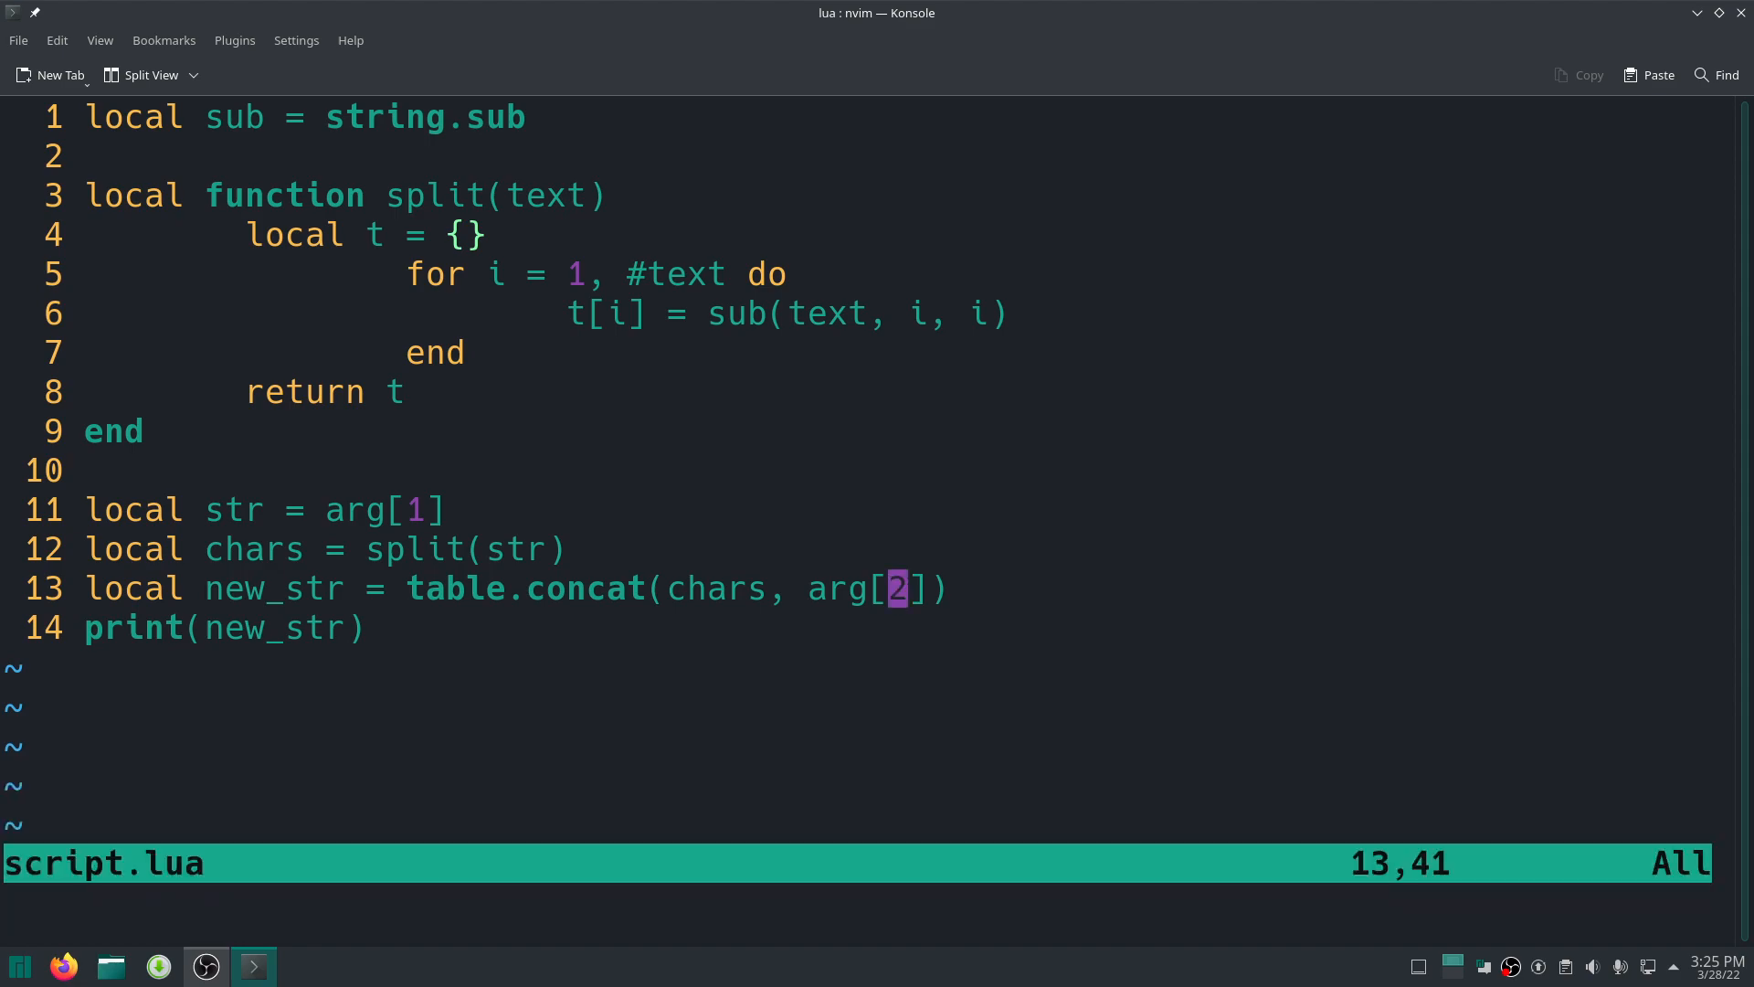
type(":!luajit script.lua \"Hello World\" \",\"")
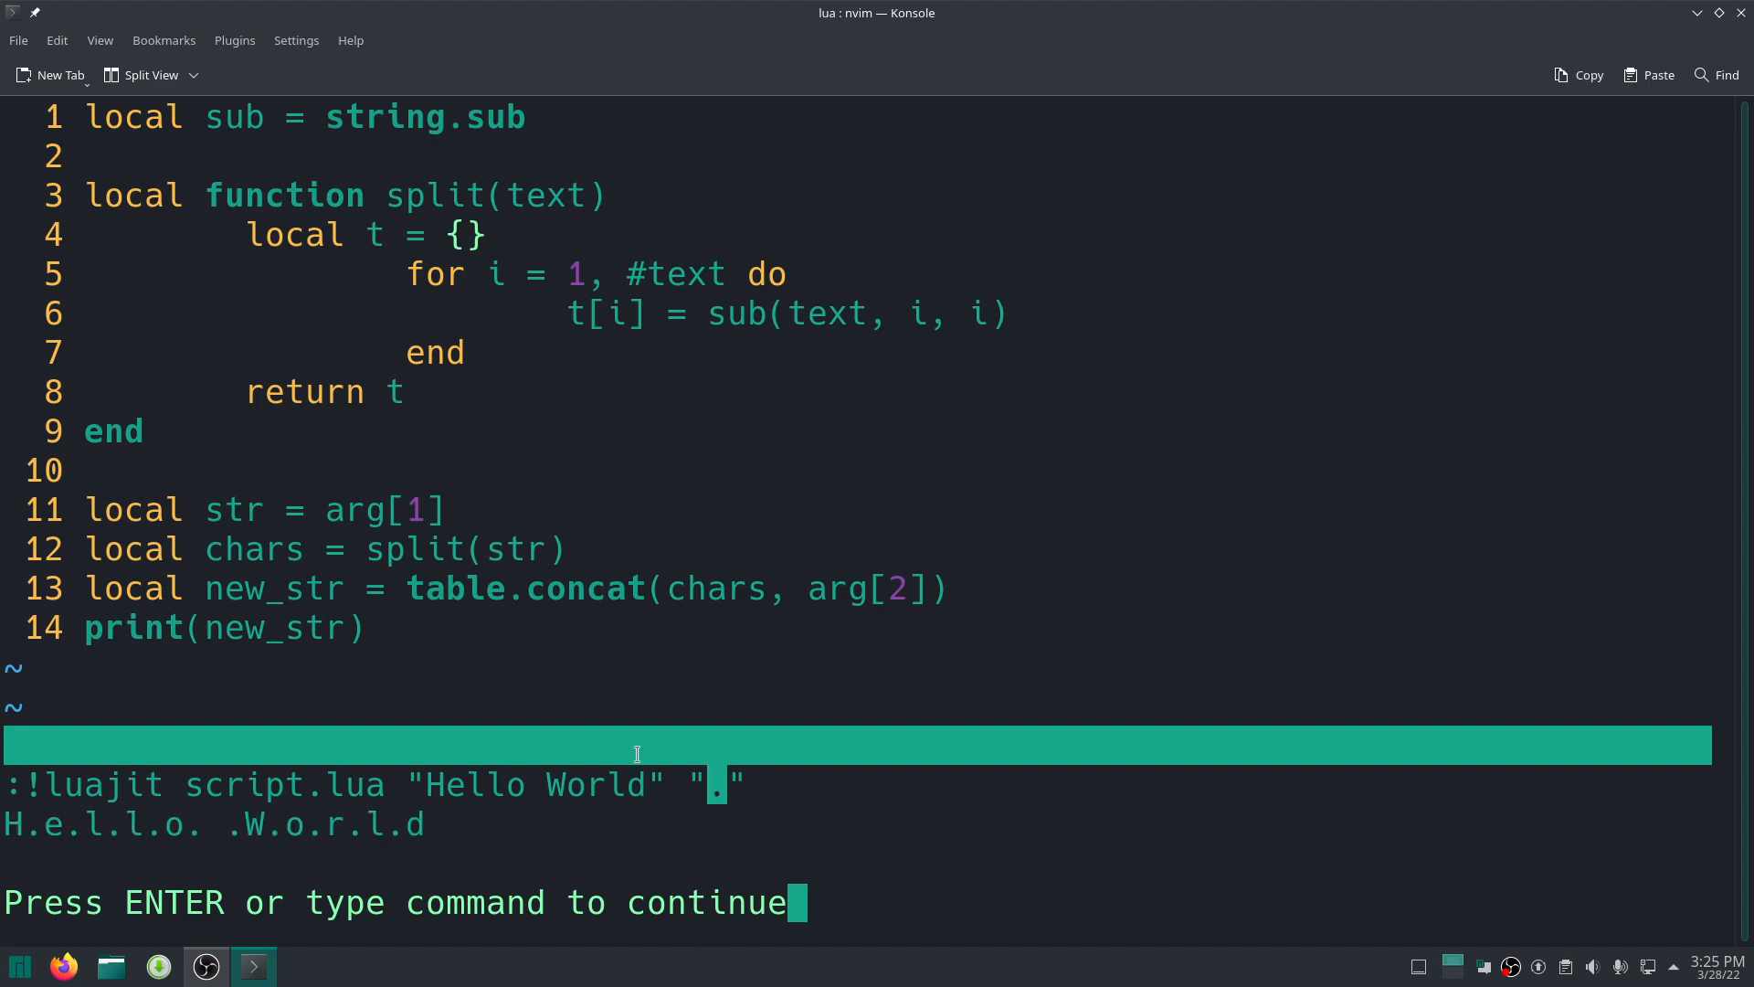
mouse_move(254, 849)
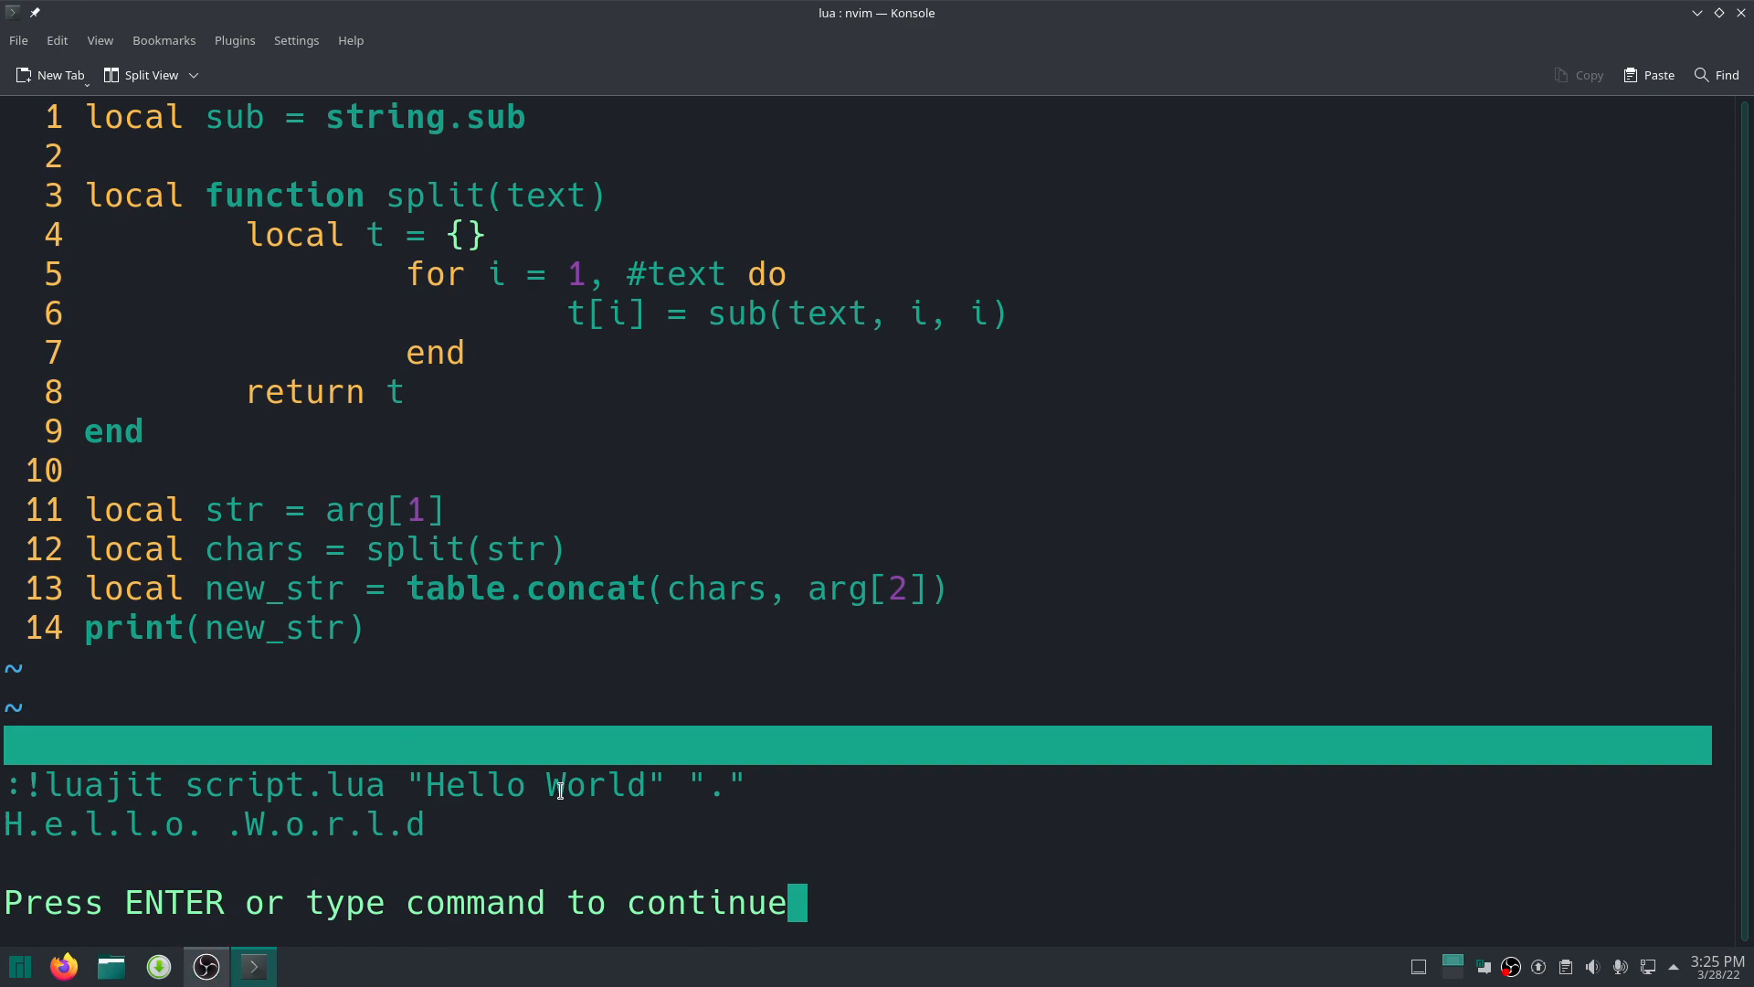
Leave Neovim and type luajit script.lua "Roblox sucks" "|" at the shell prompt.
key("Return")
type(":")
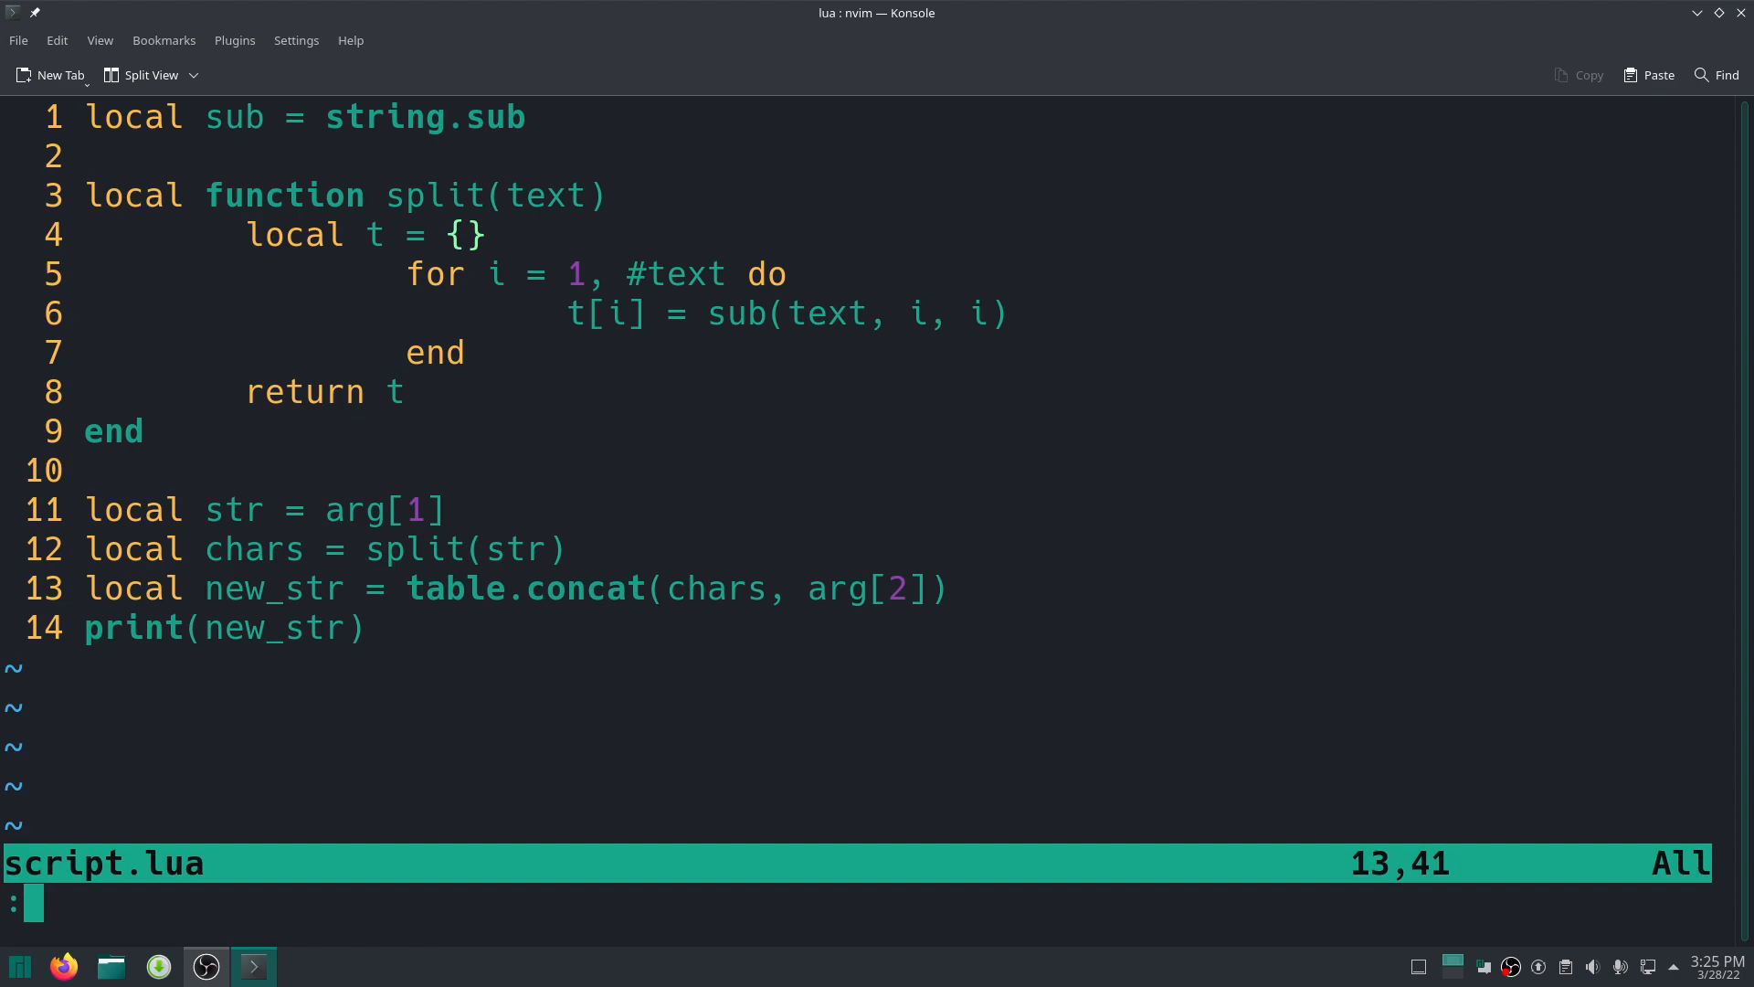
type("w")
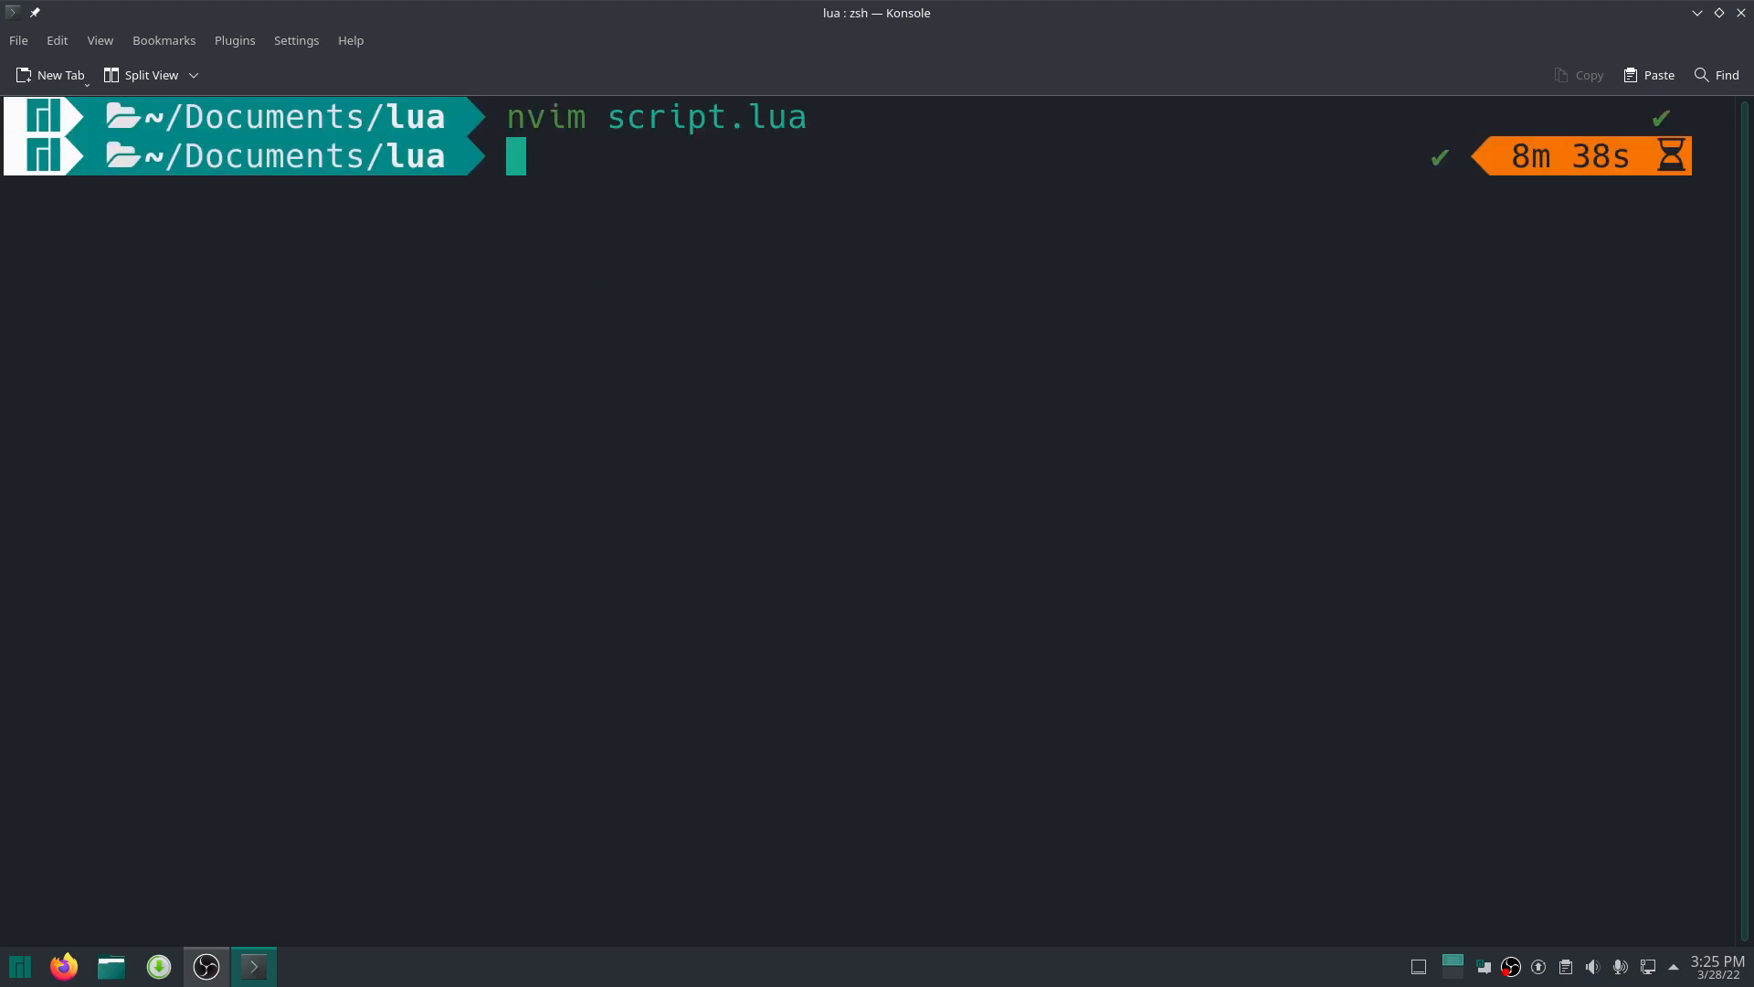
type("luajit script.lua \"1234\" \" | \"")
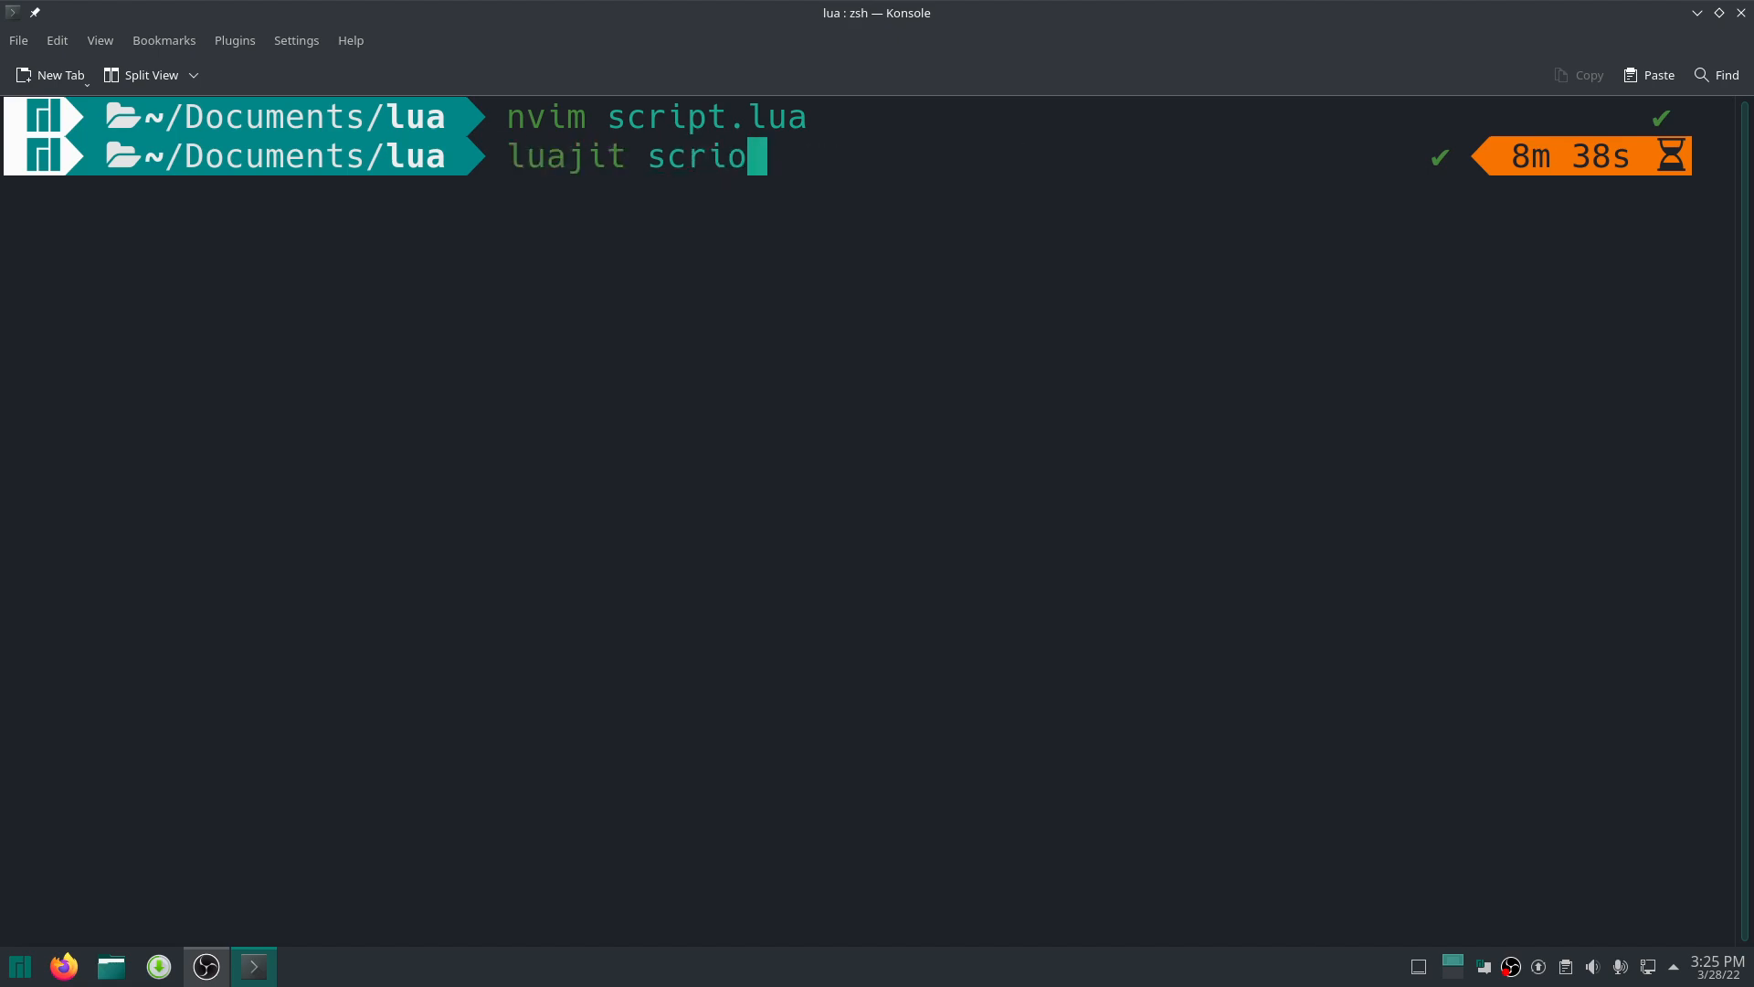
type("pt.lua \"1234\" \" | \"")
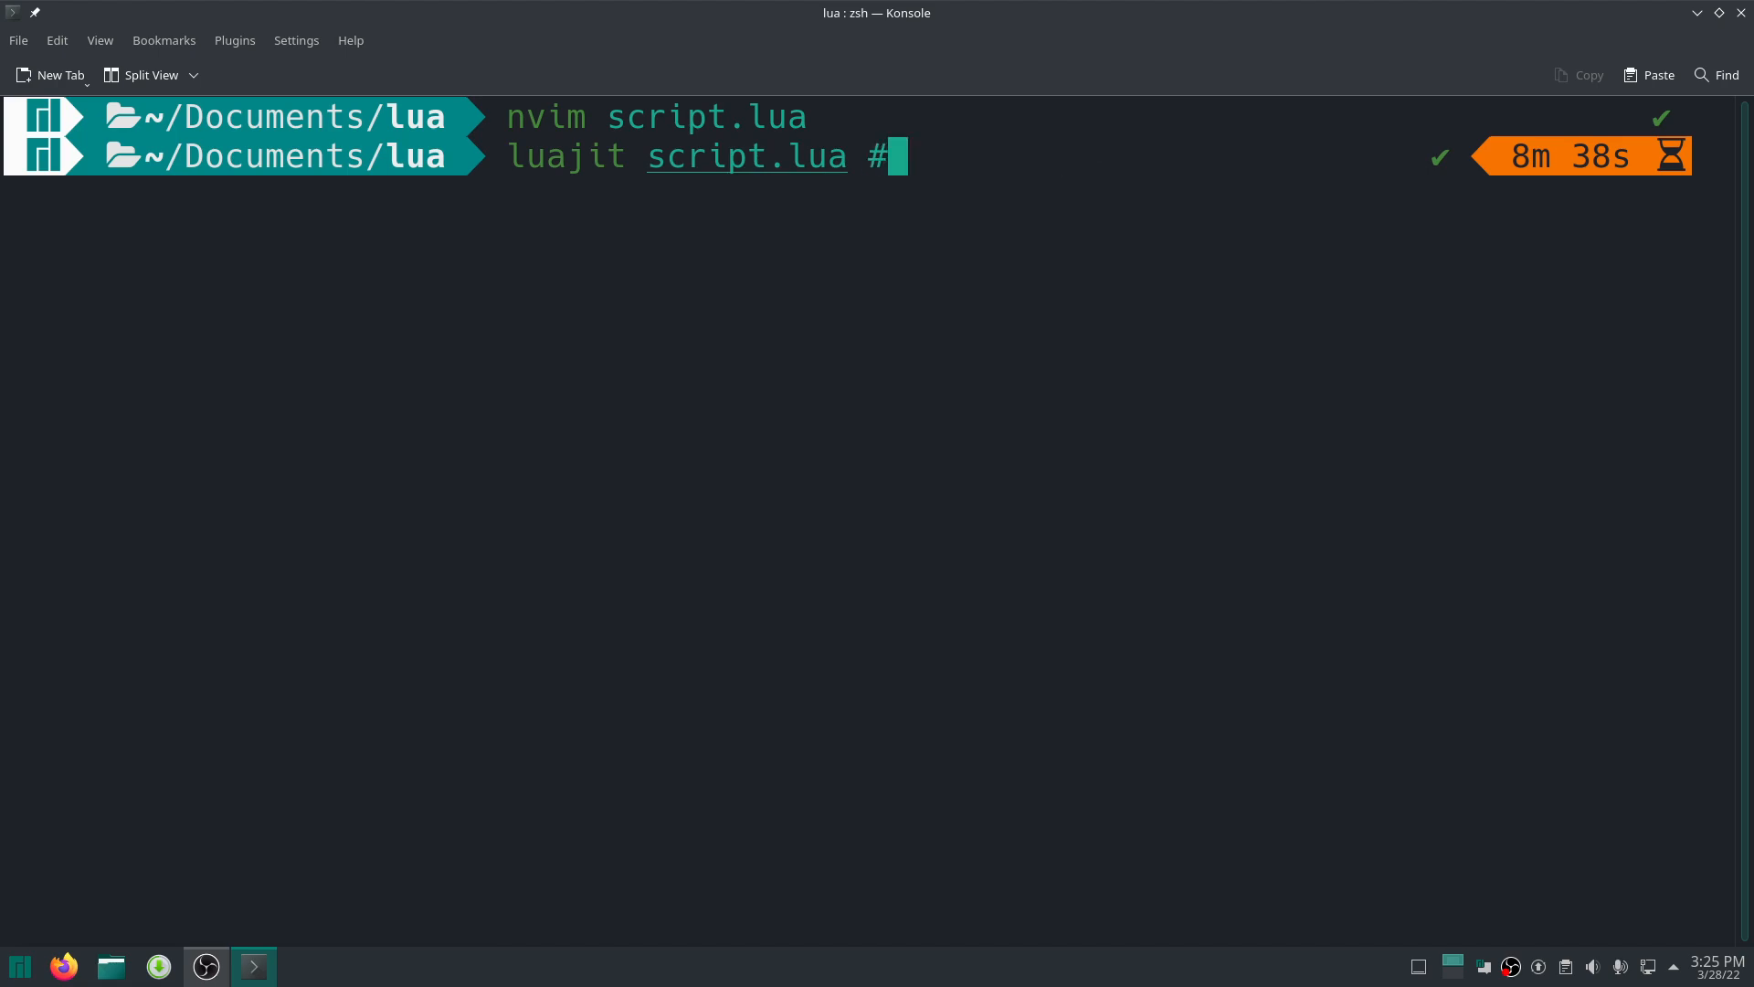
type("\"Rbo\"")
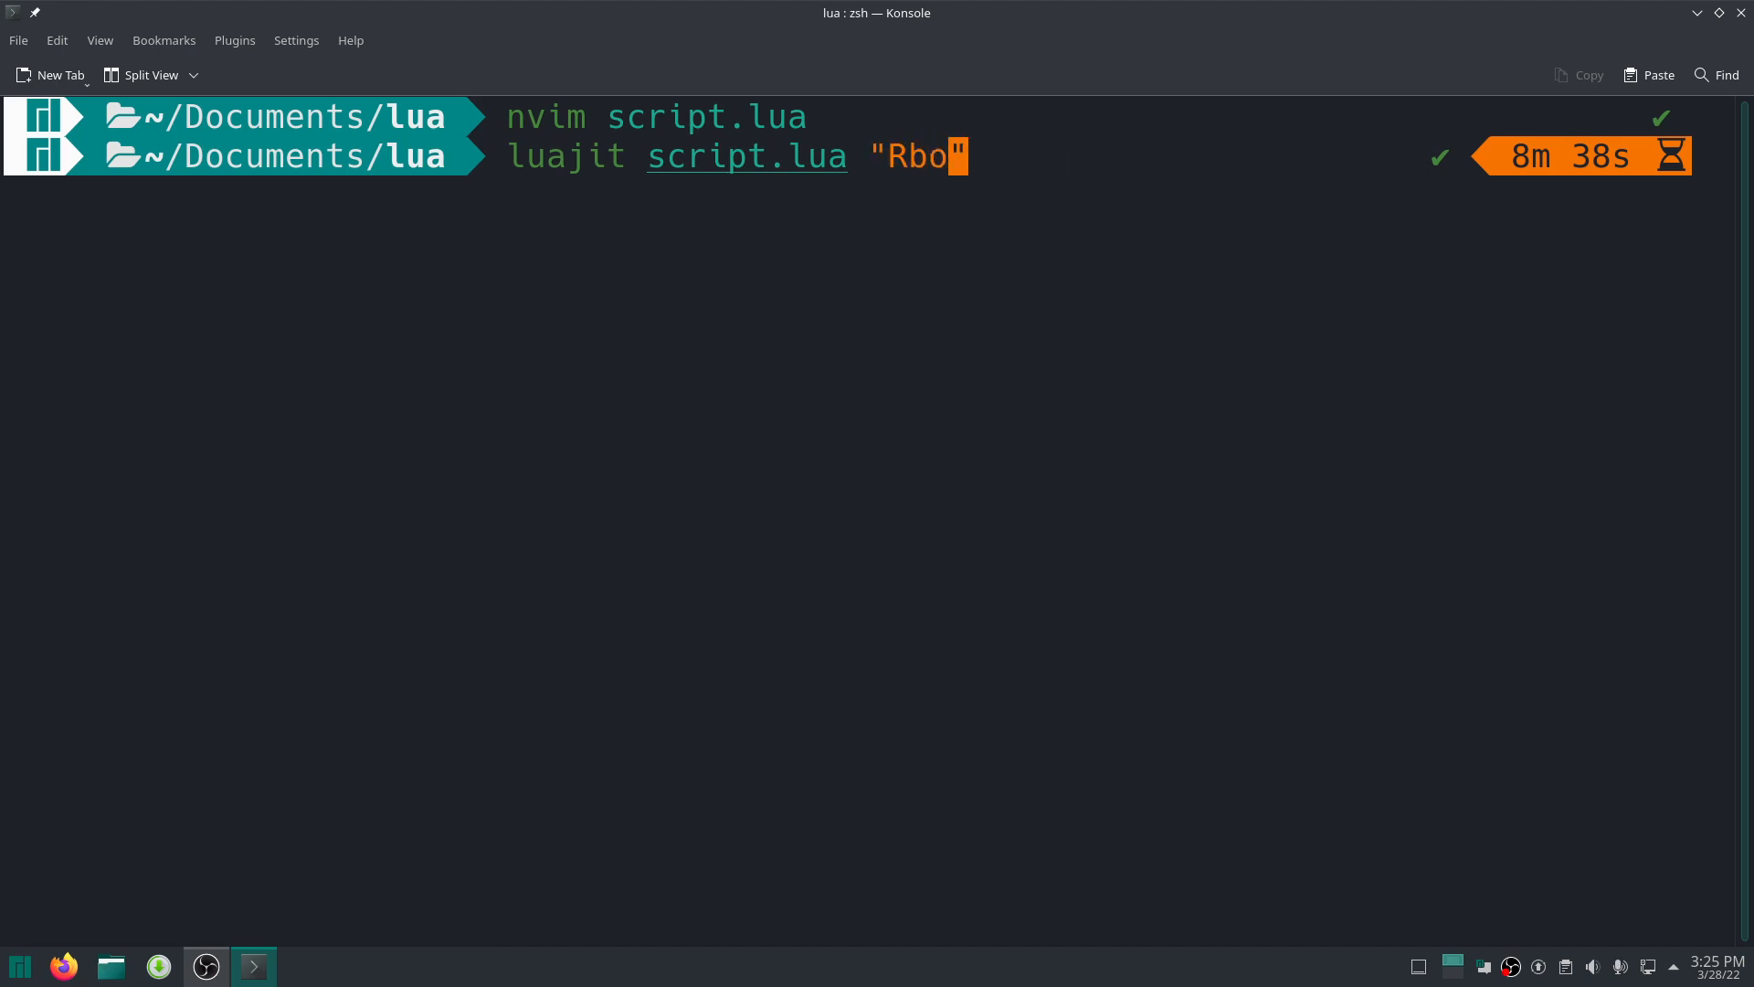
type("lox sucks")
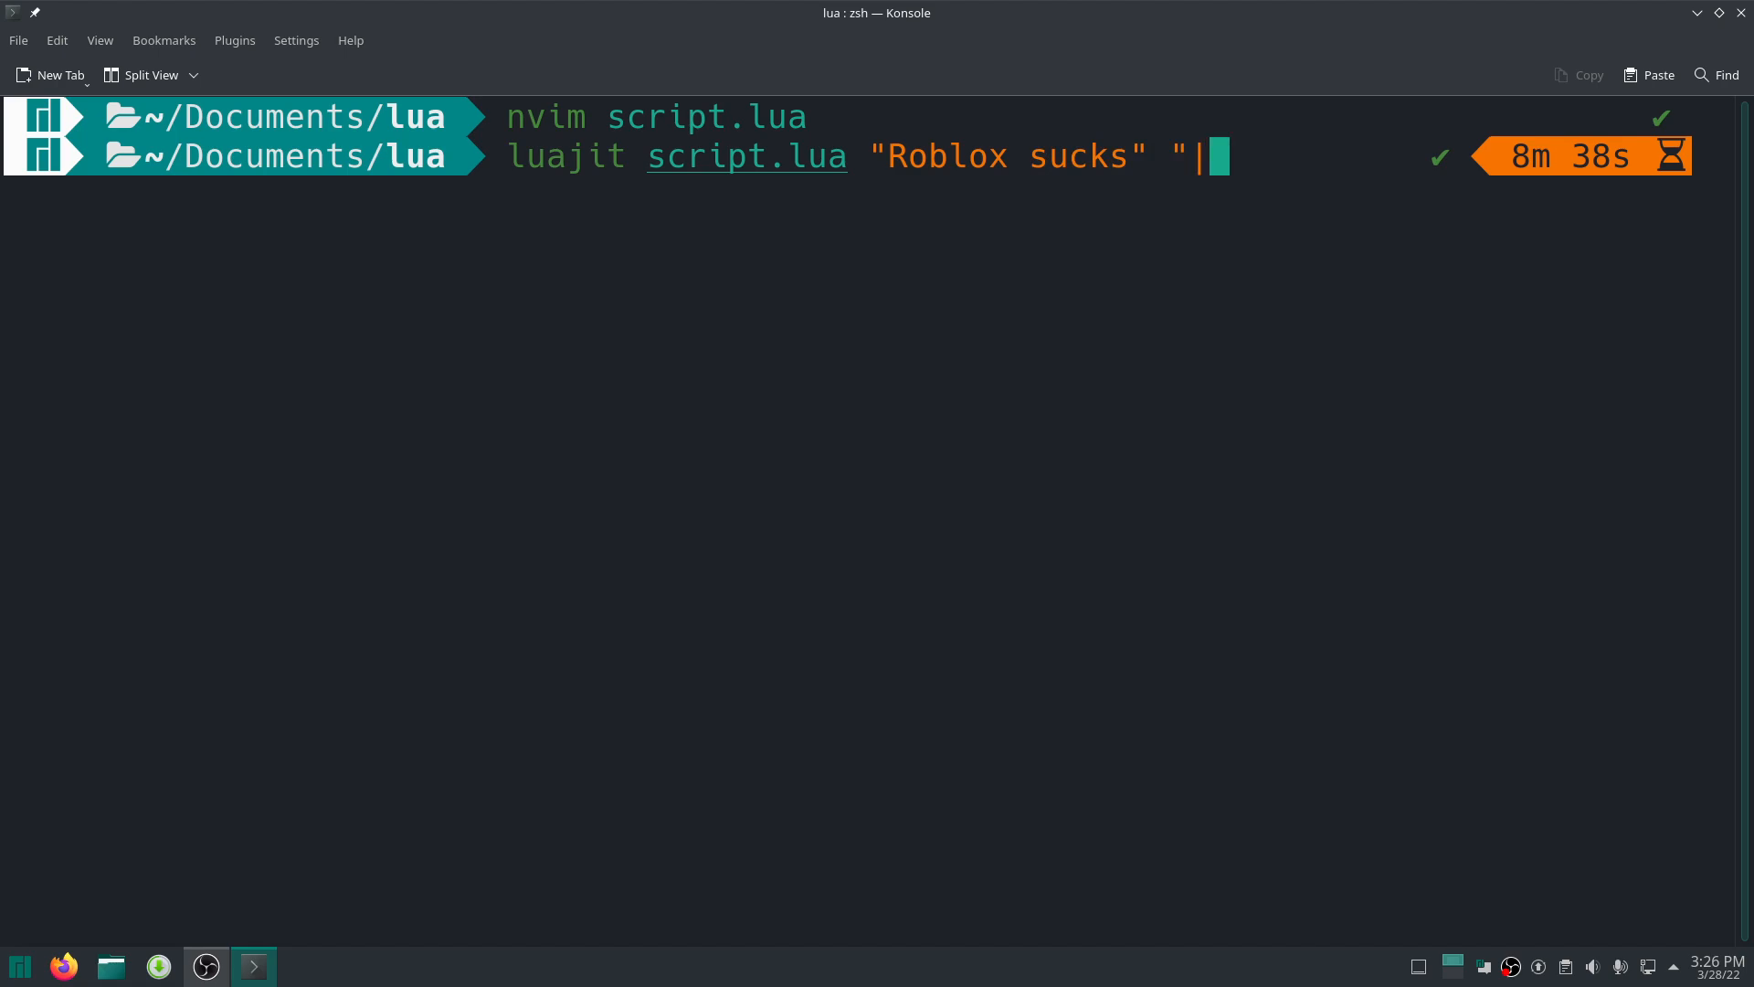
Run the script on "Roblox sucks" with "|" and then "." delimiters.
key("Return")
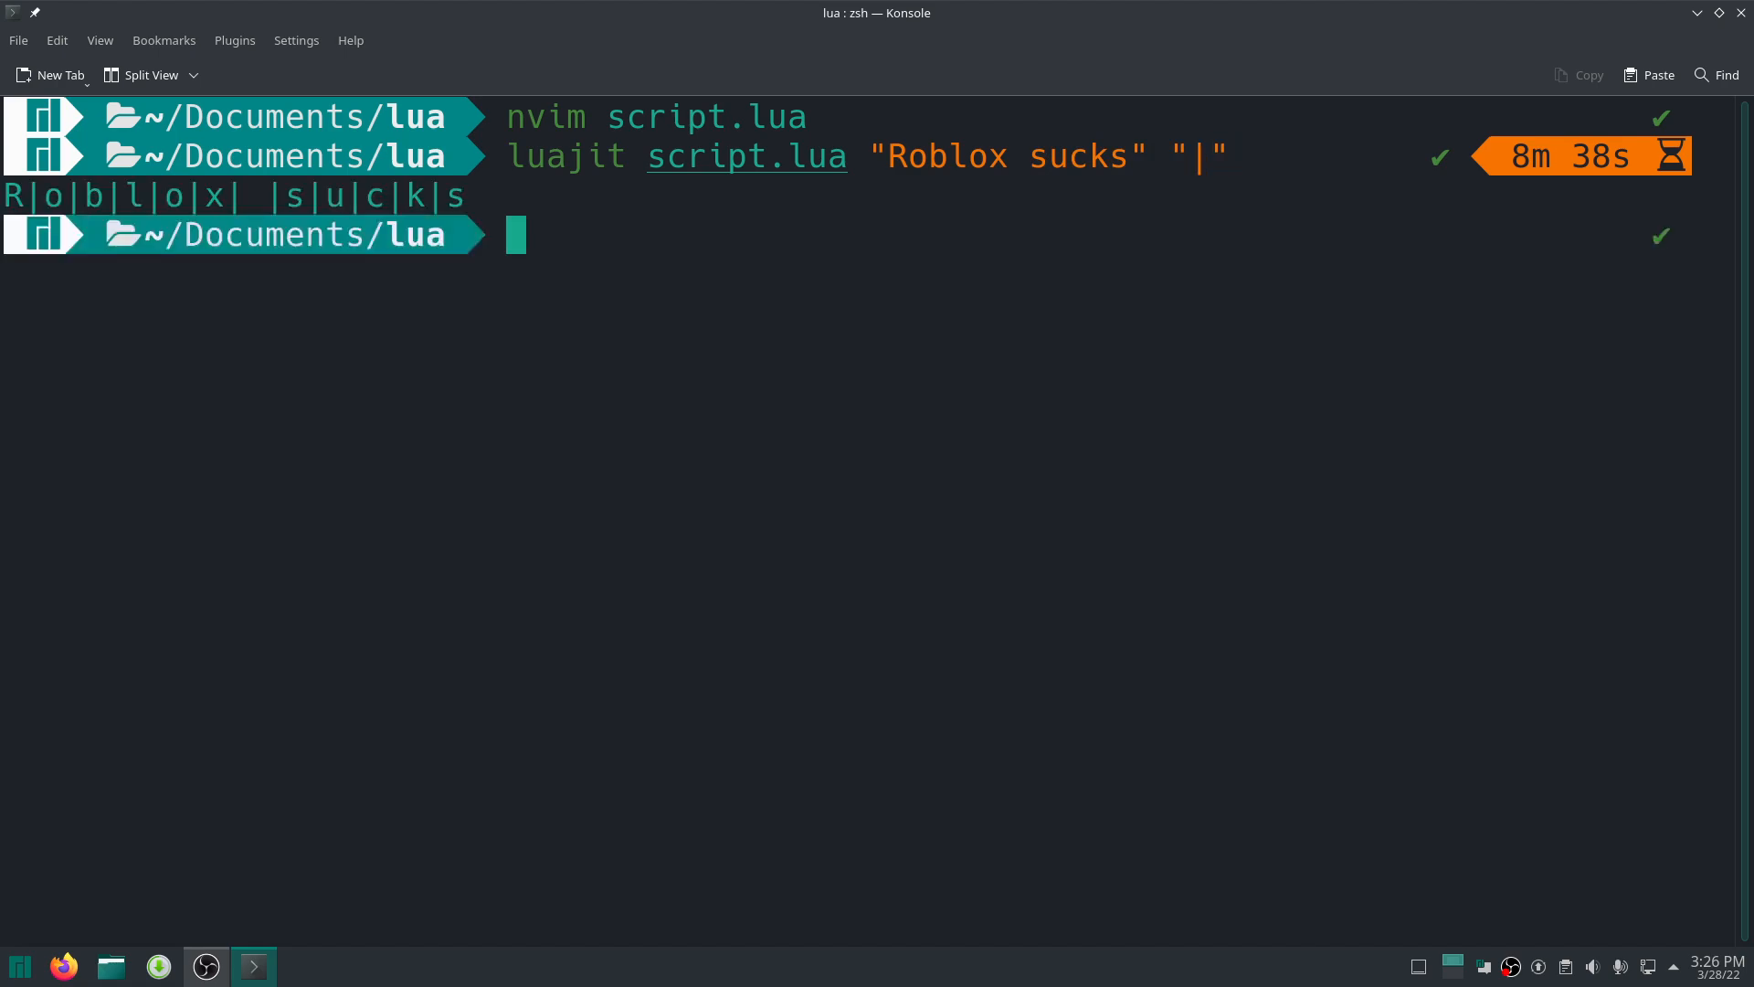
type("luajit script.lua \"Roblox sucks\" \".")
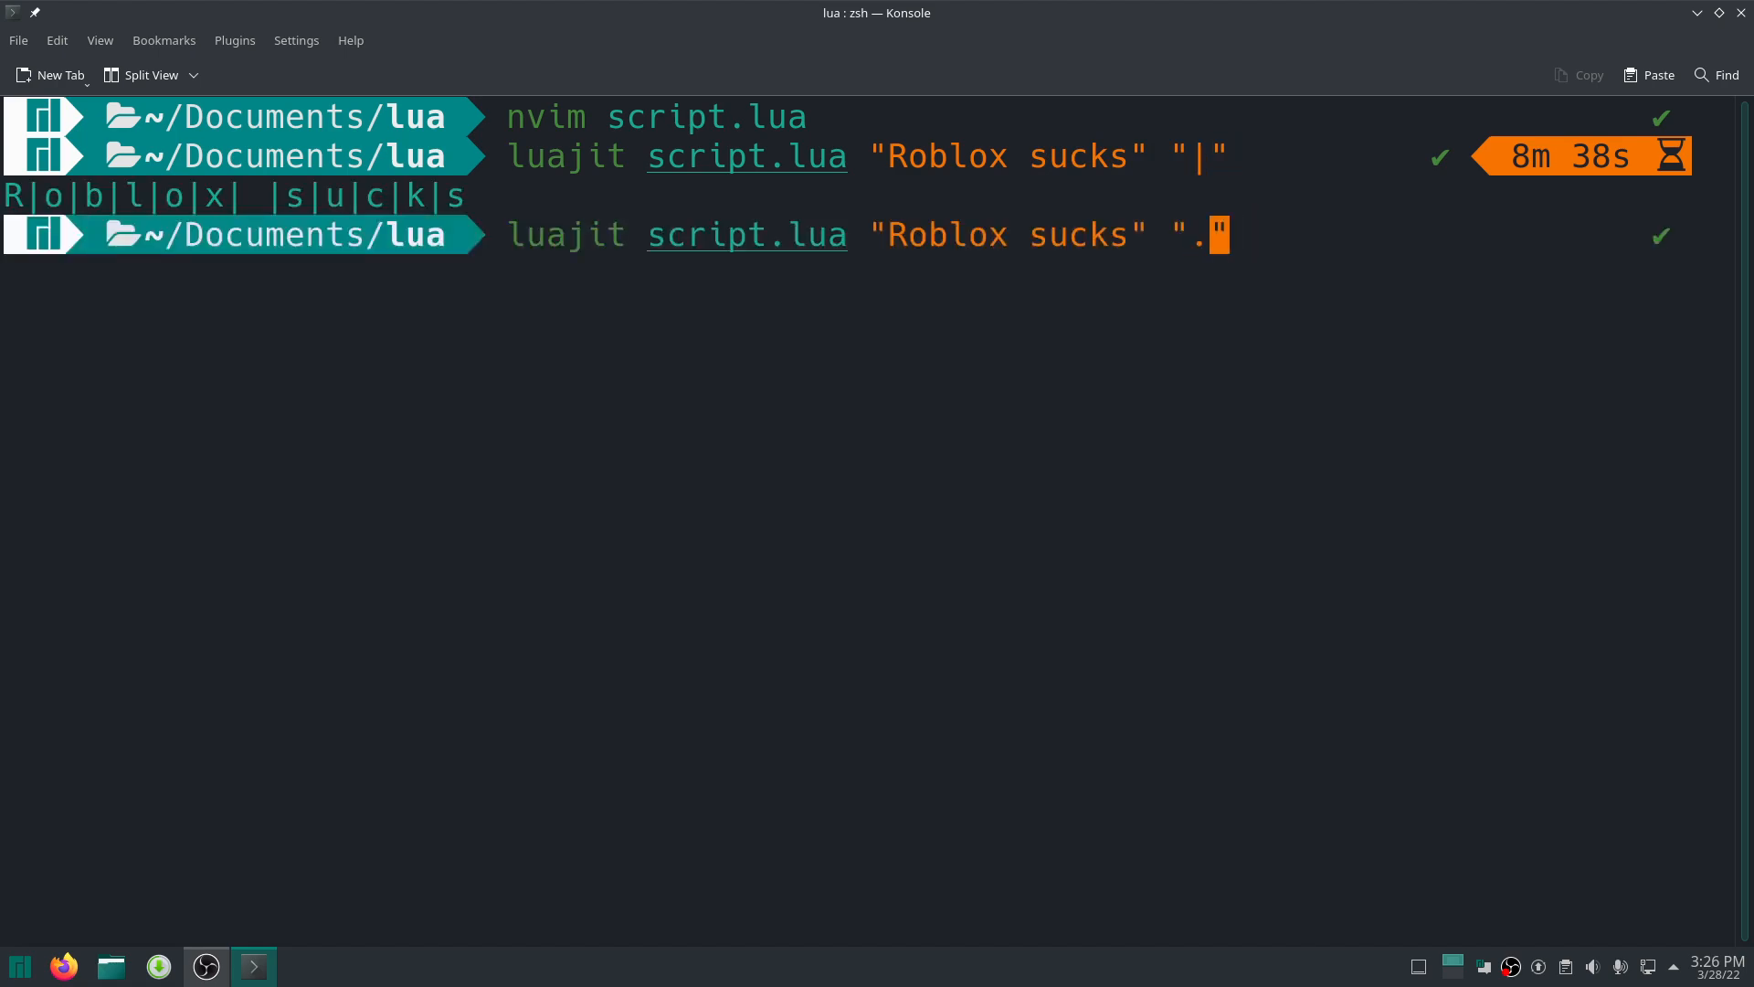
key("Return")
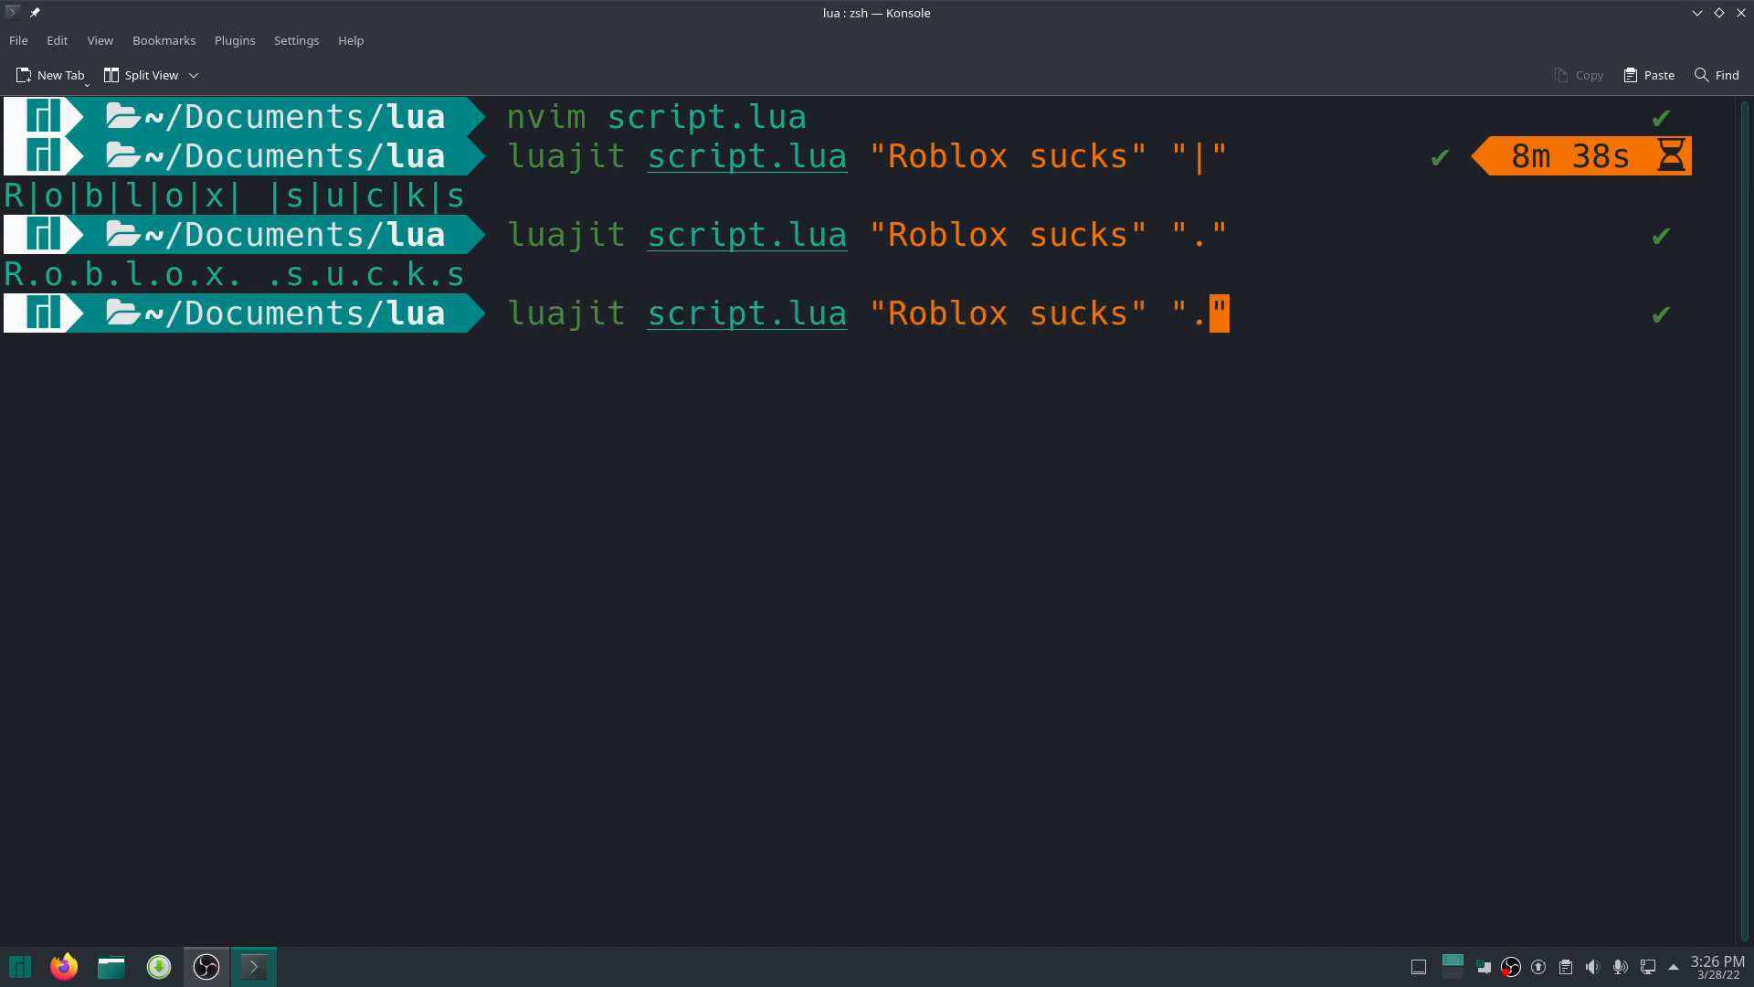
Run the script on "HACKING IN PROGRESS" with "." and ", " delimiters.
key("BackSpace")
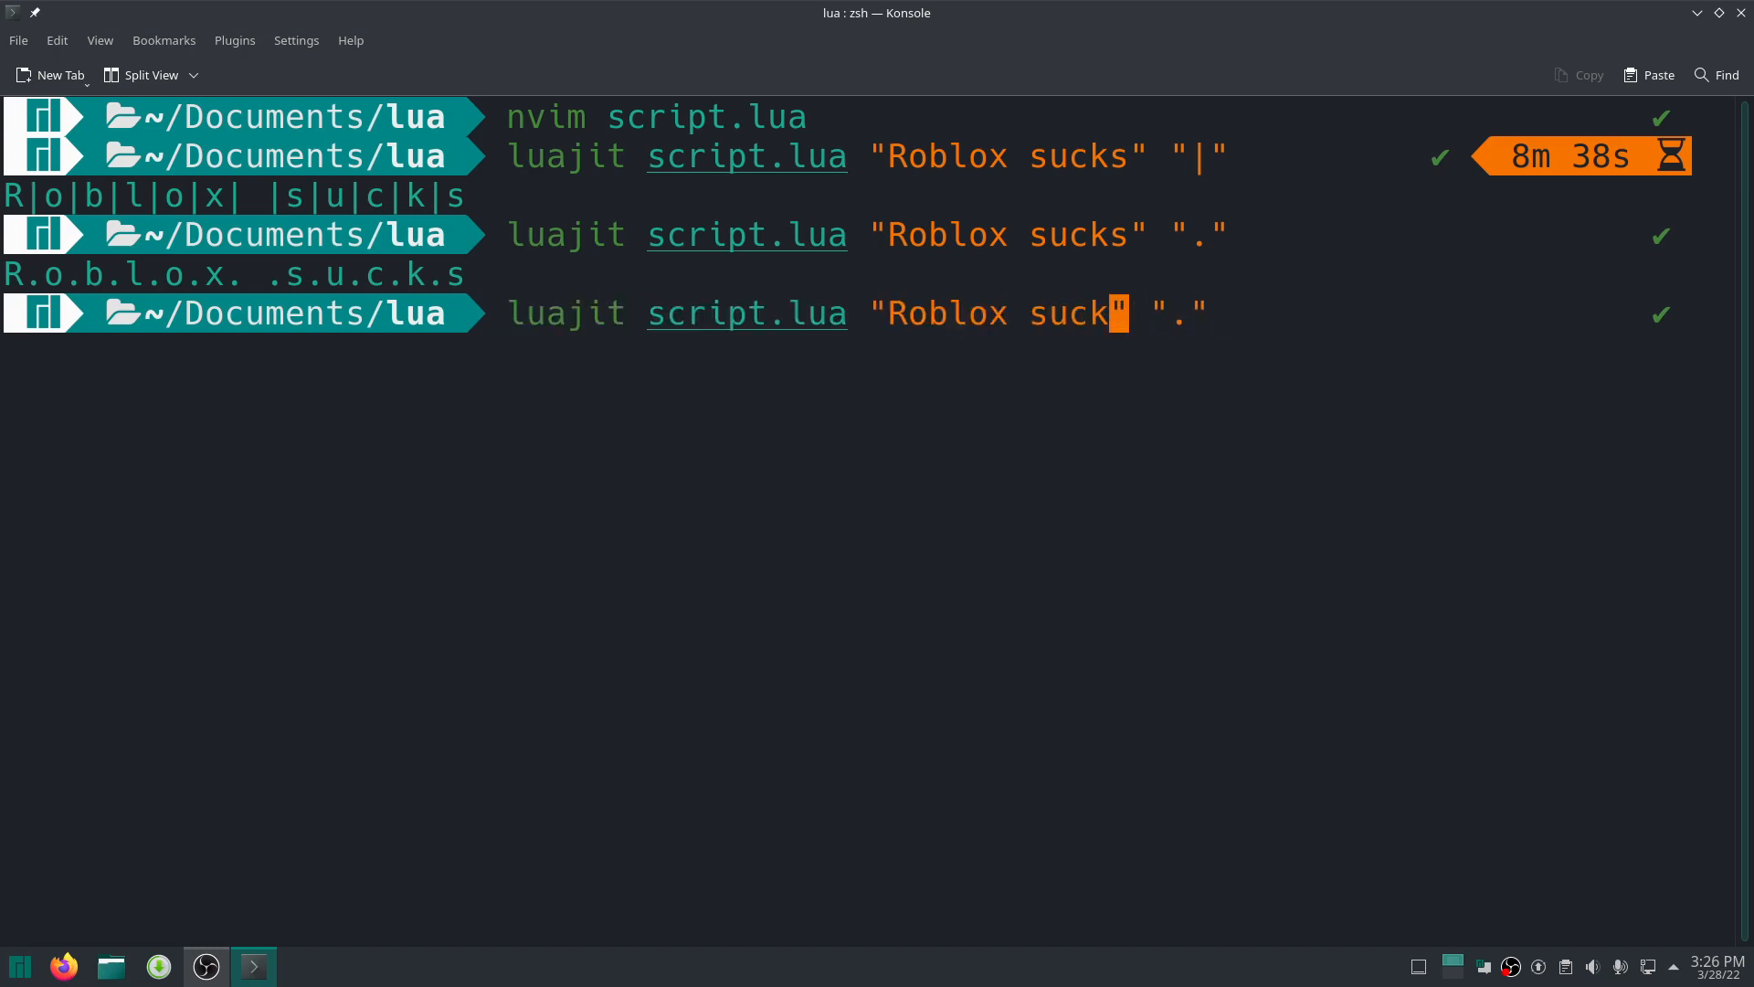
key("ctrl+w")
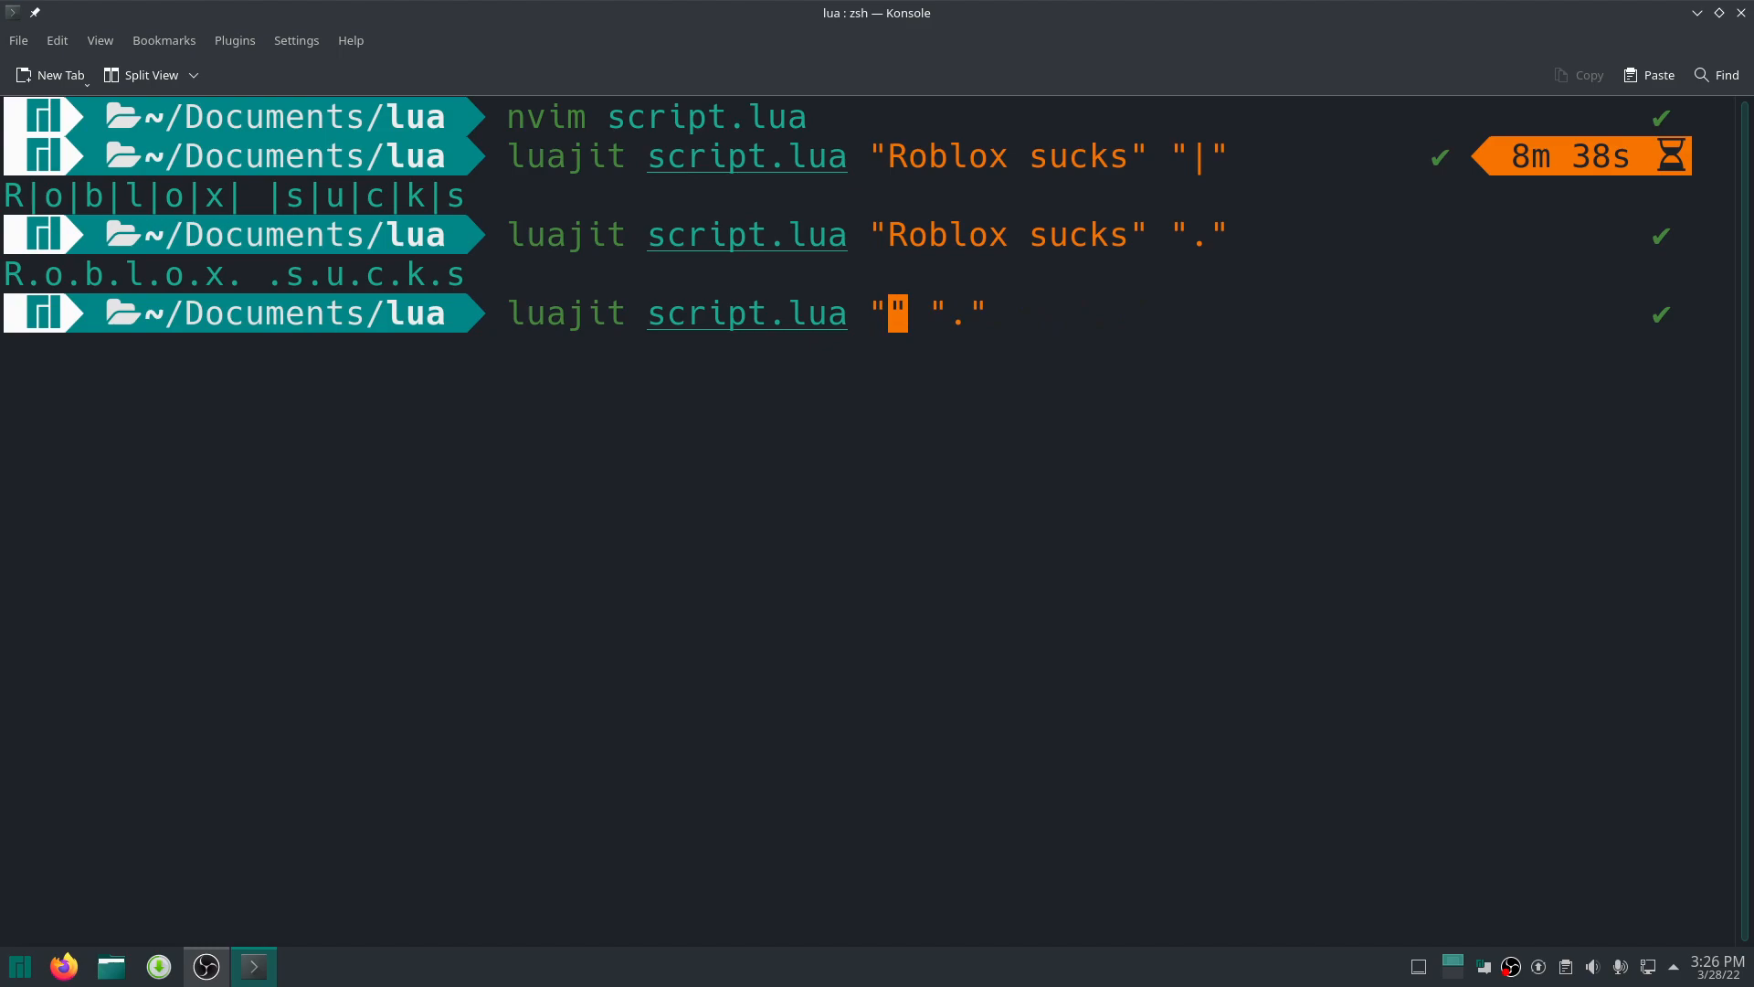
type("HACKI")
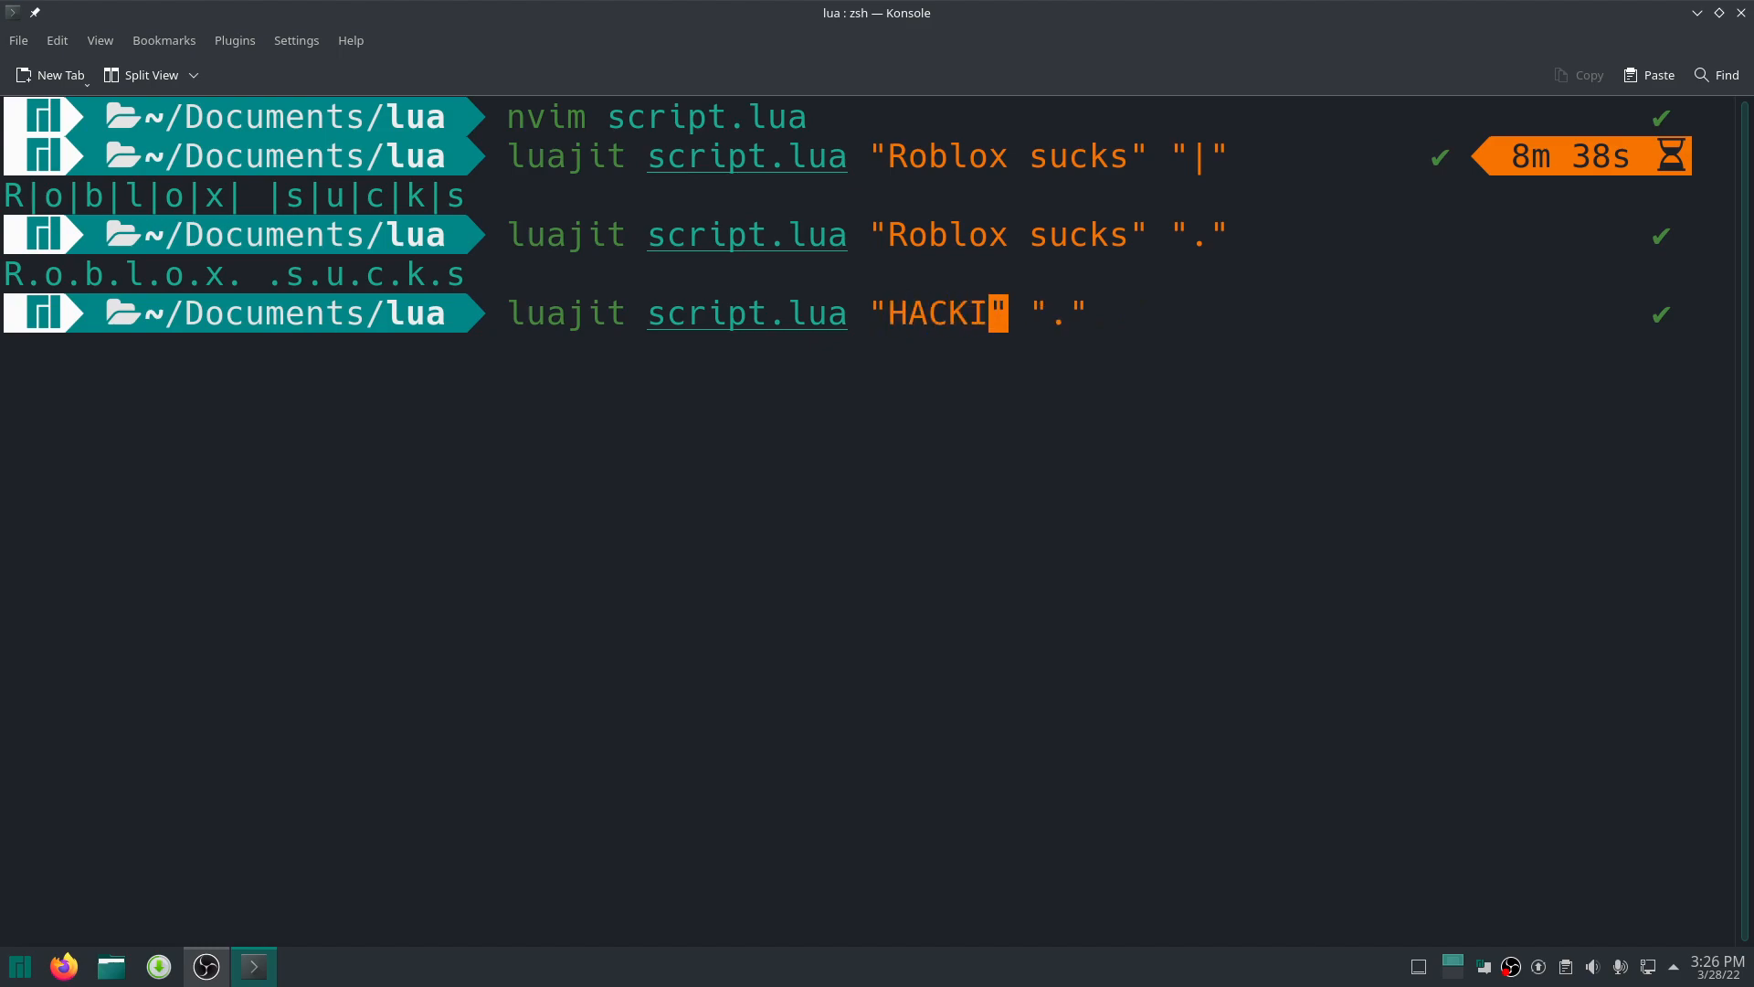
type("NG IN PROGRES")
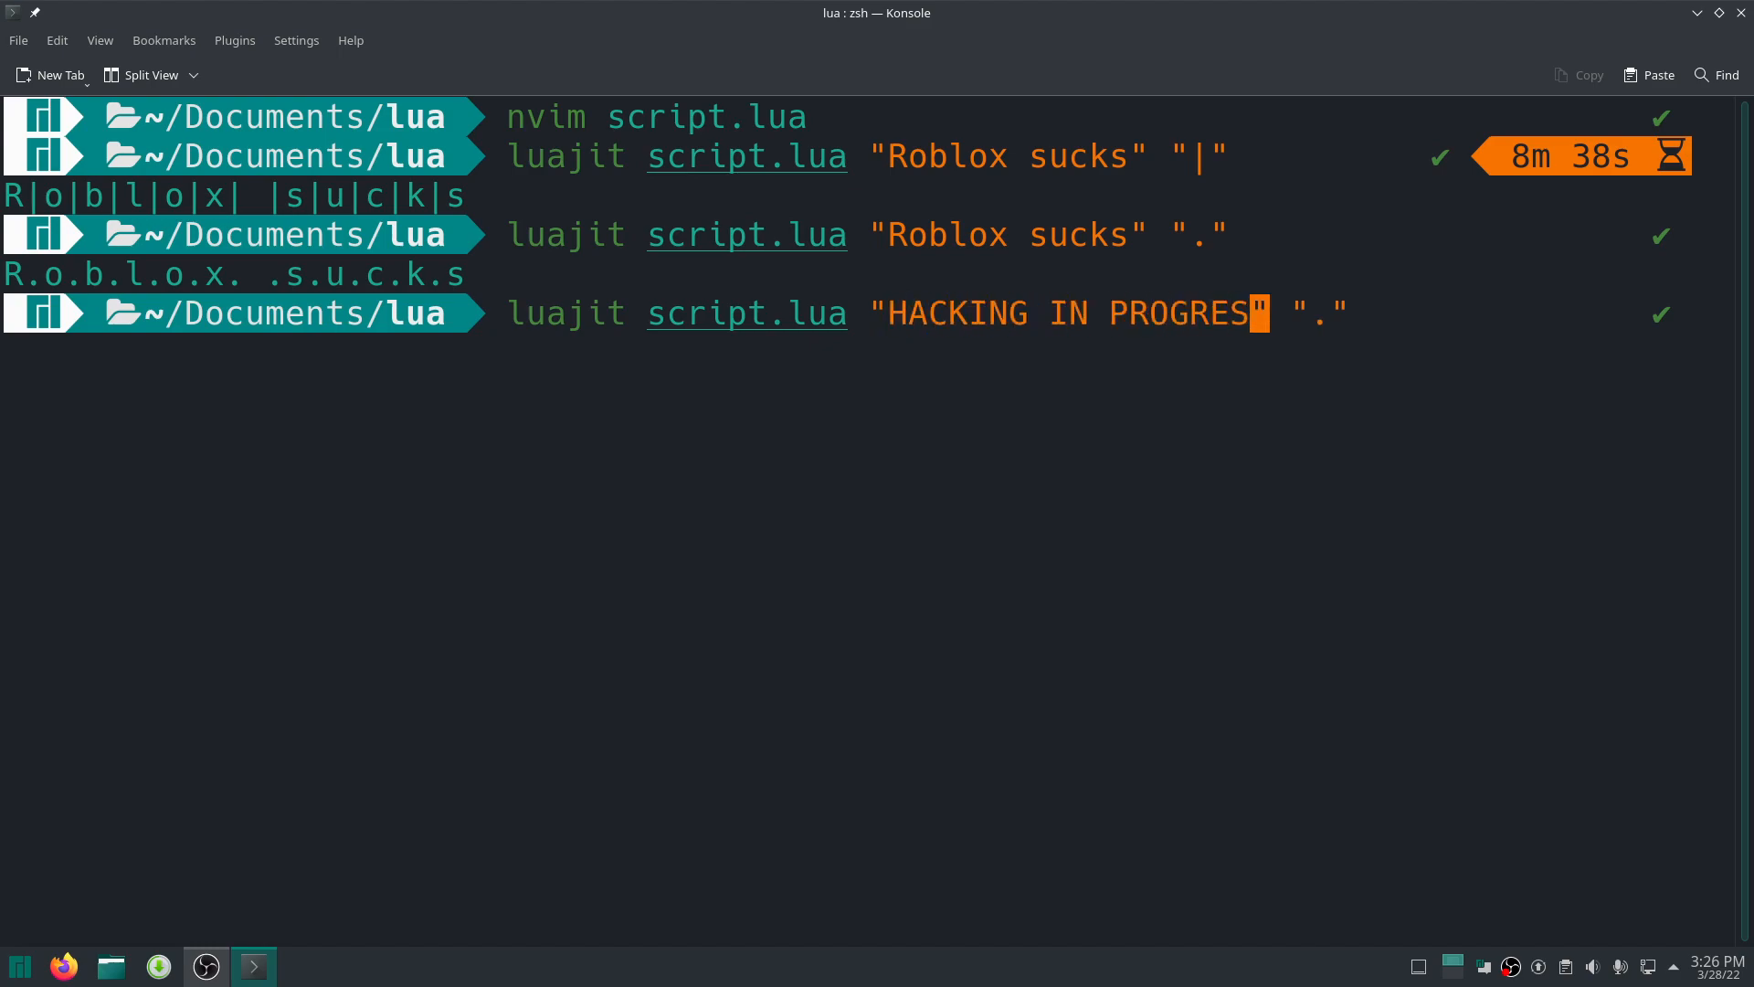
key("Return")
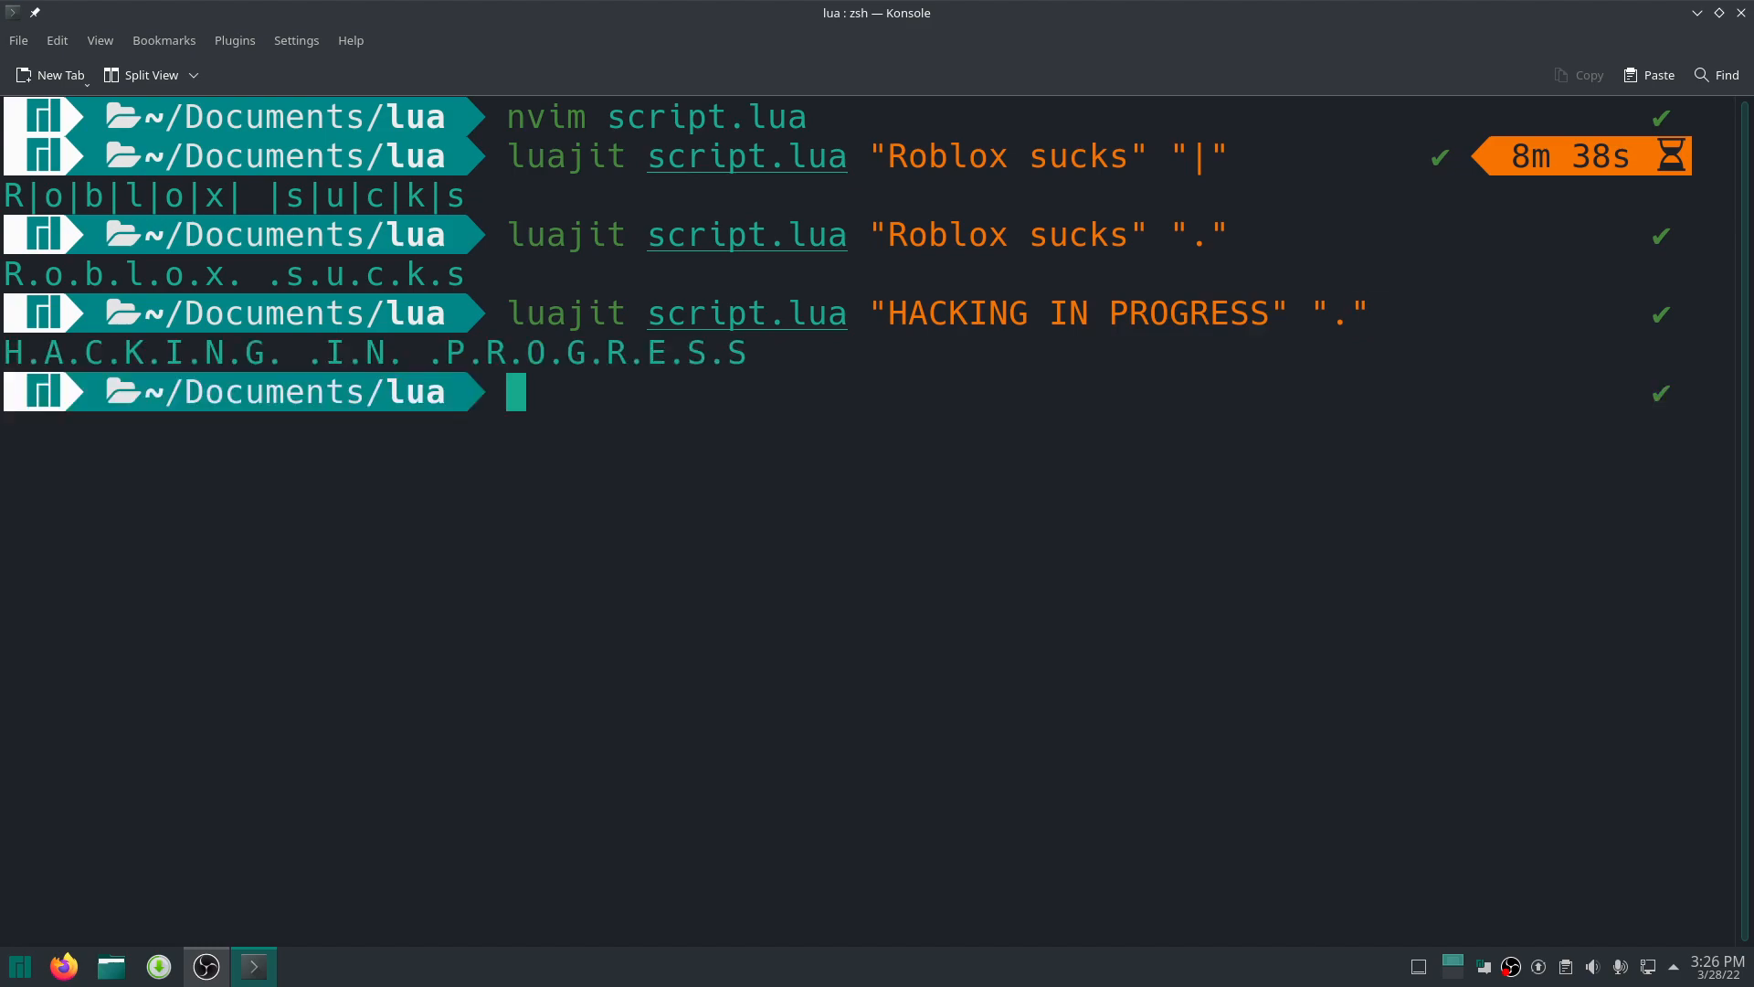
type("luajit script.lua \"HACKING IN PROGRESS\" \",\"")
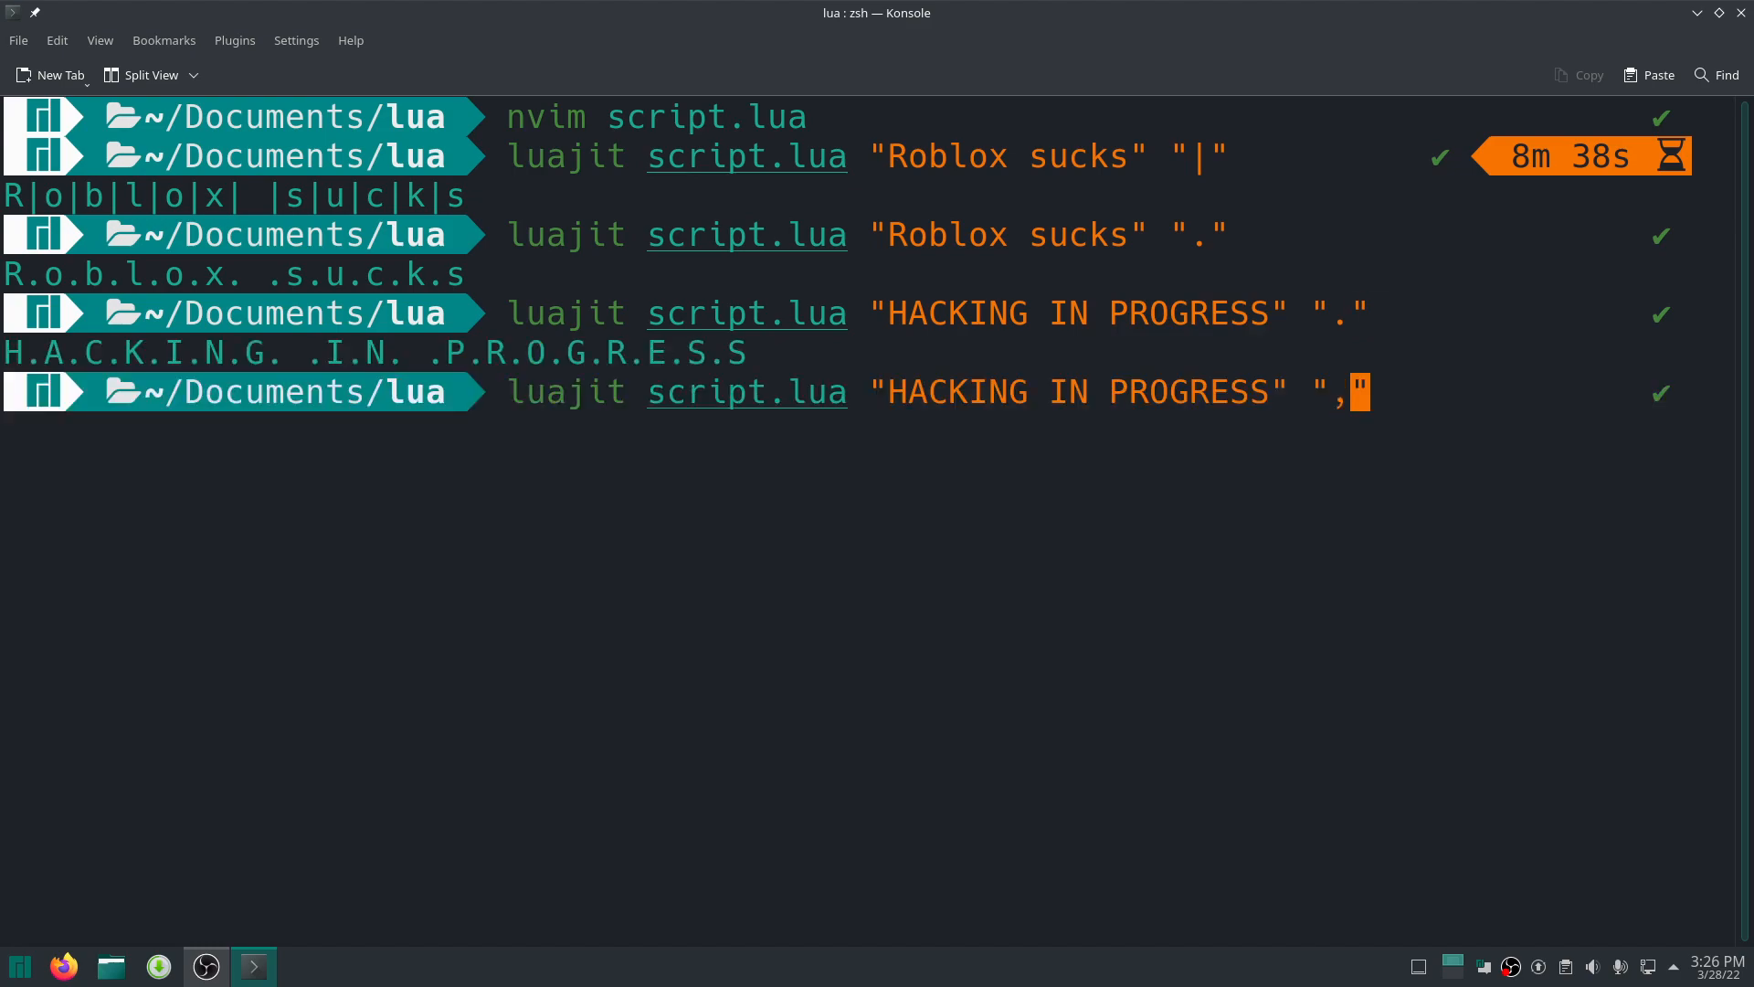
key("Return")
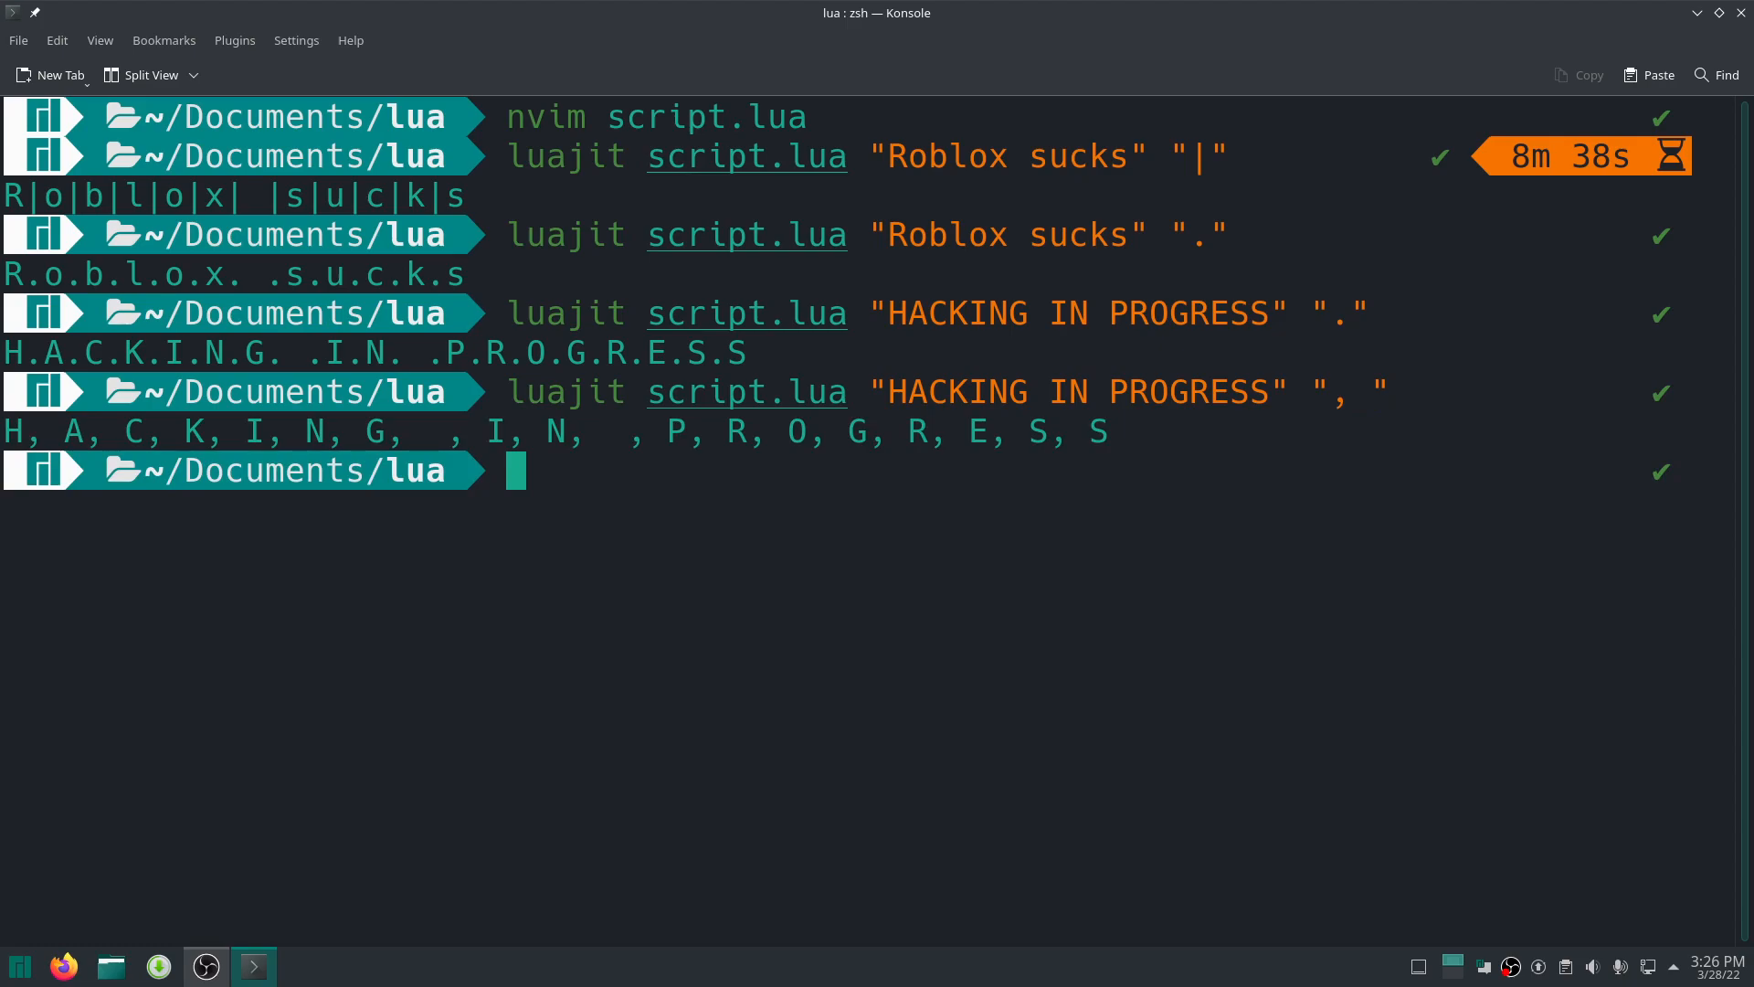